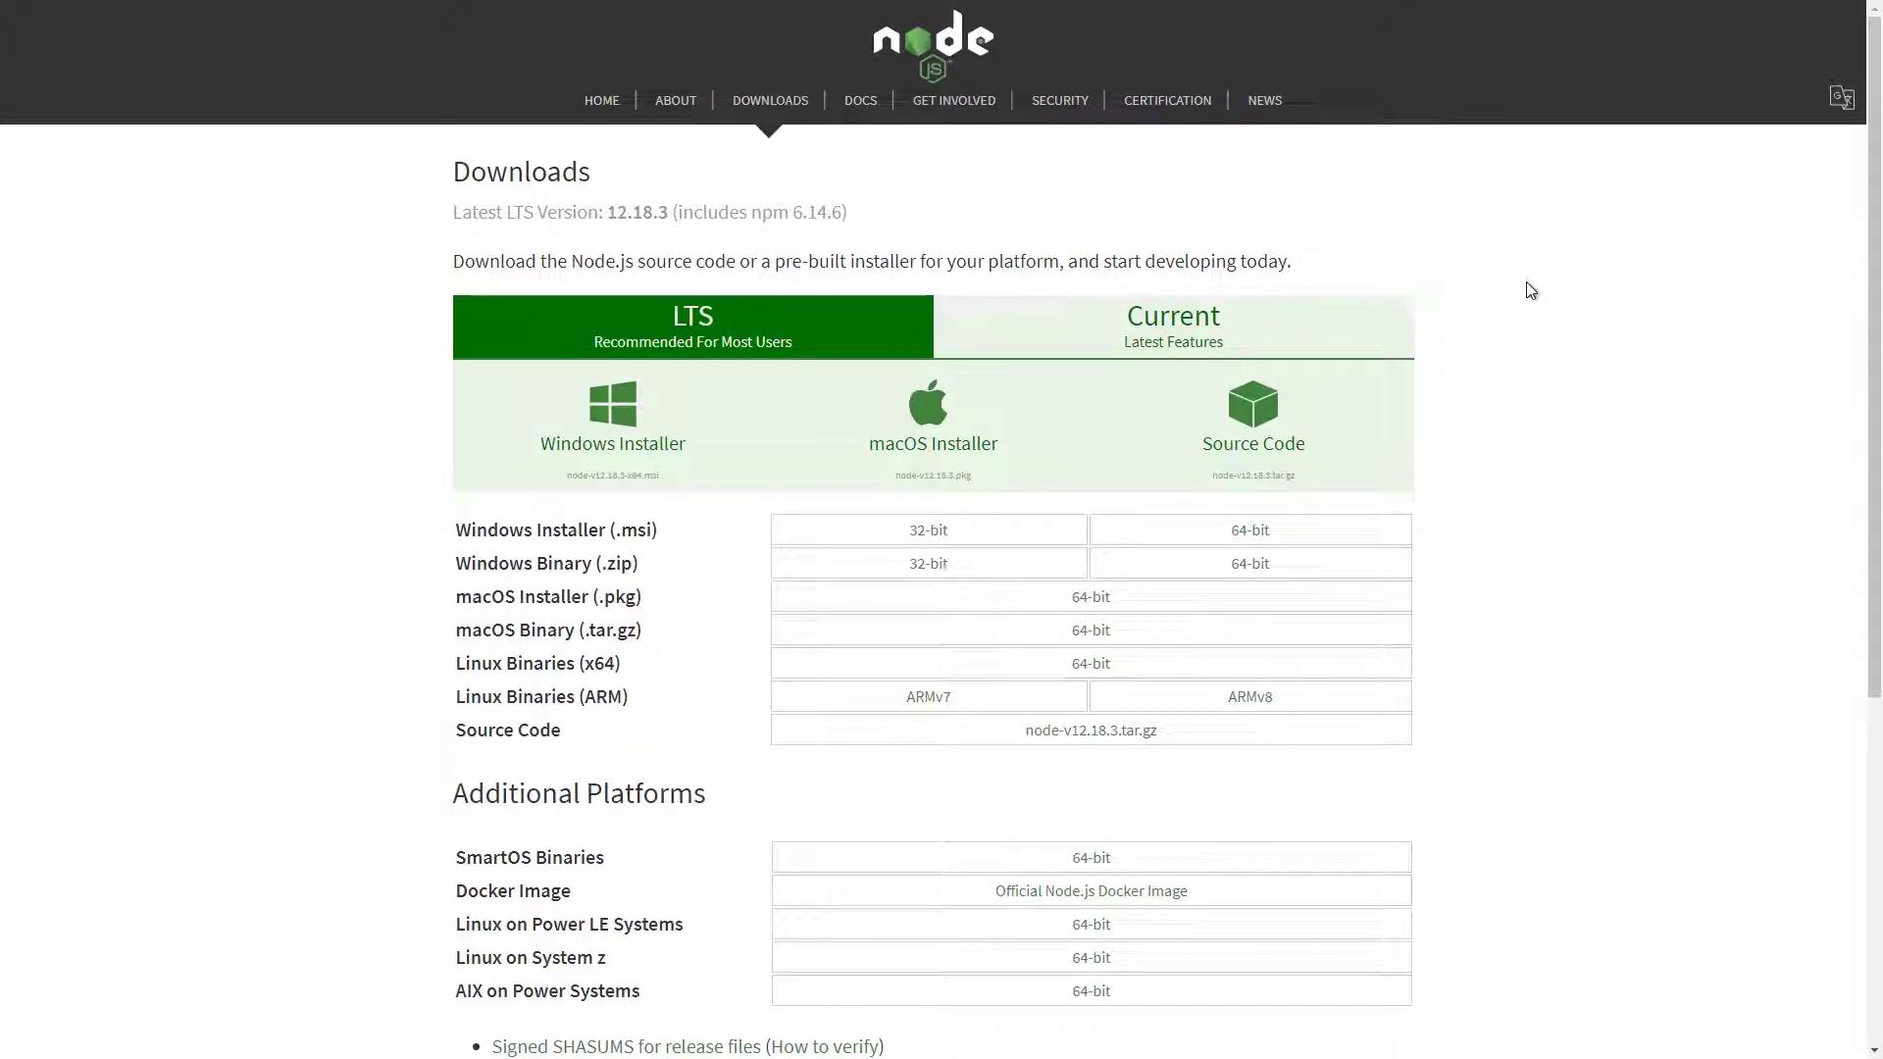
Locate the Pixel Streaming Demo sample under Learn and launch Unreal Engine 4.25.3 with it.
scroll("down", 3)
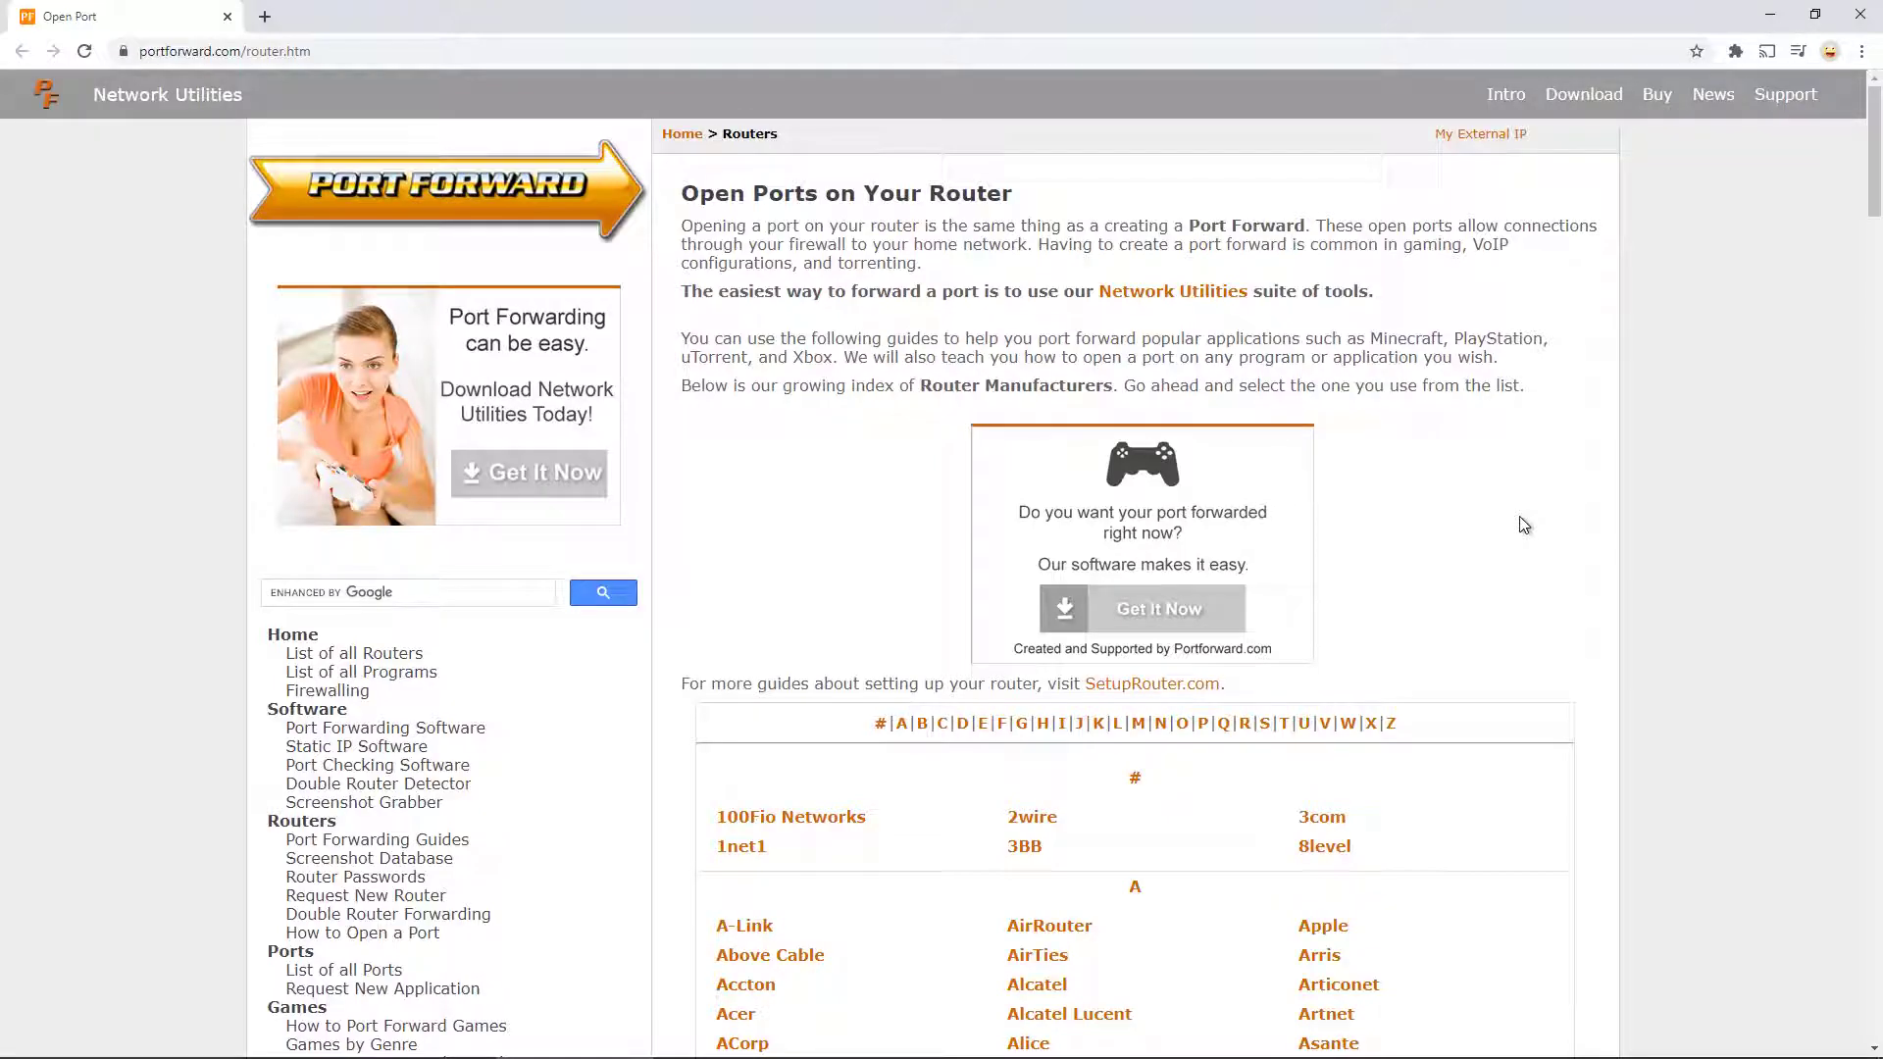
scroll("down", 3)
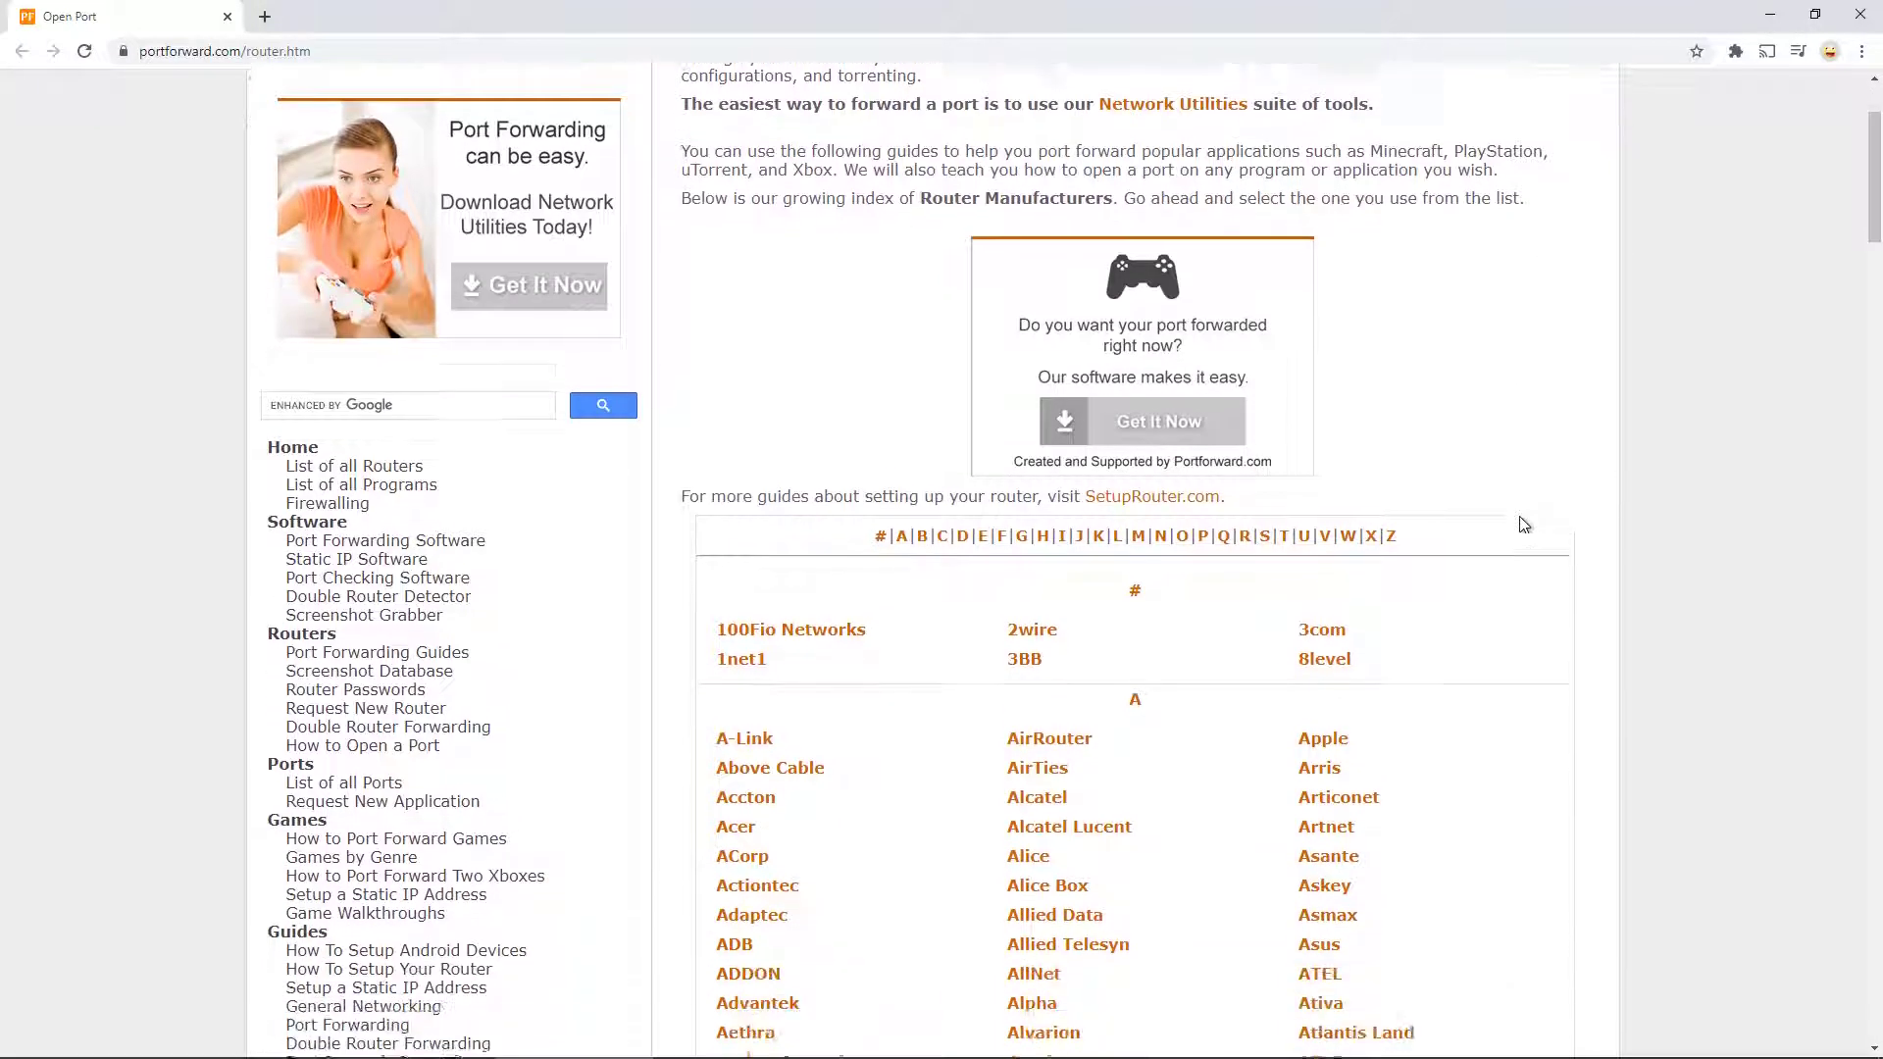
scroll("down", 3)
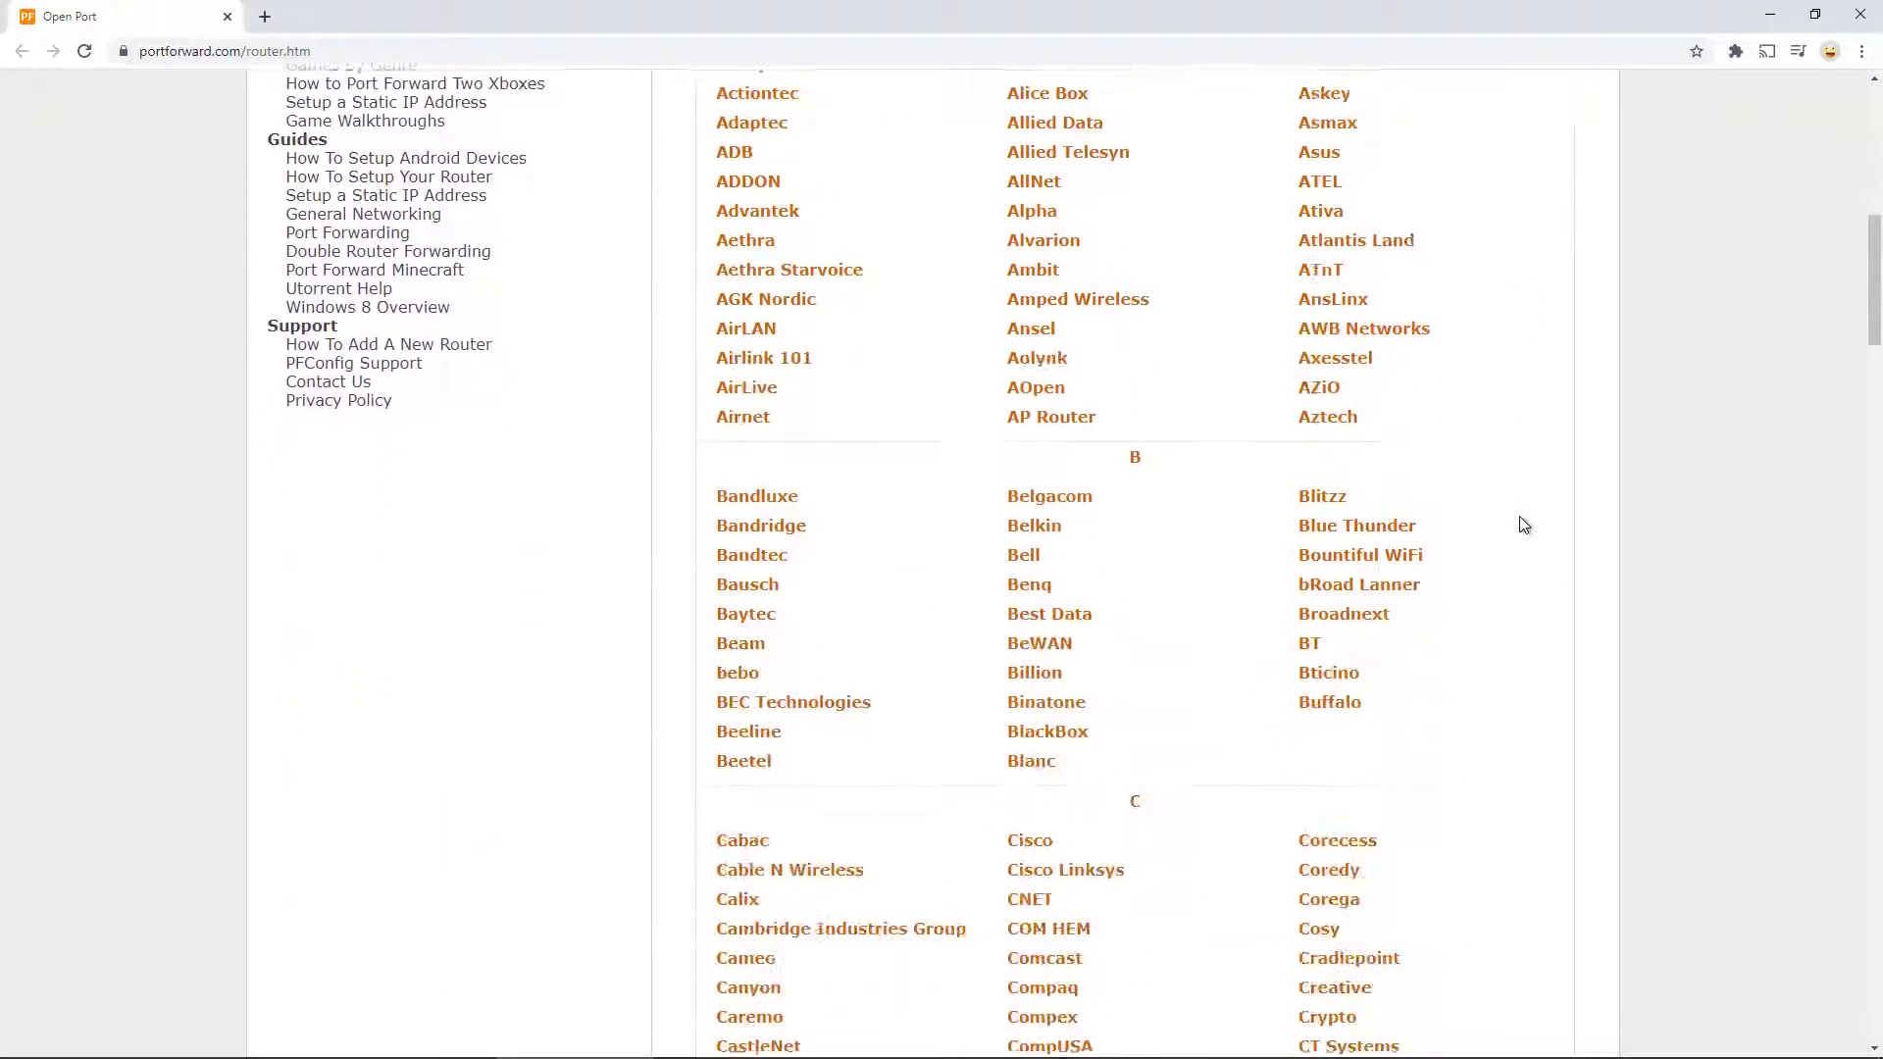
scroll("down", 3)
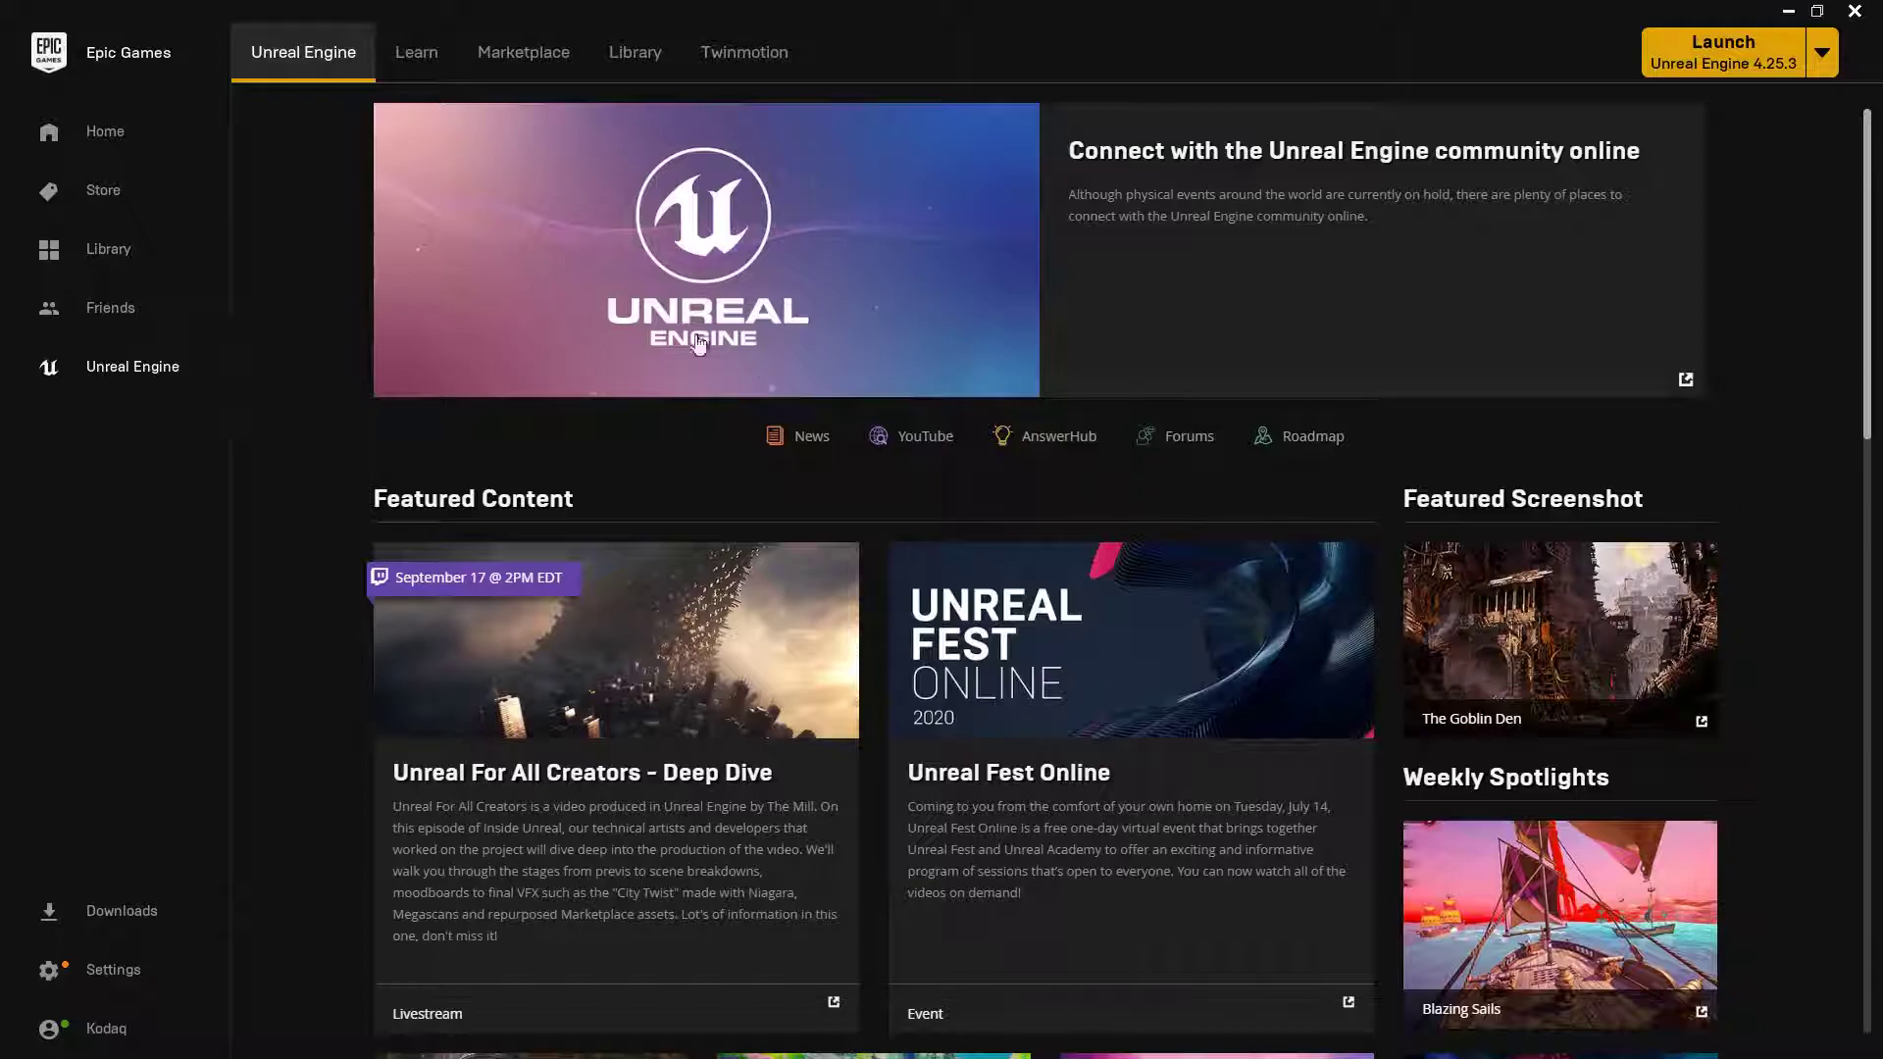
left_click(416, 51)
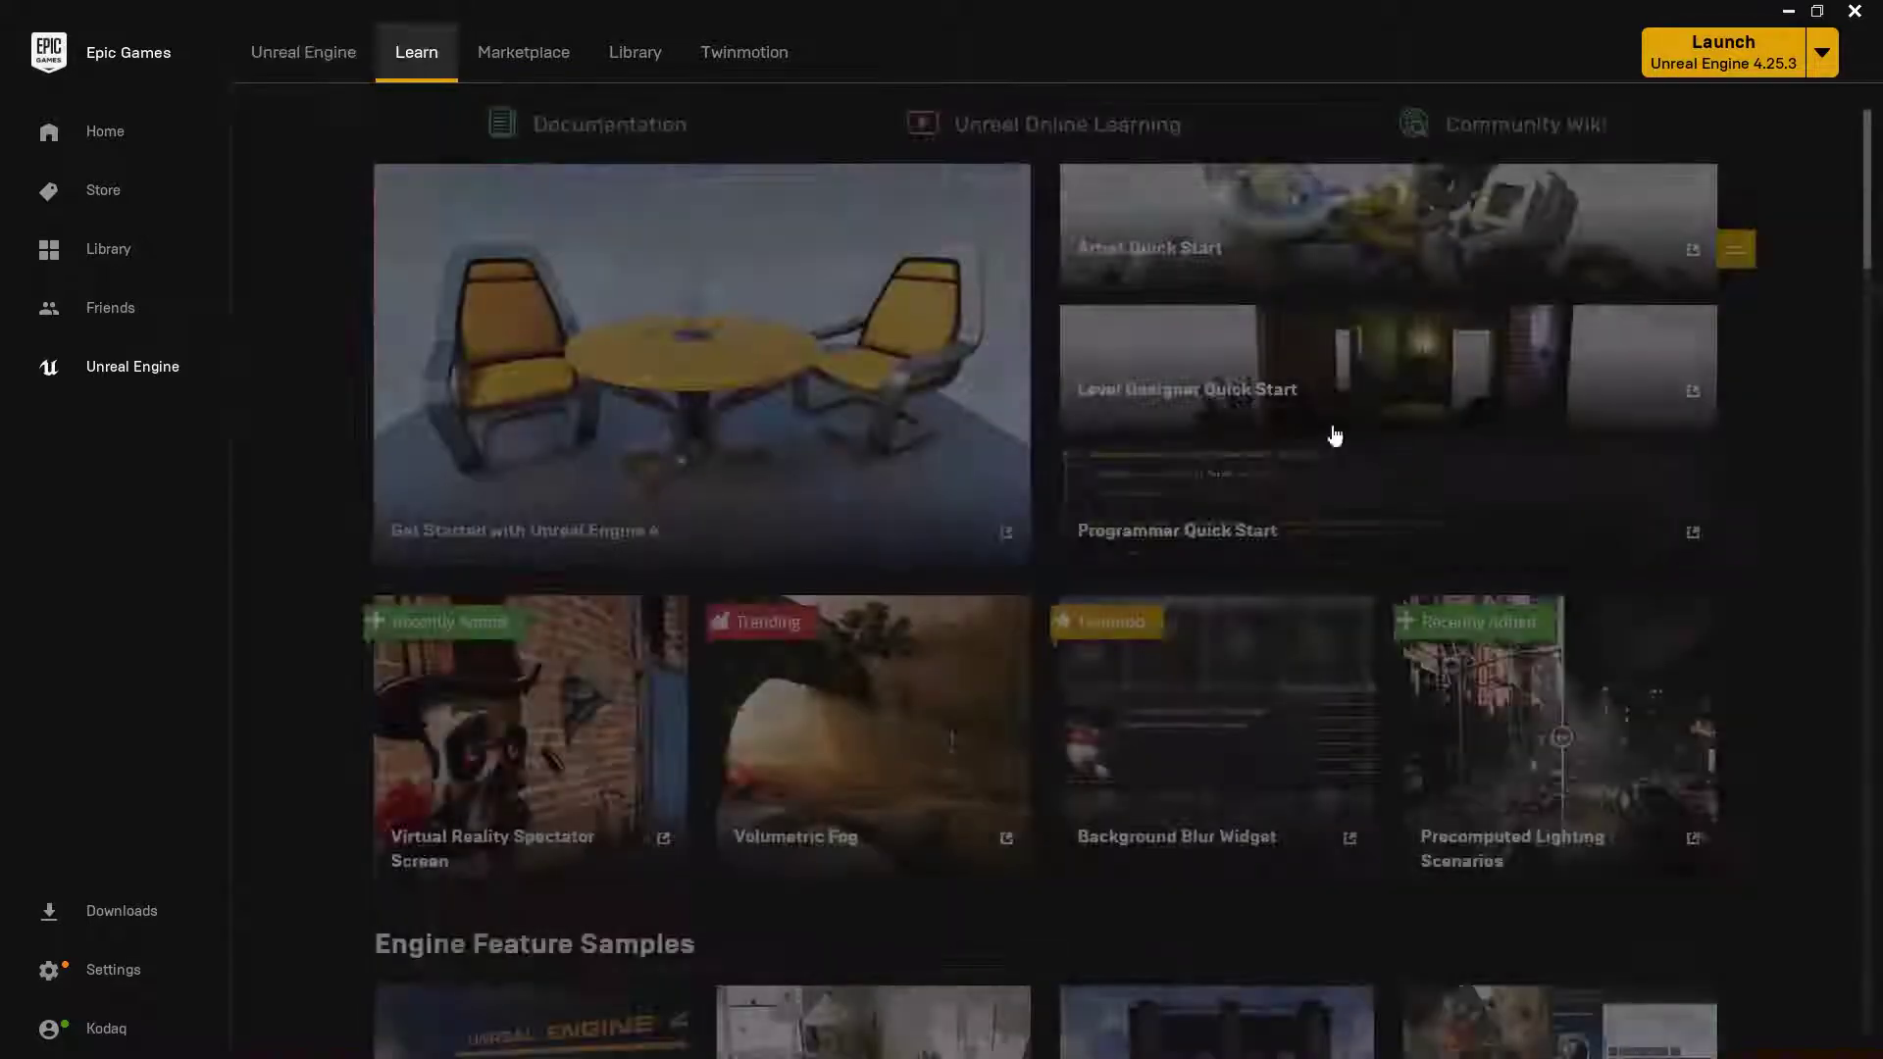
scroll("down", 3)
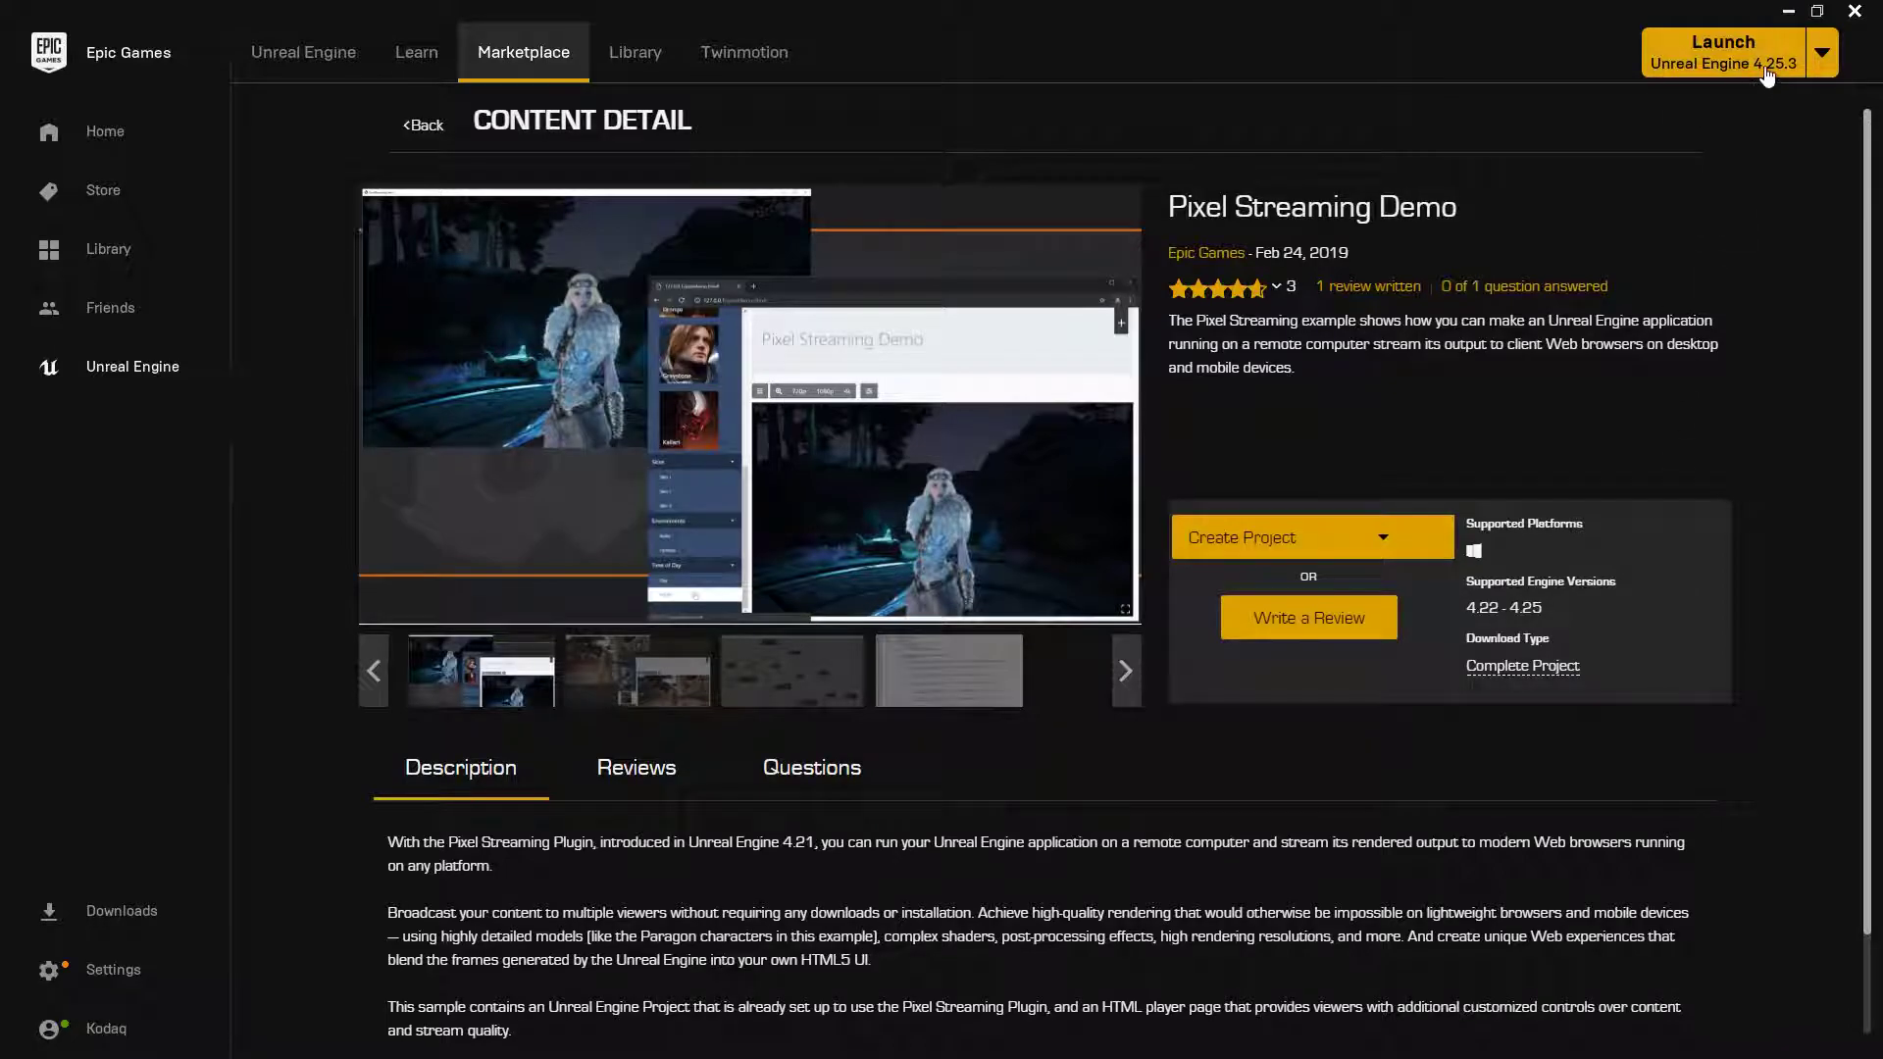
left_click(1724, 44)
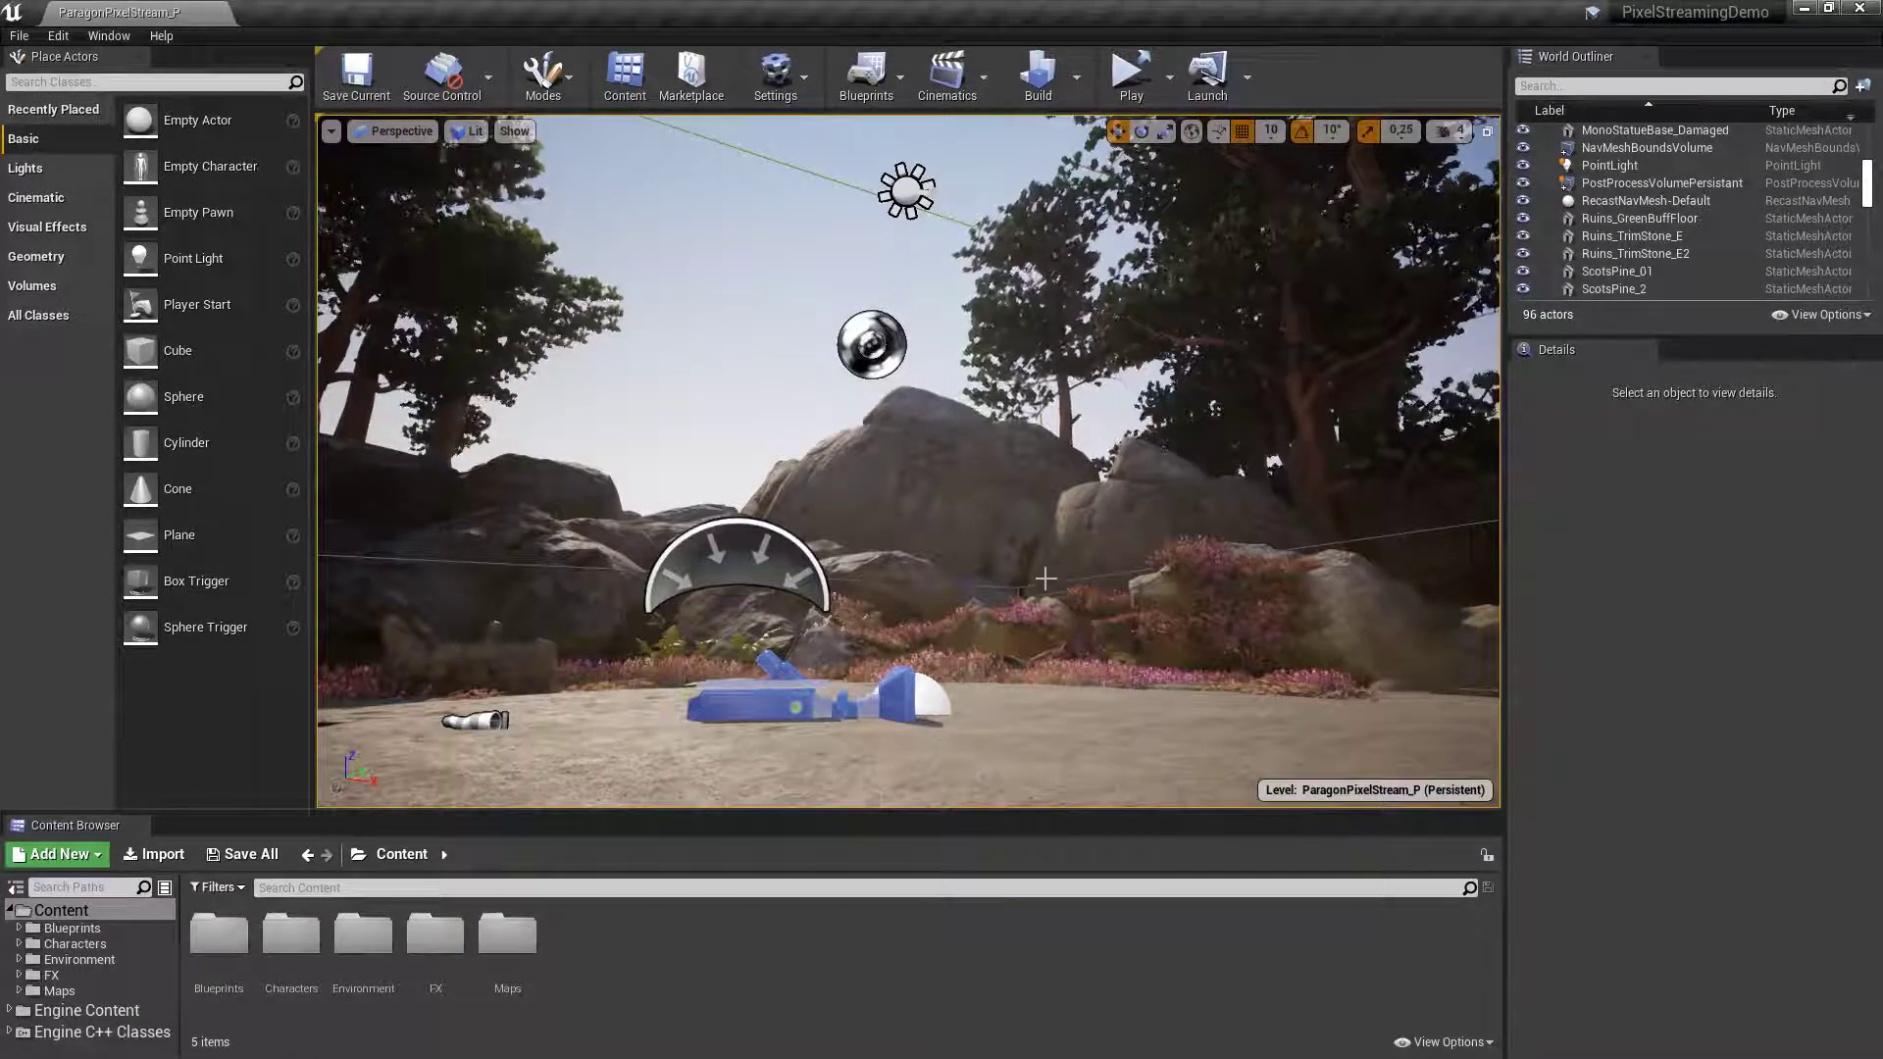
mouse_move(777, 76)
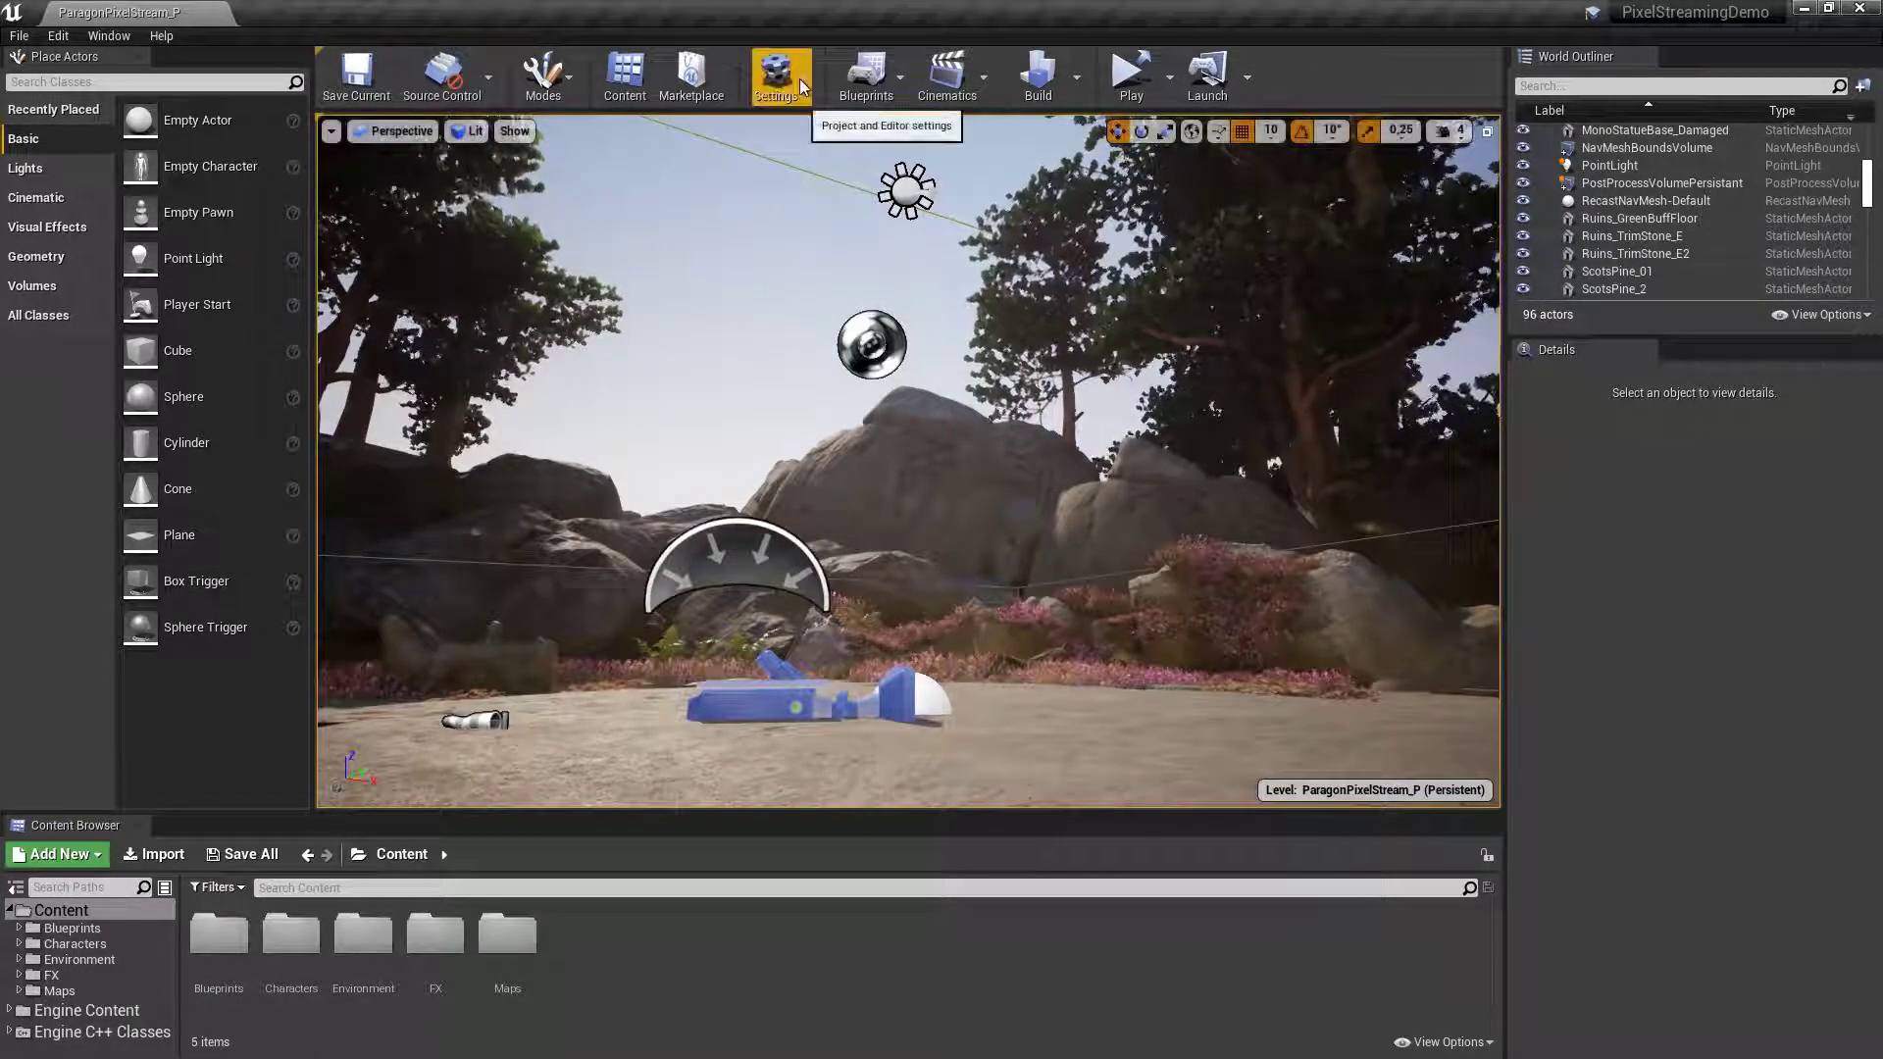
Show the Built-In Graphics plugins in the Plugins browser.
left_click(779, 74)
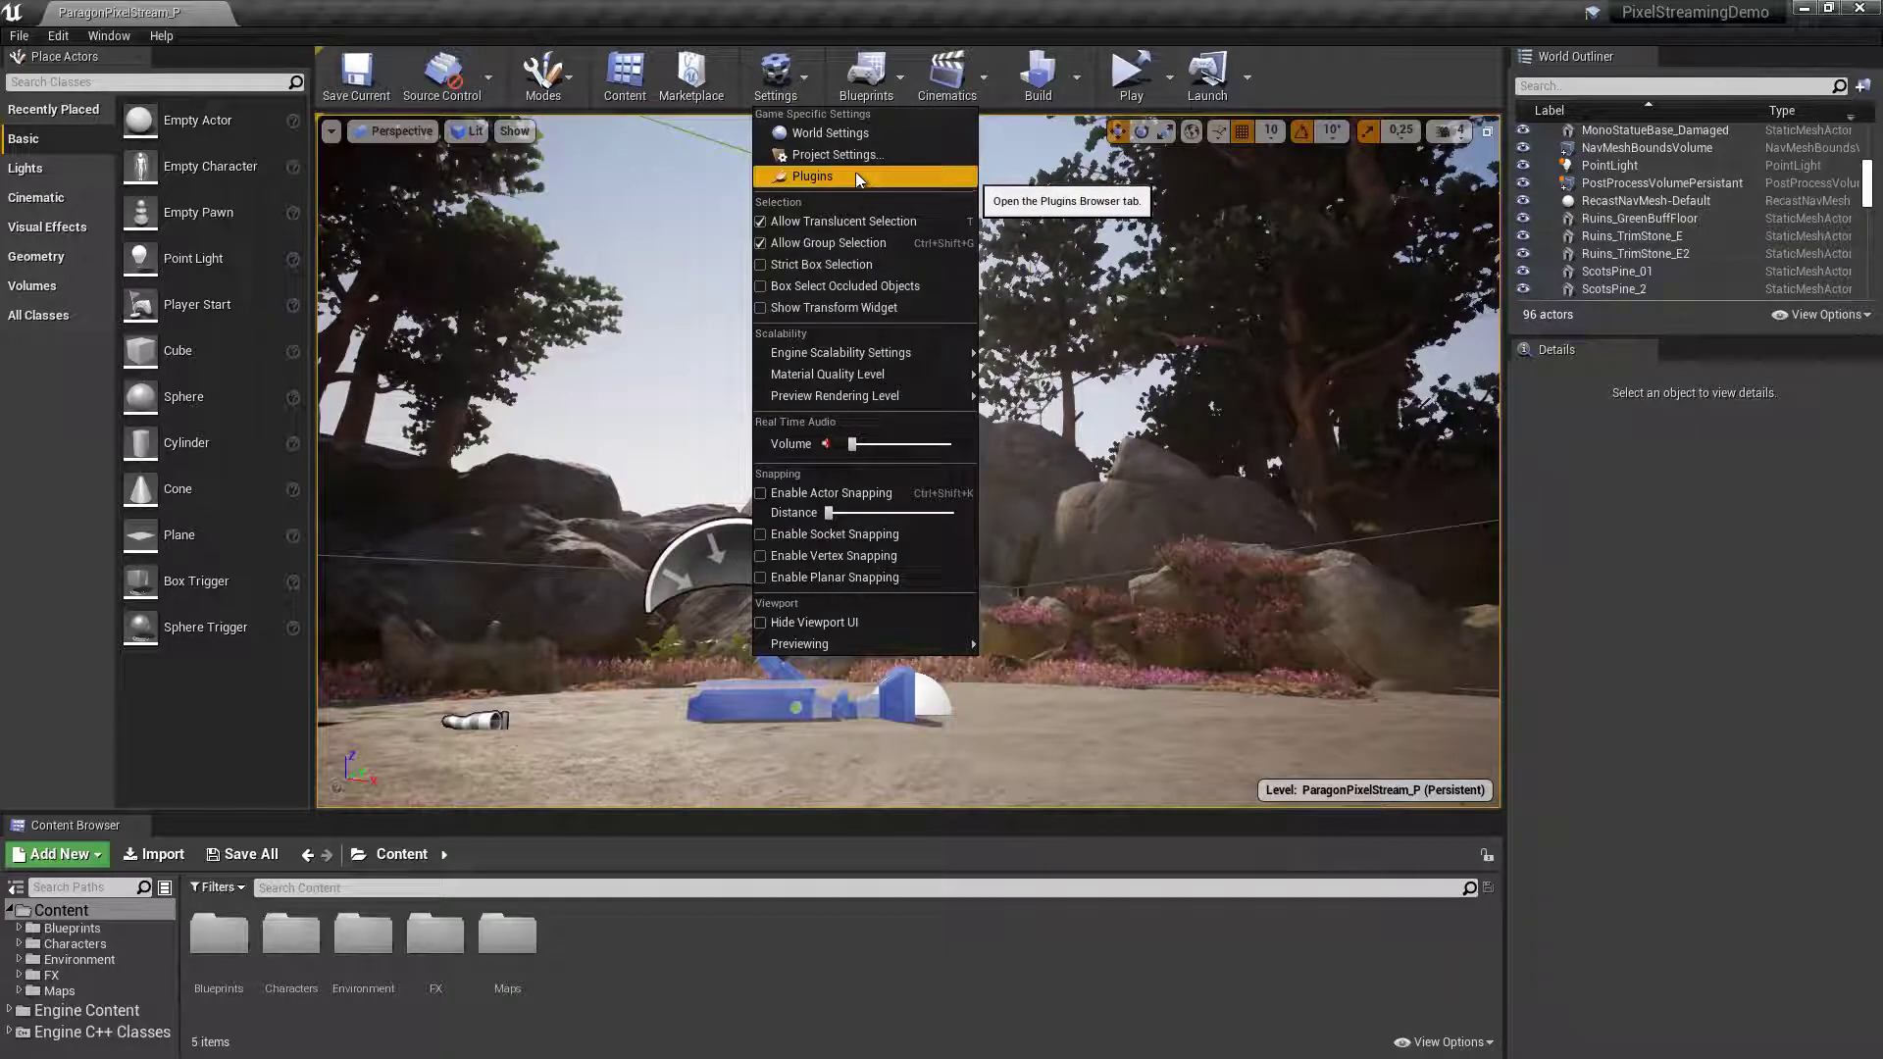
left_click(812, 176)
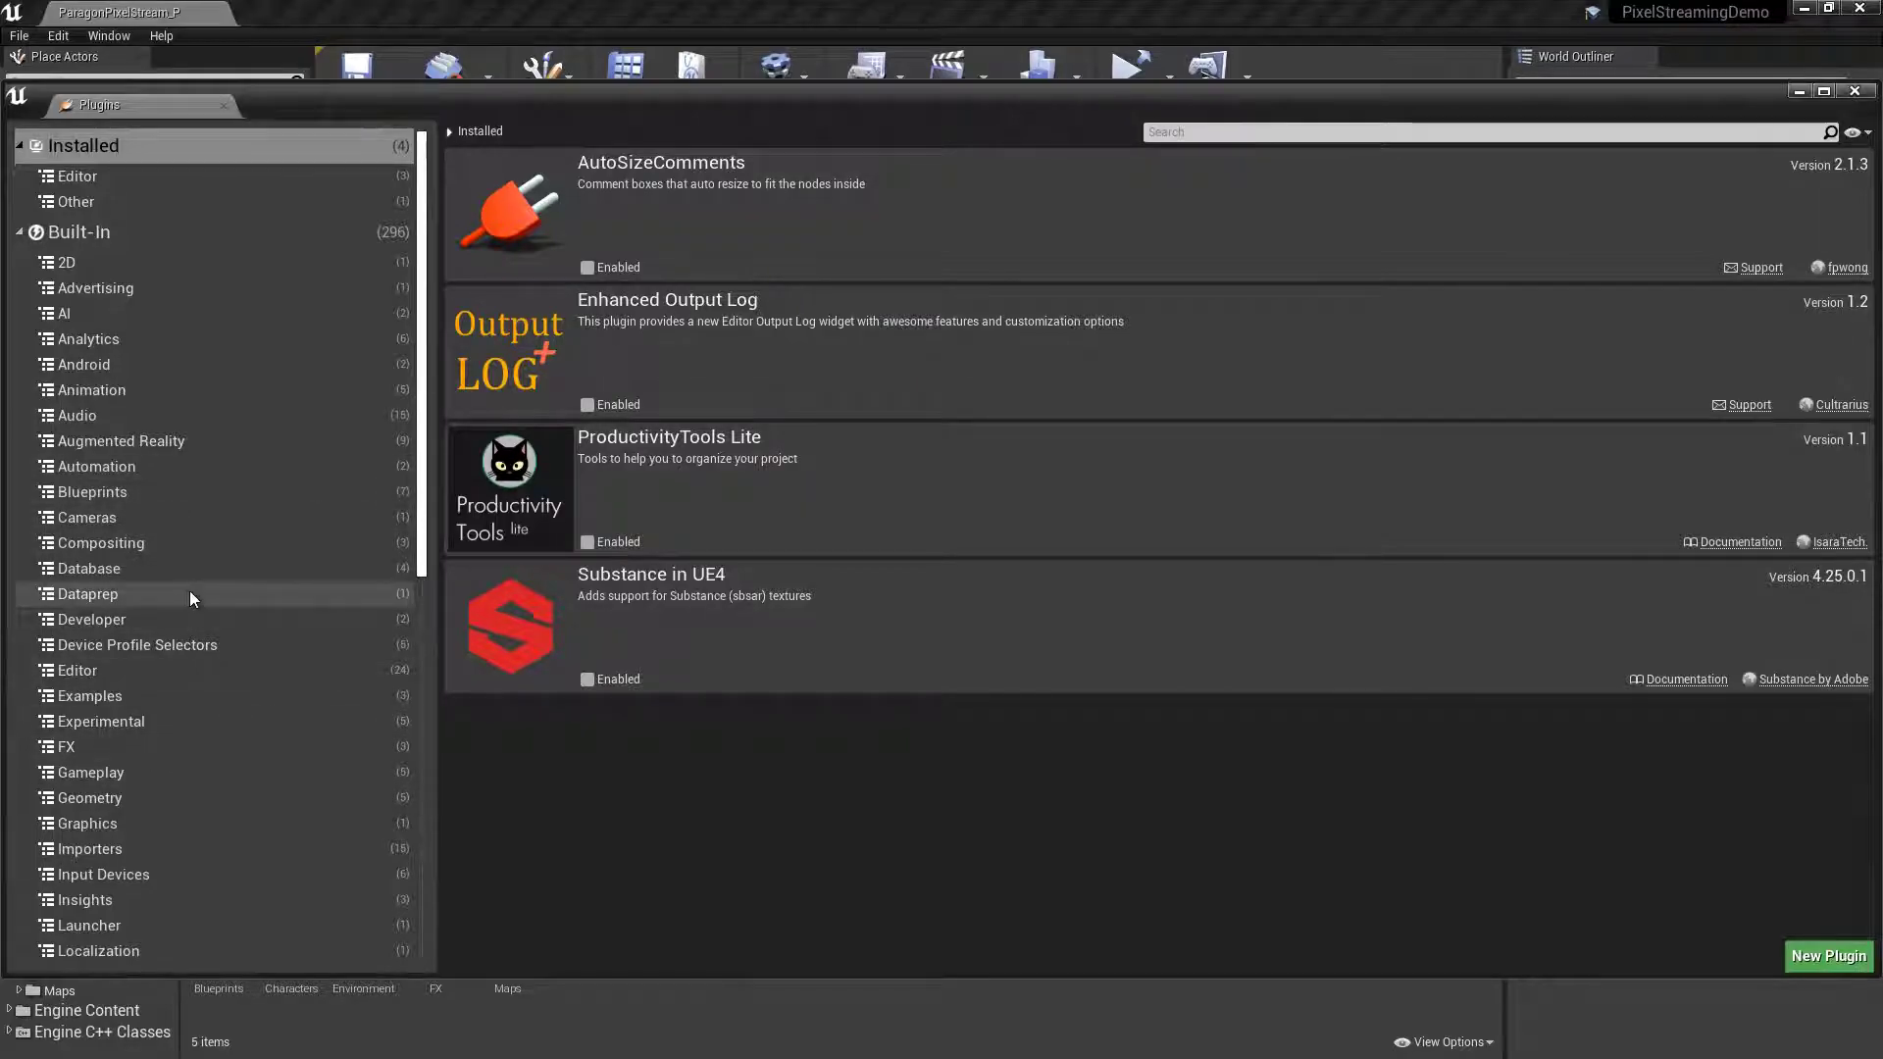
mouse_move(113, 823)
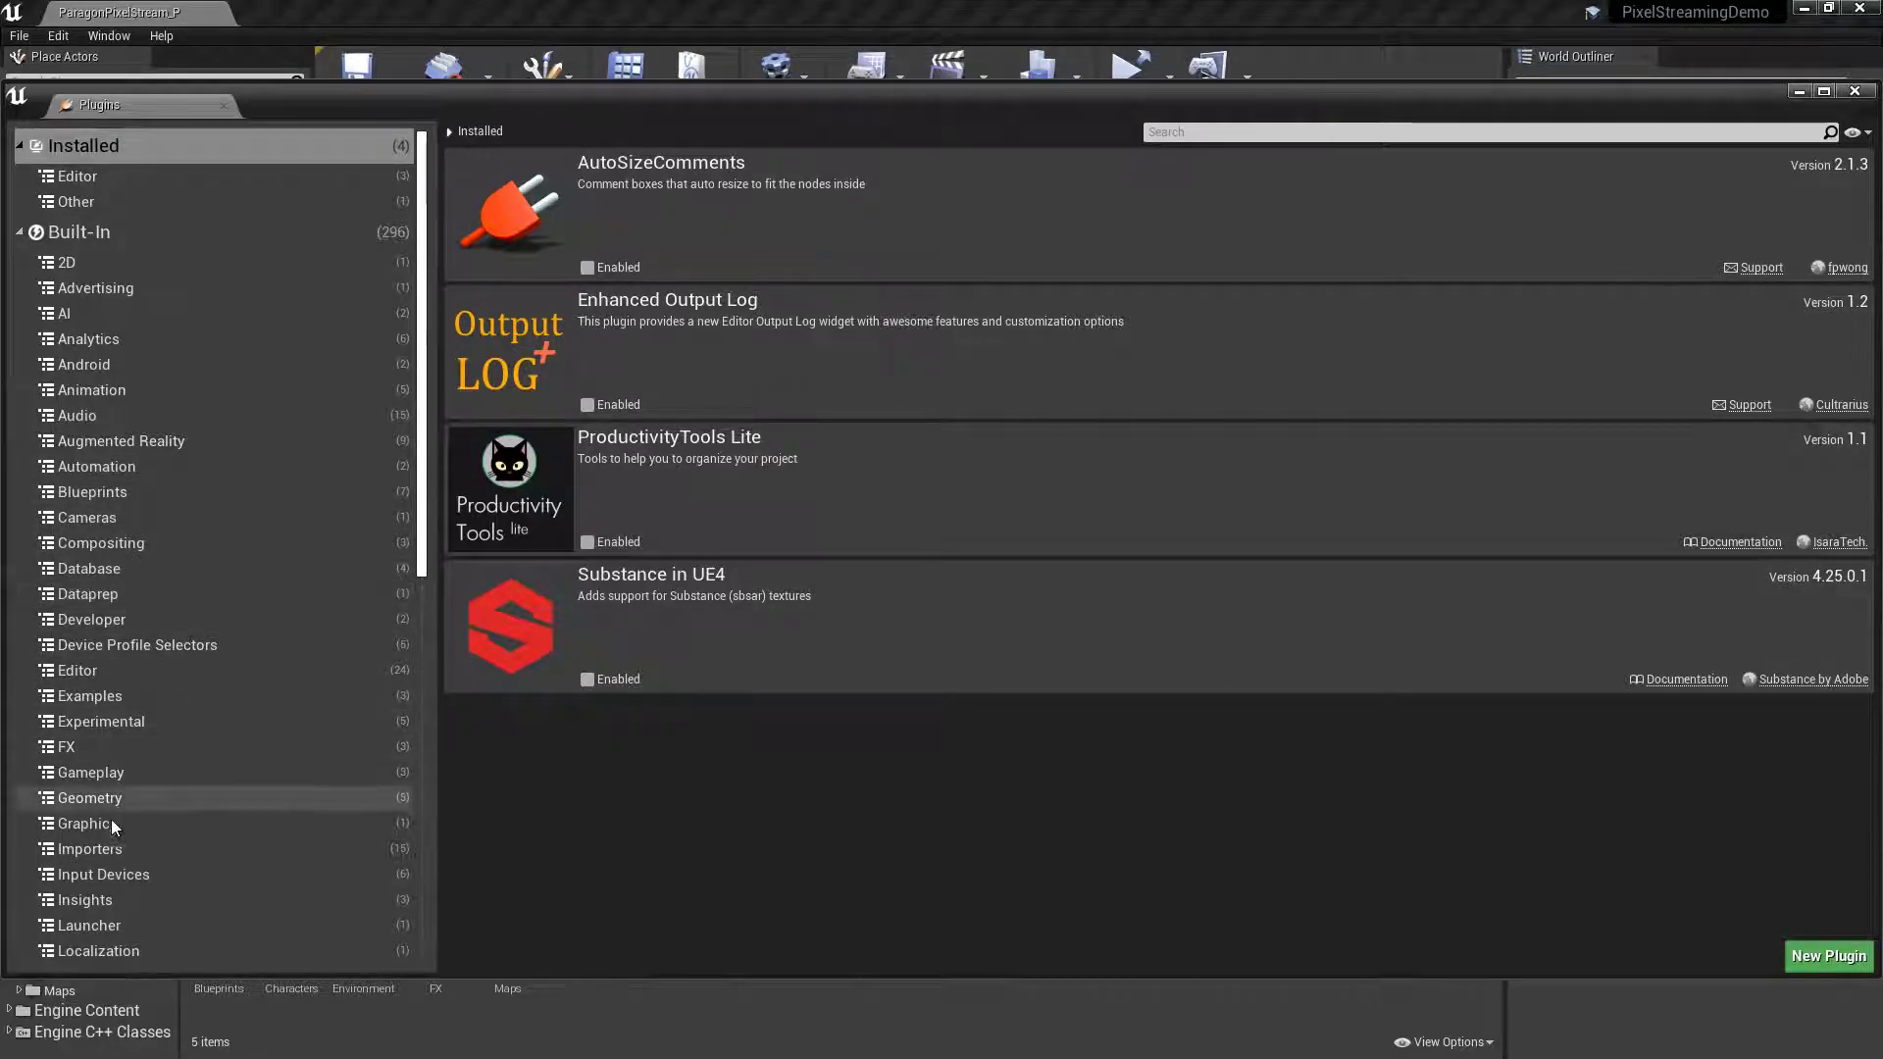
left_click(87, 824)
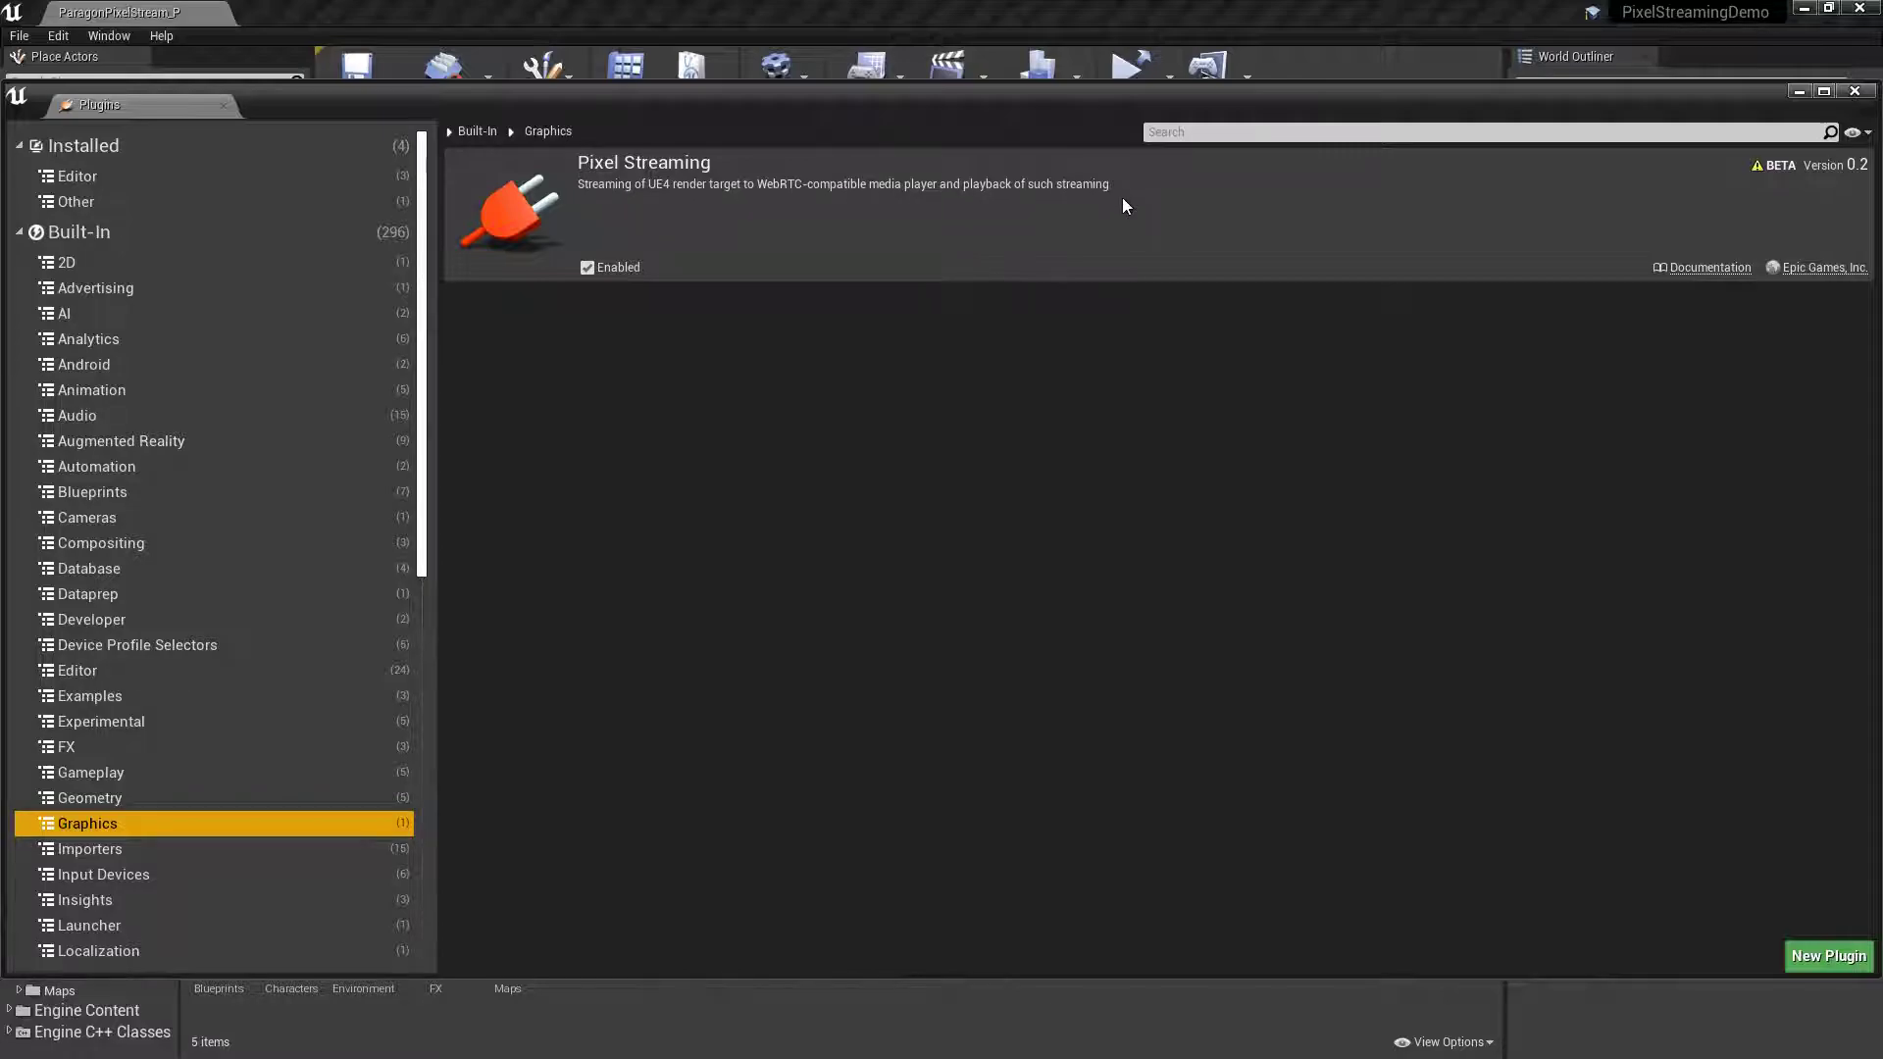
mouse_move(1148, 216)
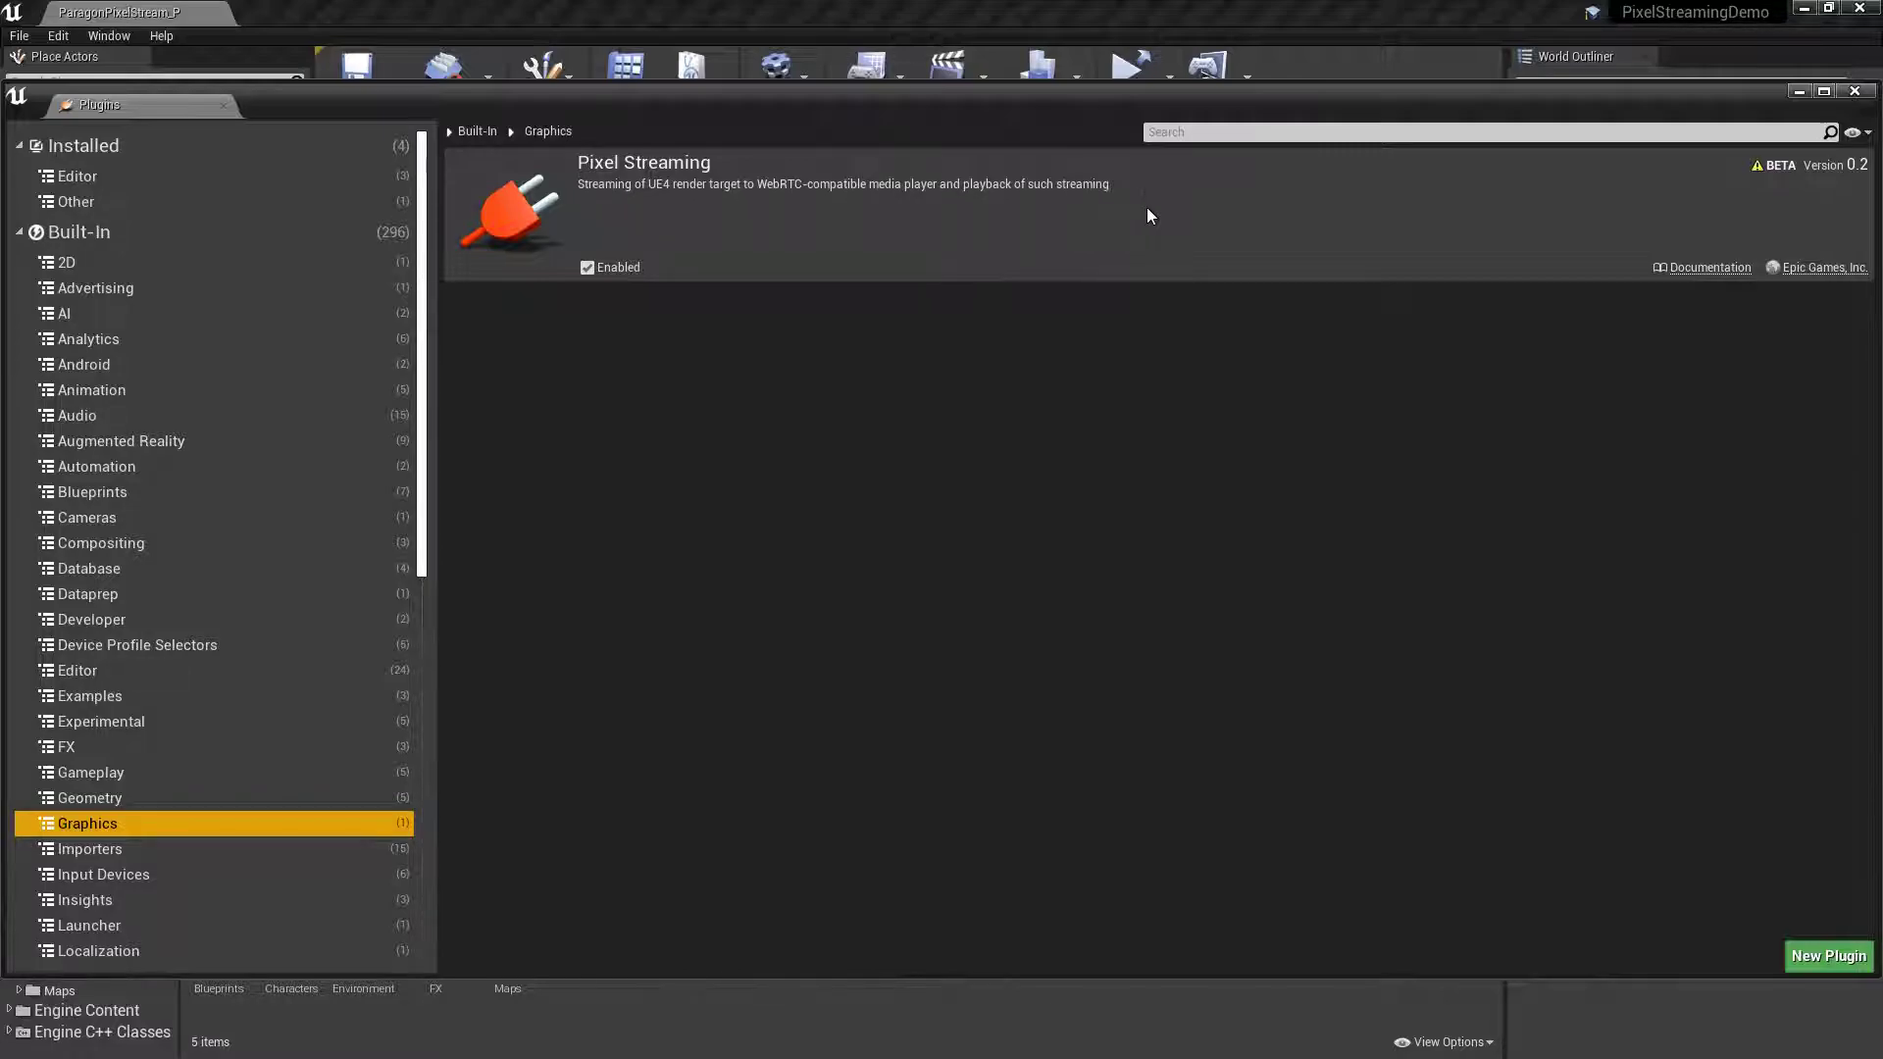
Enable the Pixel Streaming plugin and confirm the beta warning.
left_click(586, 267)
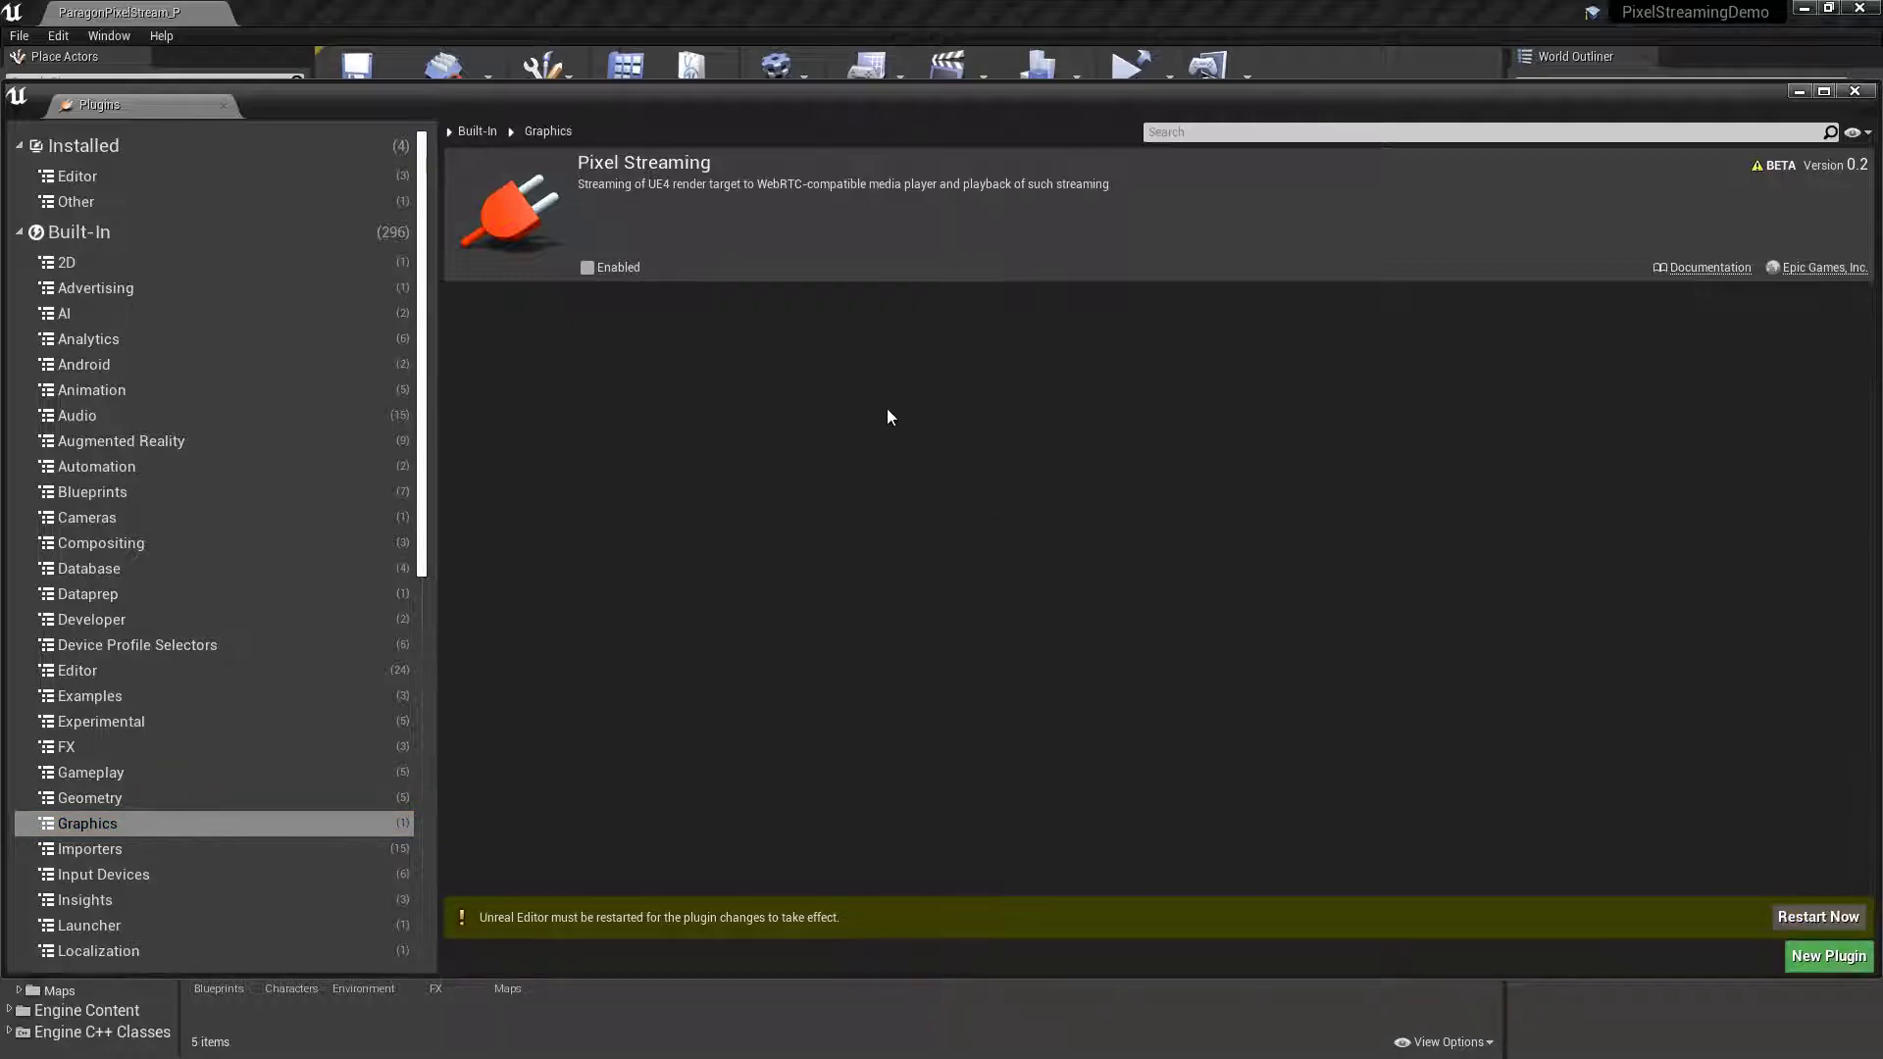
left_click(586, 267)
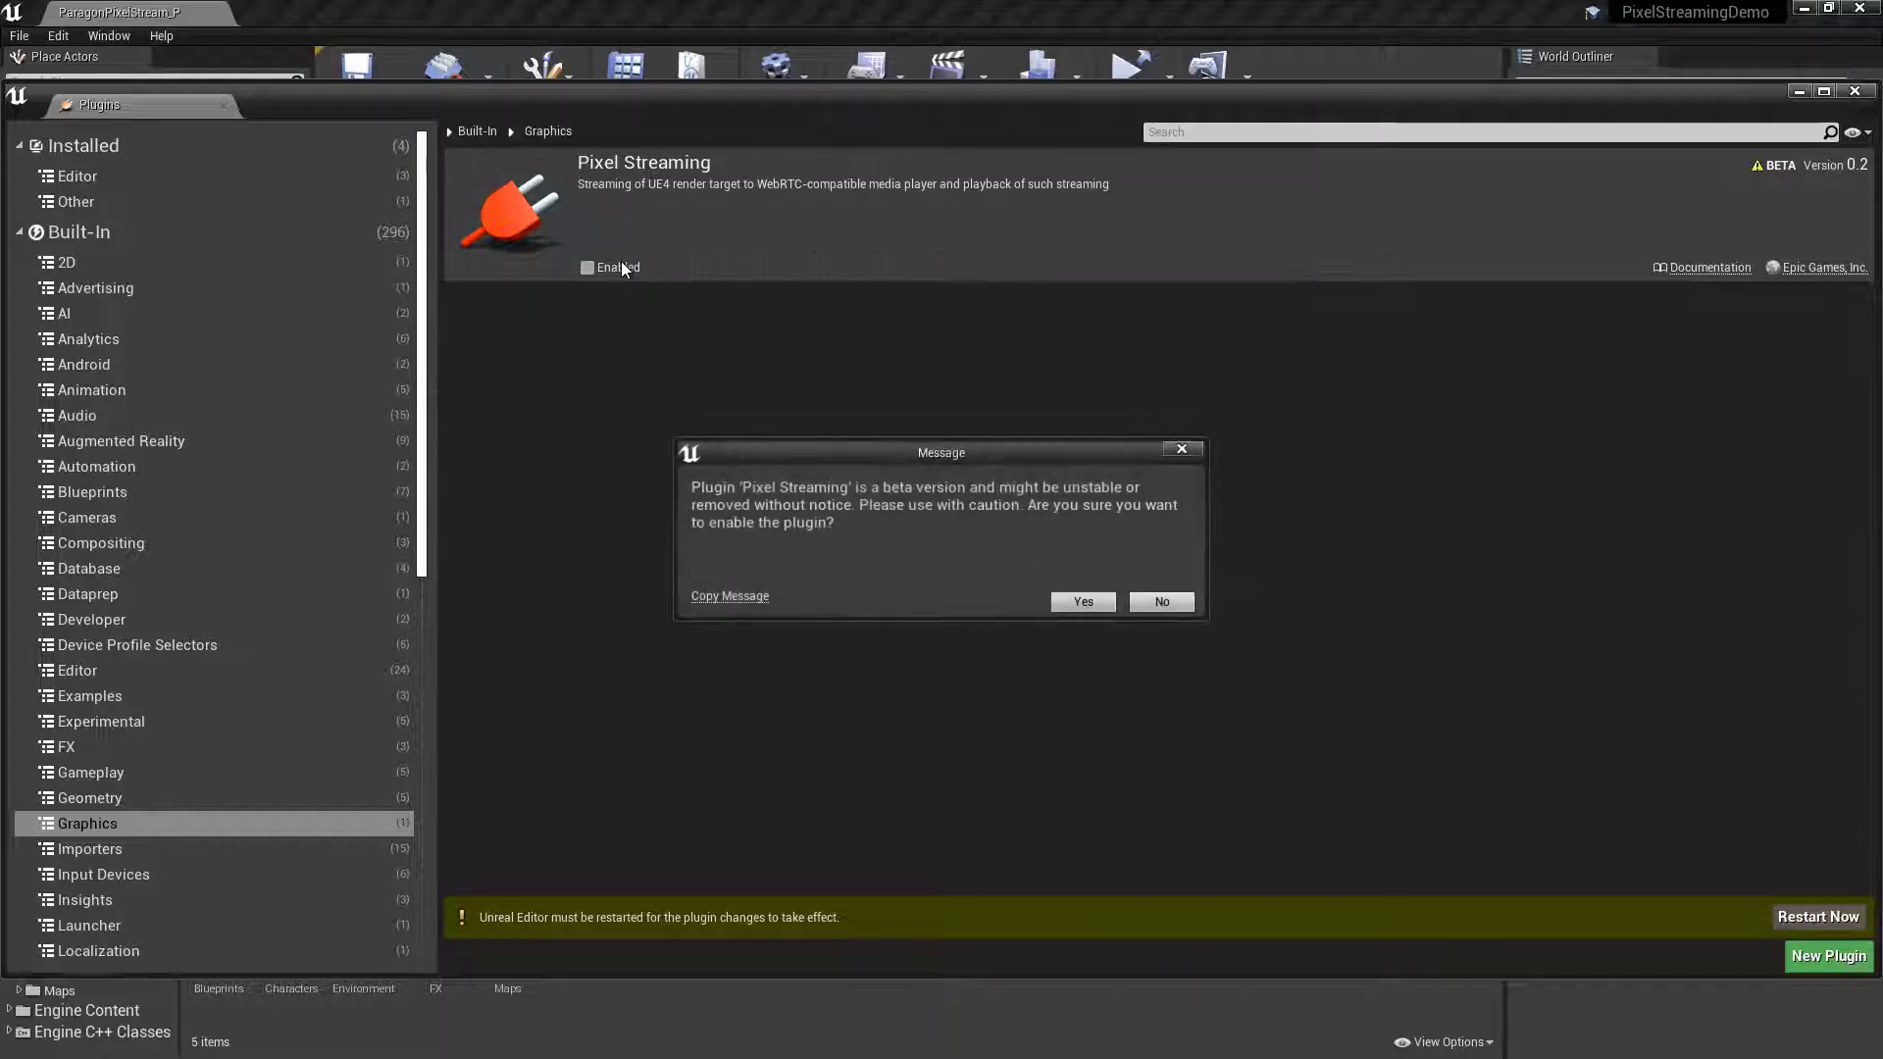
left_click(1081, 603)
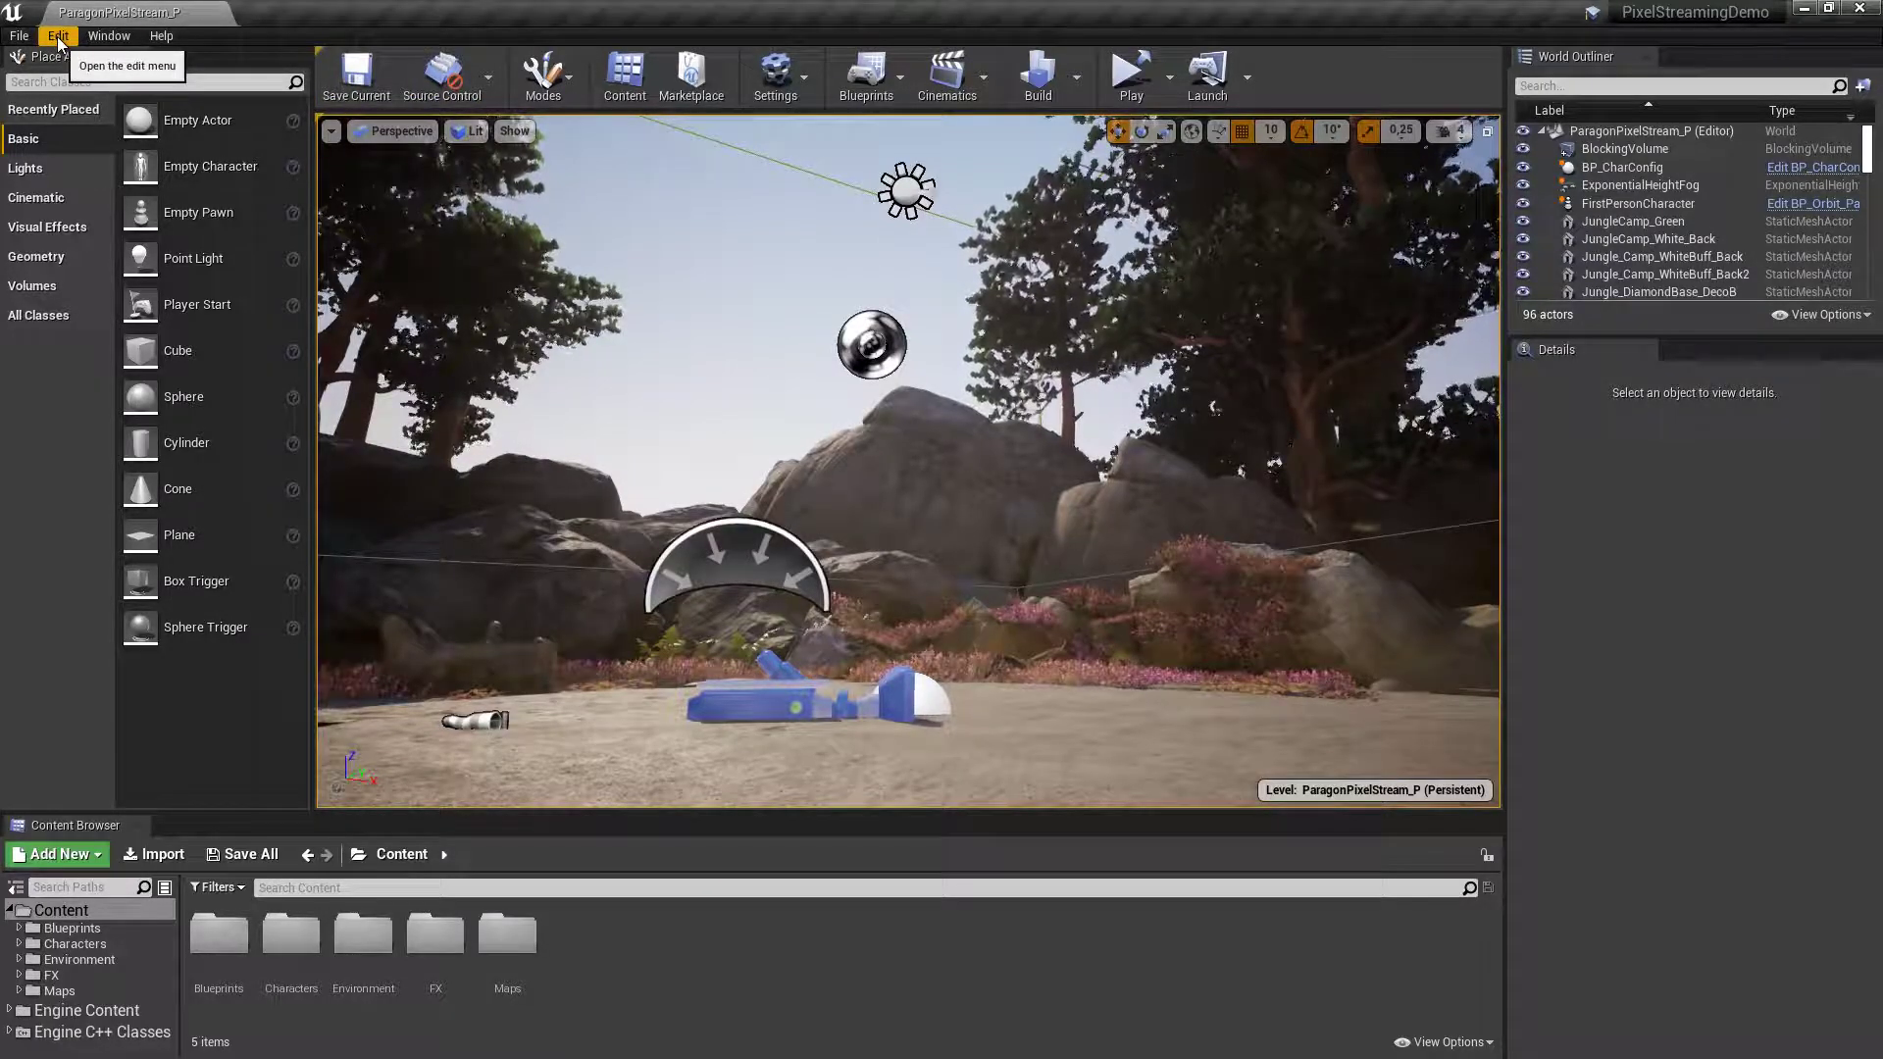
Show the Level Editor Play page of Editor Preferences with the -AudioMixer Pixel Streaming launch parameters.
left_click(57, 36)
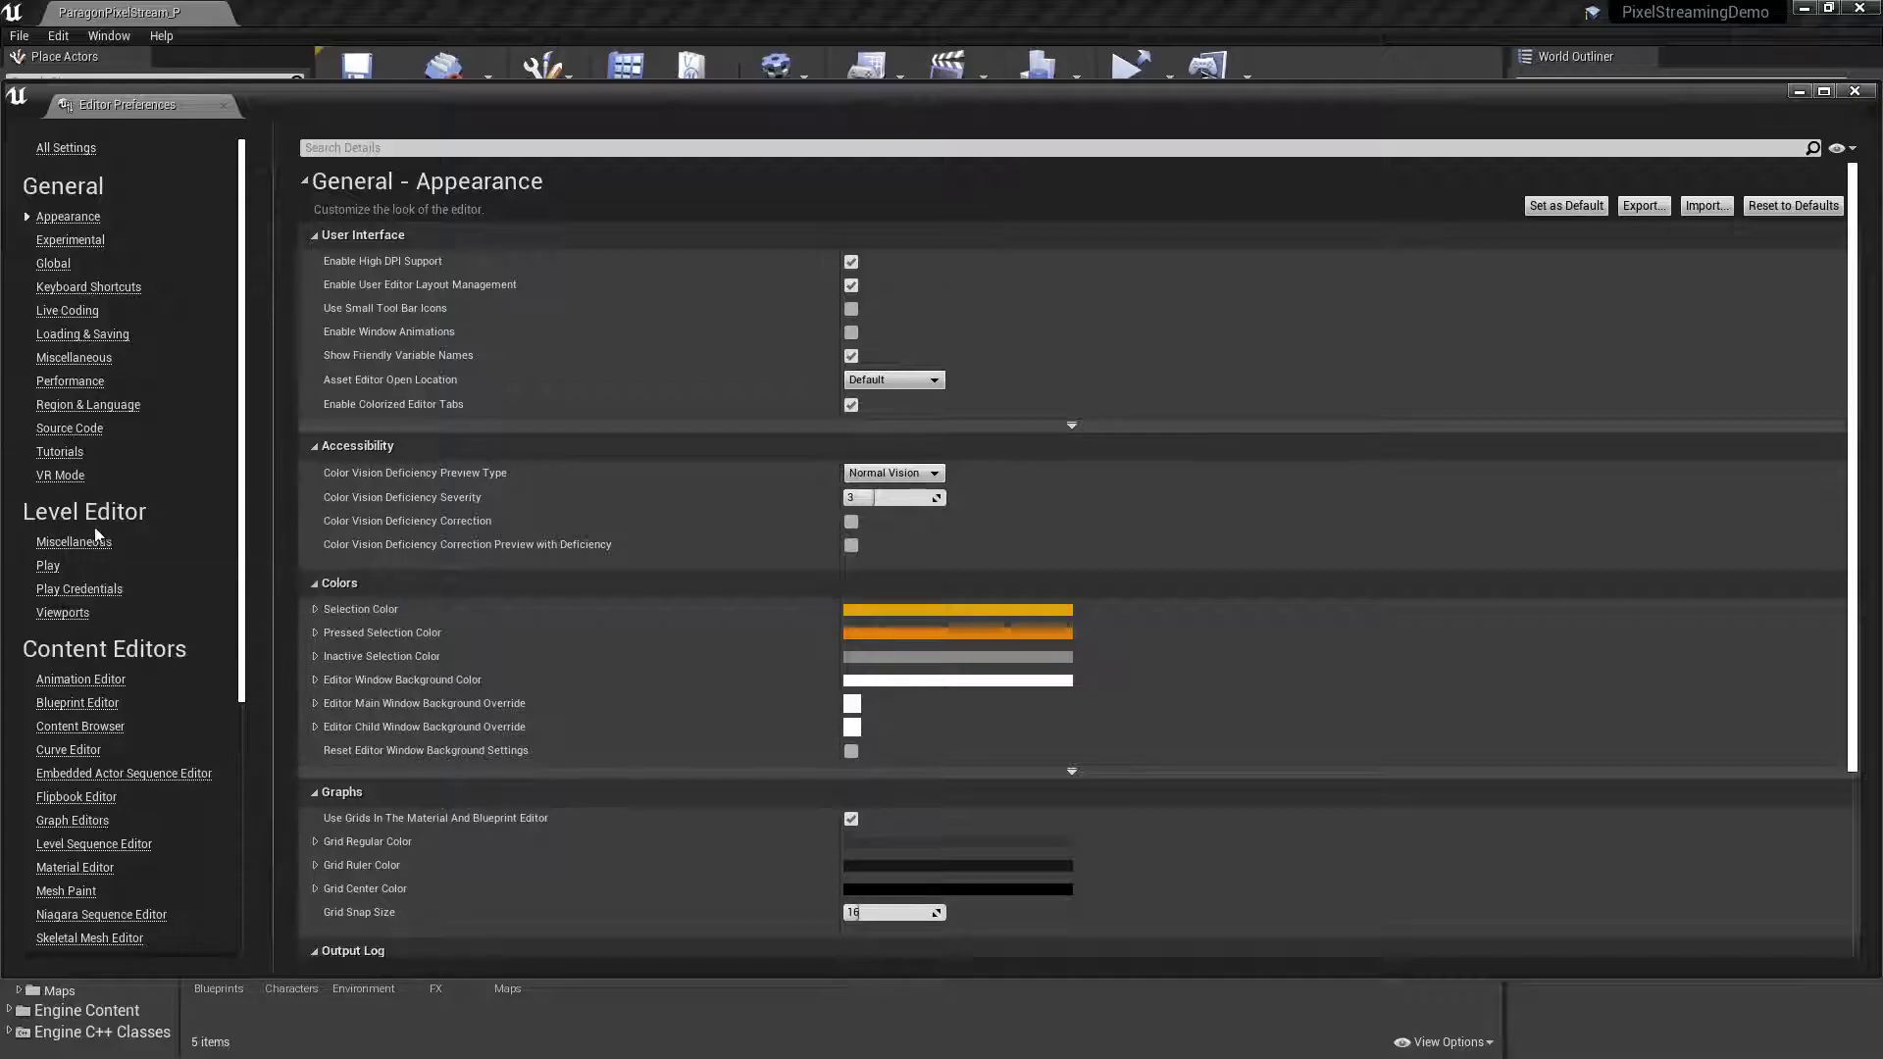
mouse_move(47, 565)
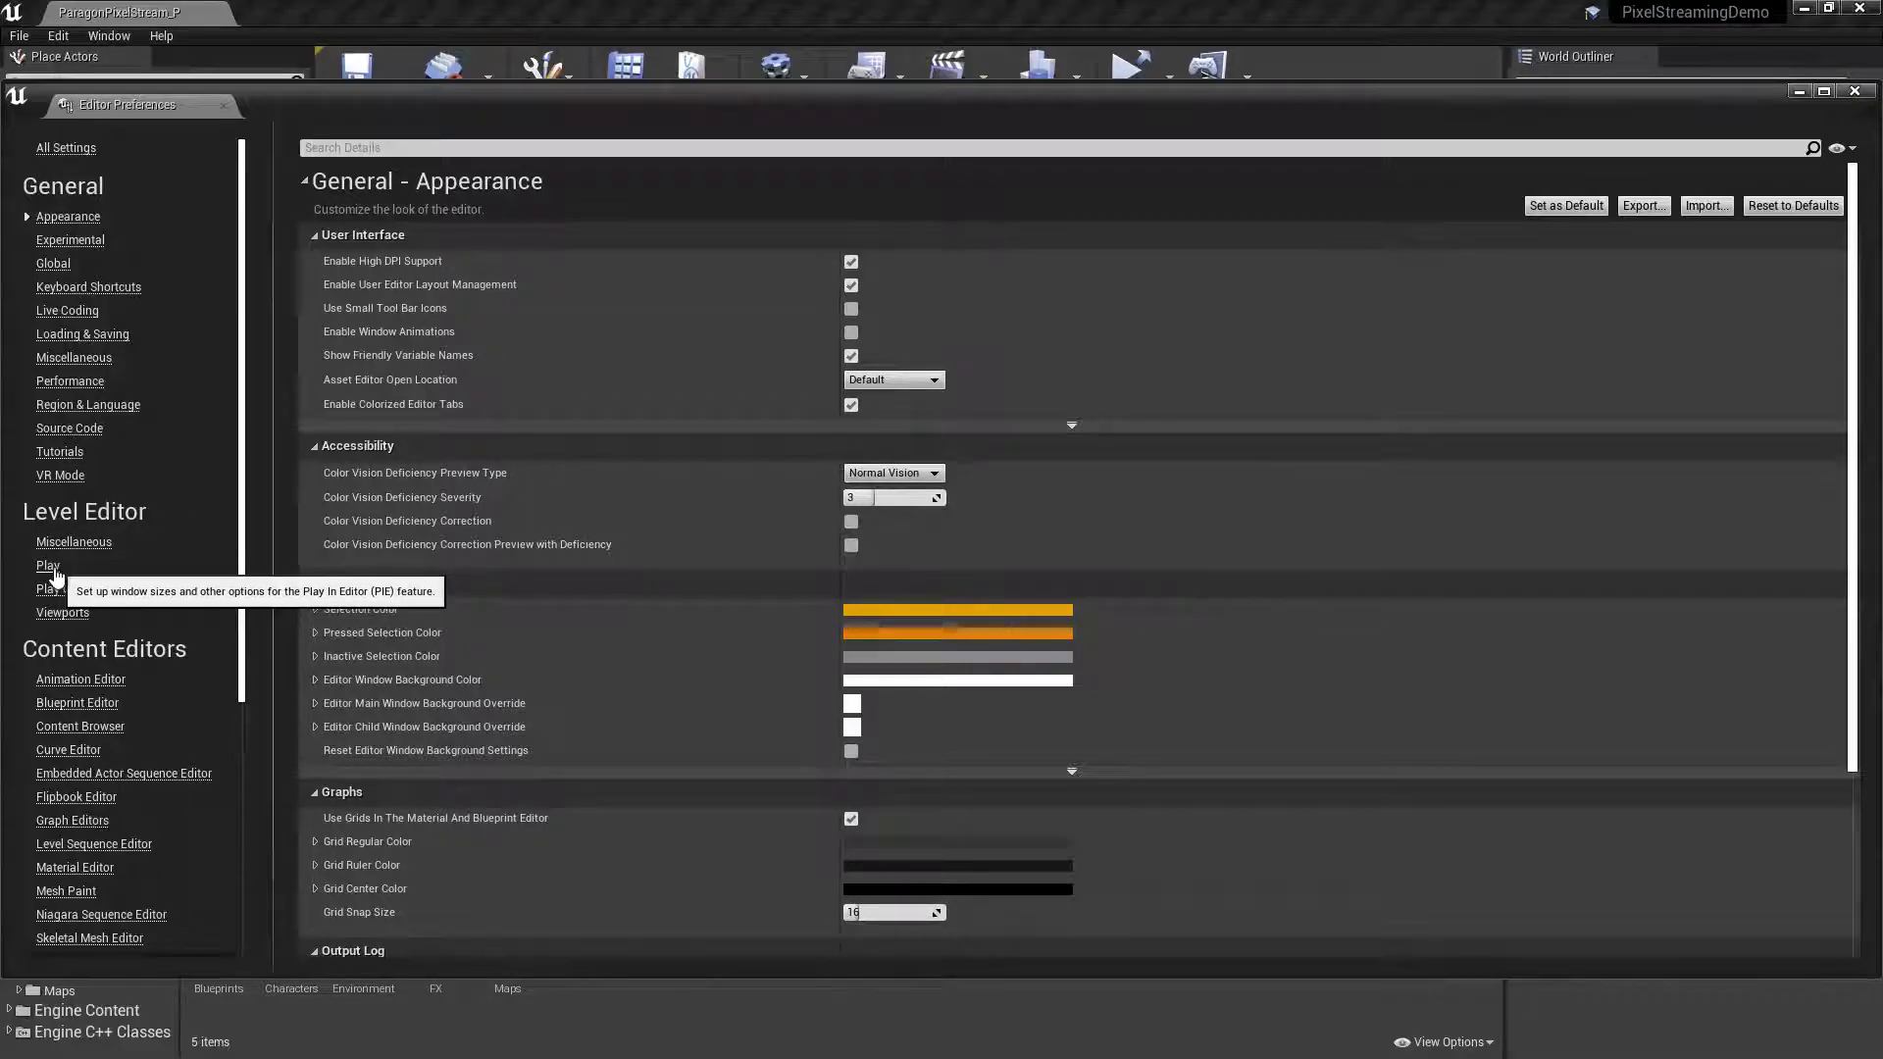
left_click(47, 565)
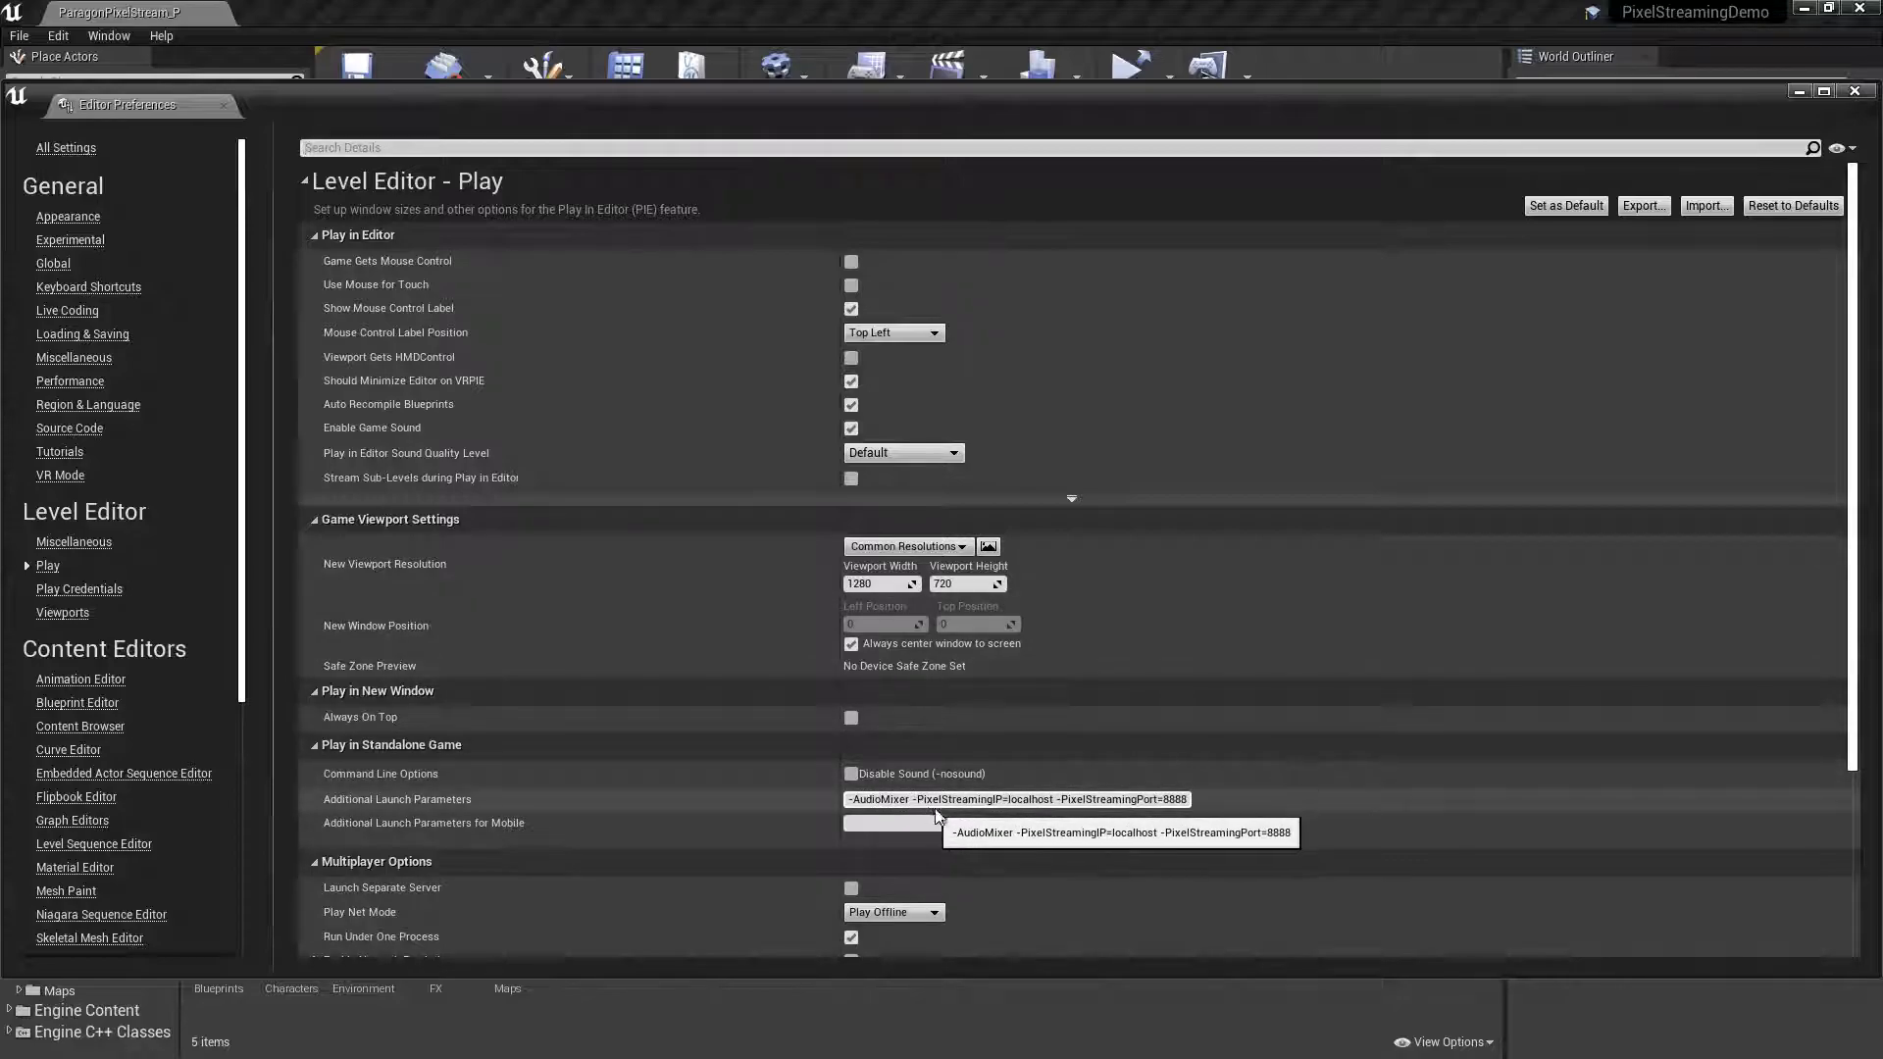
mouse_move(1035, 800)
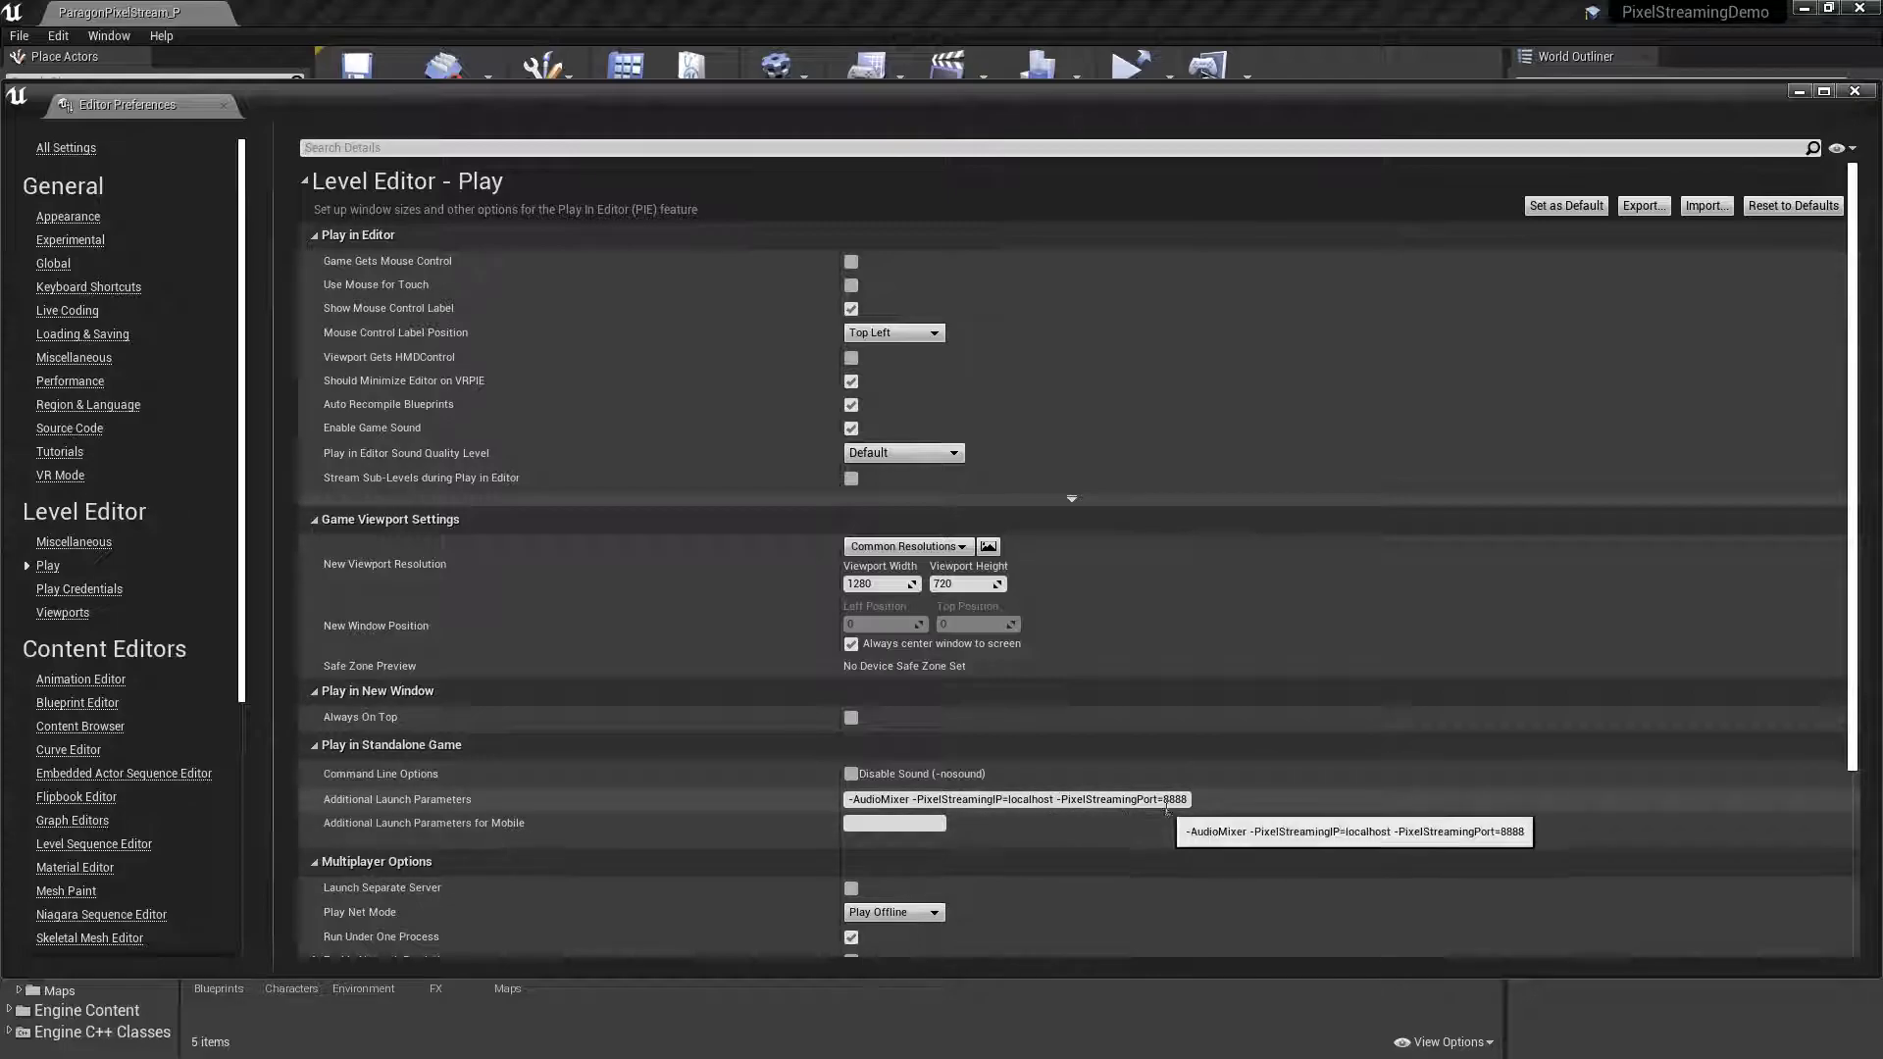
mouse_move(1237, 816)
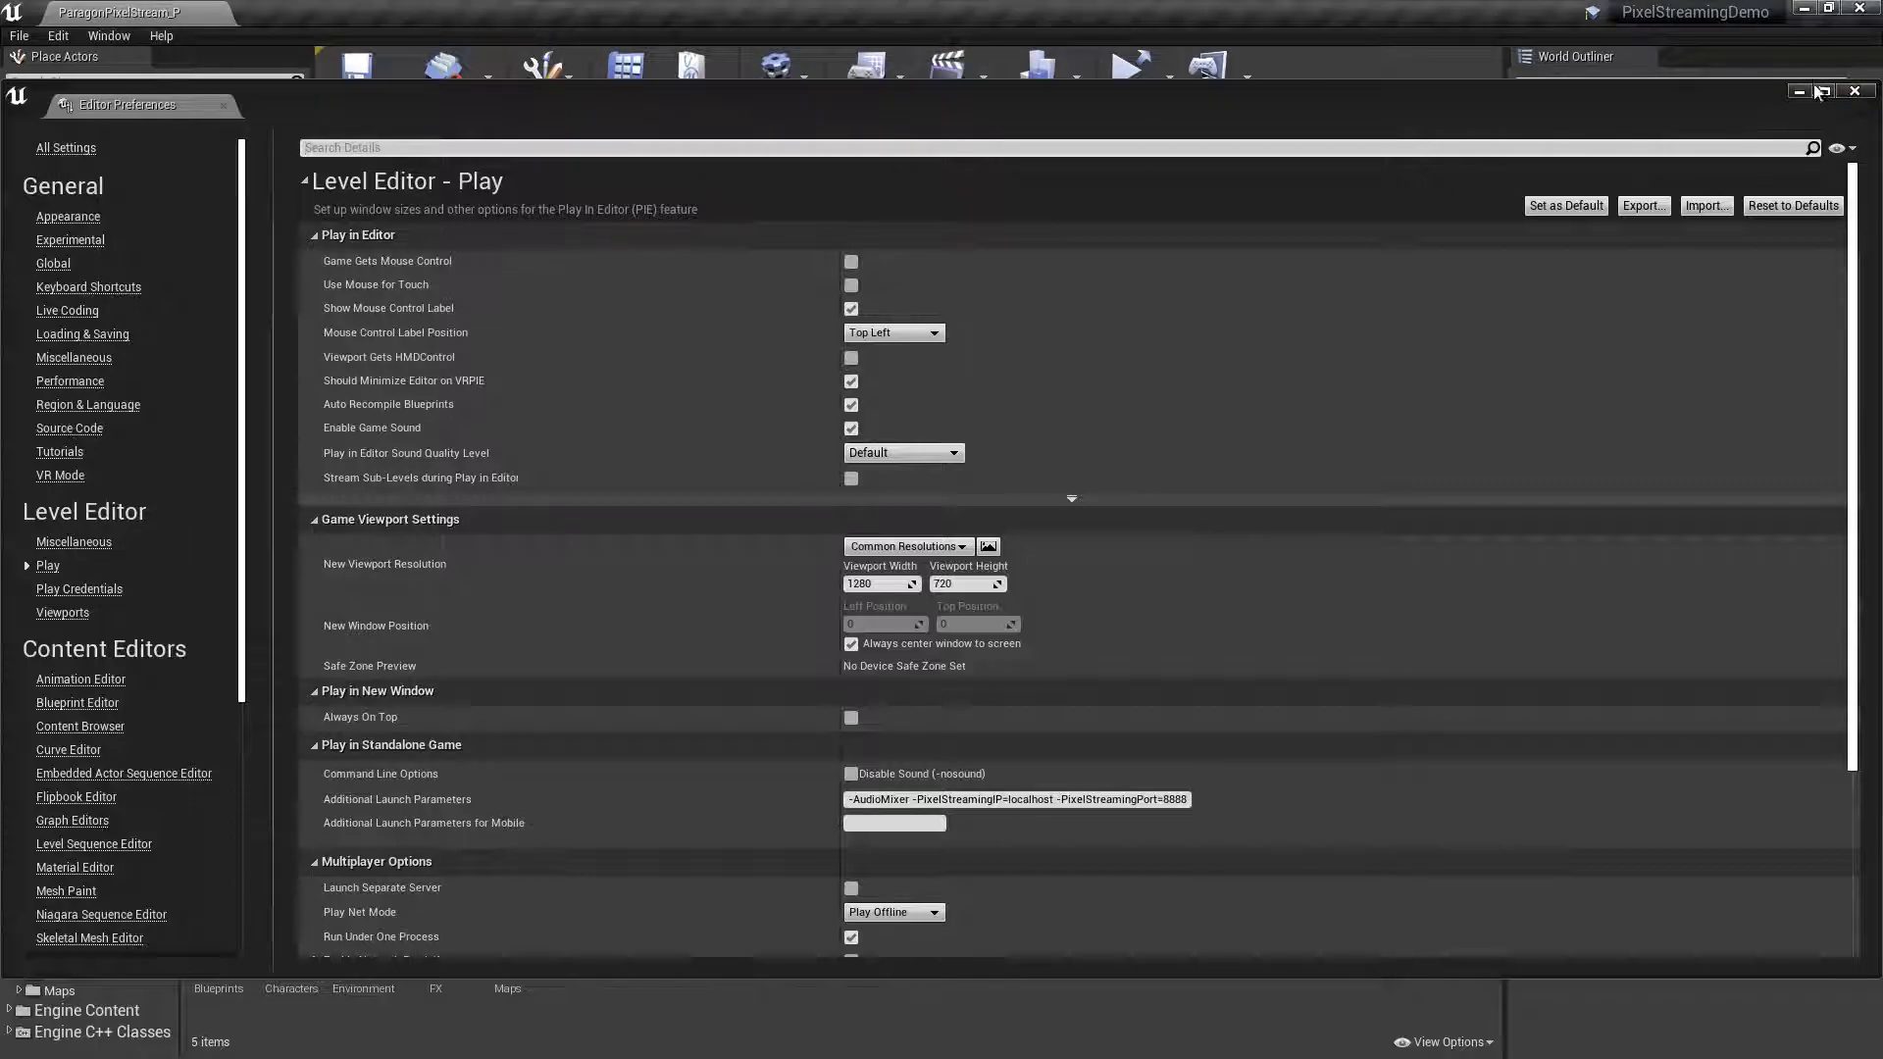
Close Editor Preferences and launch the level as a Standalone Game.
left_click(1158, 76)
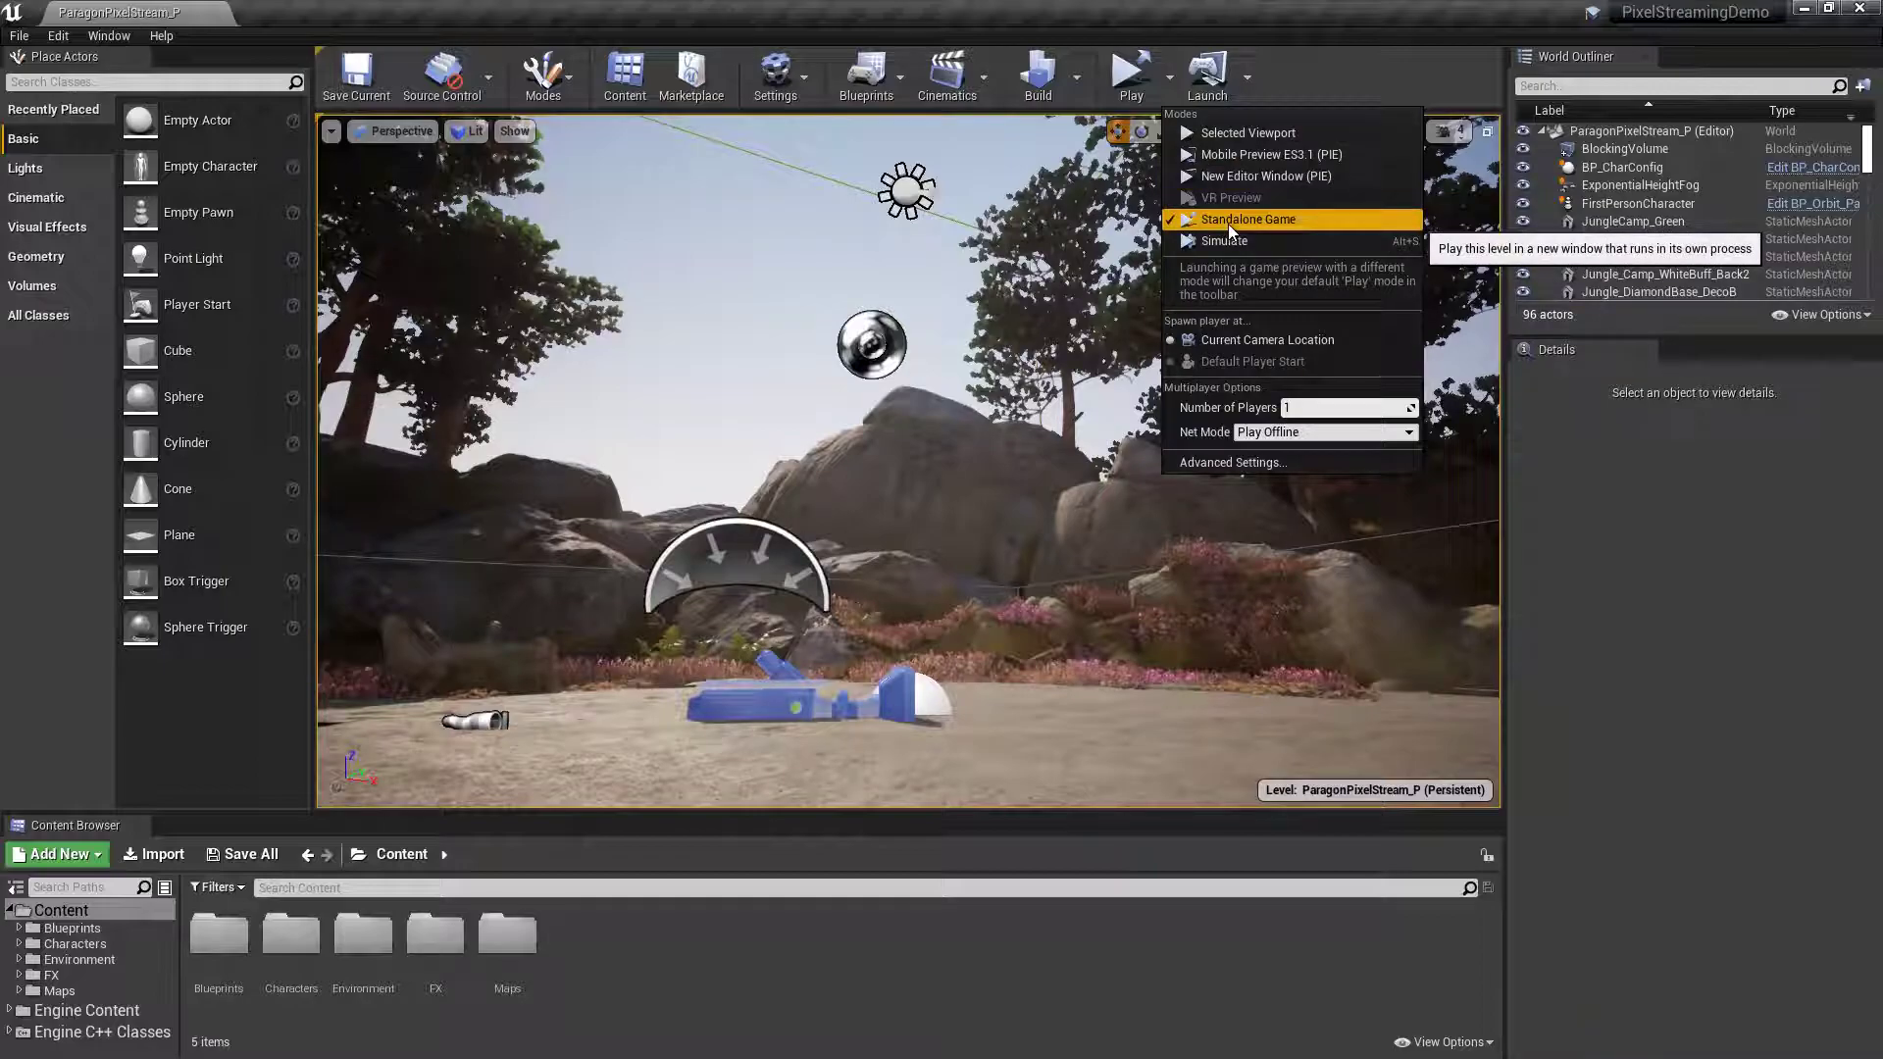
left_click(1228, 222)
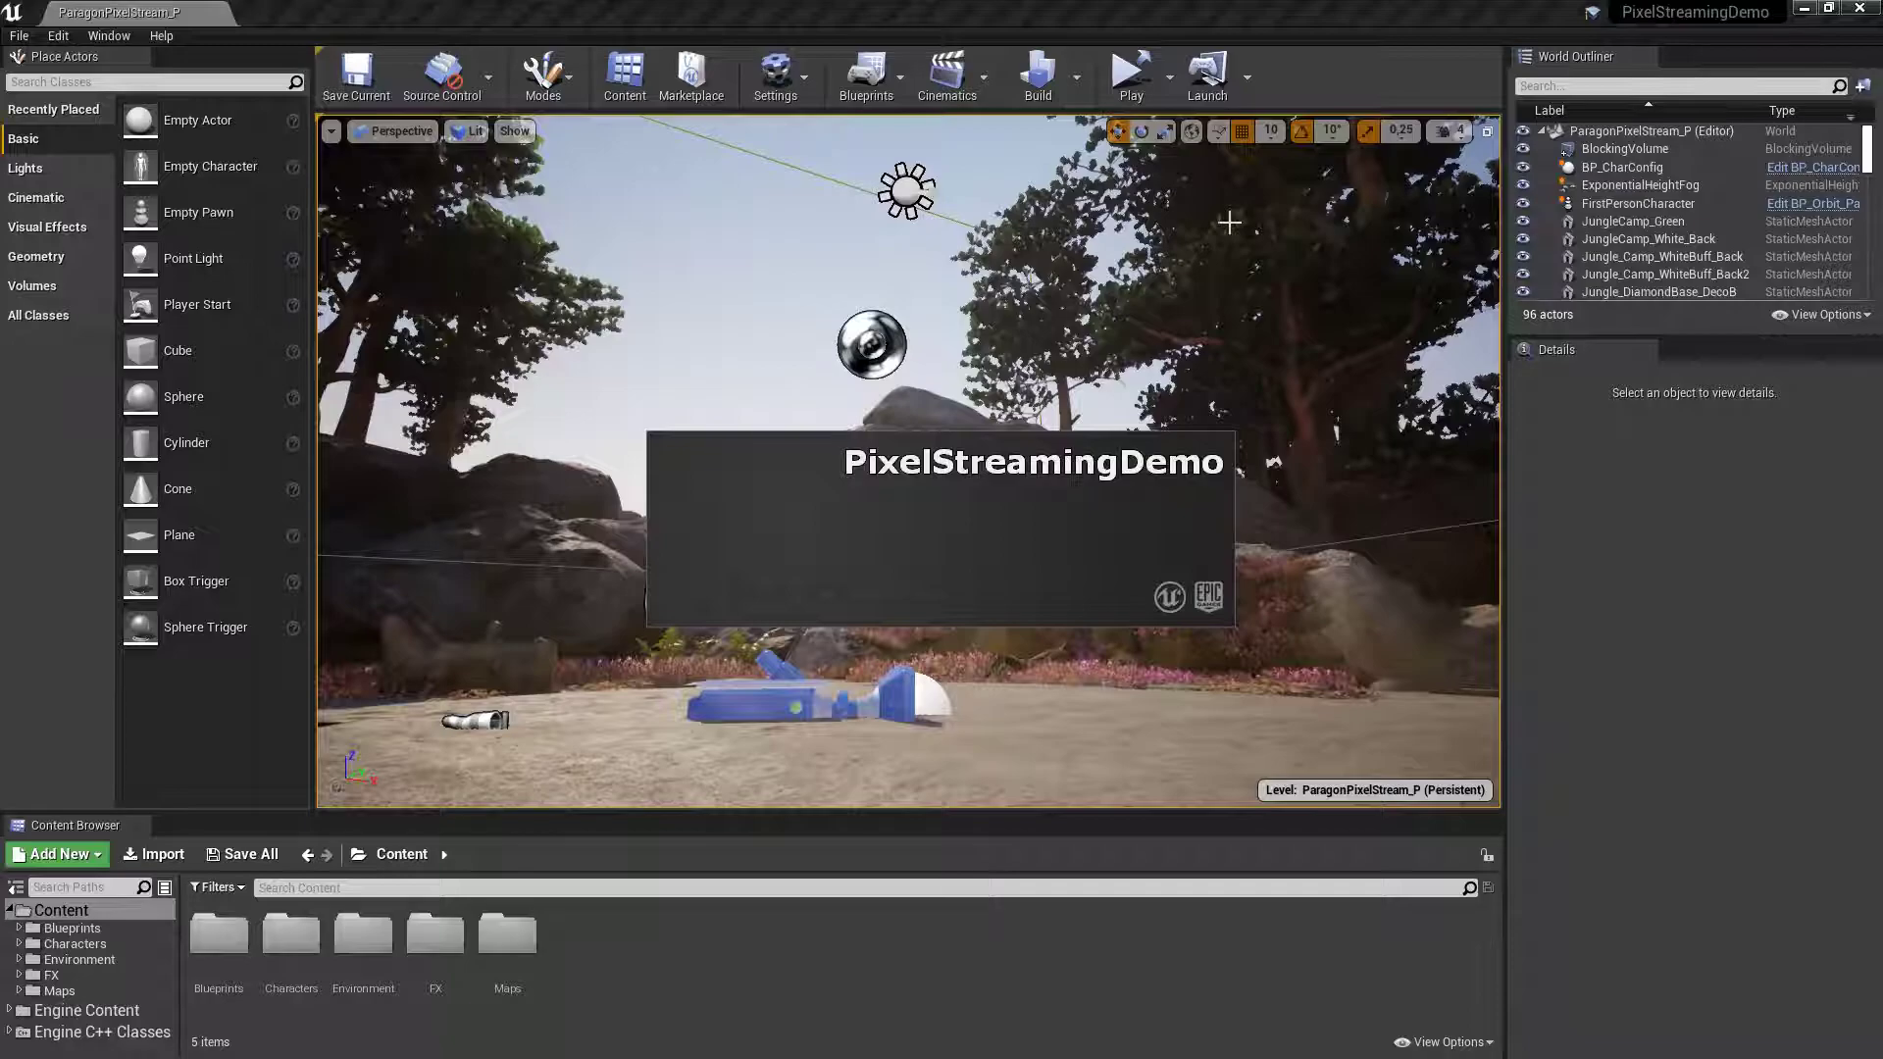
left_click(1124, 75)
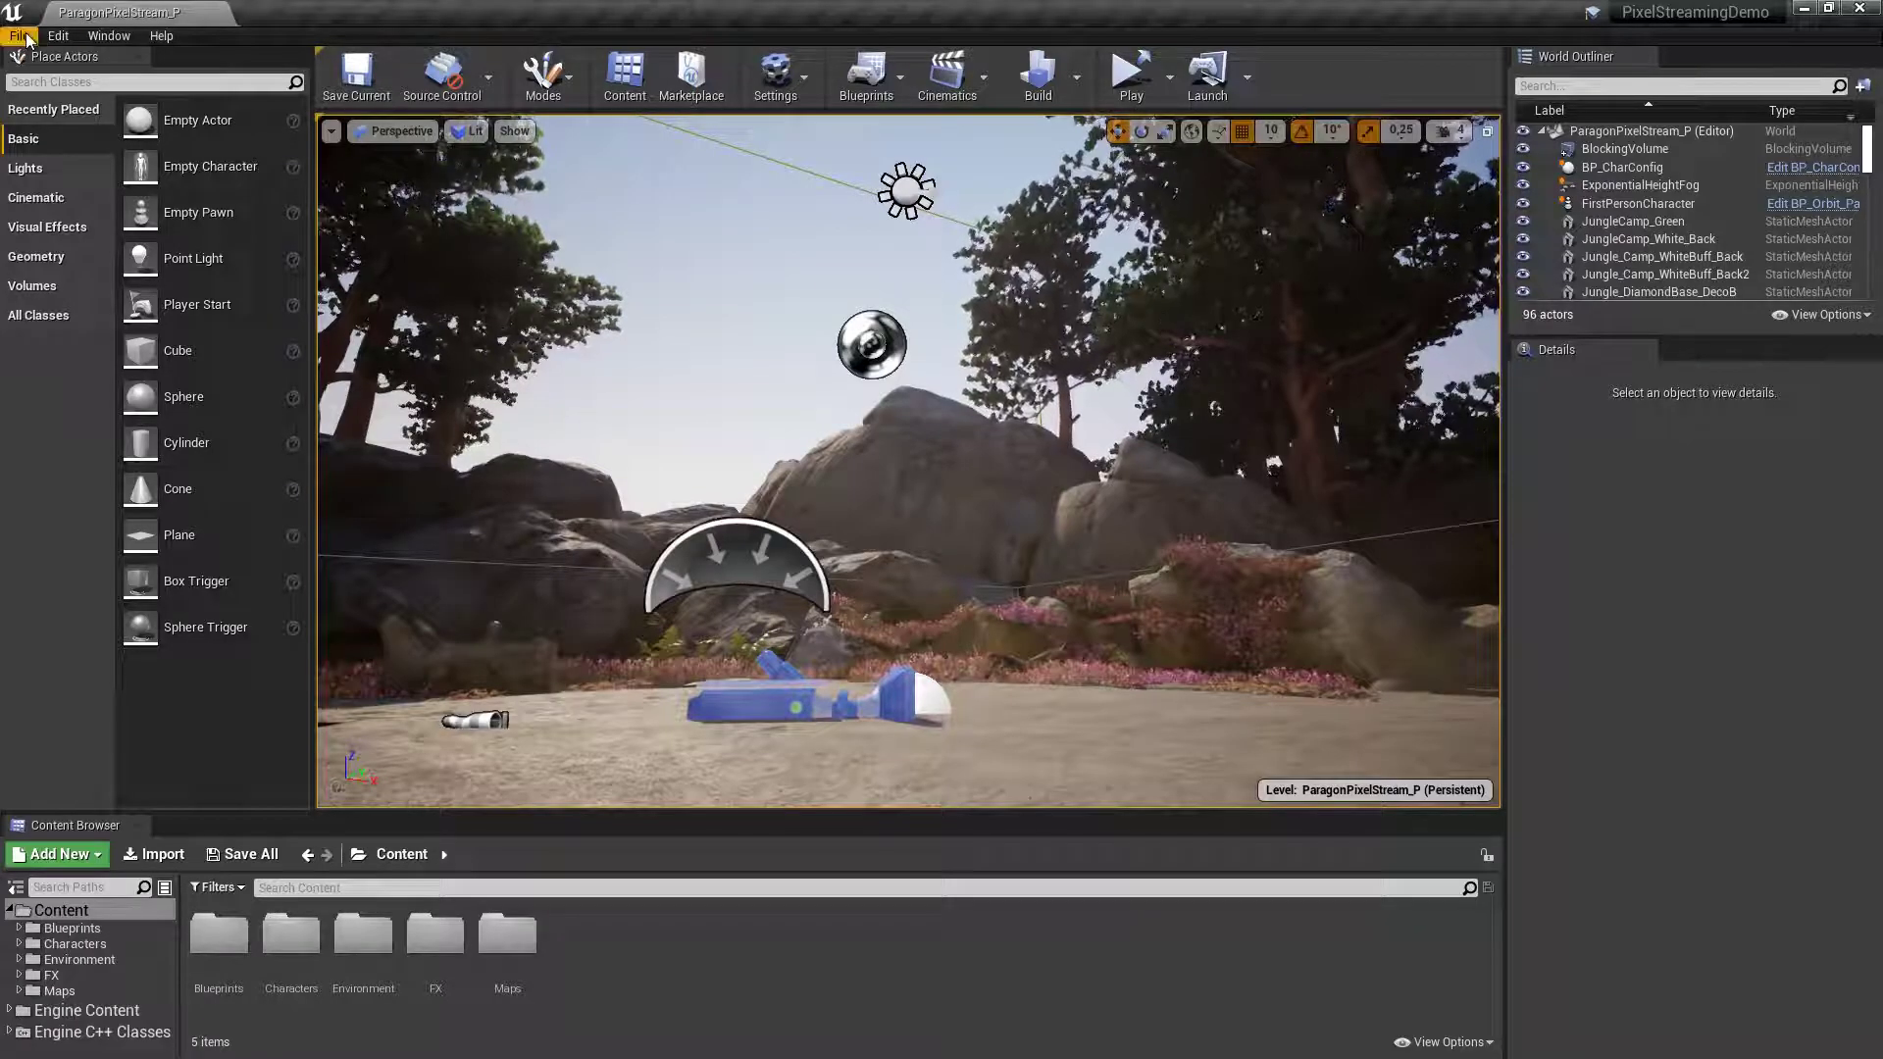
Package the PixelStreamingDemo project for Windows (64-bit).
left_click(20, 35)
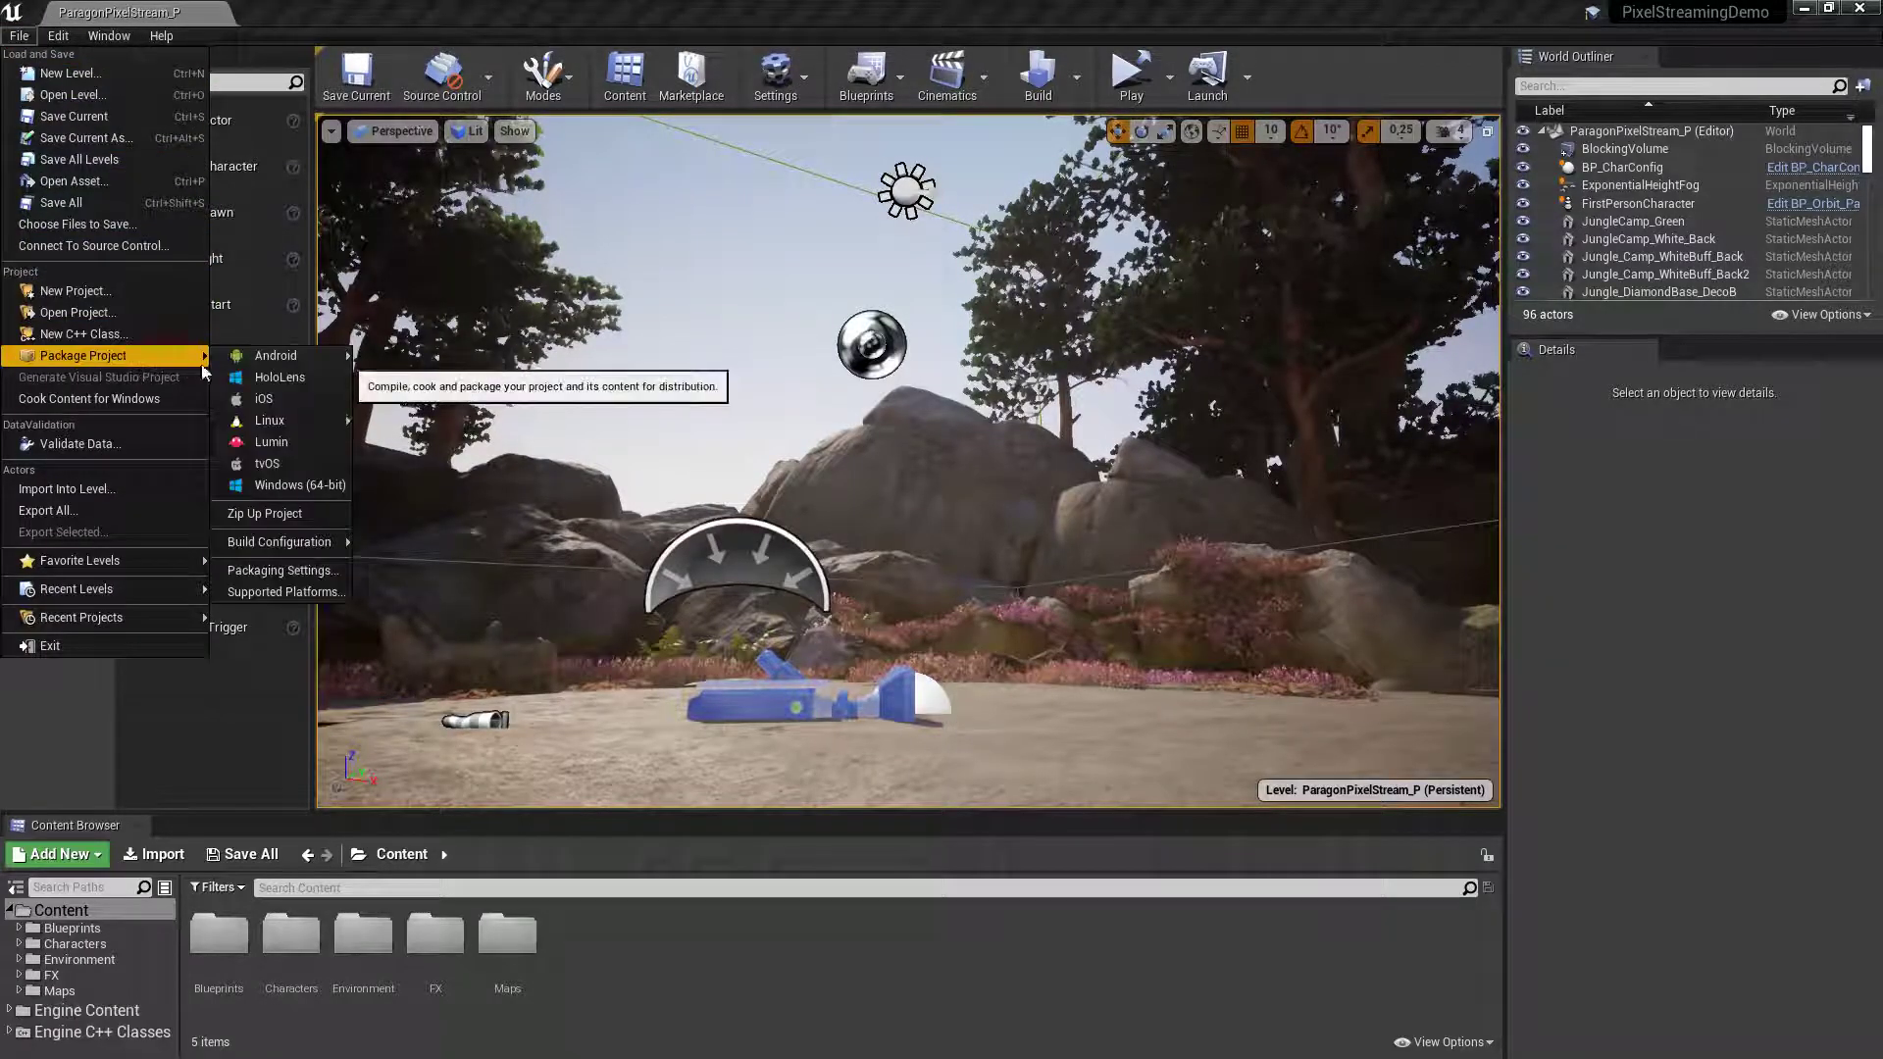
mouse_move(298, 485)
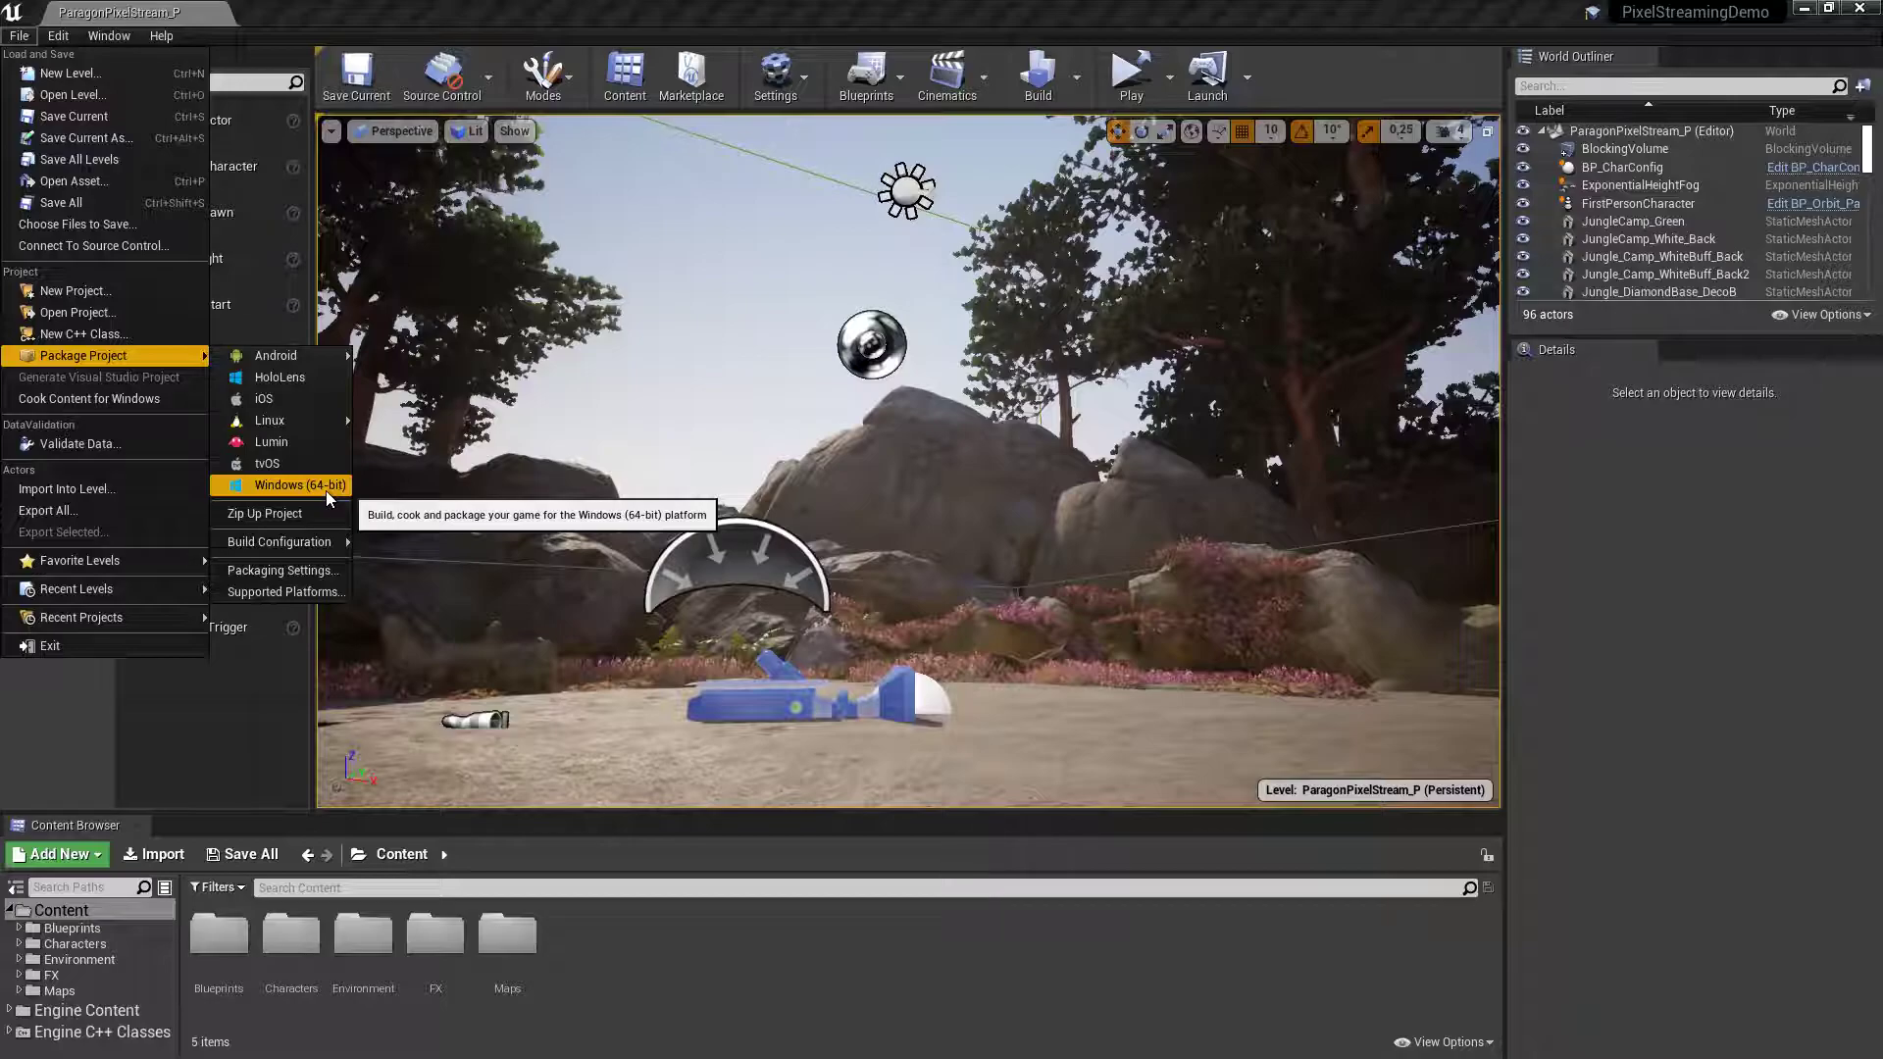
left_click(284, 485)
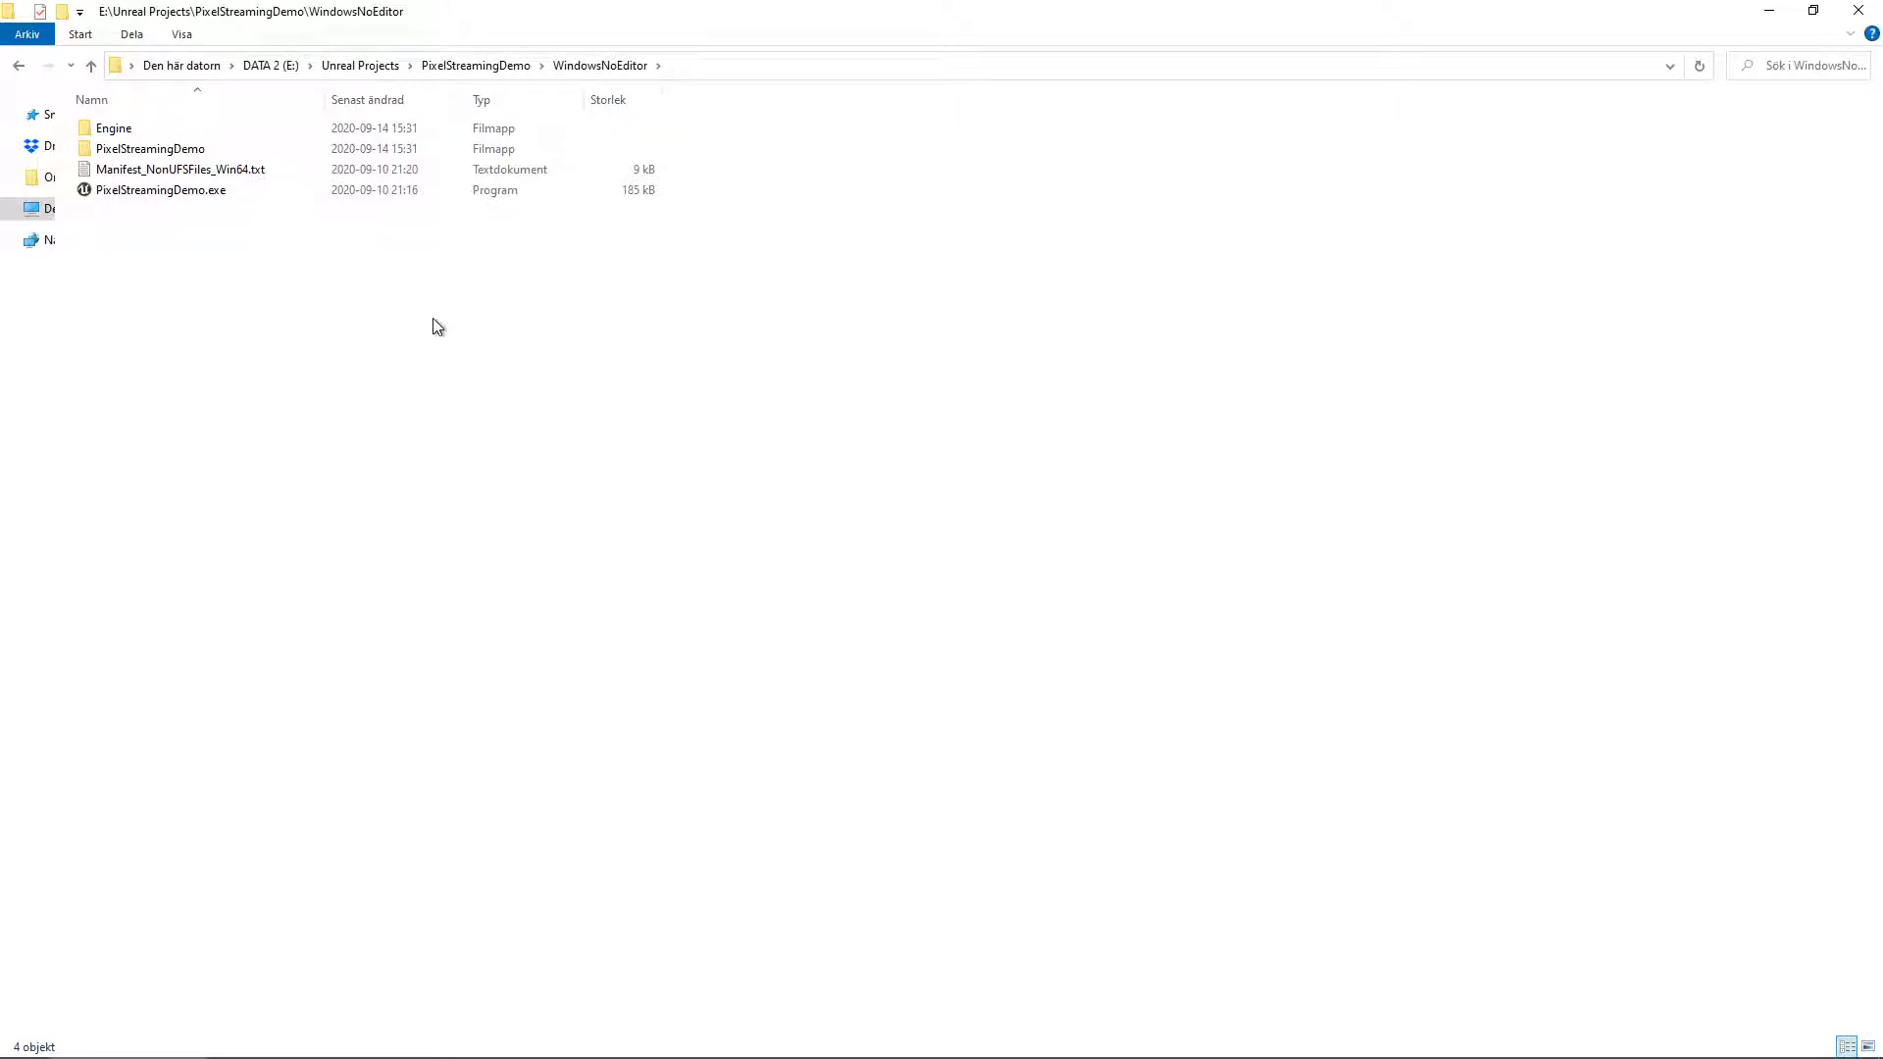
Create a PixelStreamingDemo.exe shortcut whose target adds PixelStreamingIP=localhost and PixelStreamingPort=8888.
left_click(158, 190)
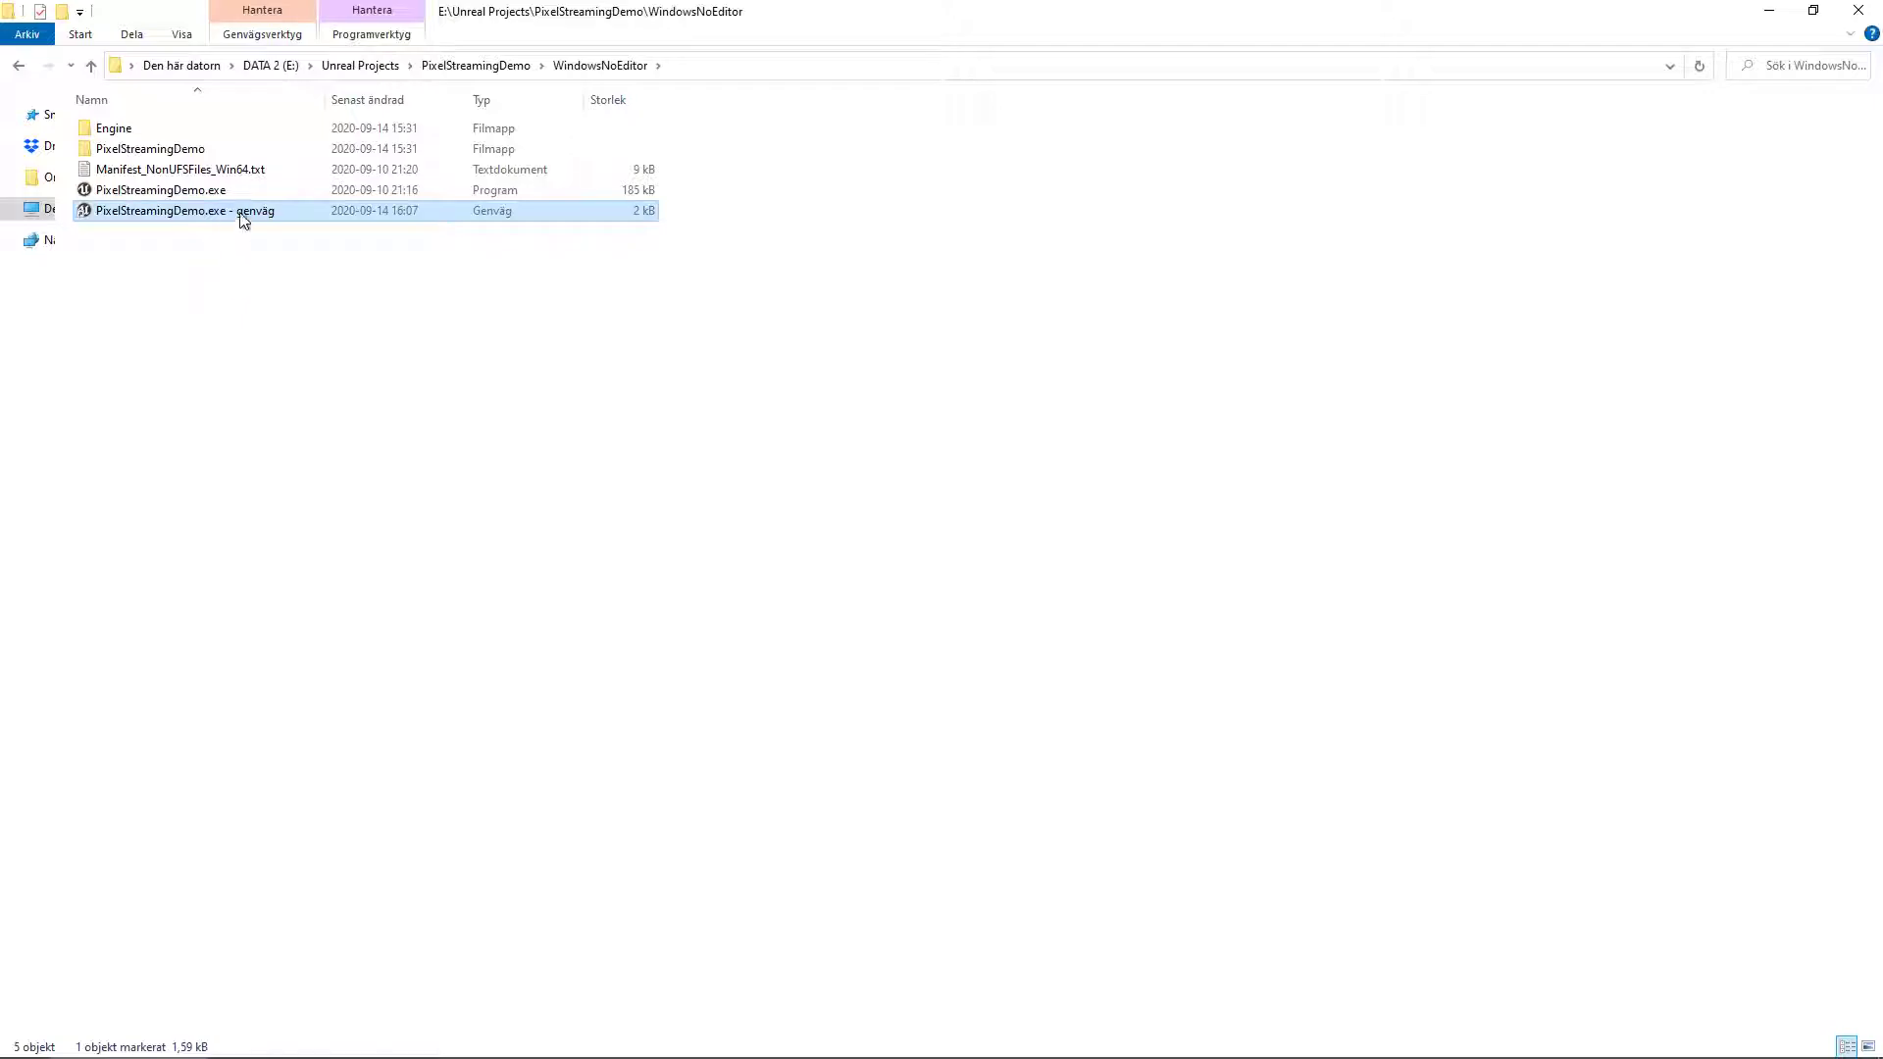
right_click(185, 210)
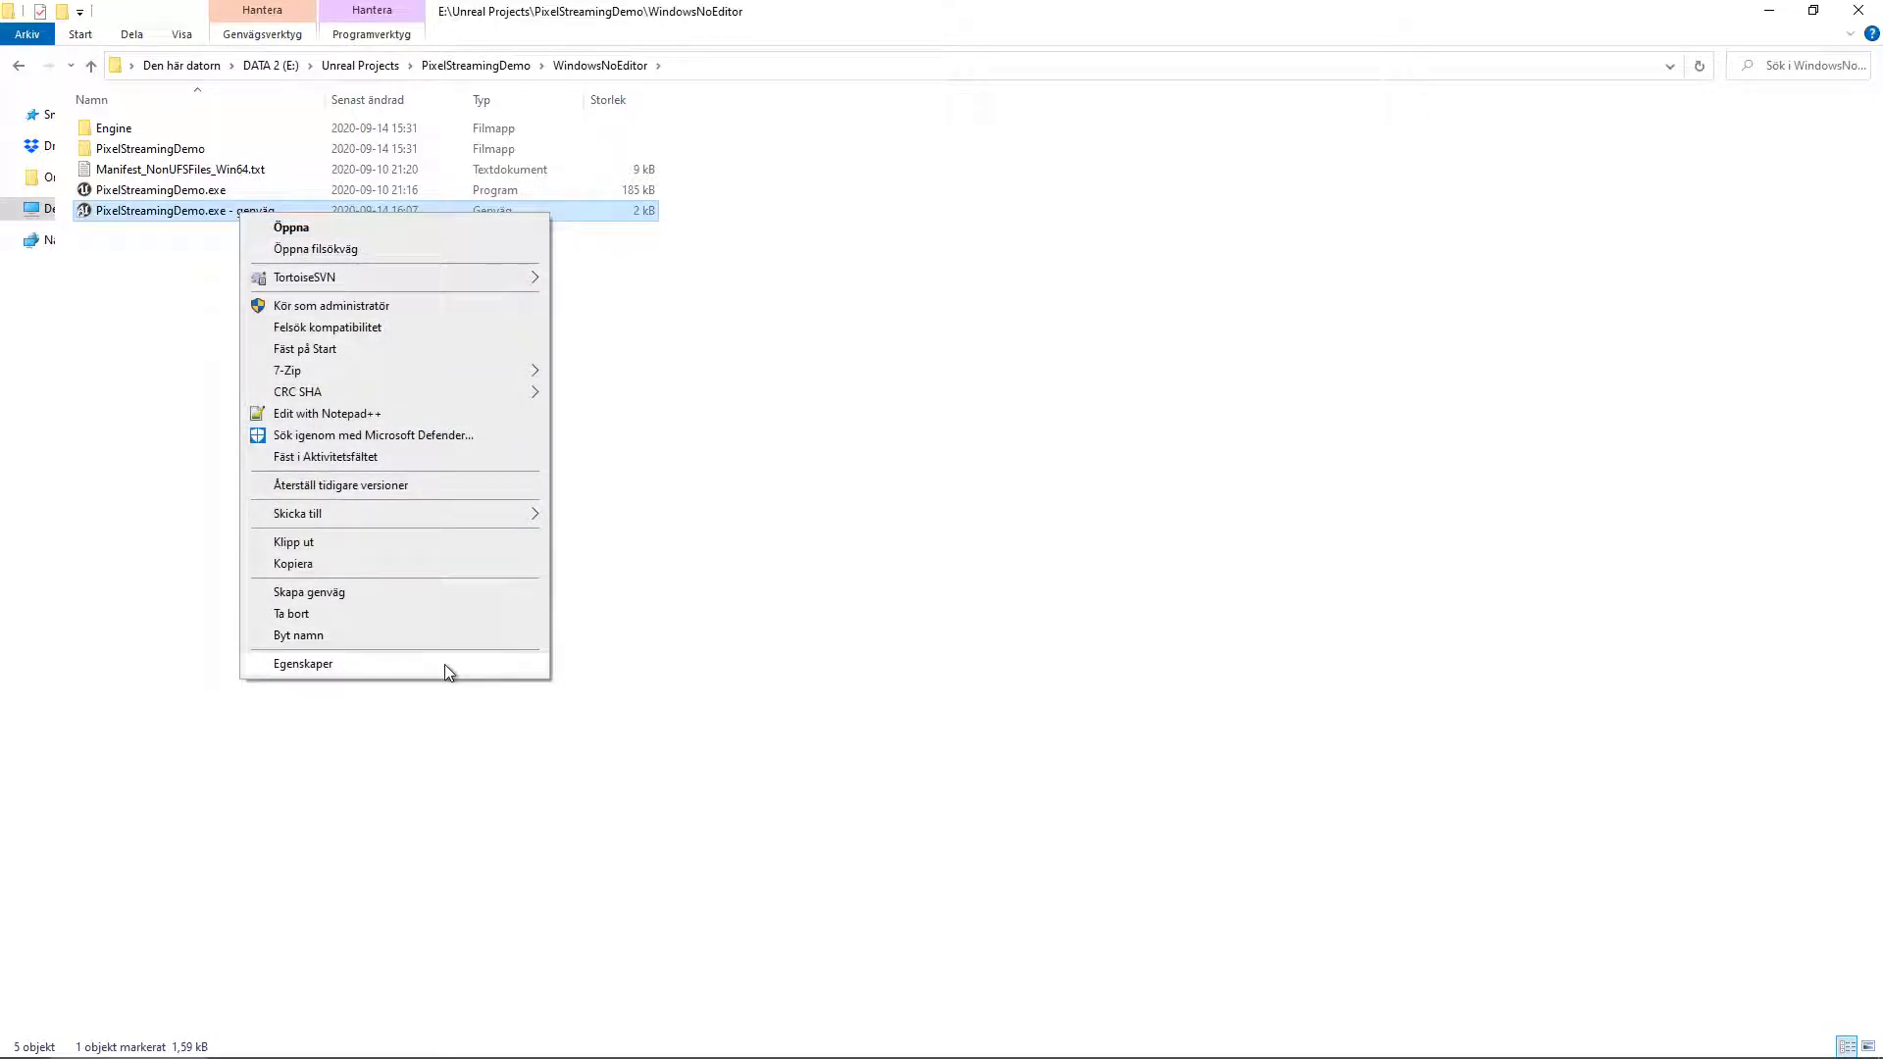
mouse_move(414, 669)
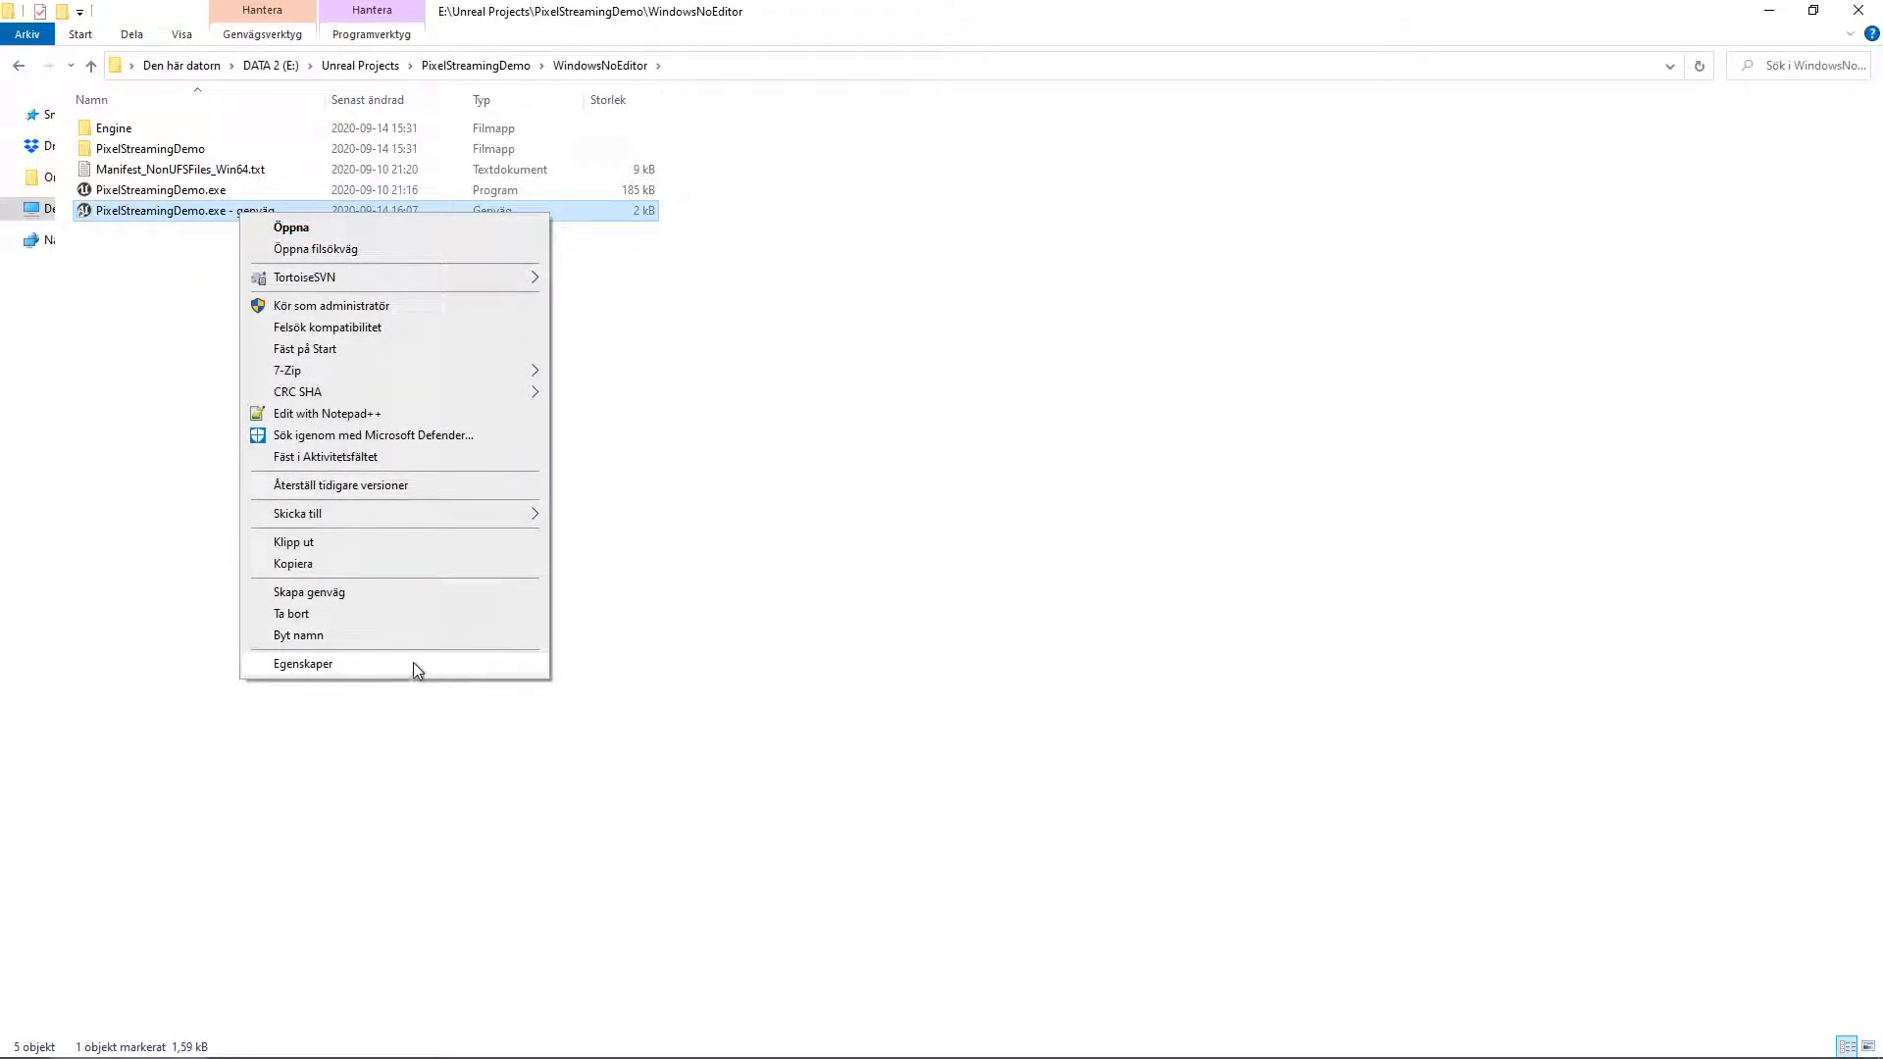
left_click(302, 665)
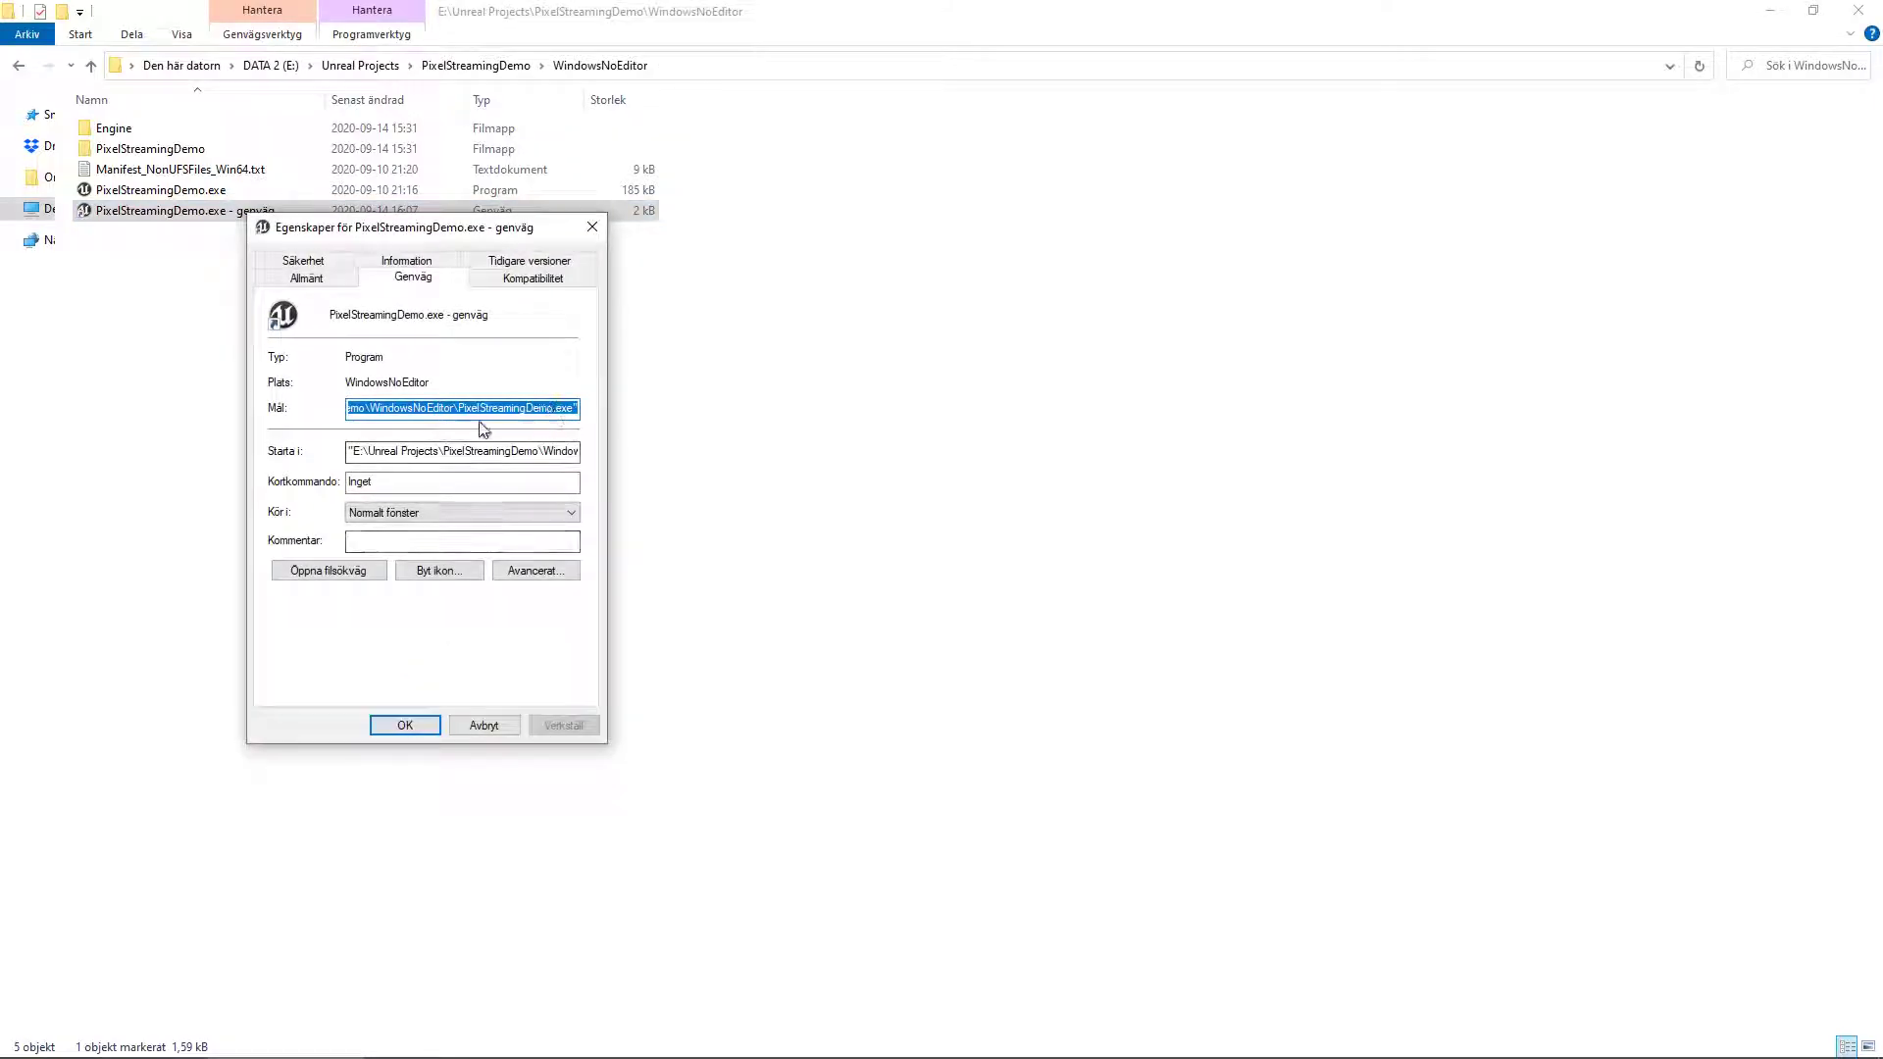
left_click(571, 408)
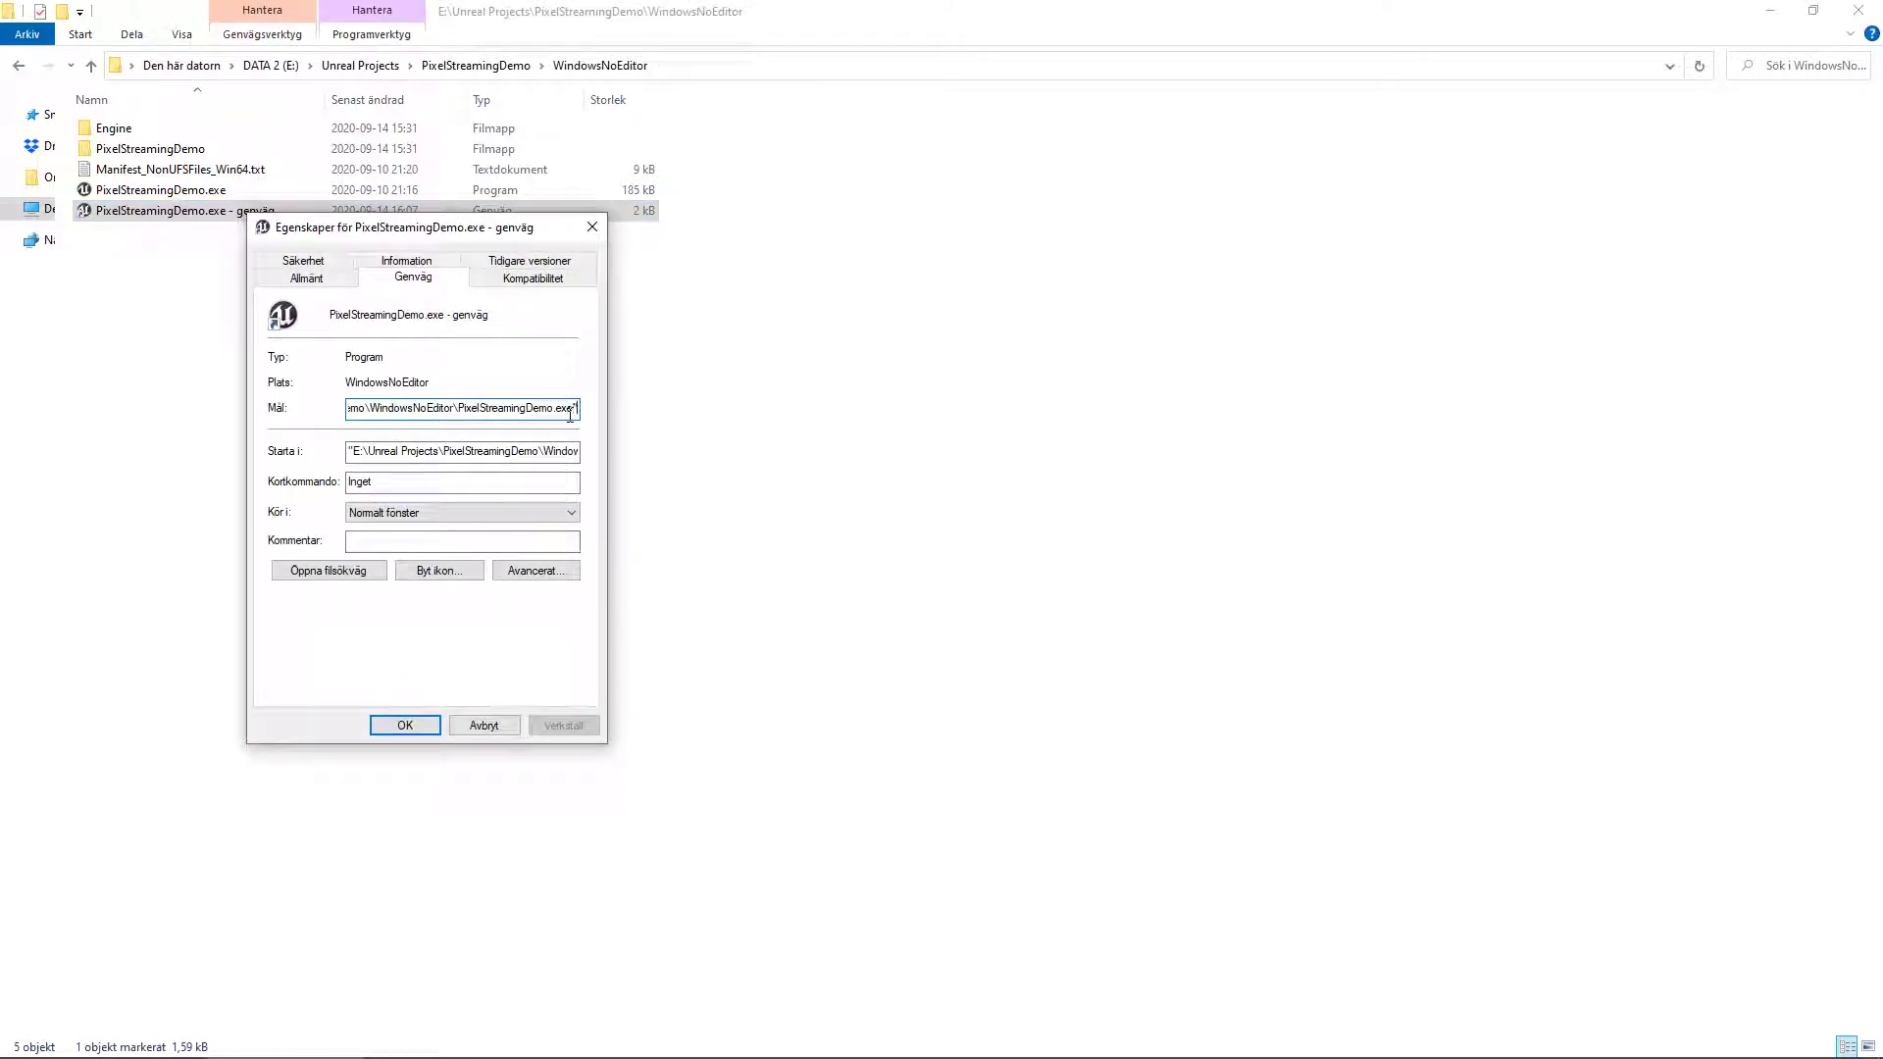
mouse_move(833, 424)
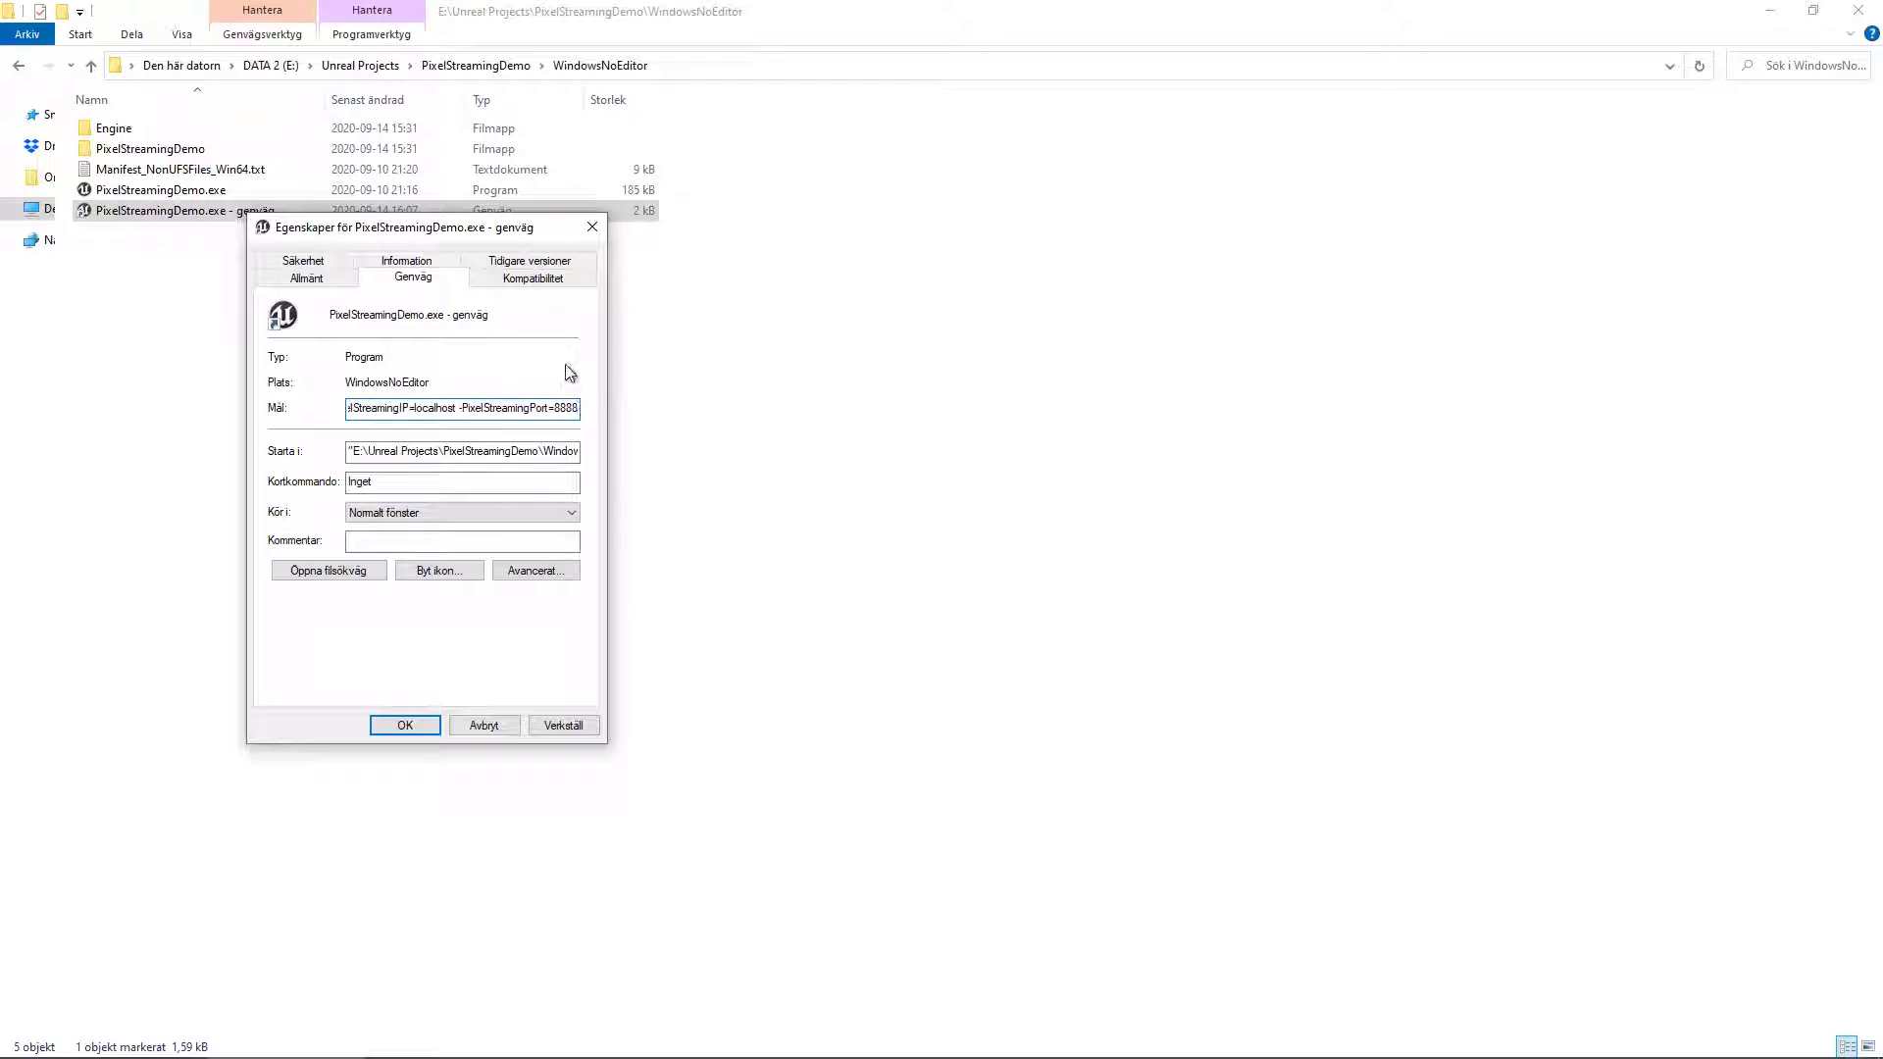
left_click(404, 724)
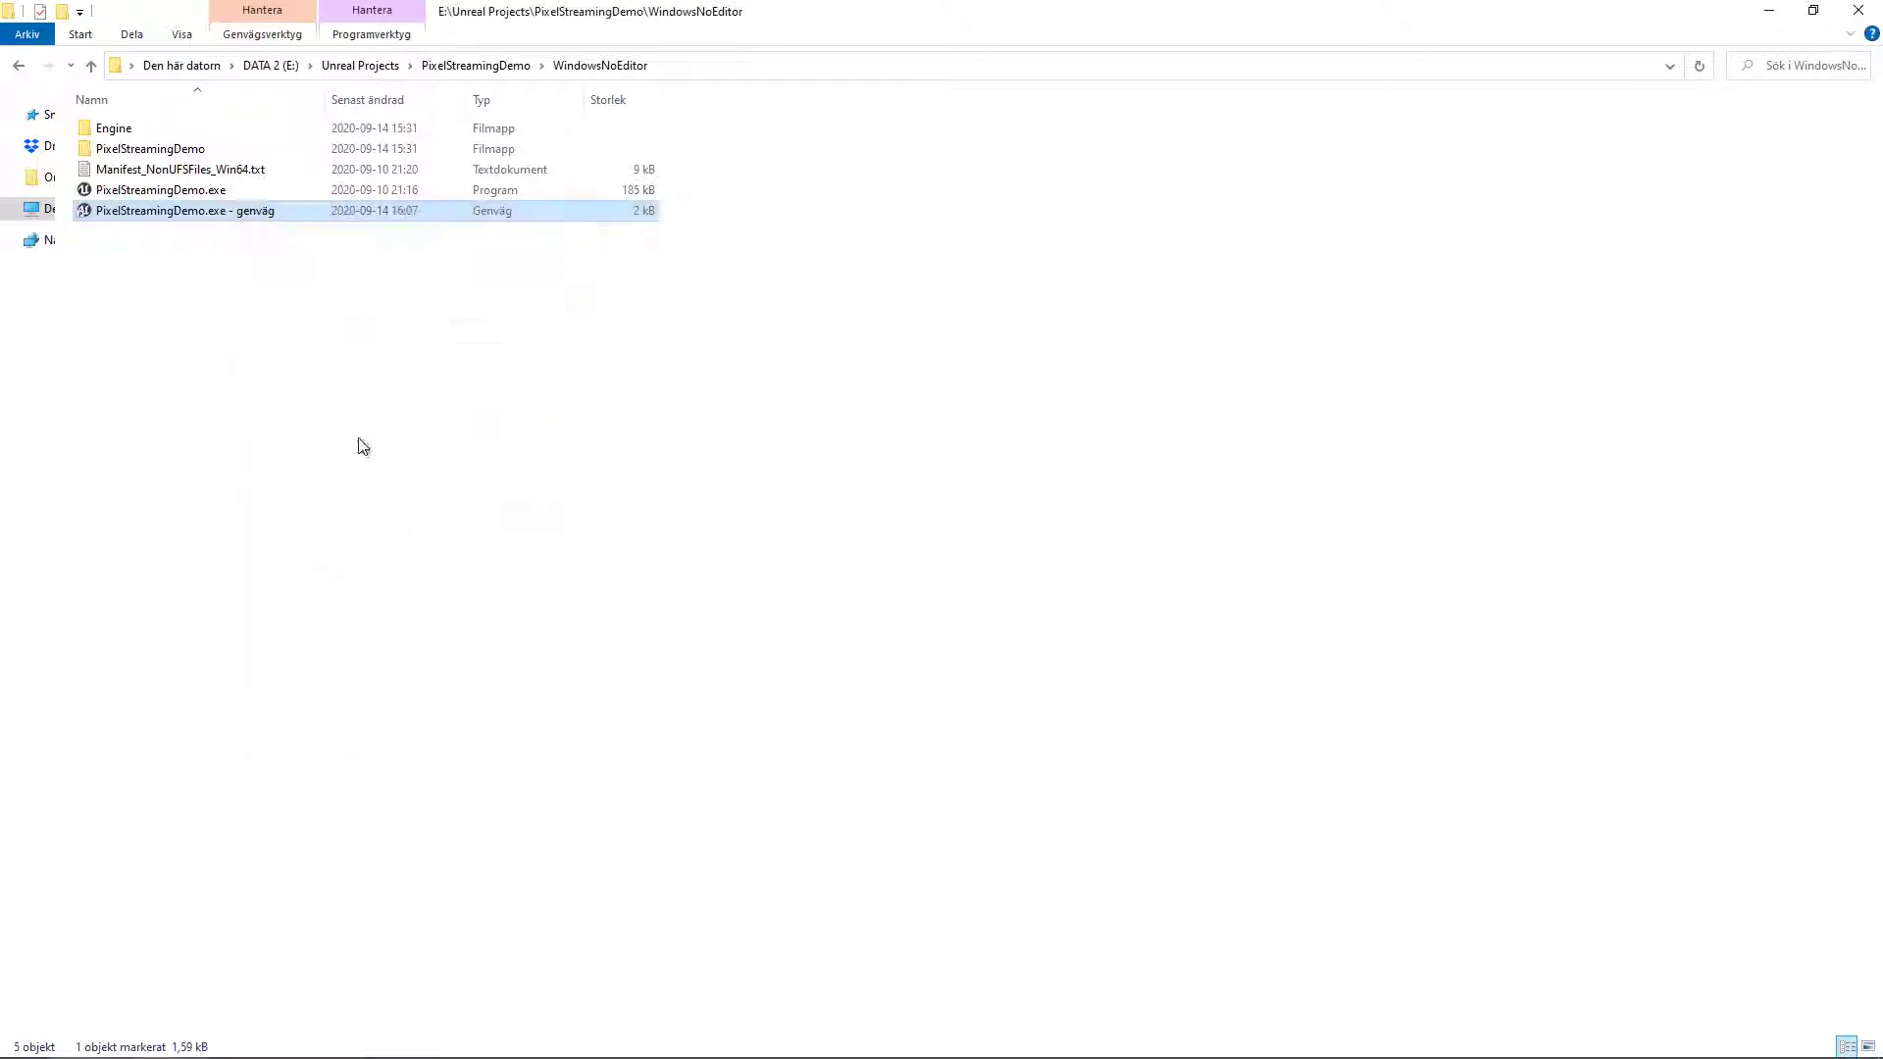
In a second Explorer window, navigate UE_4.25 > Engine > Source > Programs > PixelStreaming > WebServers > SignallingWebServer.
double_click(184, 210)
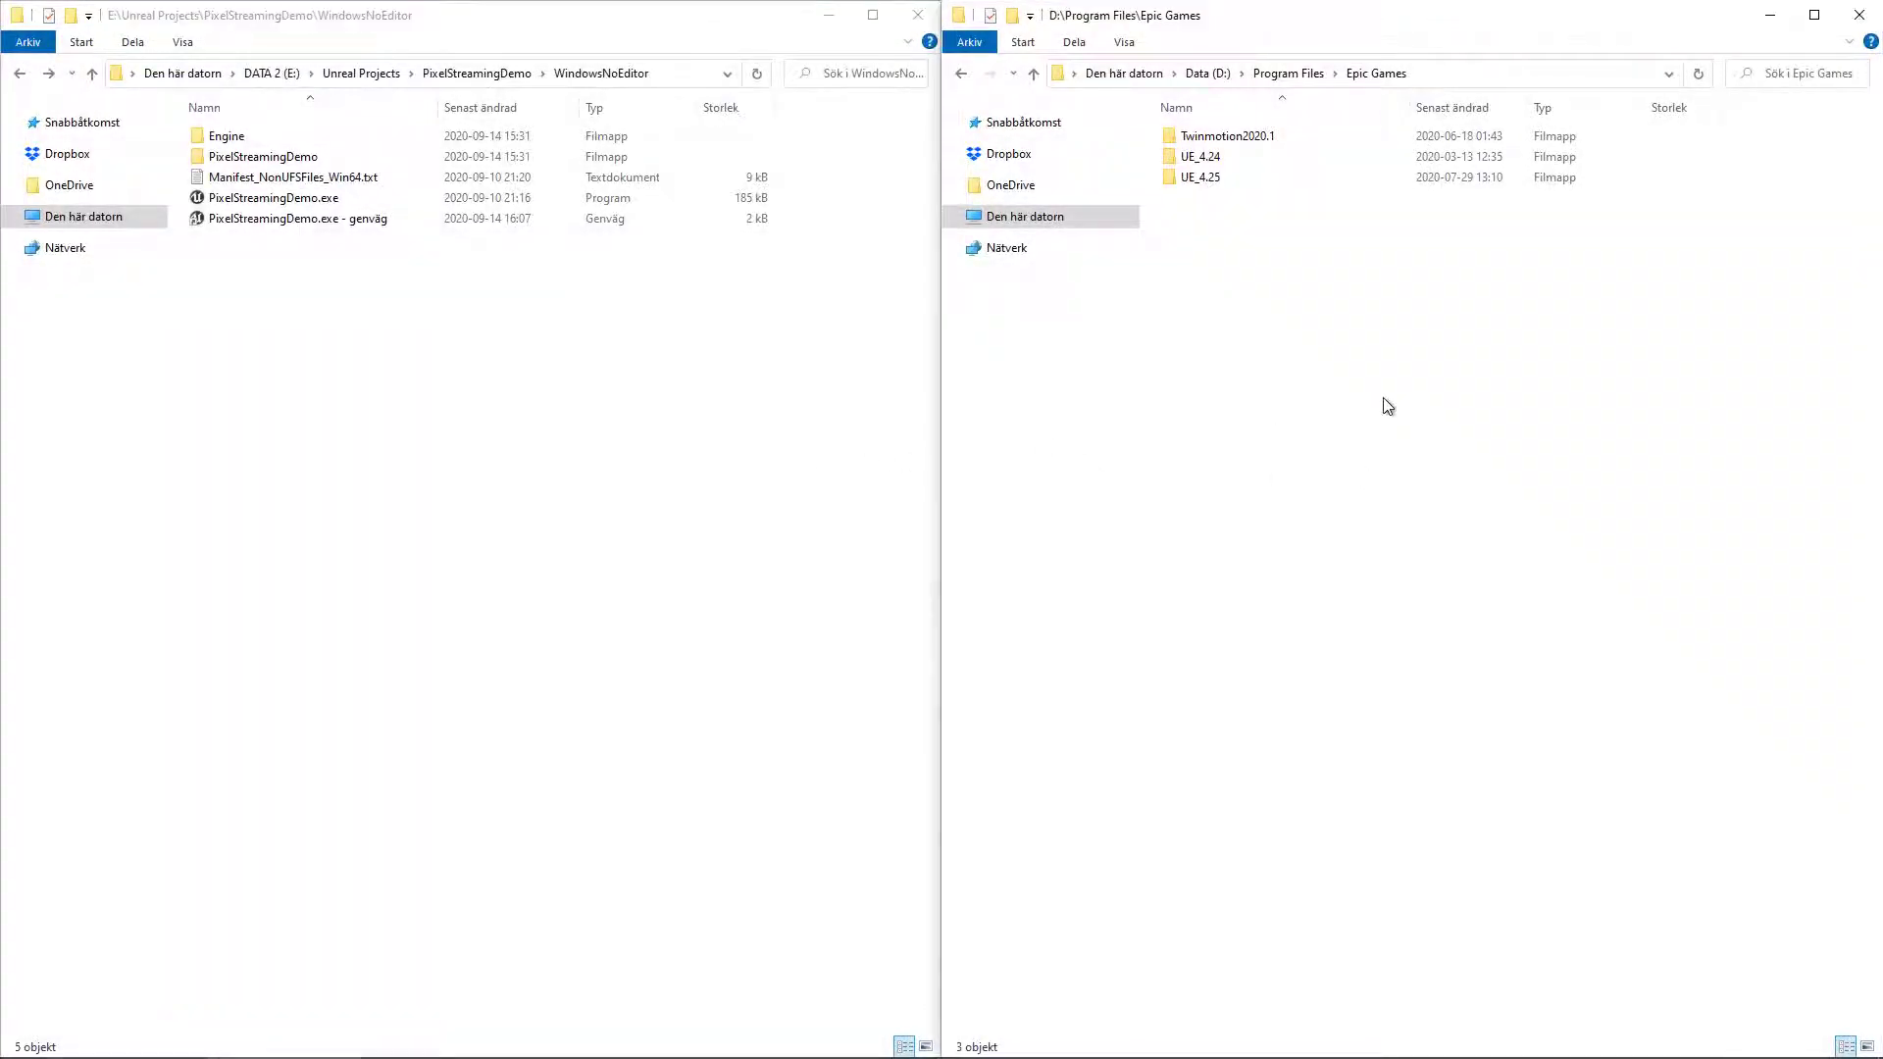
mouse_move(835, 383)
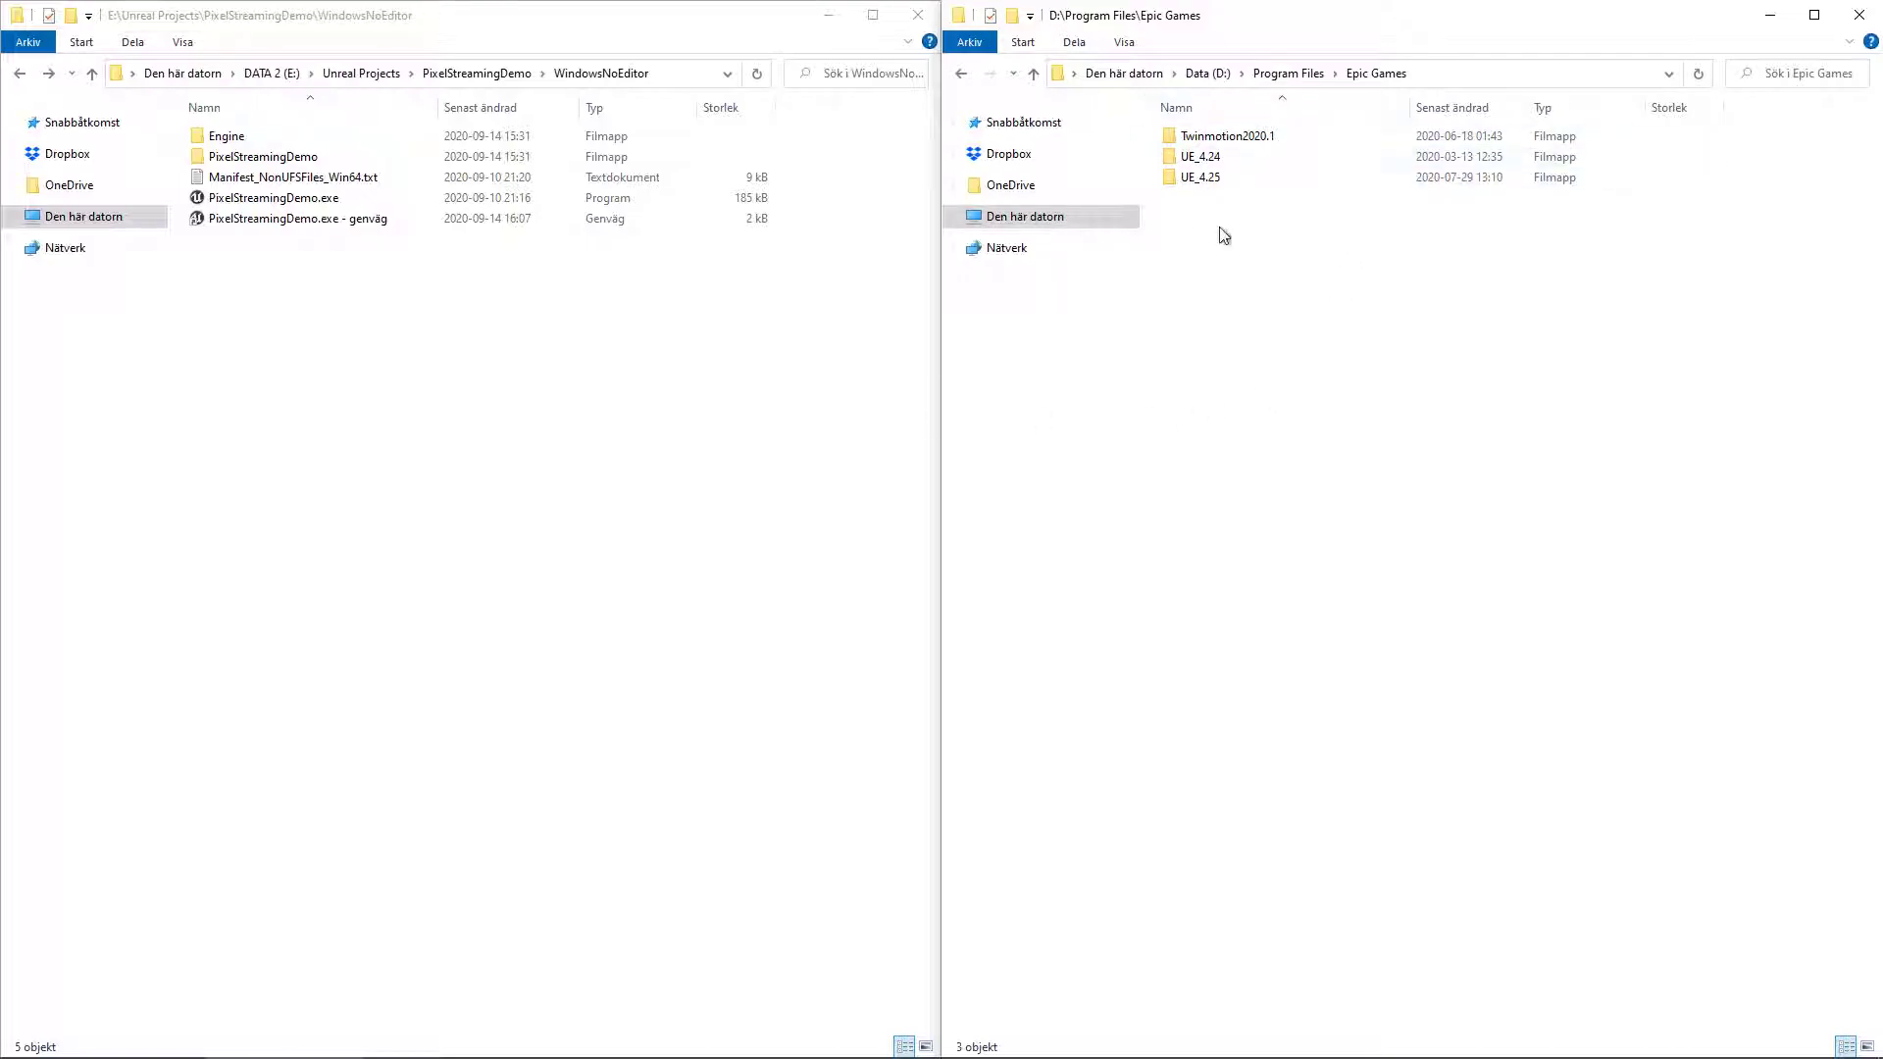
left_click(1228, 136)
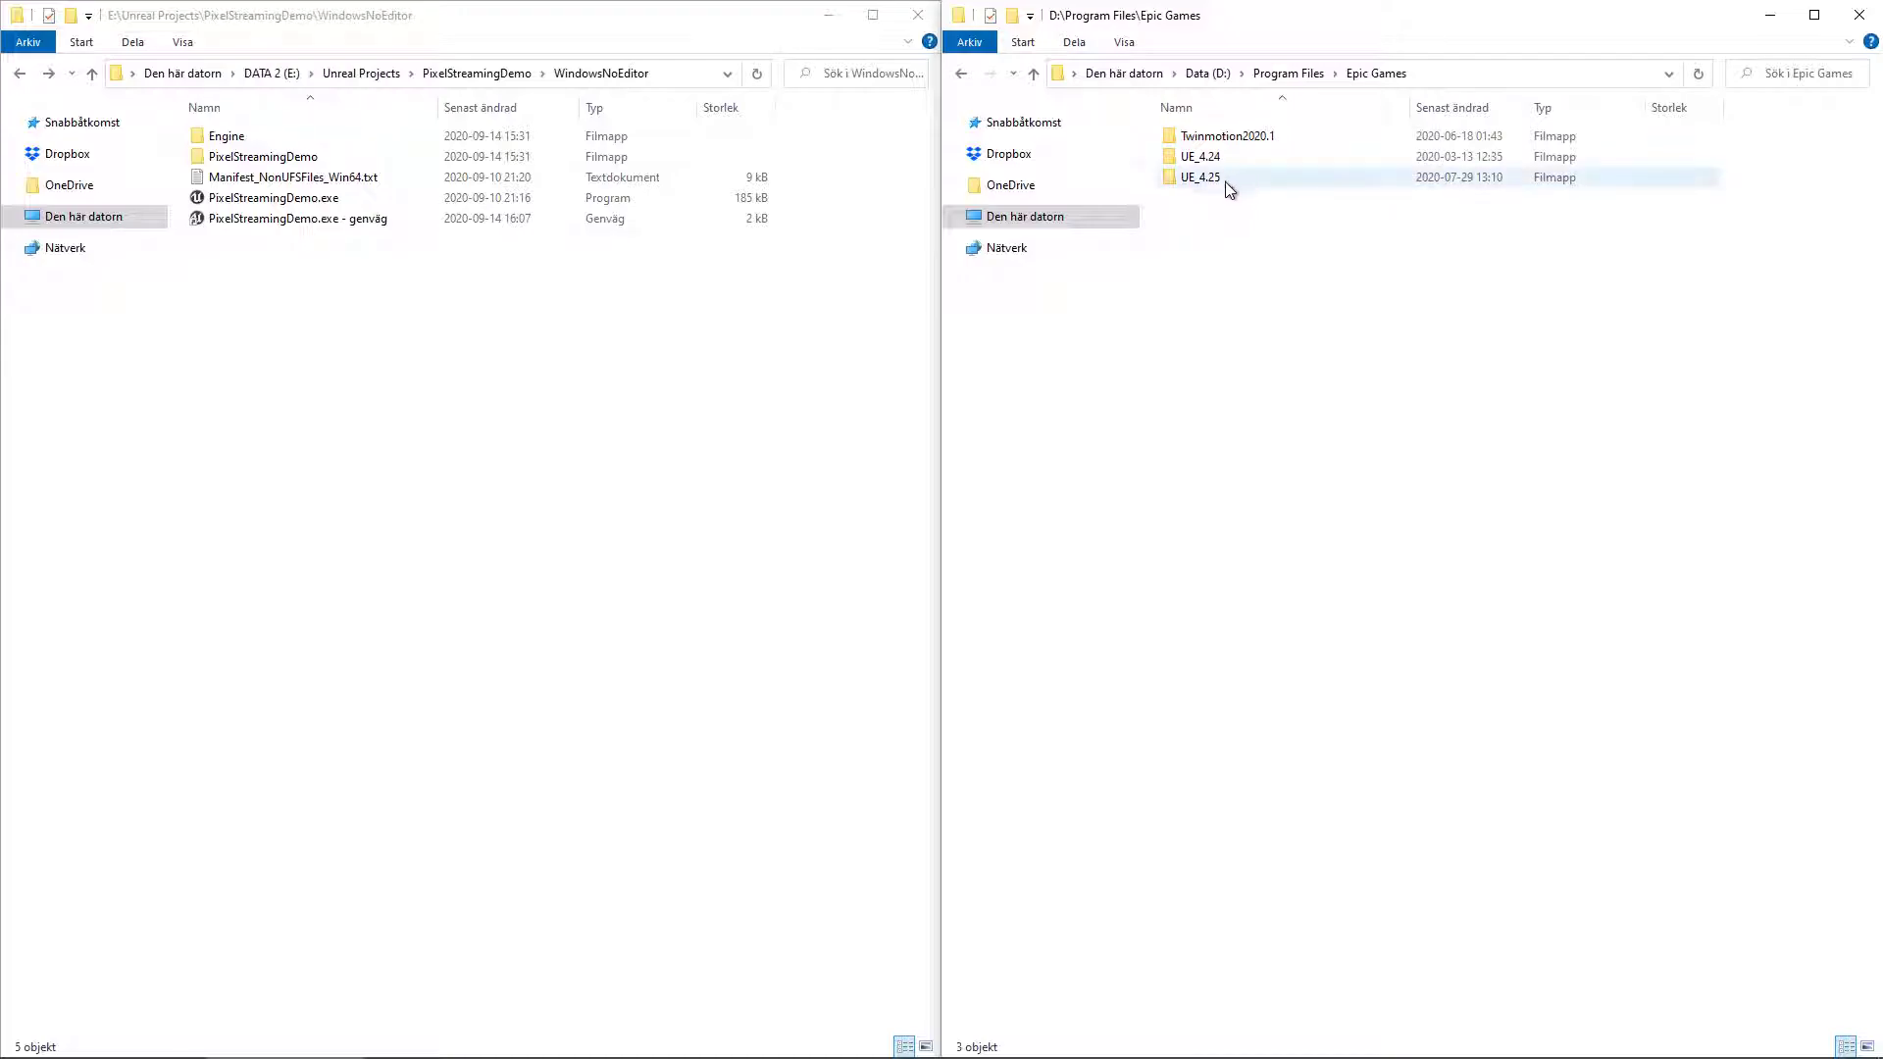
double_click(1198, 177)
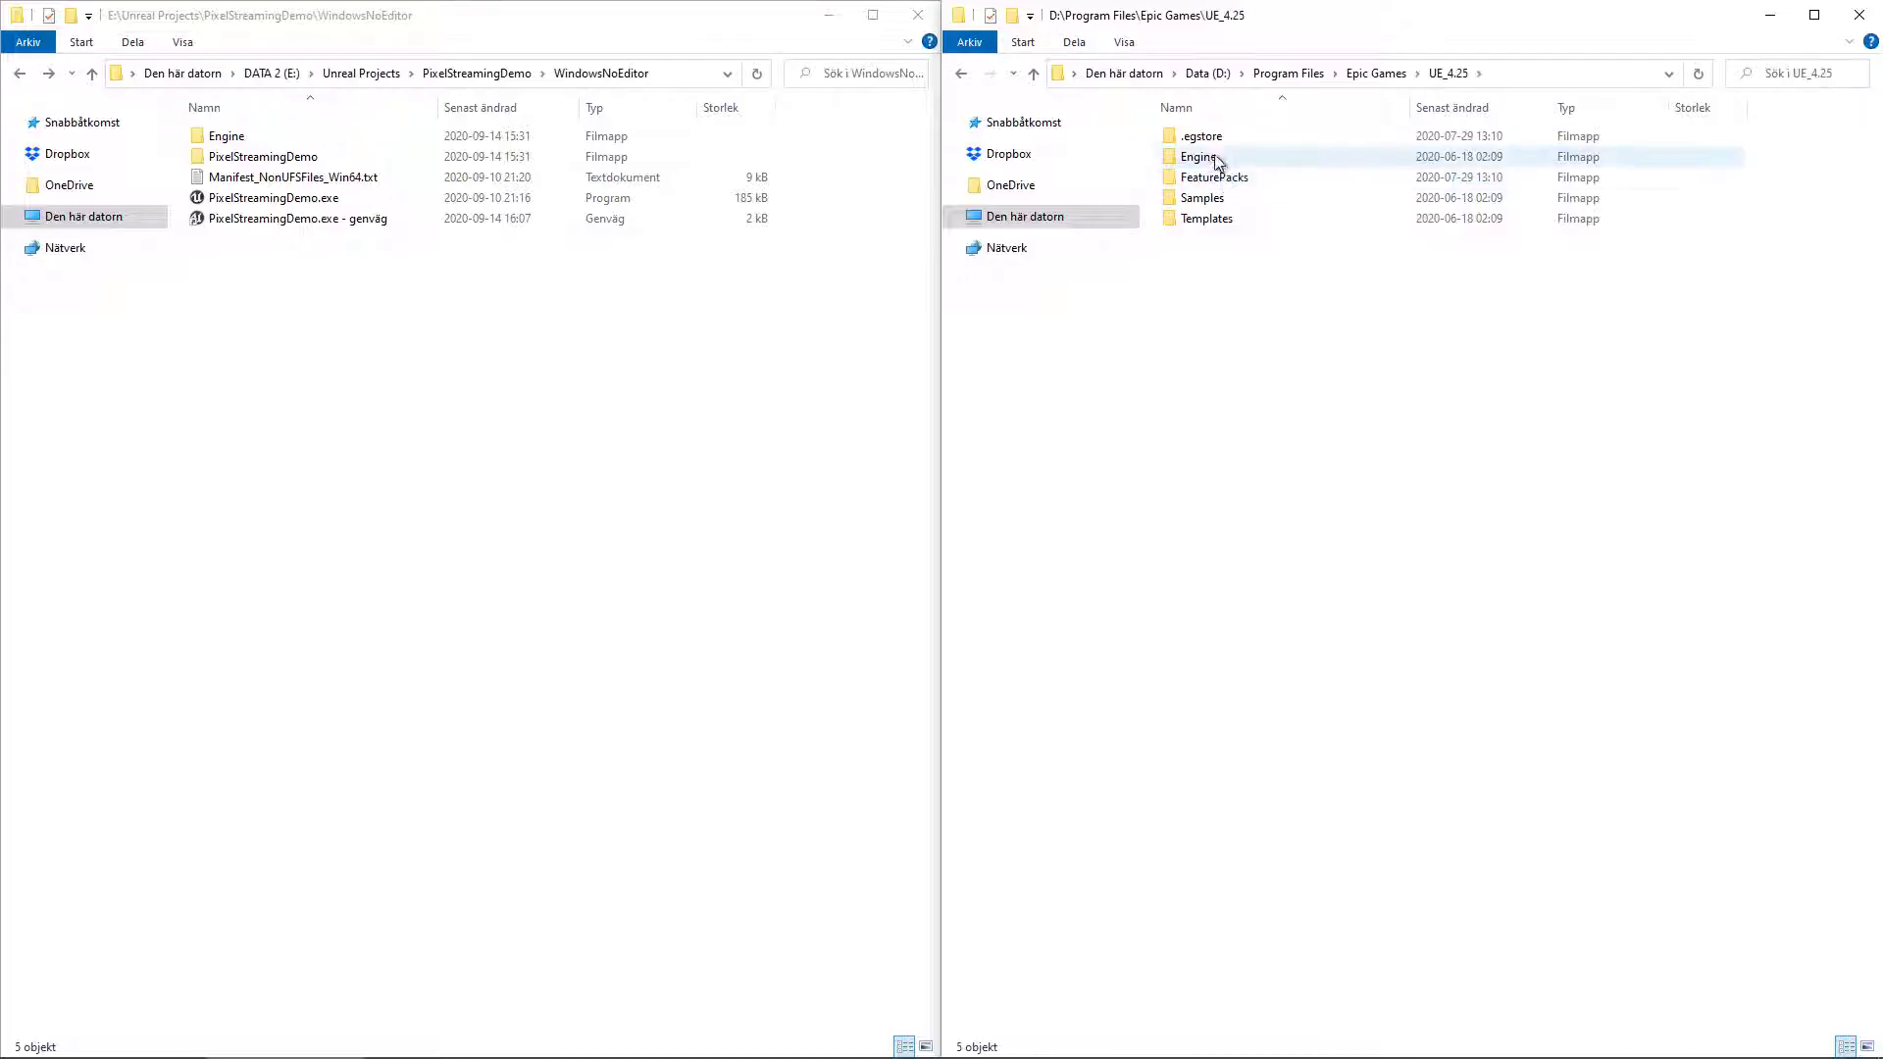
double_click(1197, 156)
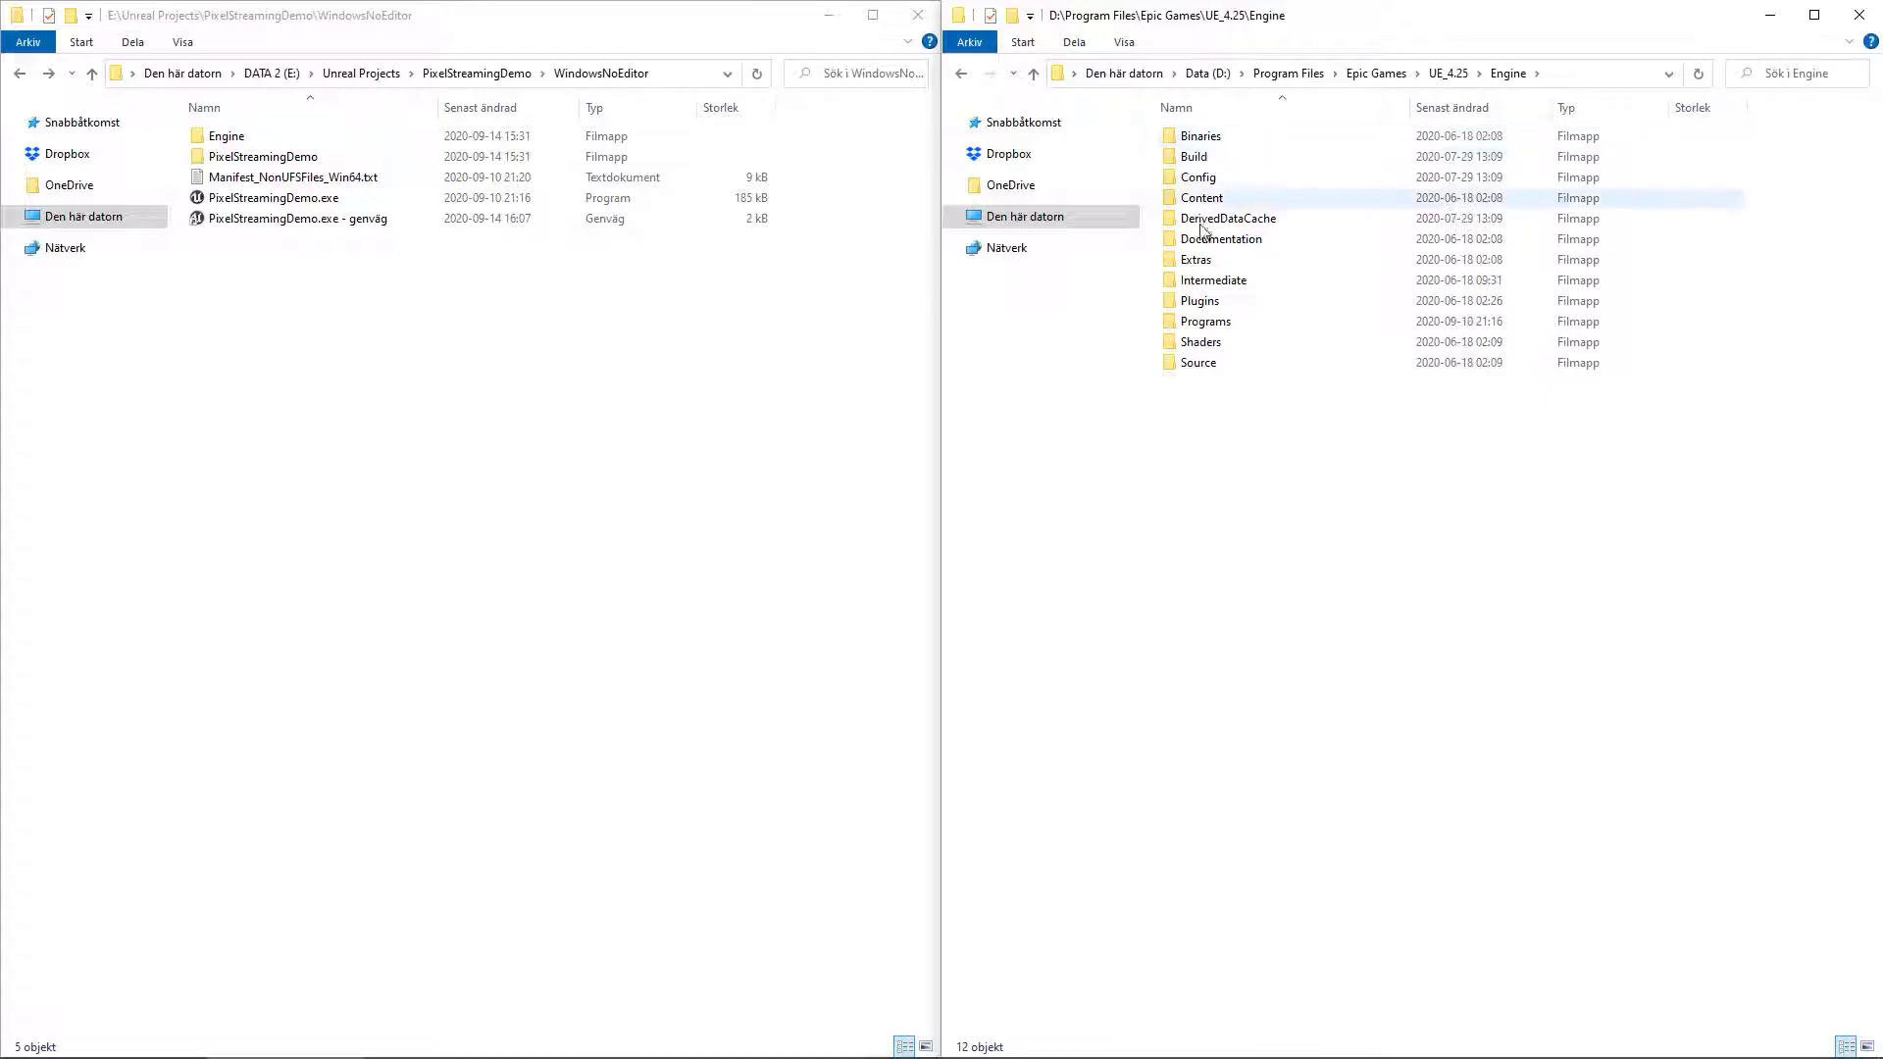
double_click(1196, 361)
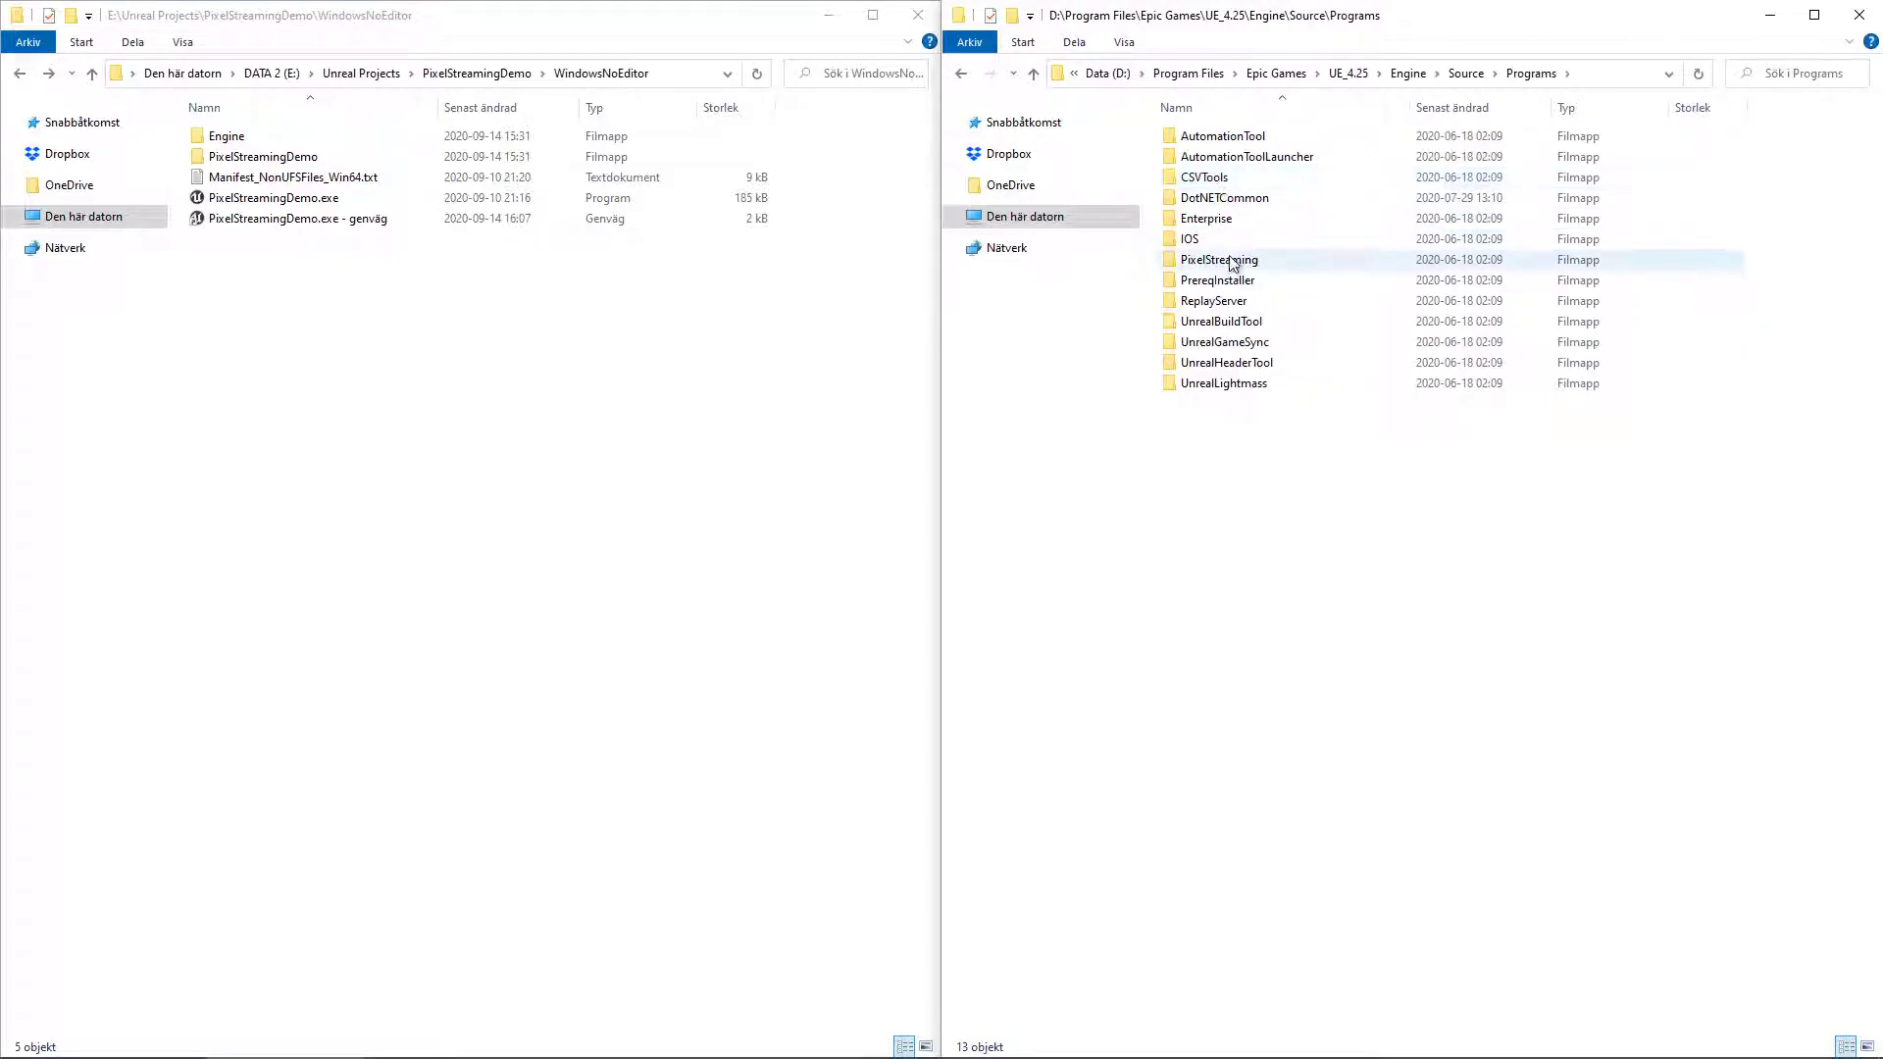
double_click(1220, 259)
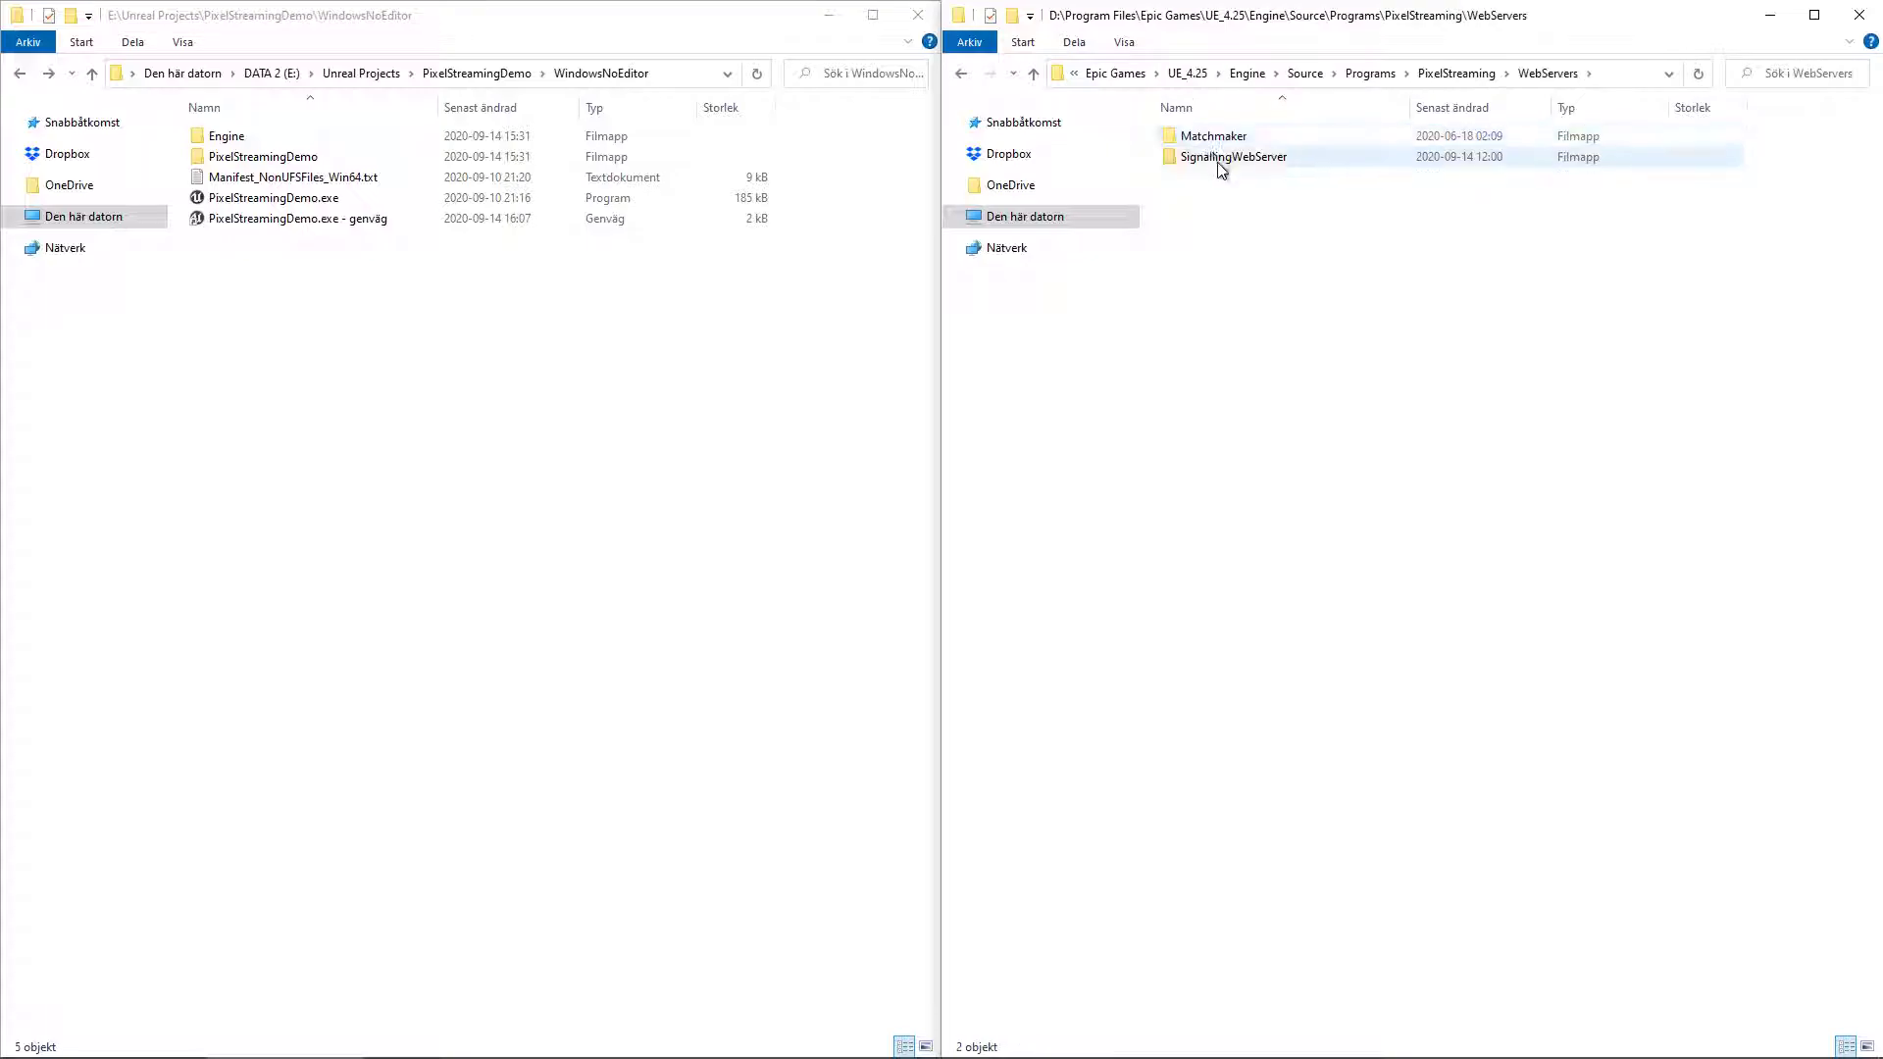
double_click(1233, 157)
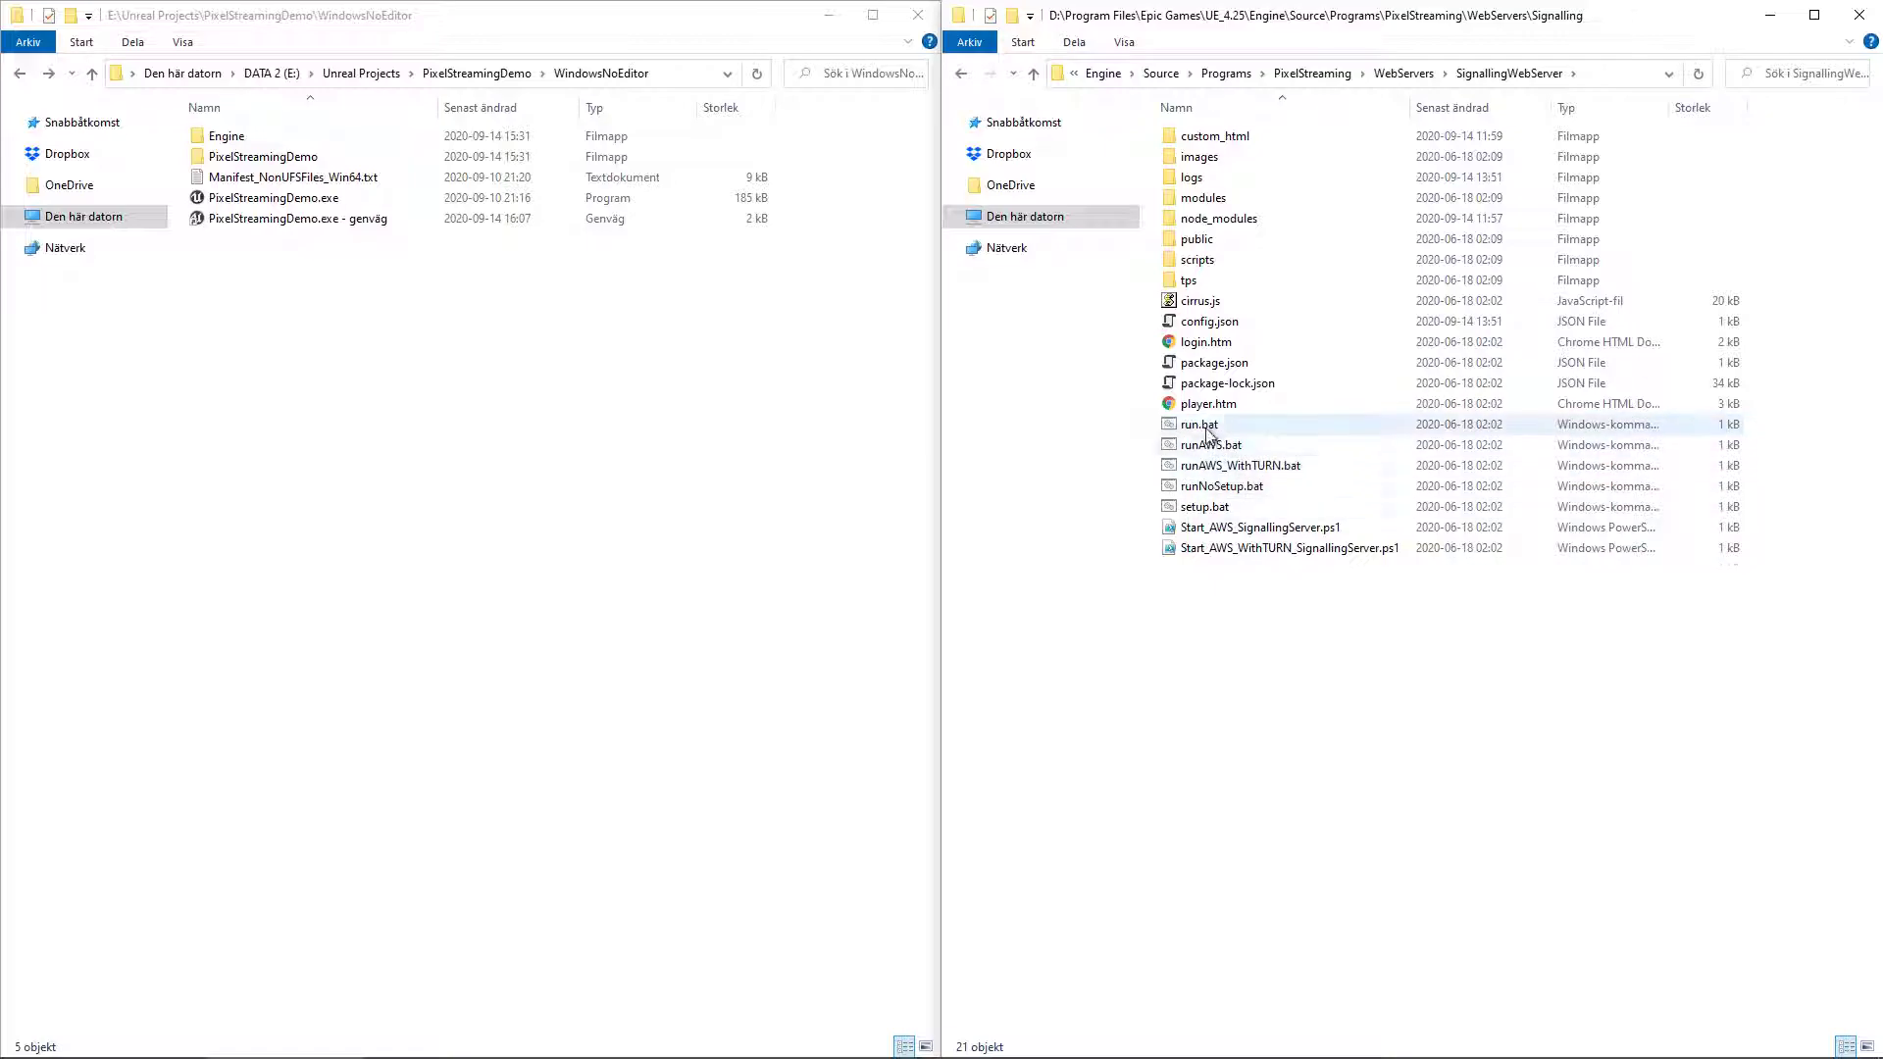
mouse_move(1201, 425)
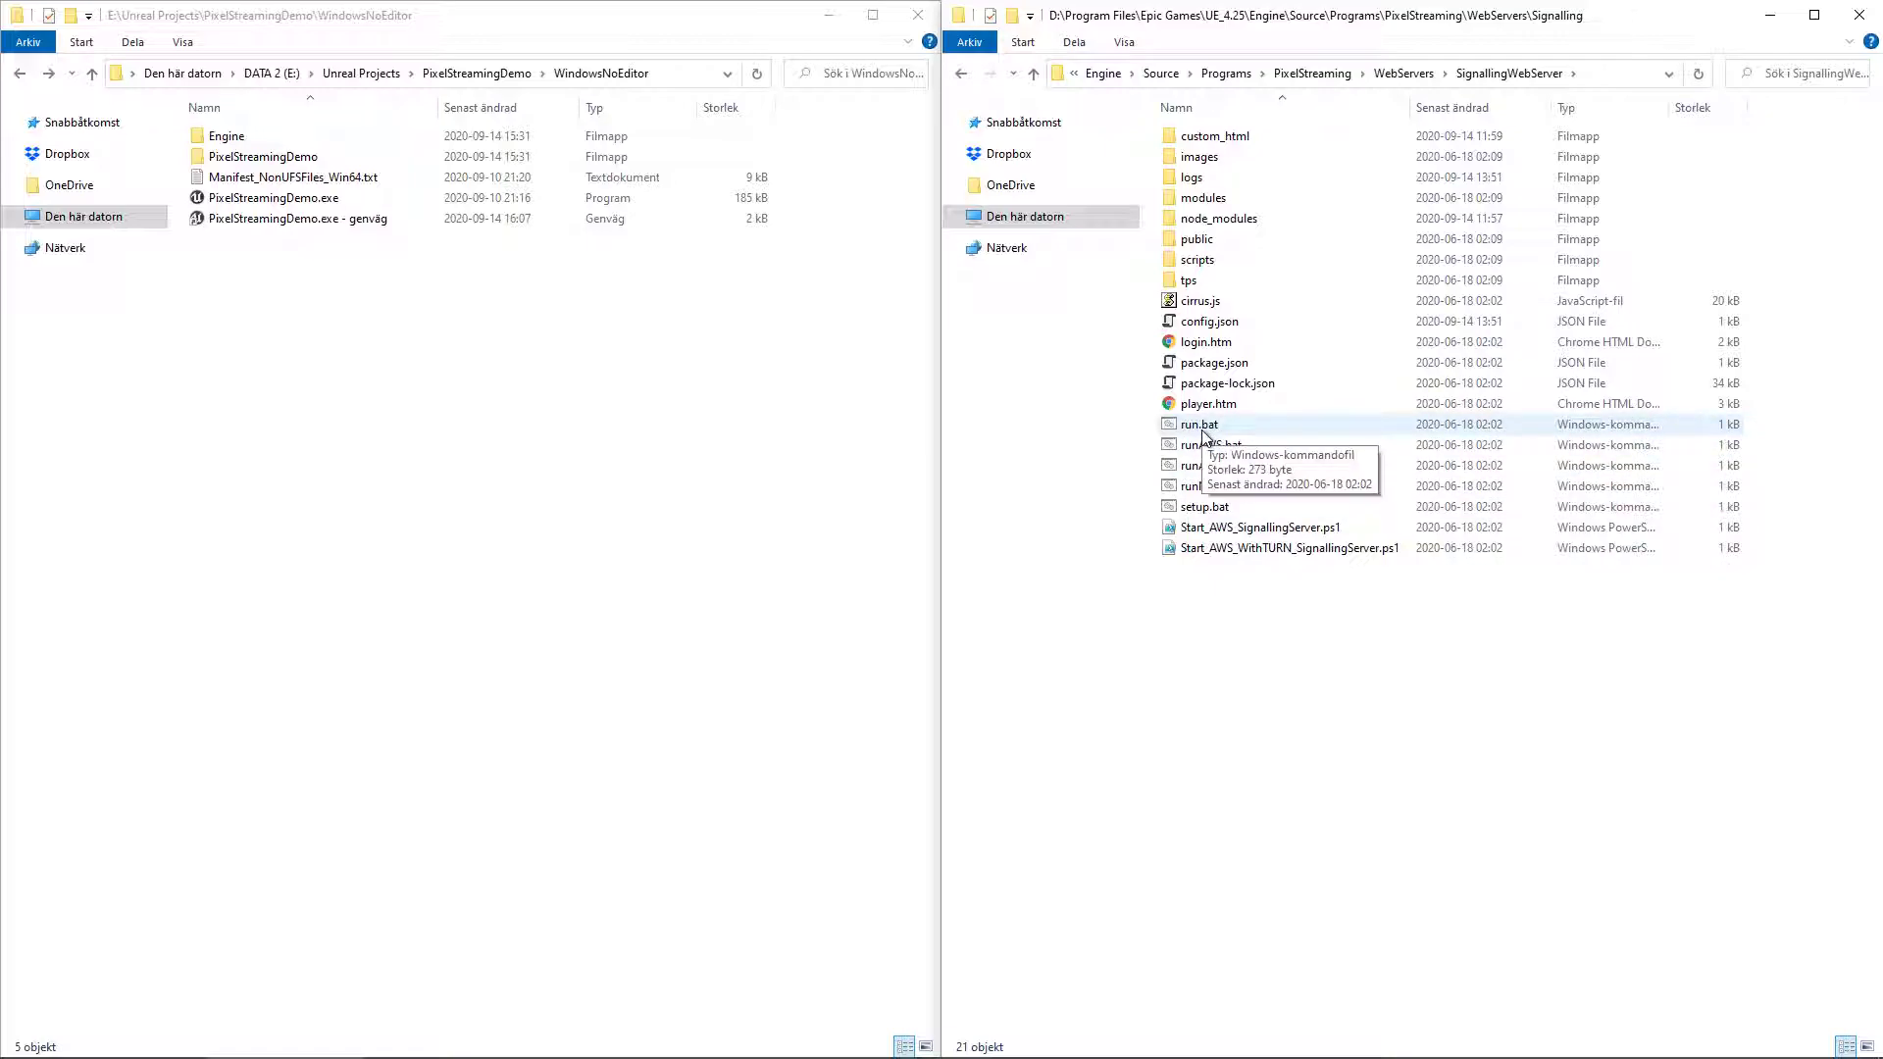
mouse_move(1008, 396)
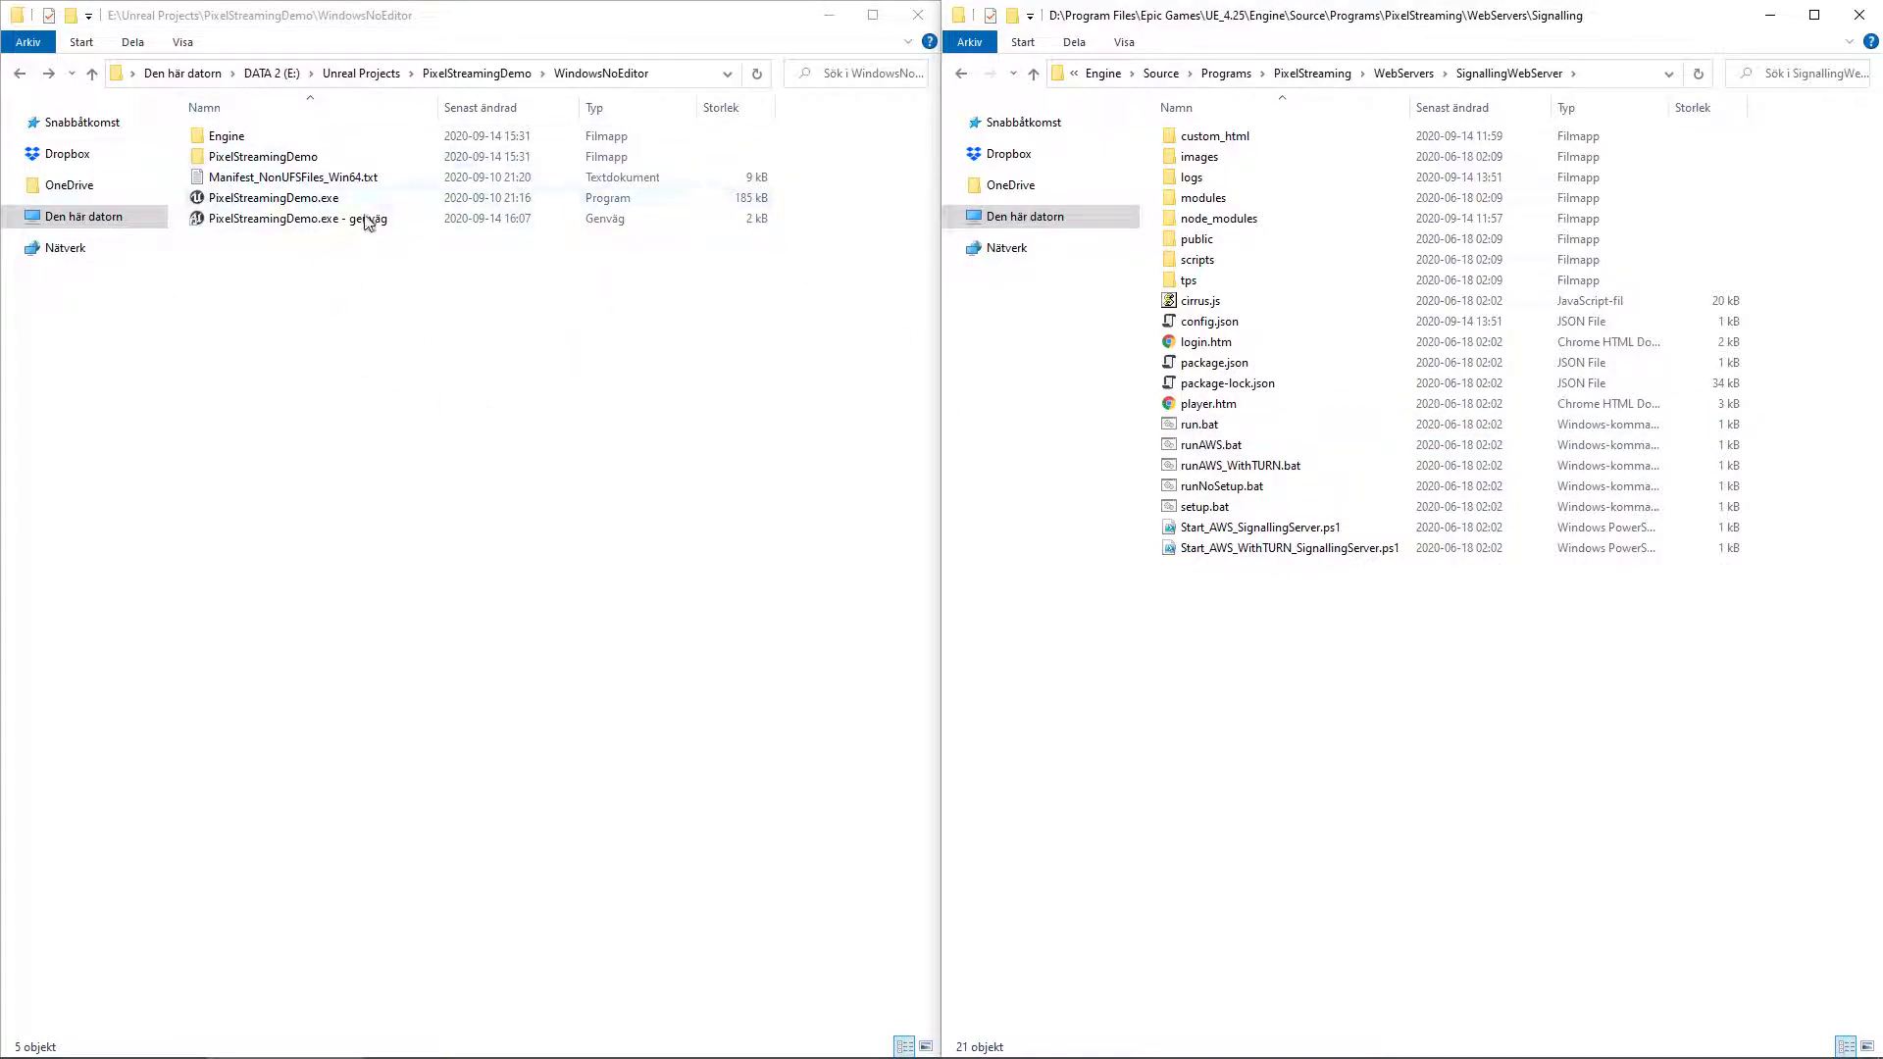
Navigate the packaged build's Engine > PixelStreaming > SignallingWebServer folder and select run.bat.
left_click(204, 106)
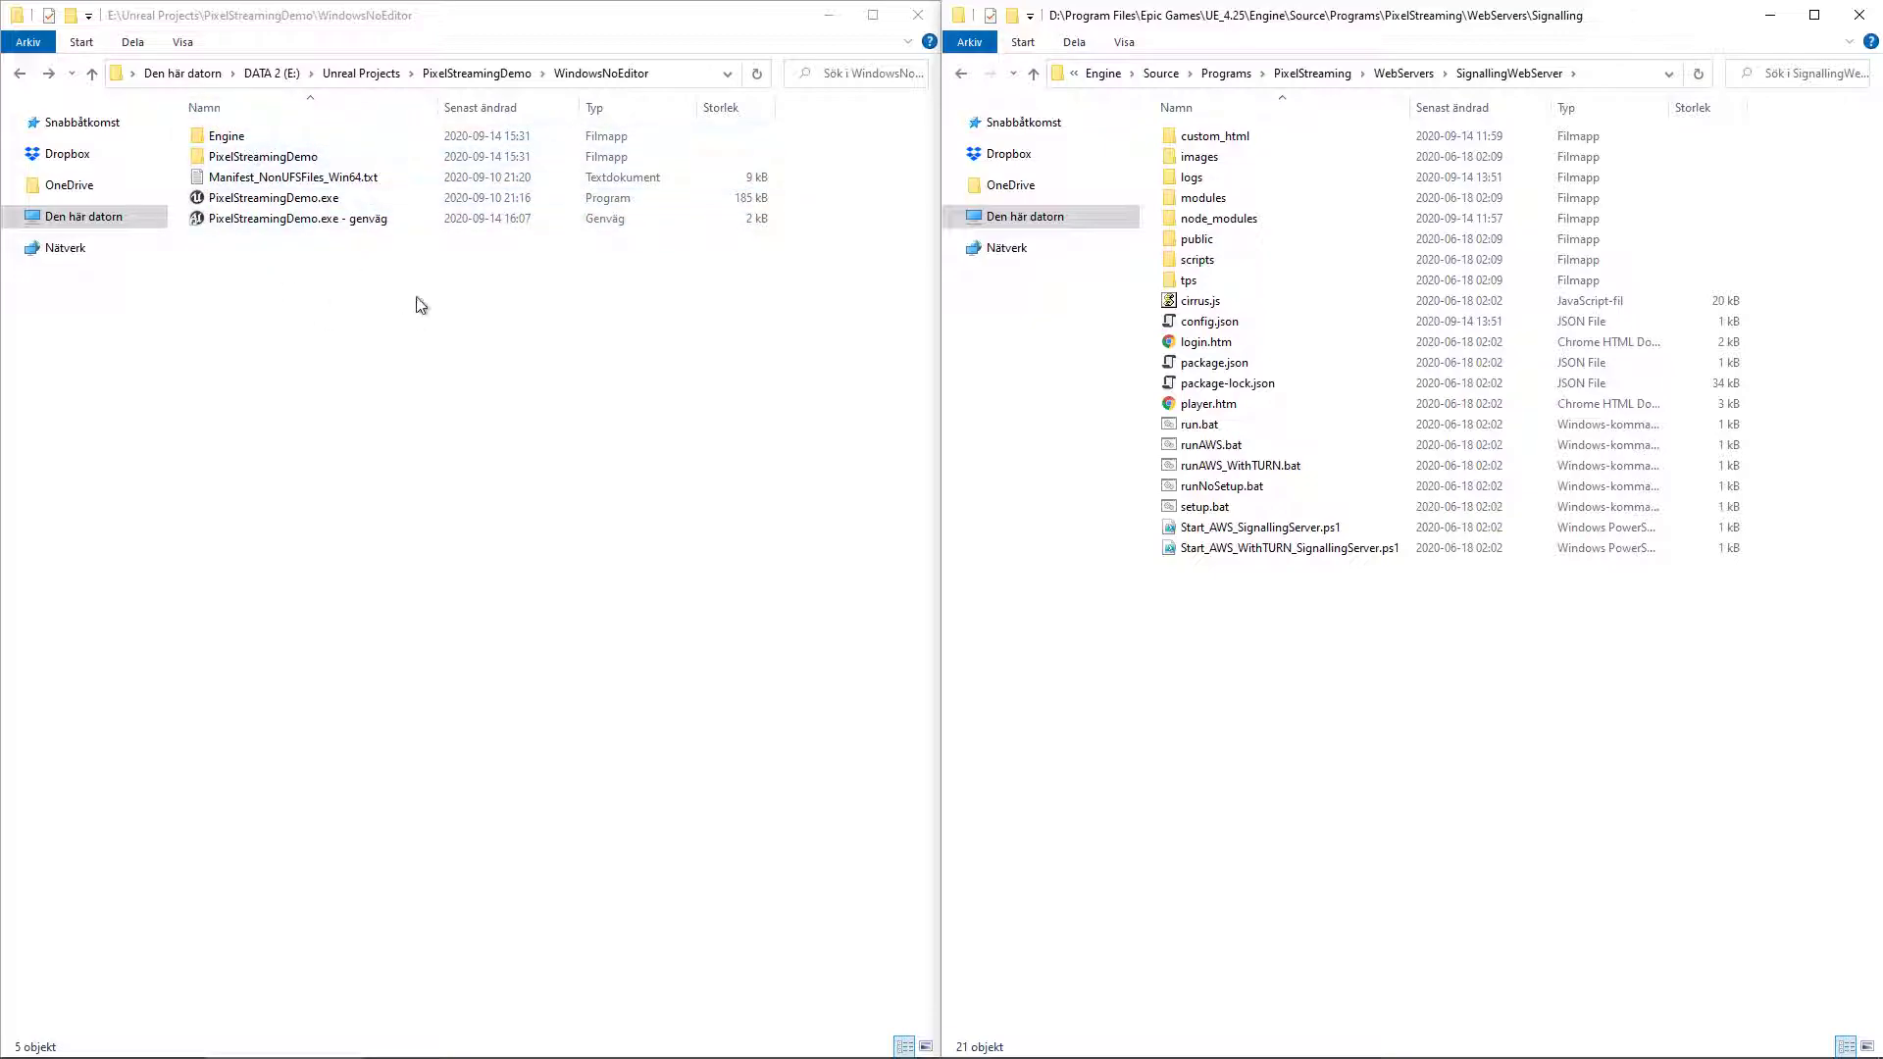
left_click(292, 176)
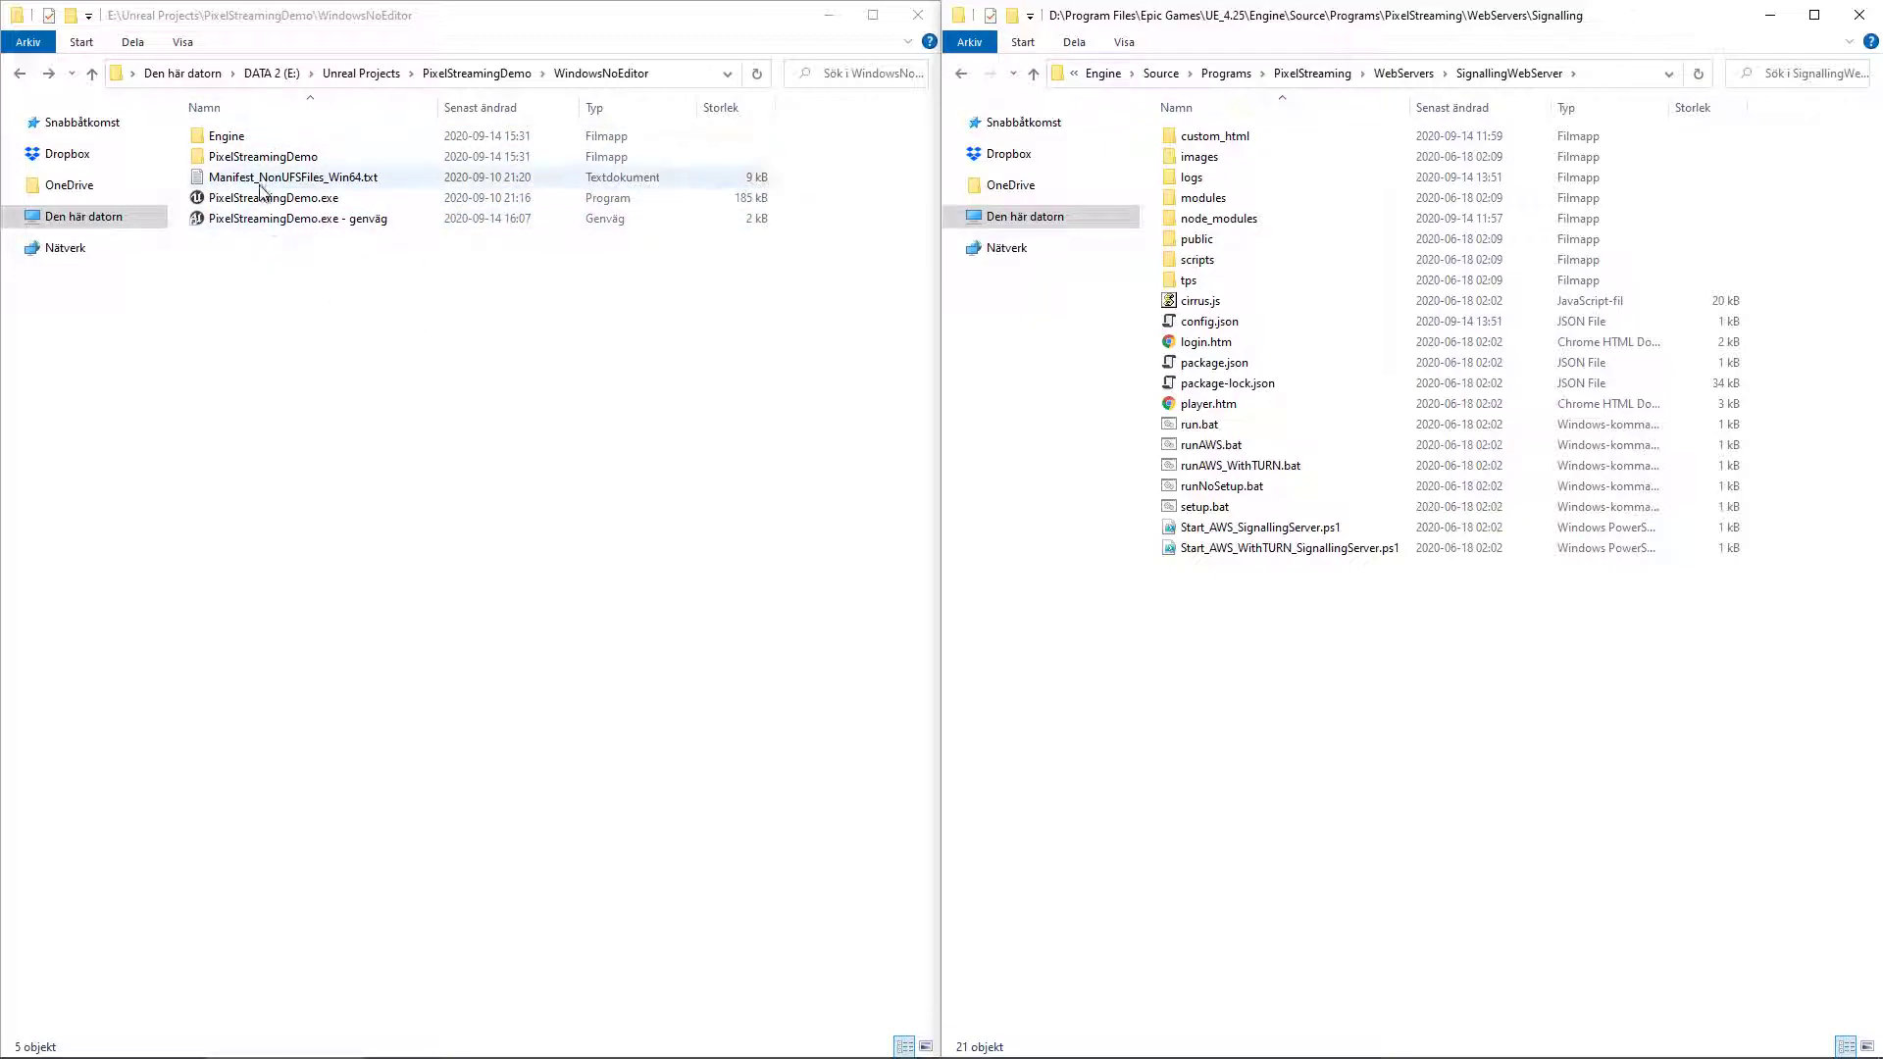
left_click(261, 157)
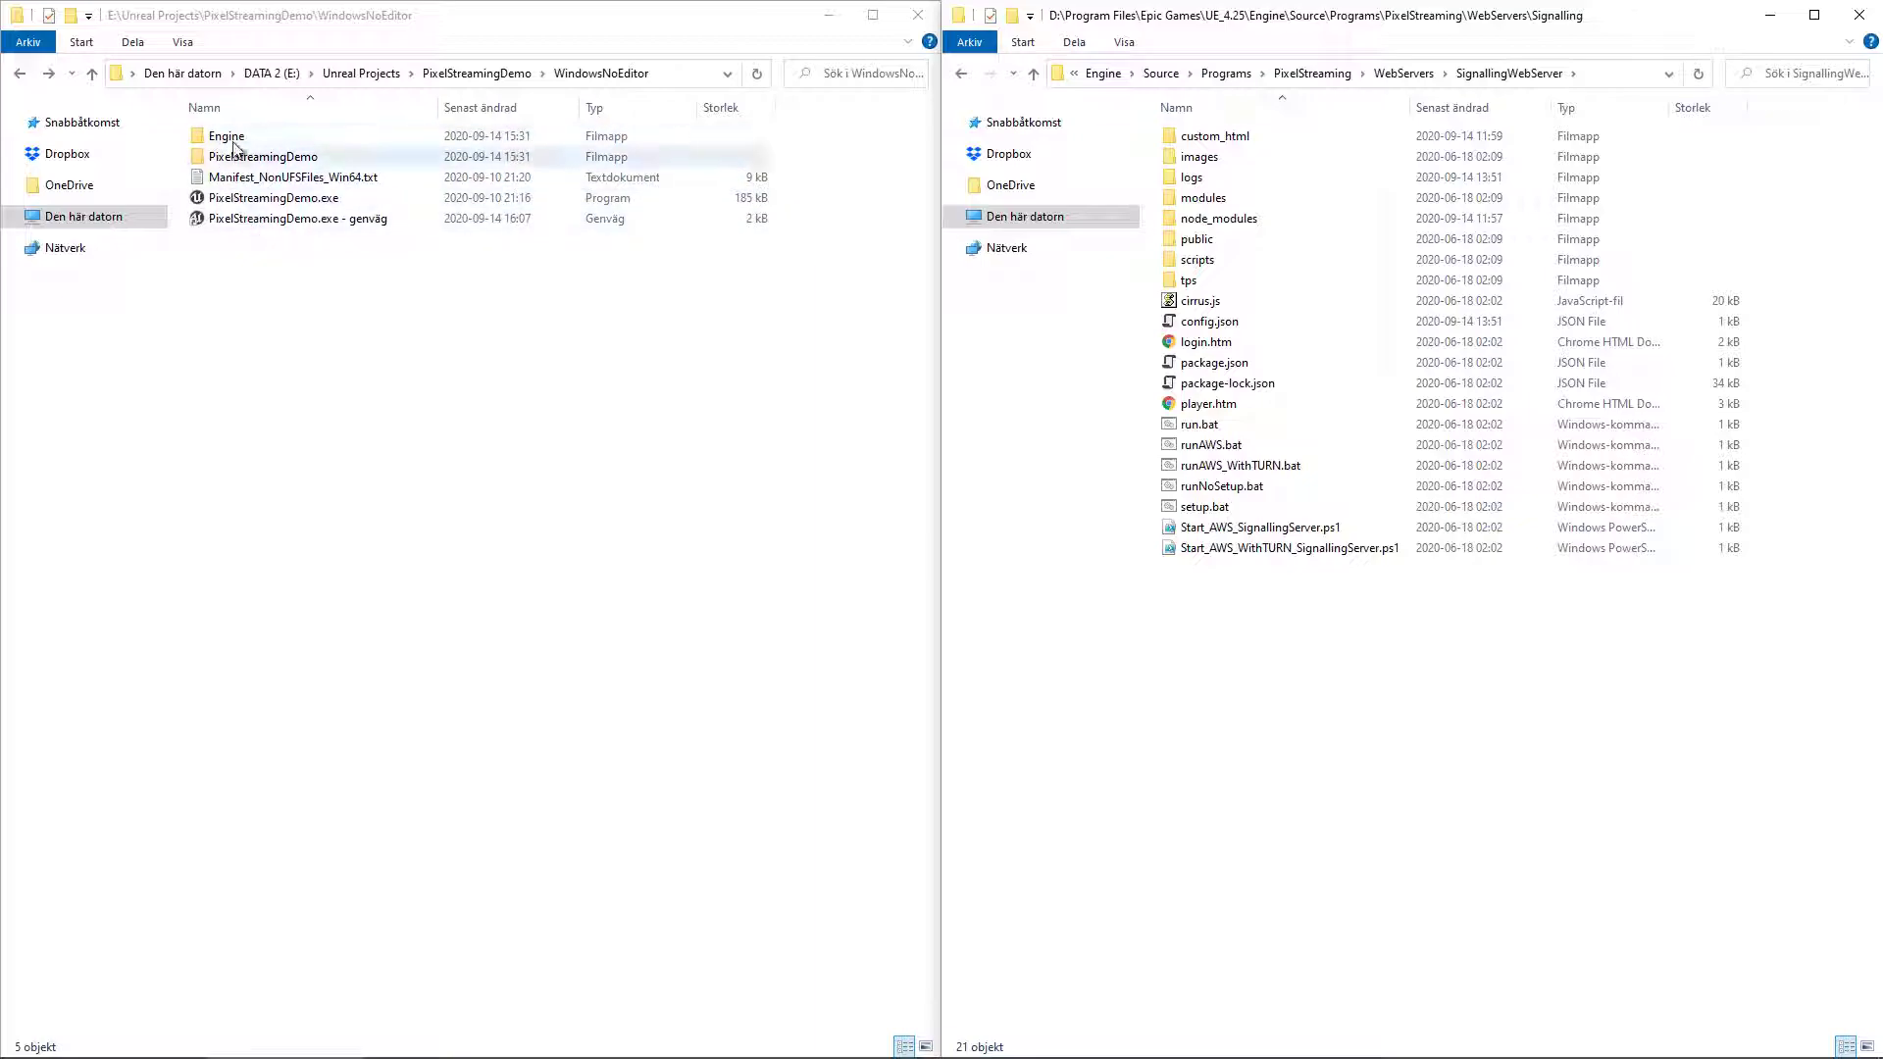
double_click(226, 135)
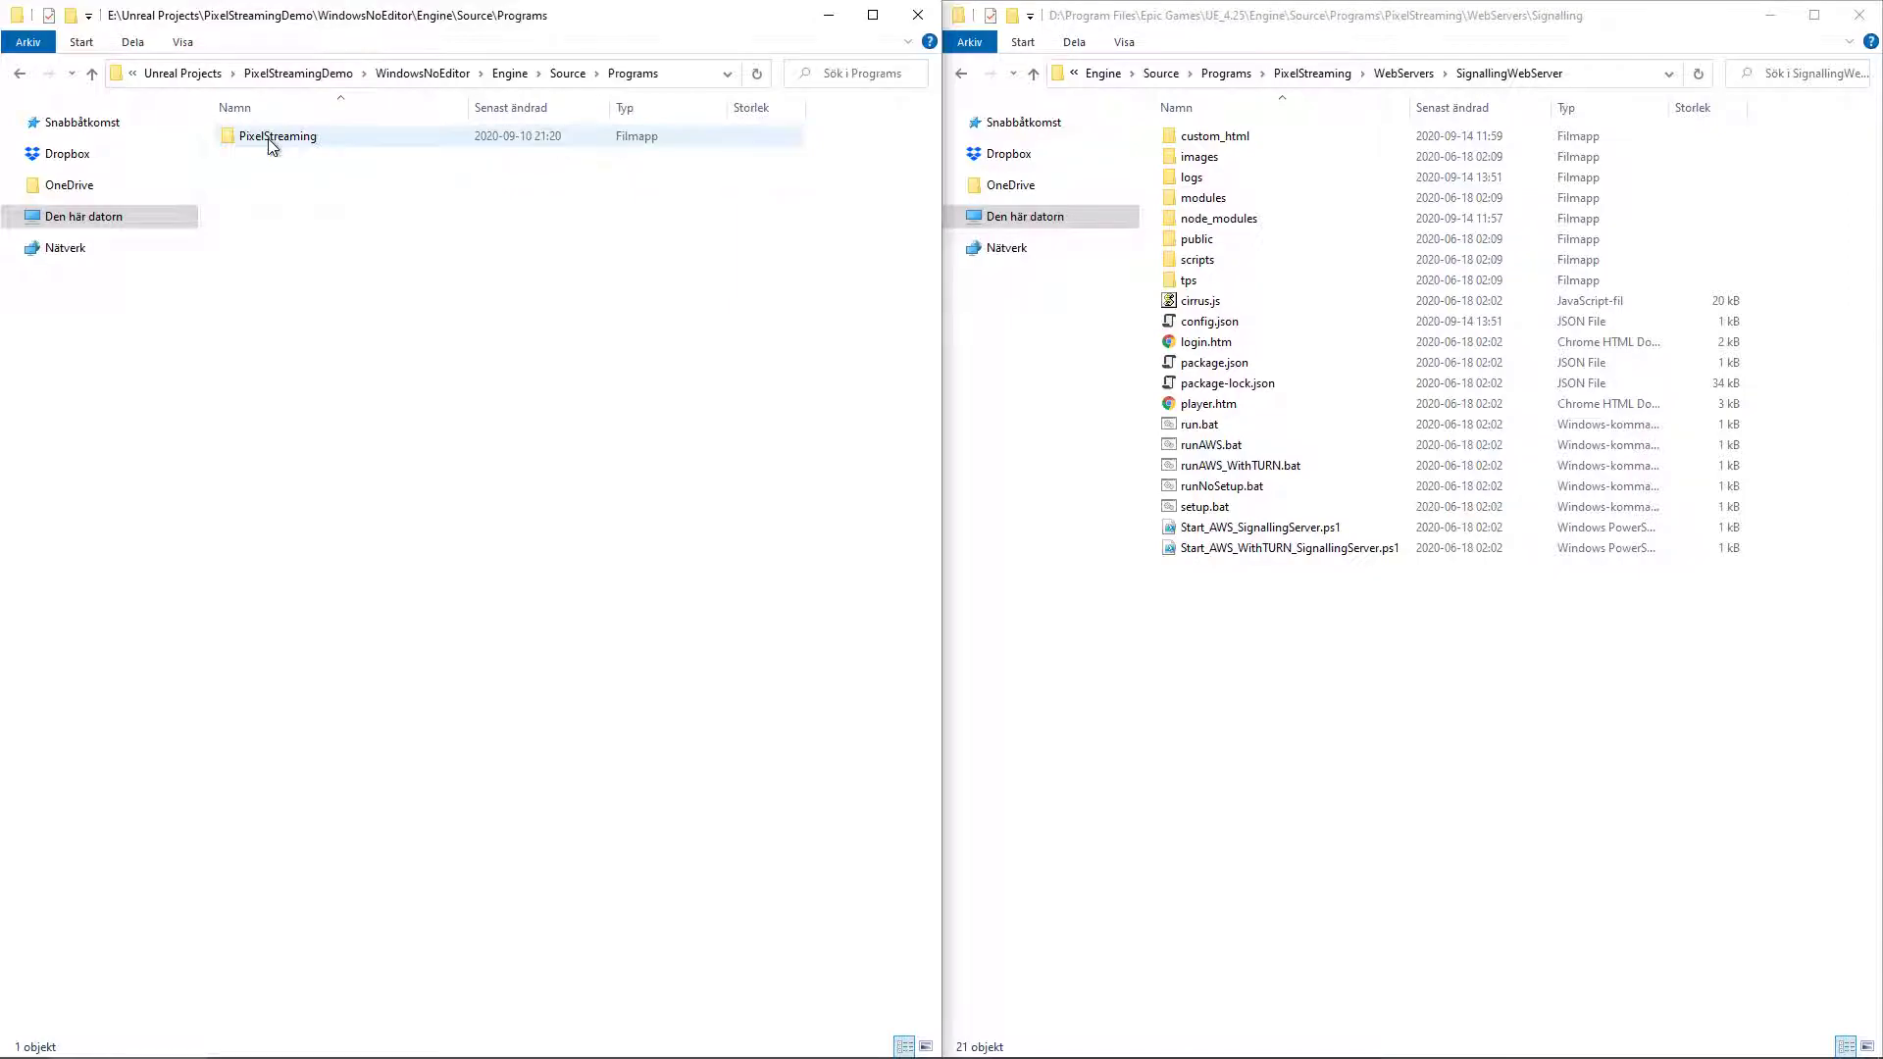
double_click(279, 136)
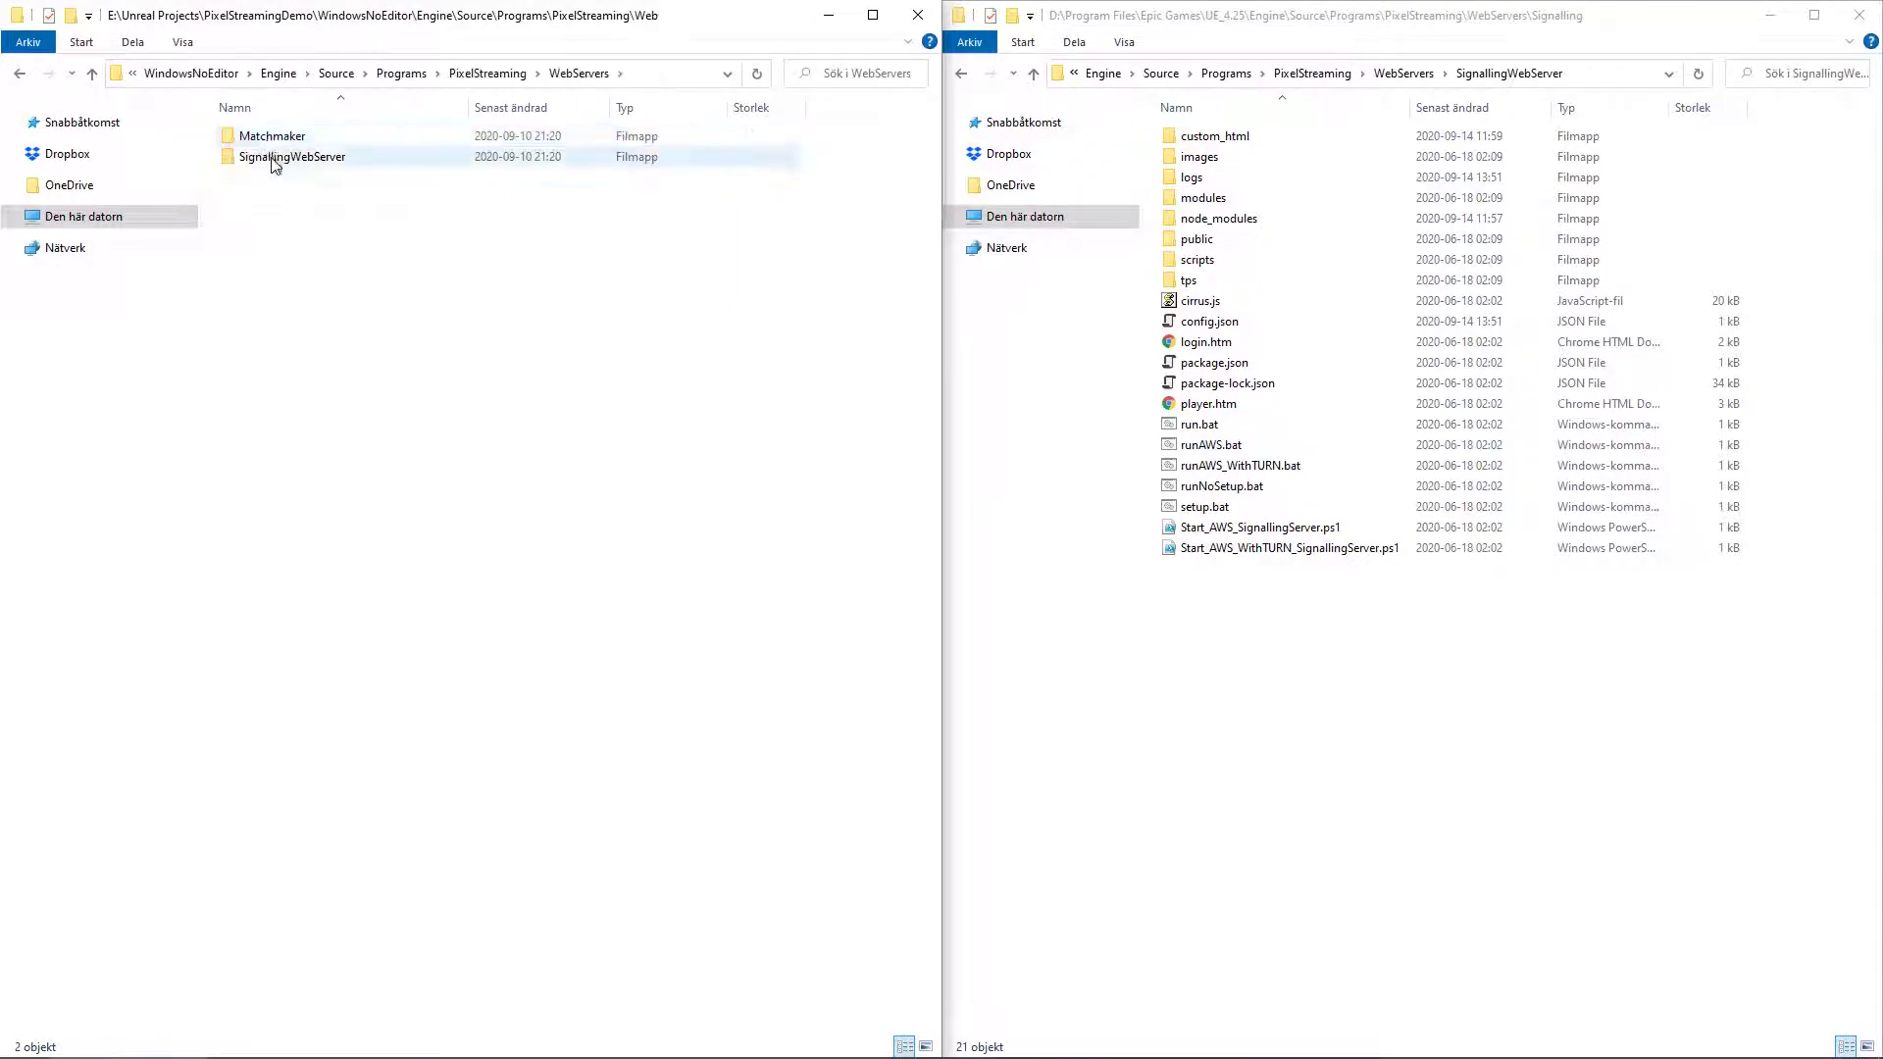
double_click(293, 157)
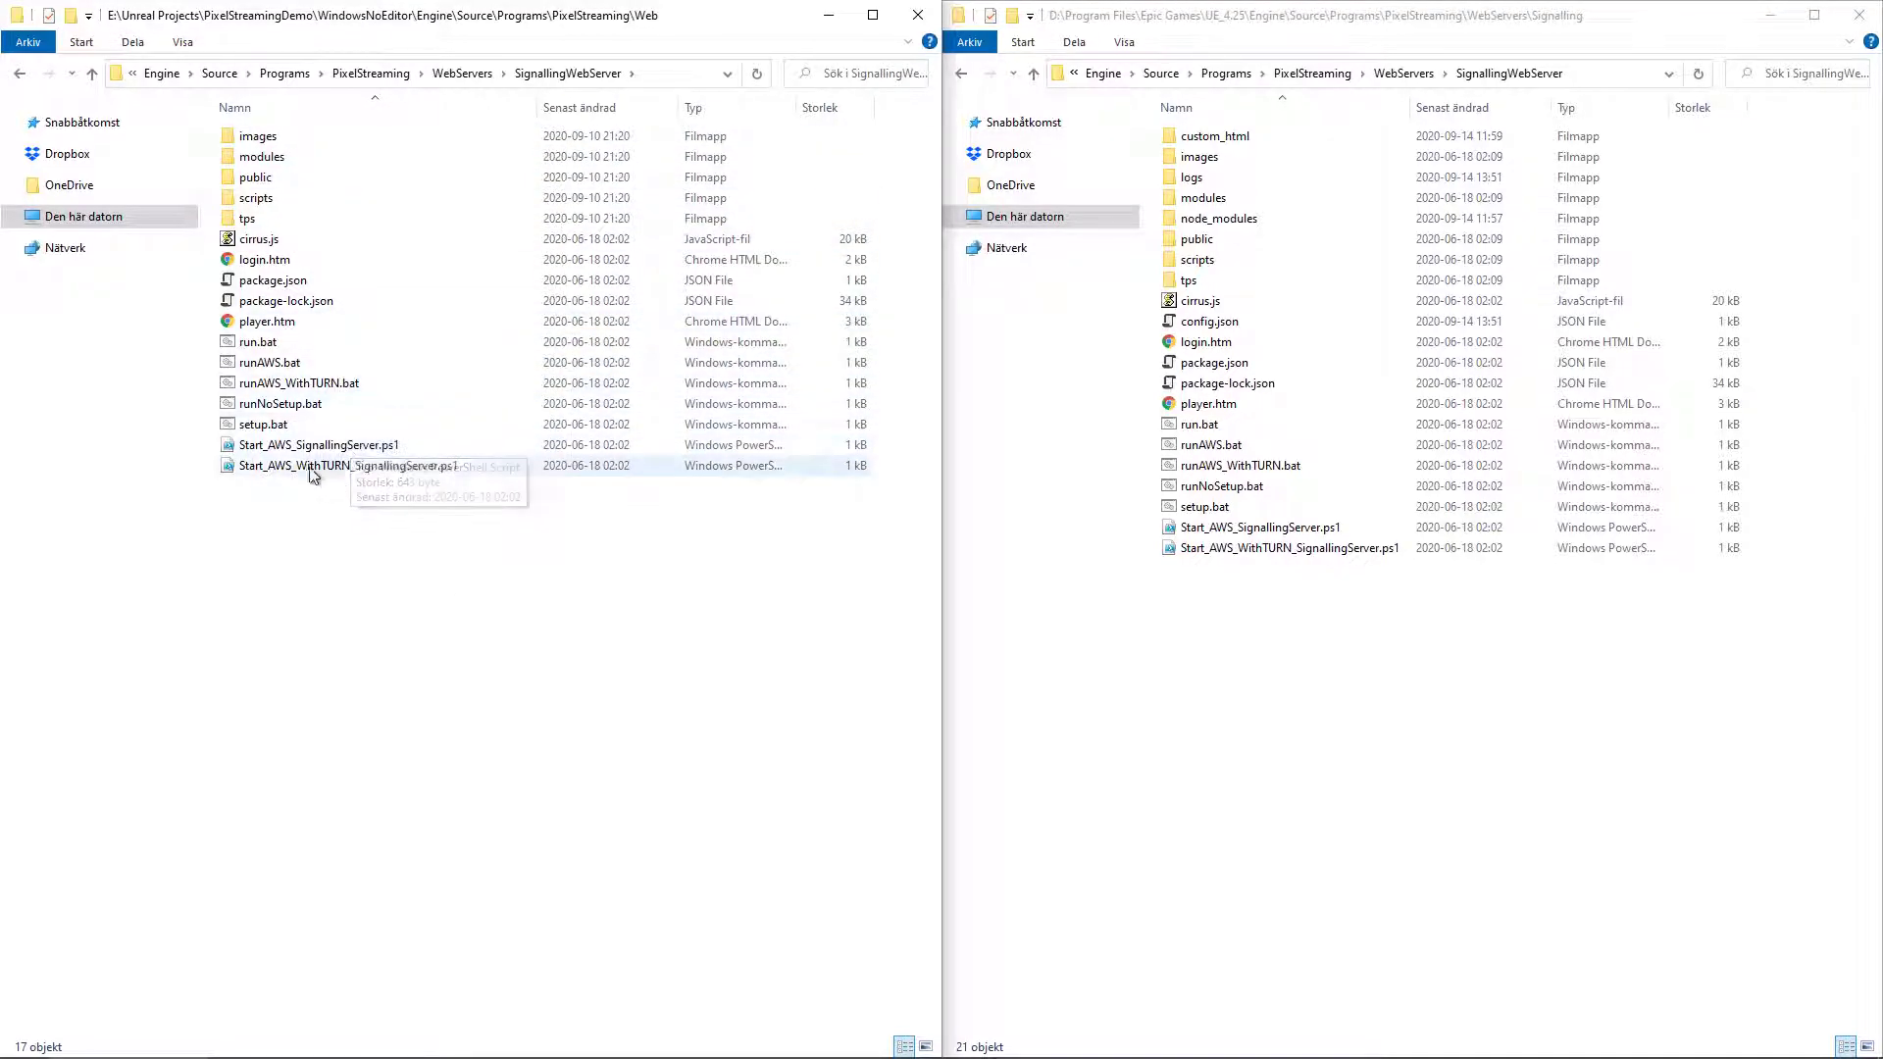
mouse_move(351, 255)
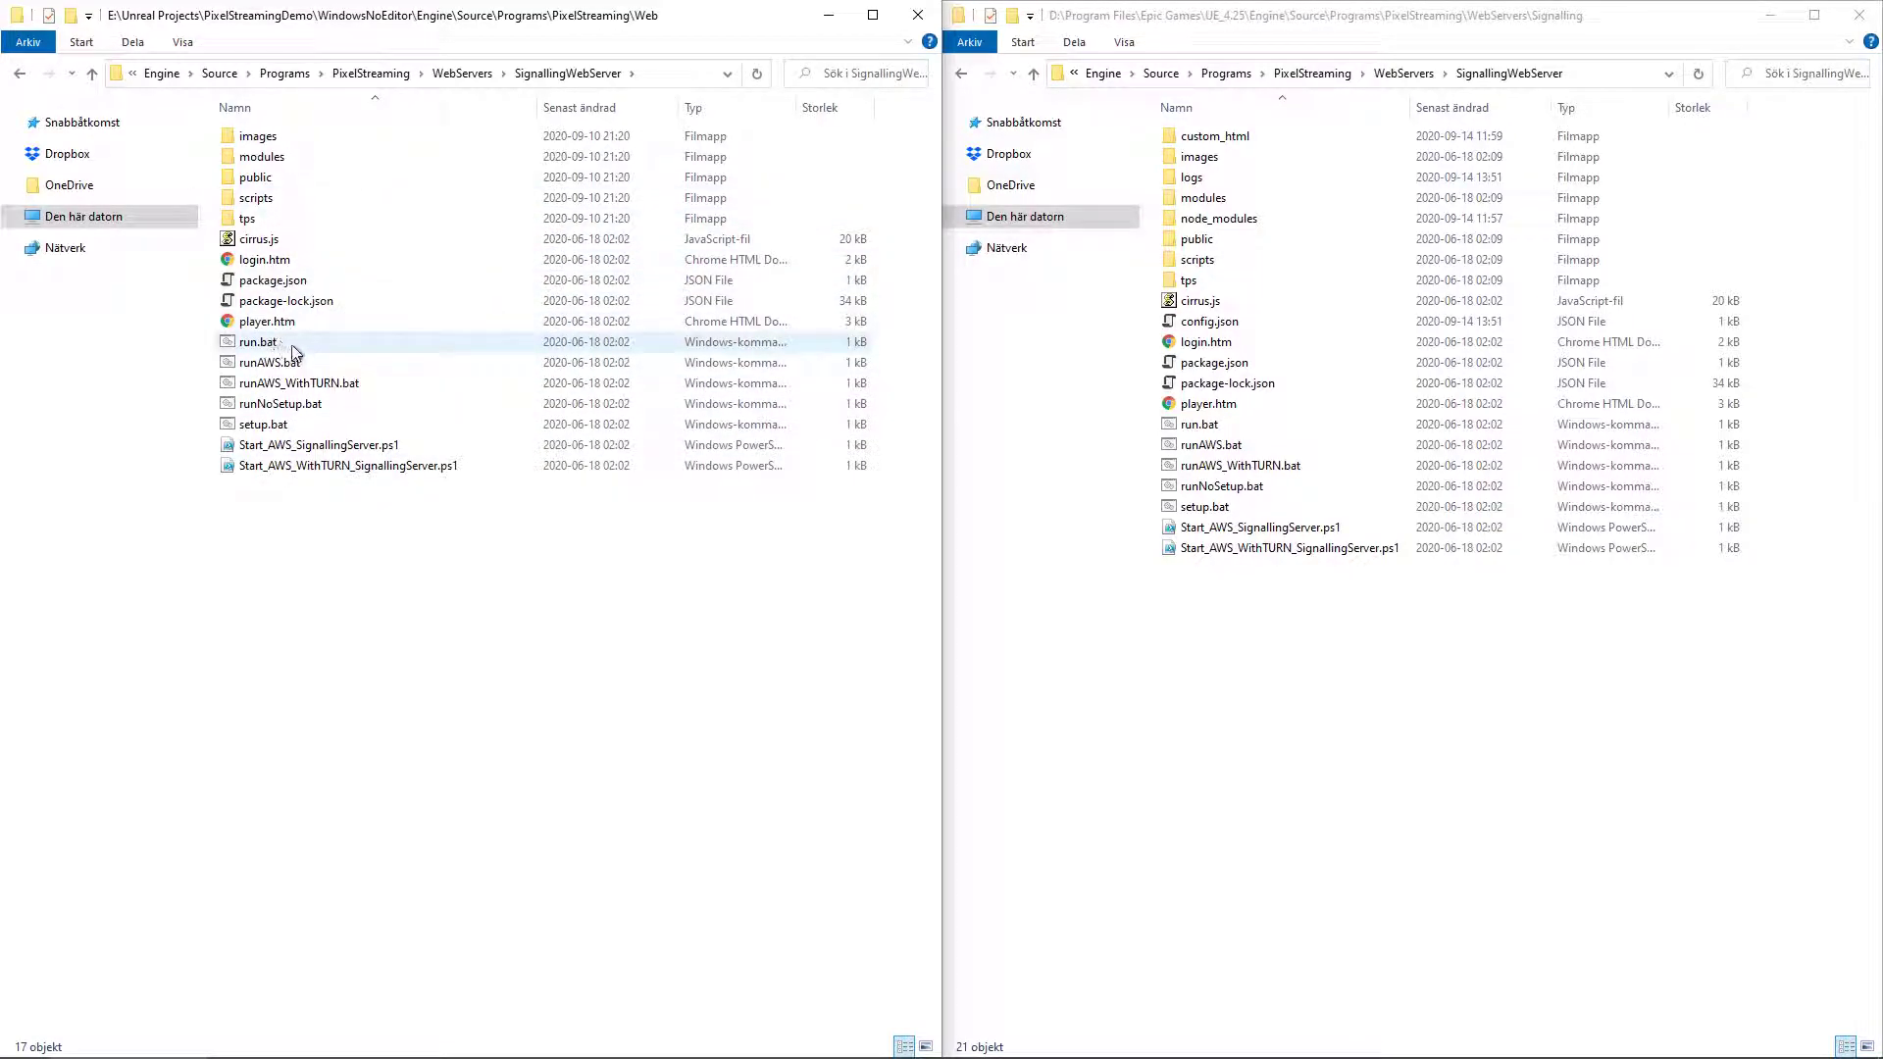
left_click(257, 342)
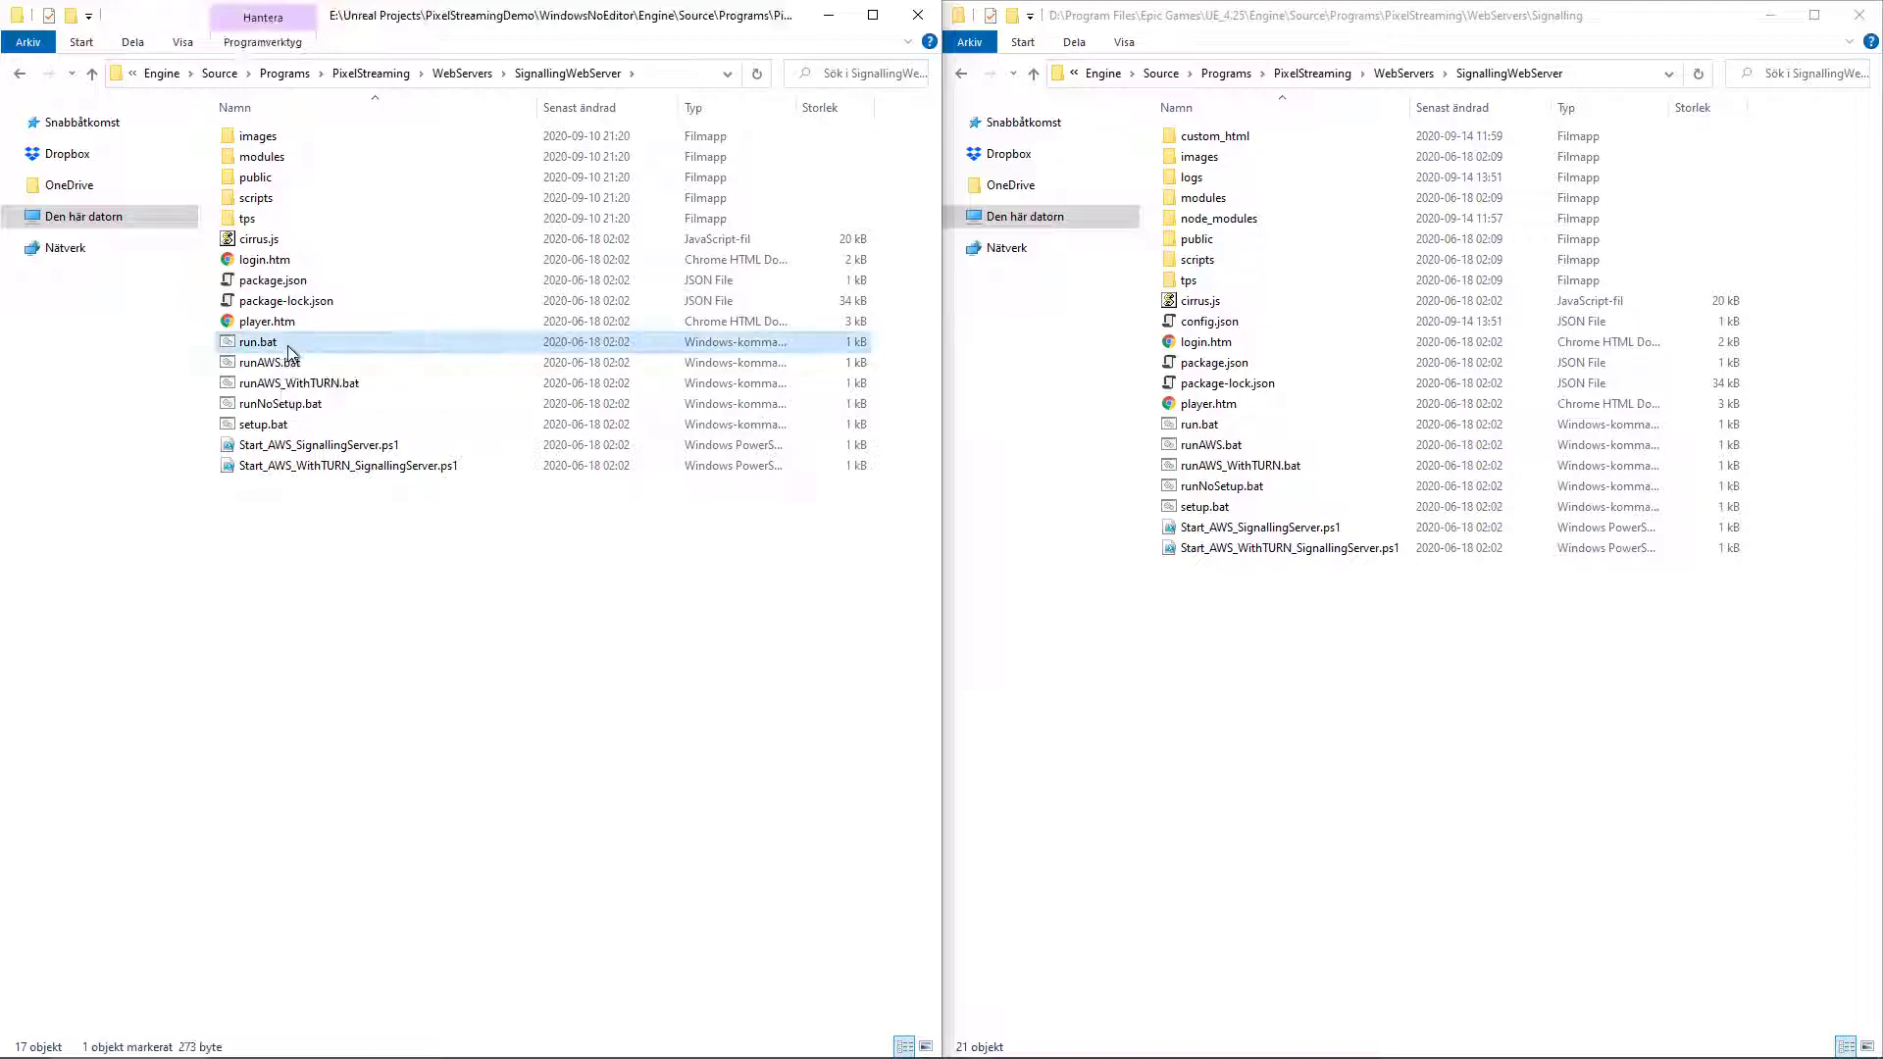
Run run.bat to start the Cirrus signalling server listening on ports 8888 and 80.
double_click(257, 341)
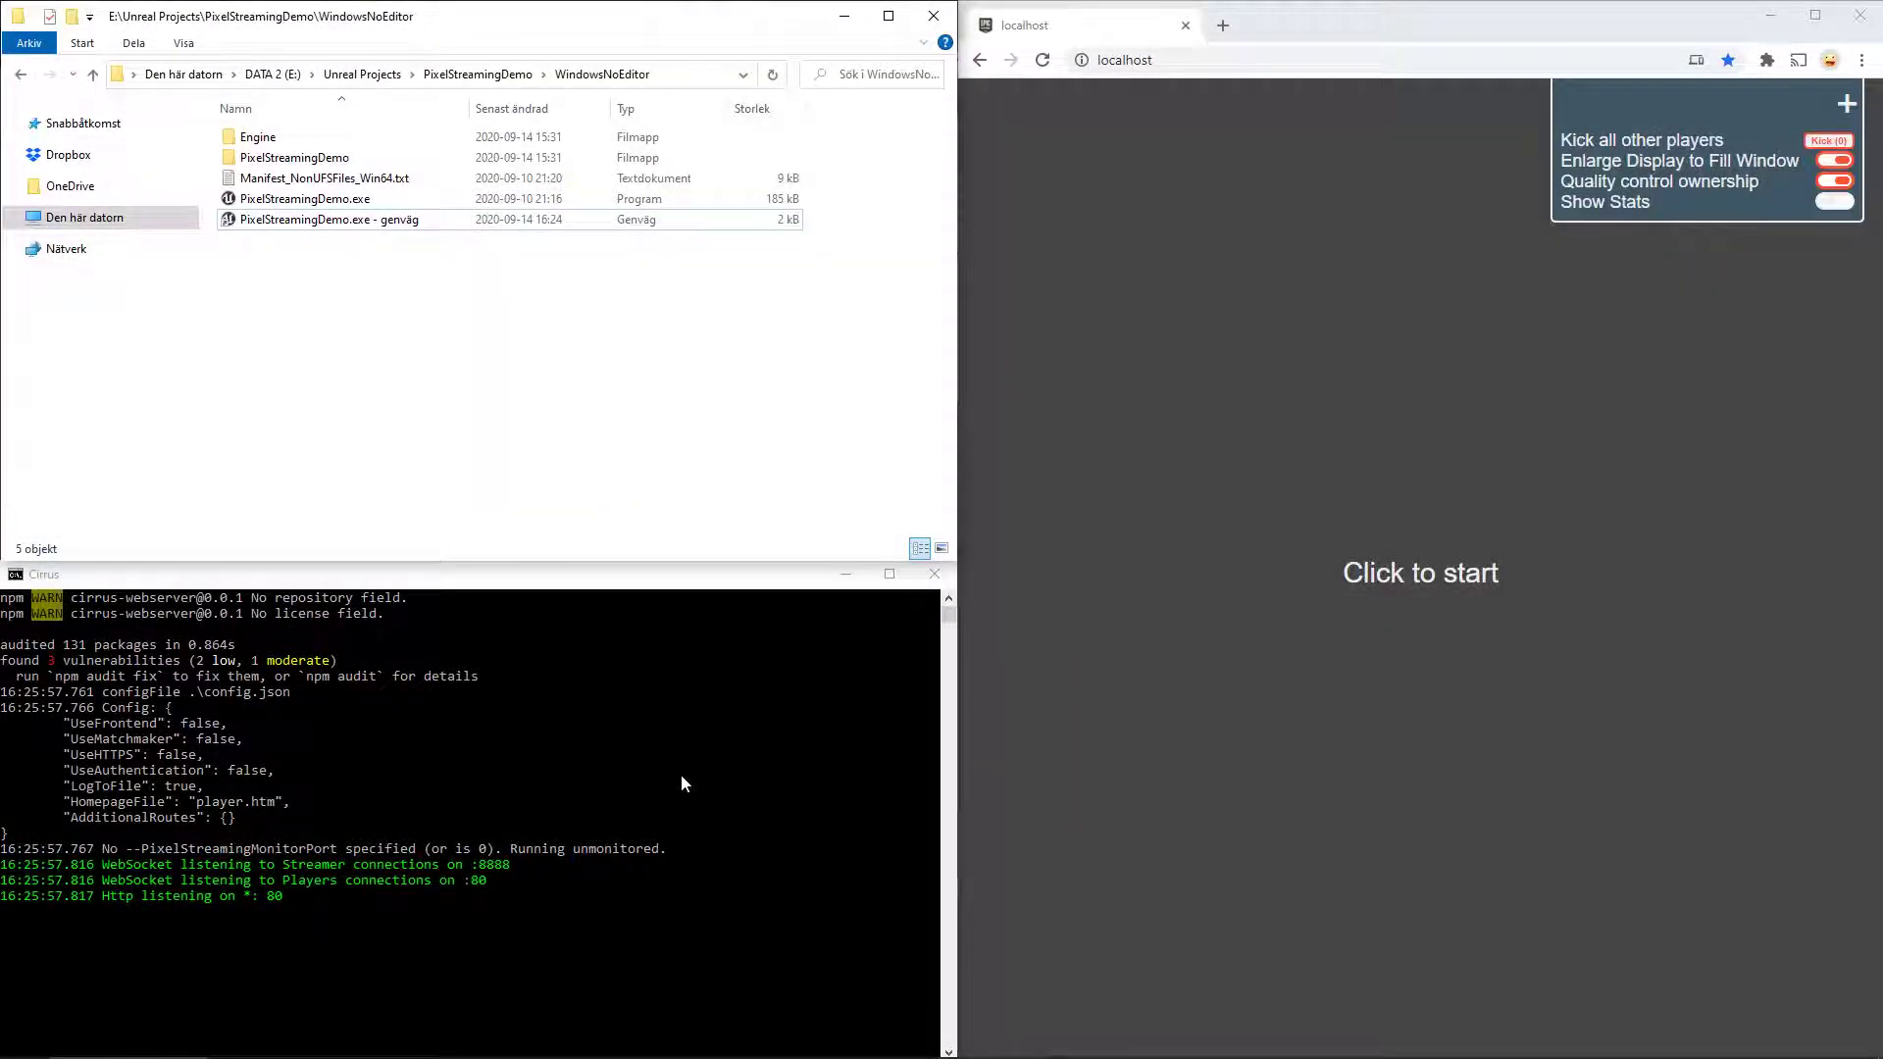
mouse_move(35, 886)
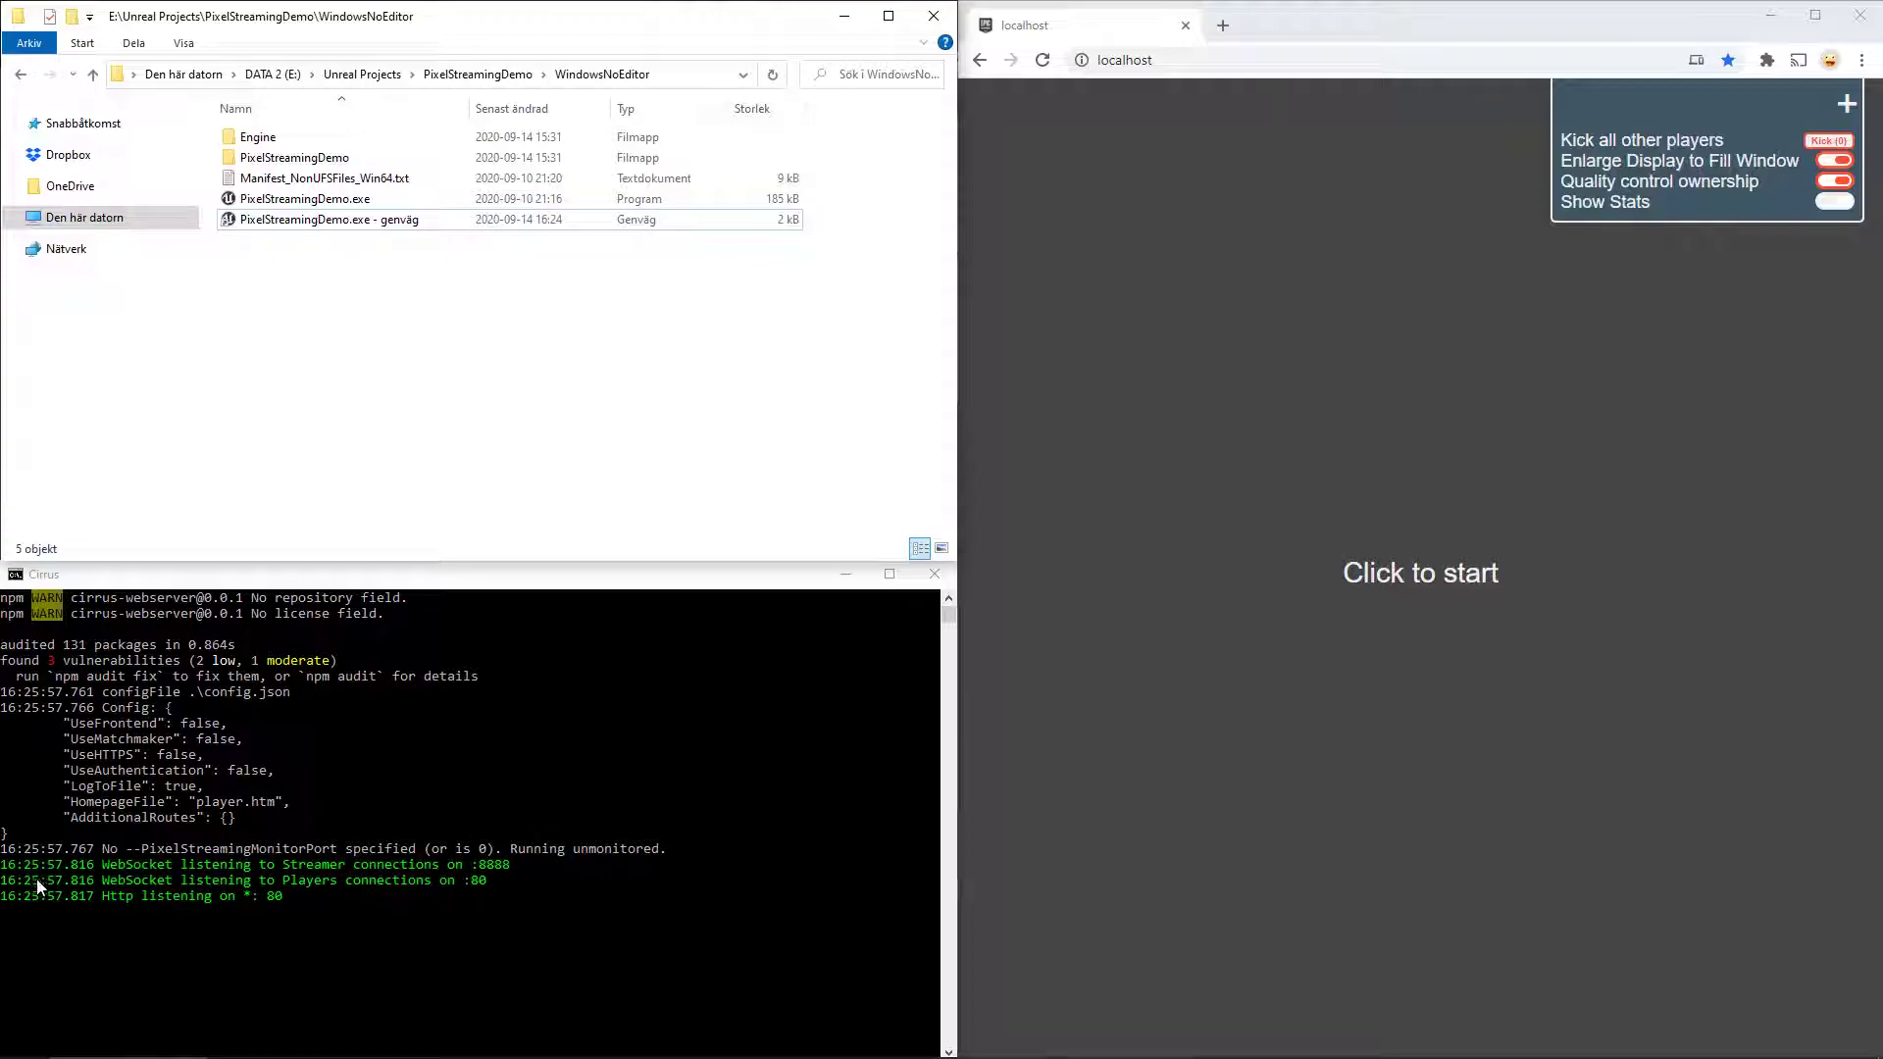
mouse_move(273, 878)
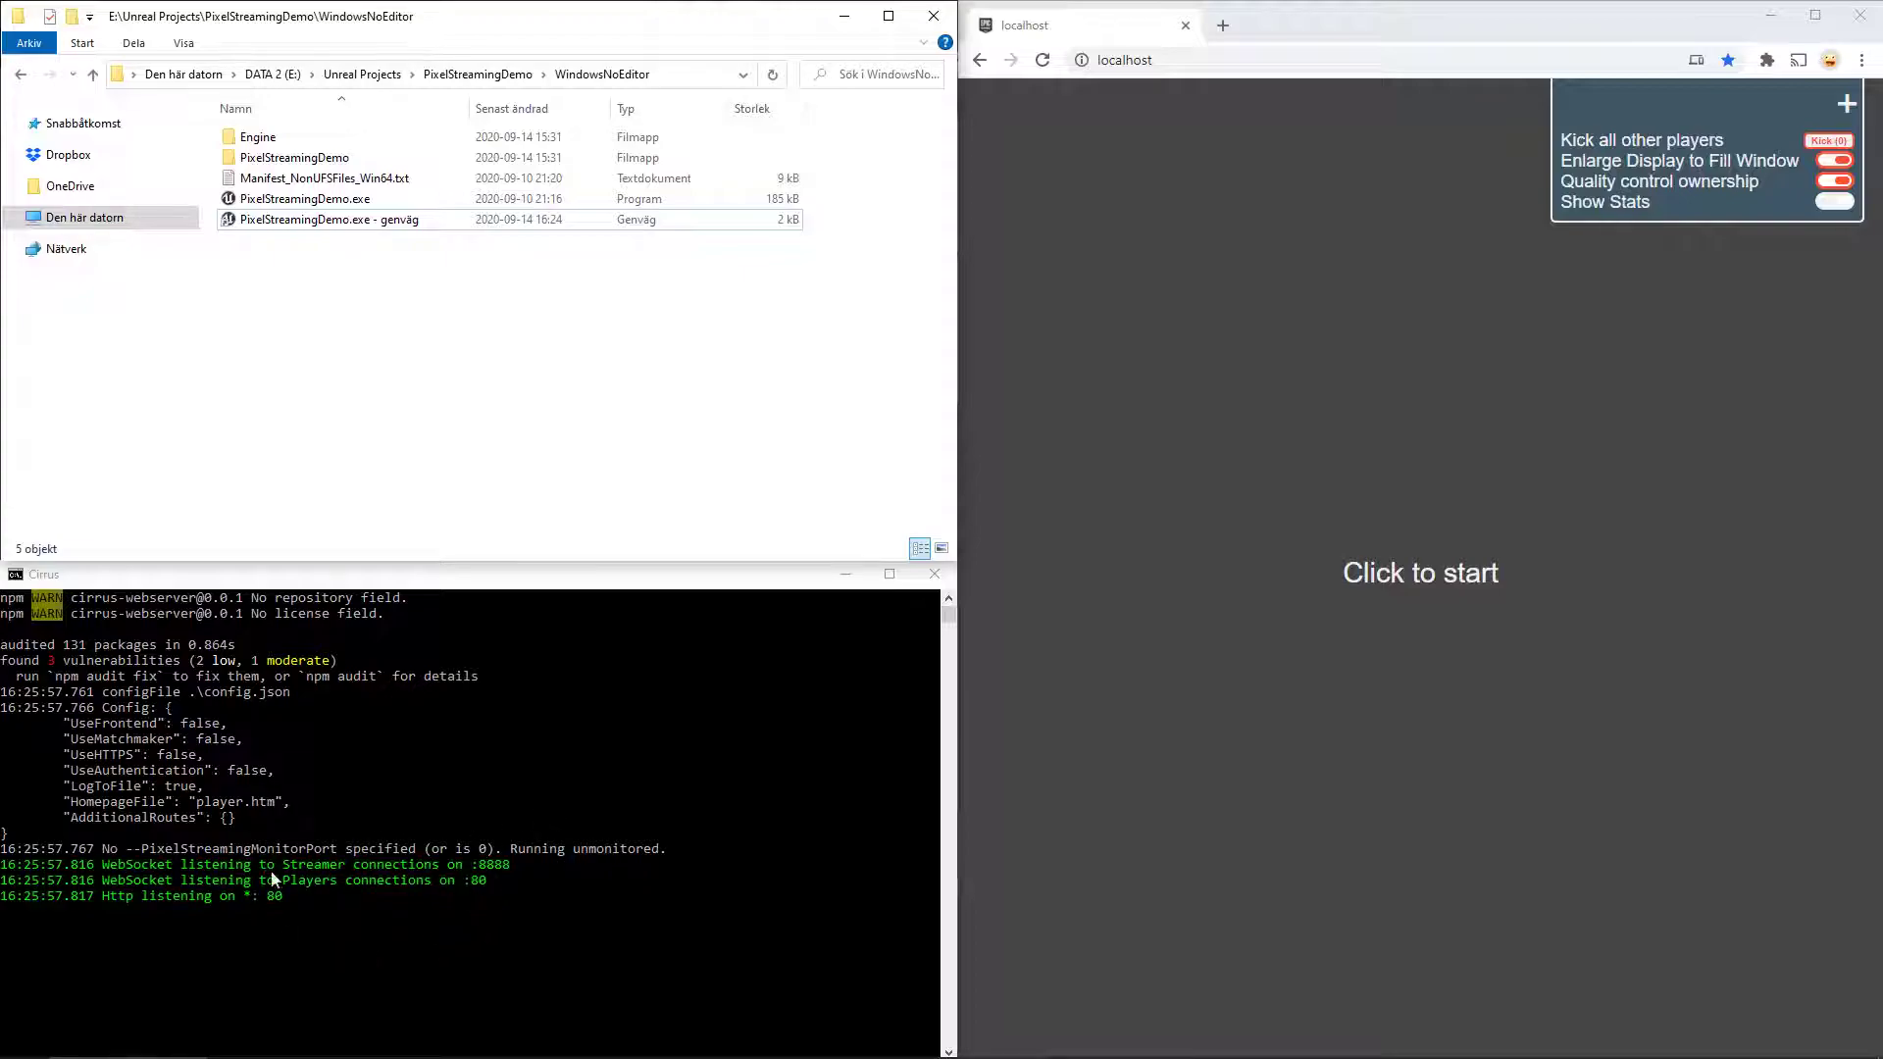
mouse_move(847, 869)
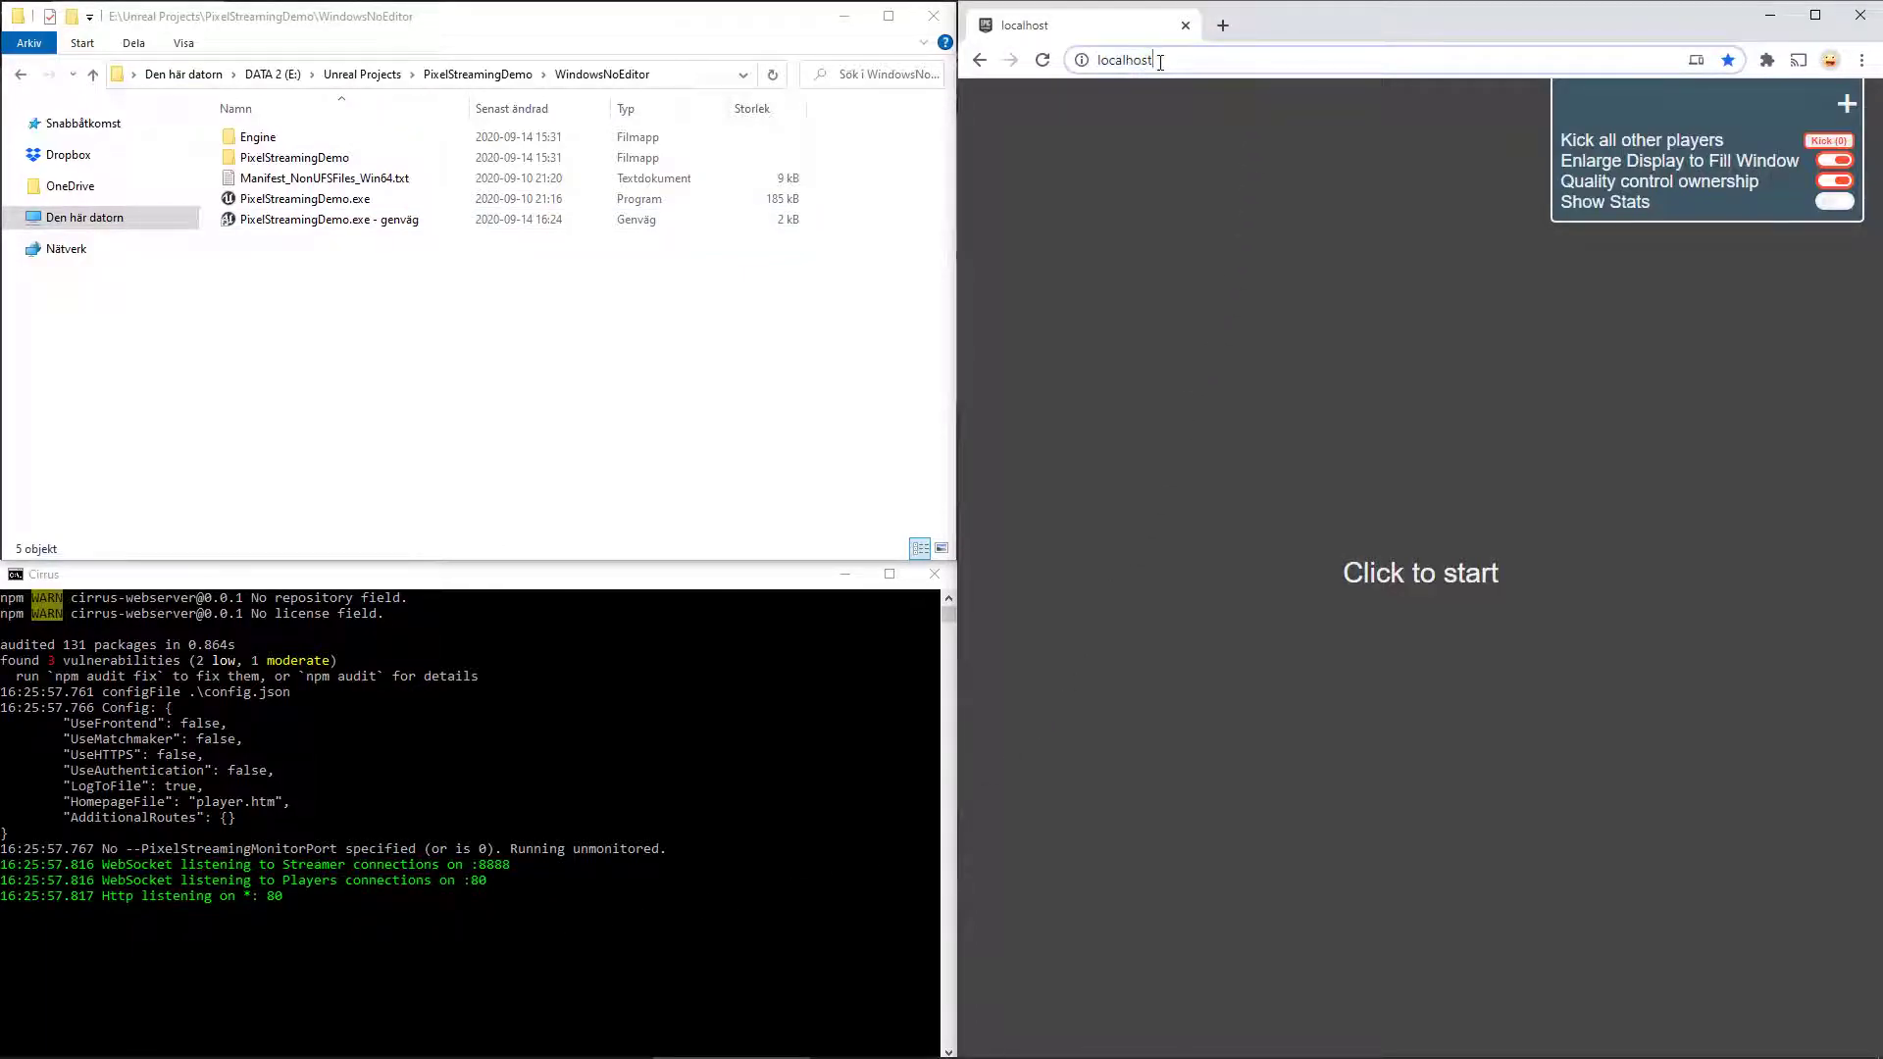
left_click(1834, 159)
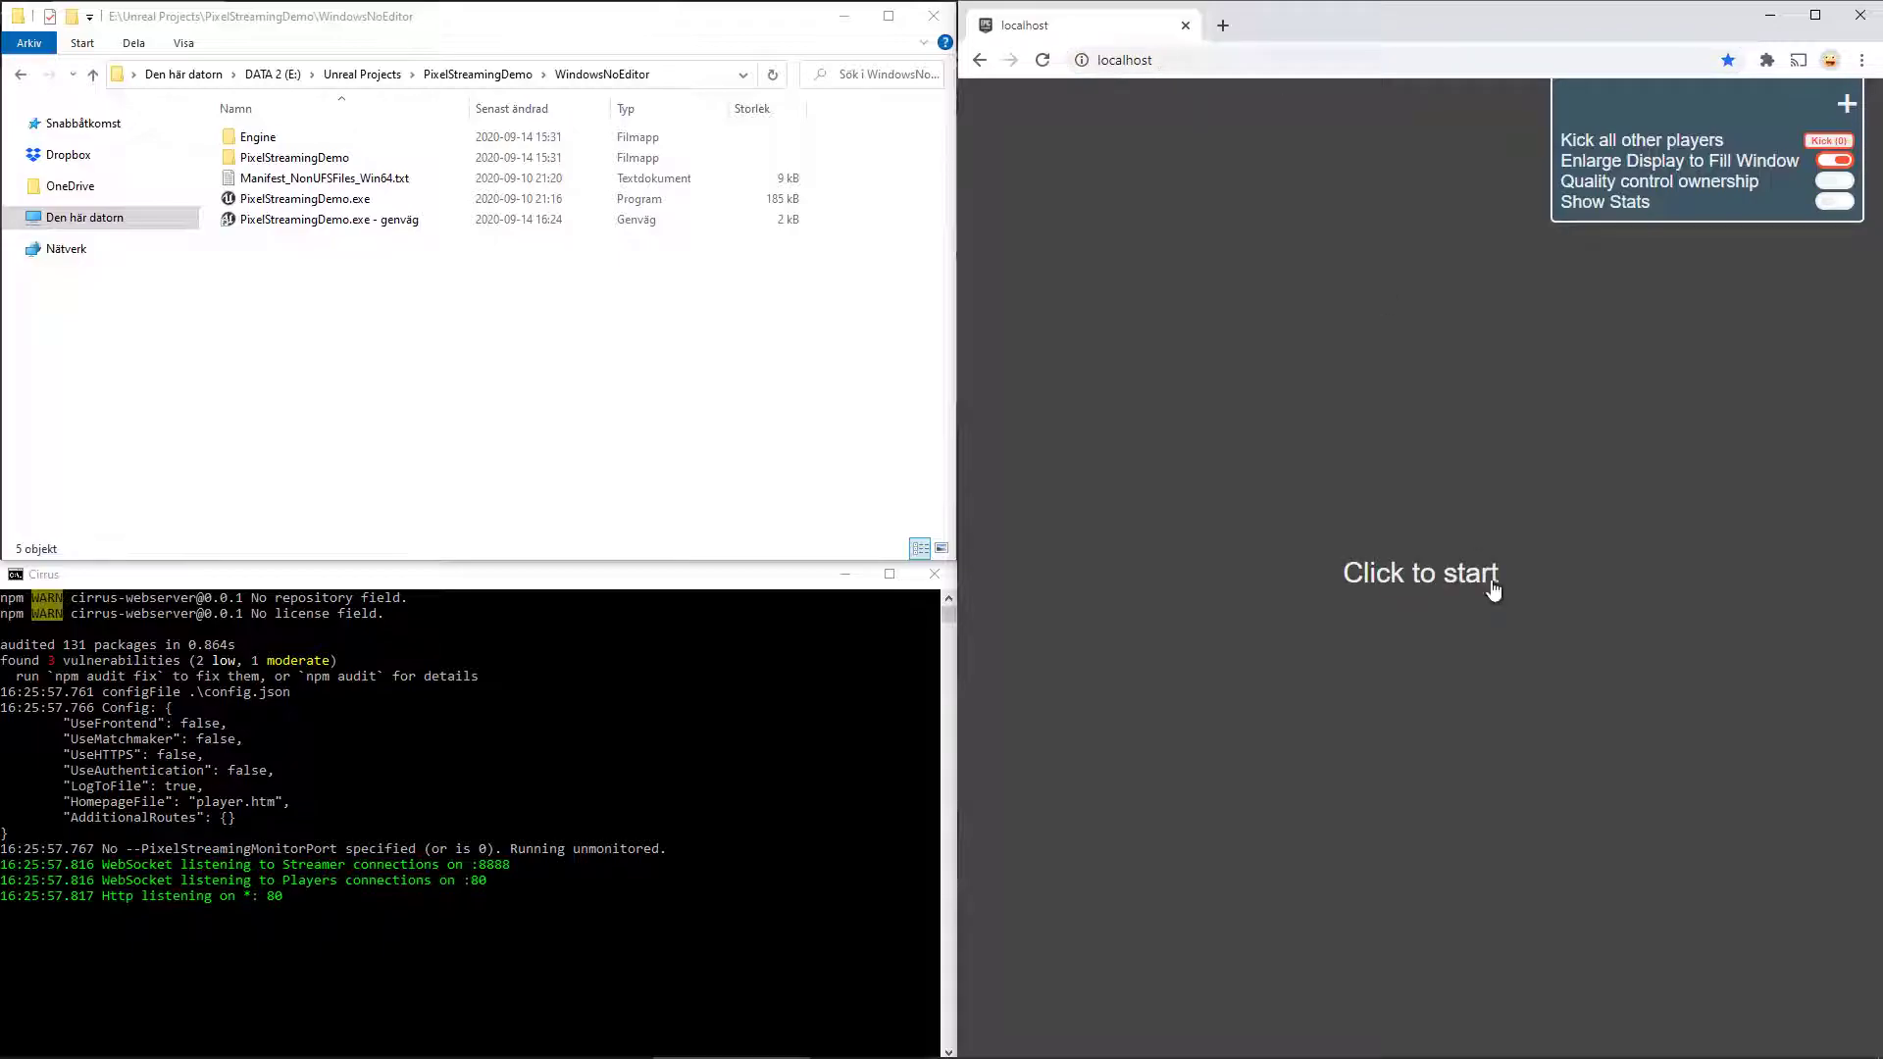
mouse_move(1442, 565)
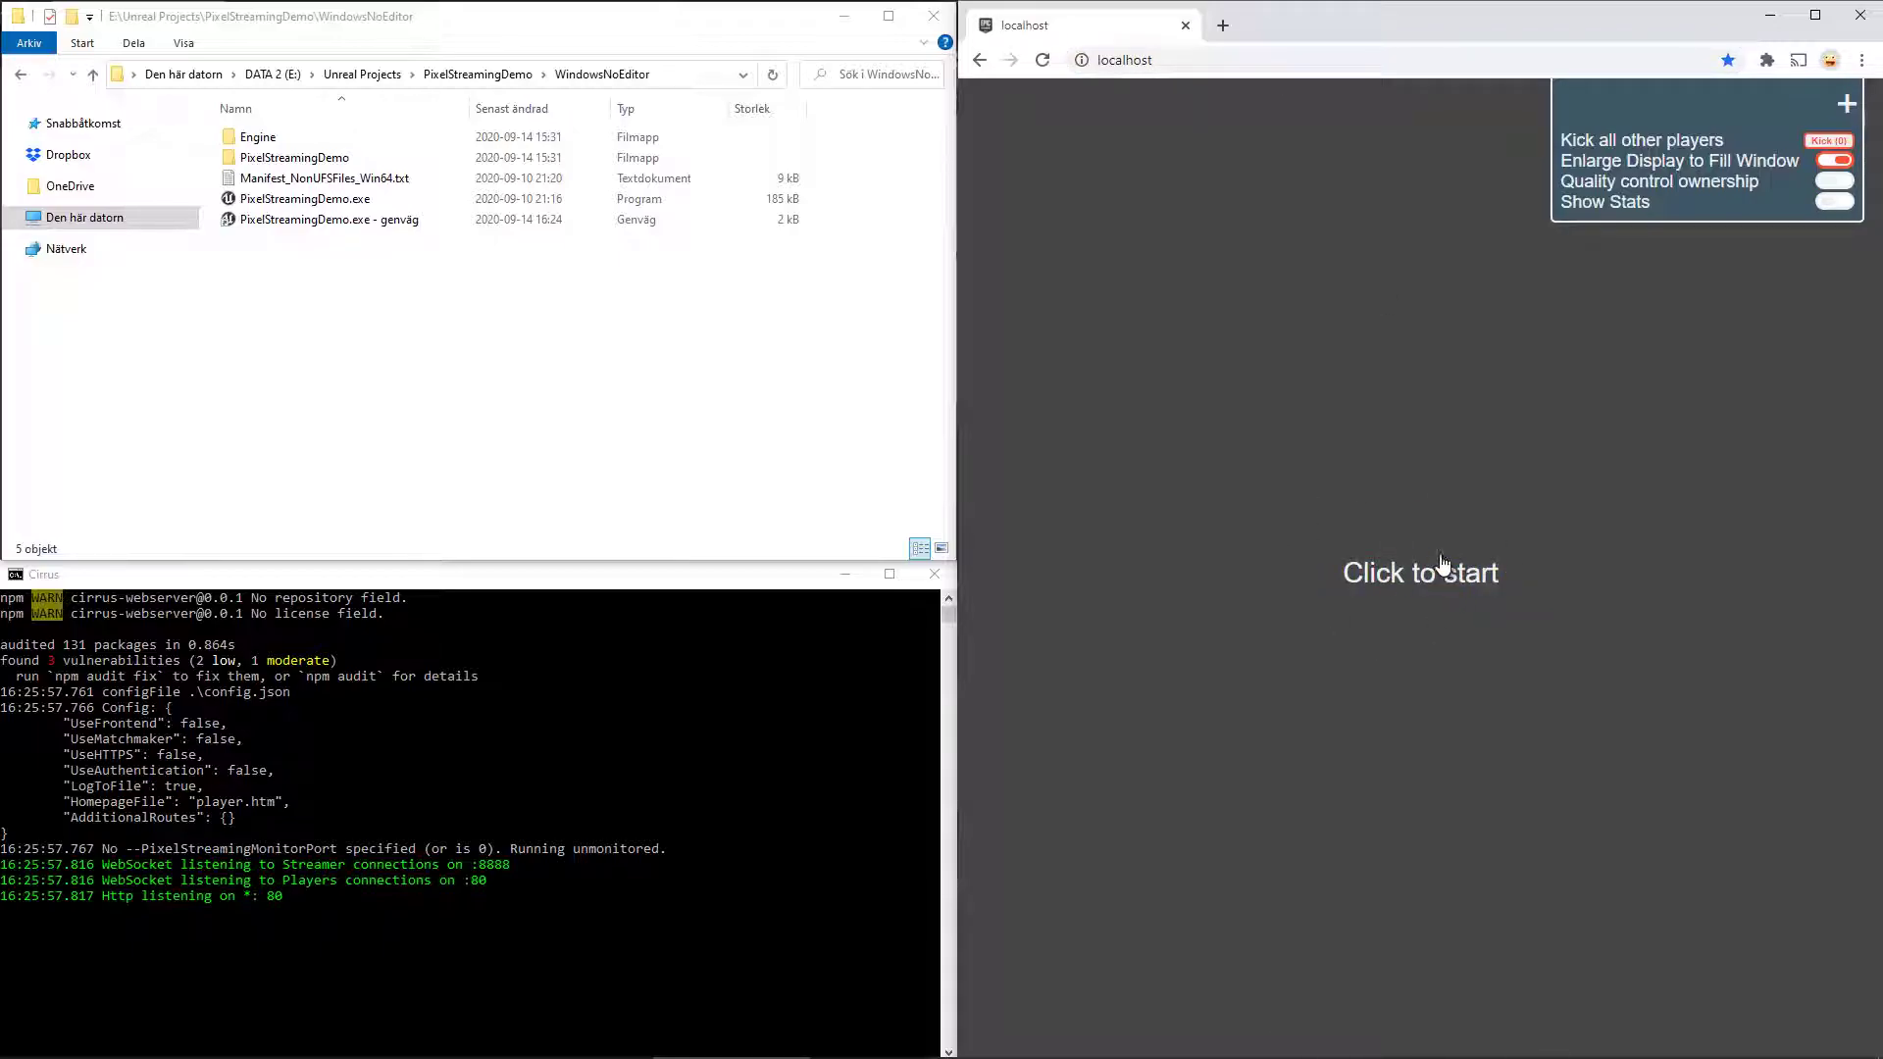
mouse_move(1433, 507)
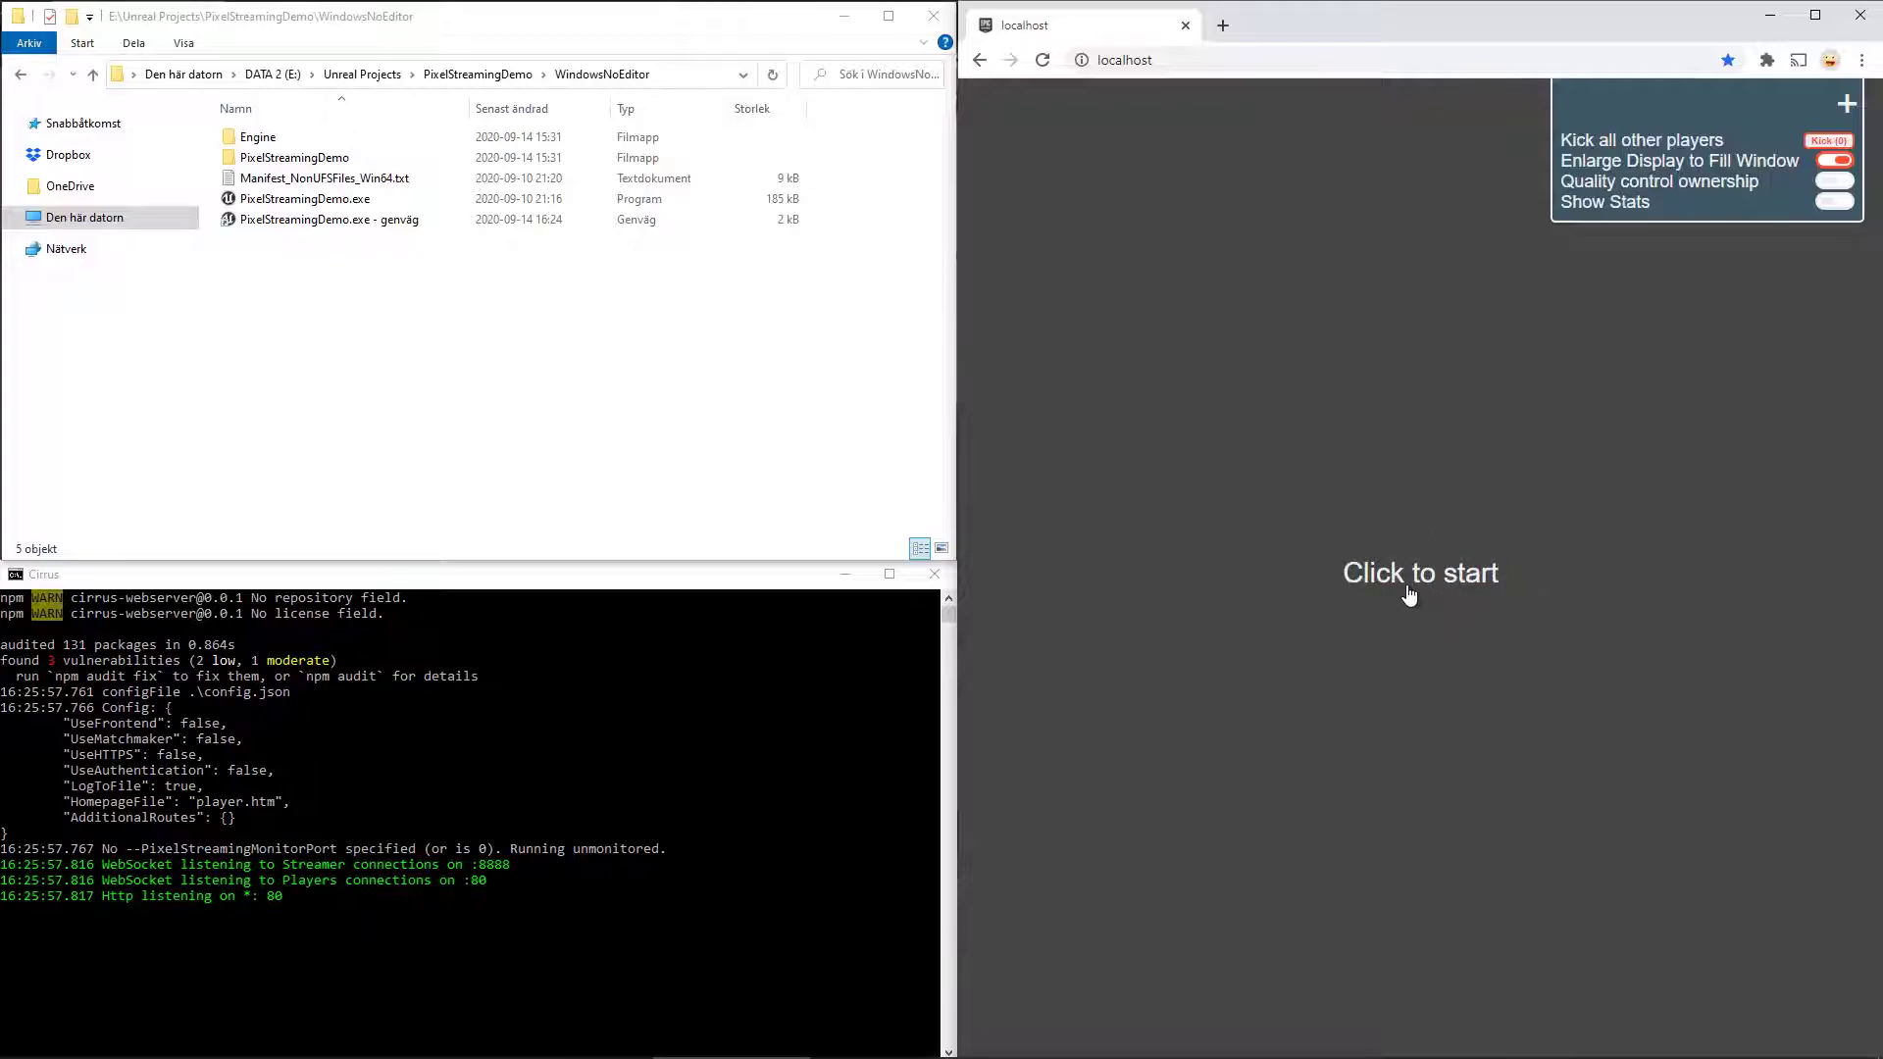
mouse_move(1463, 519)
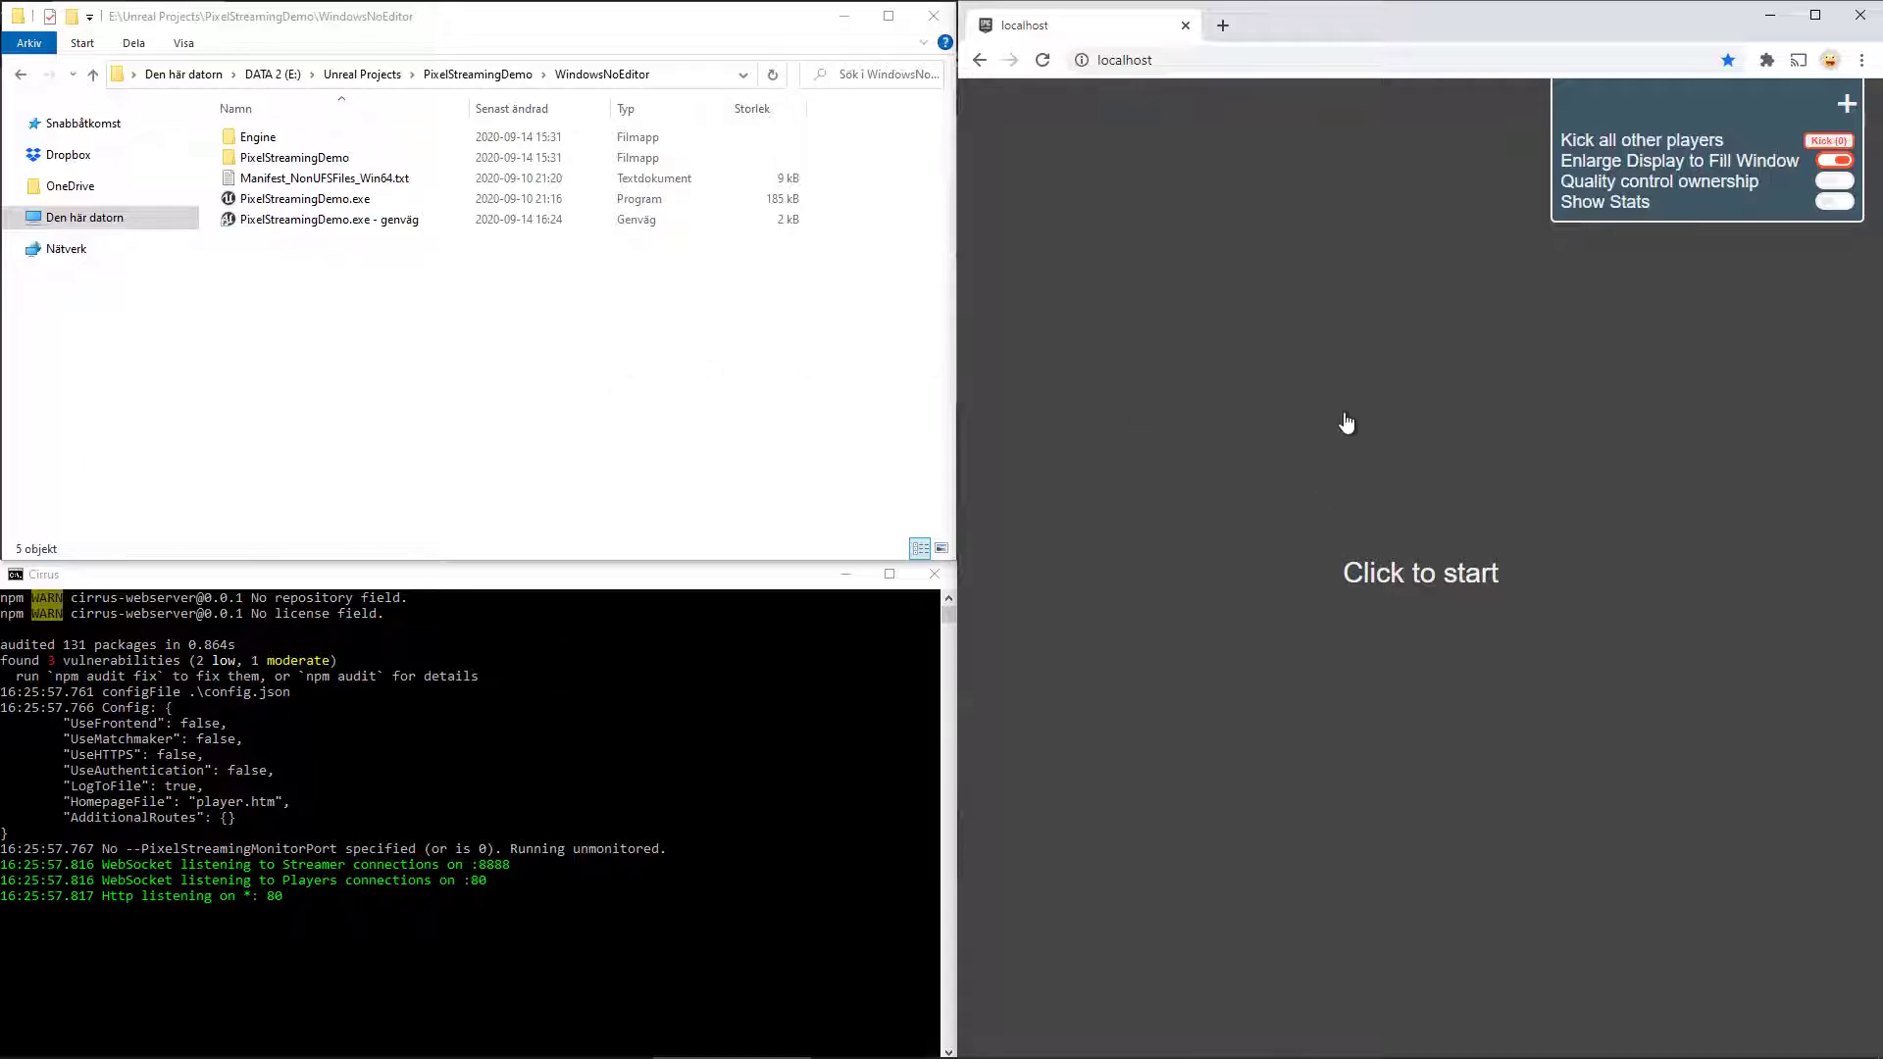
mouse_move(842, 304)
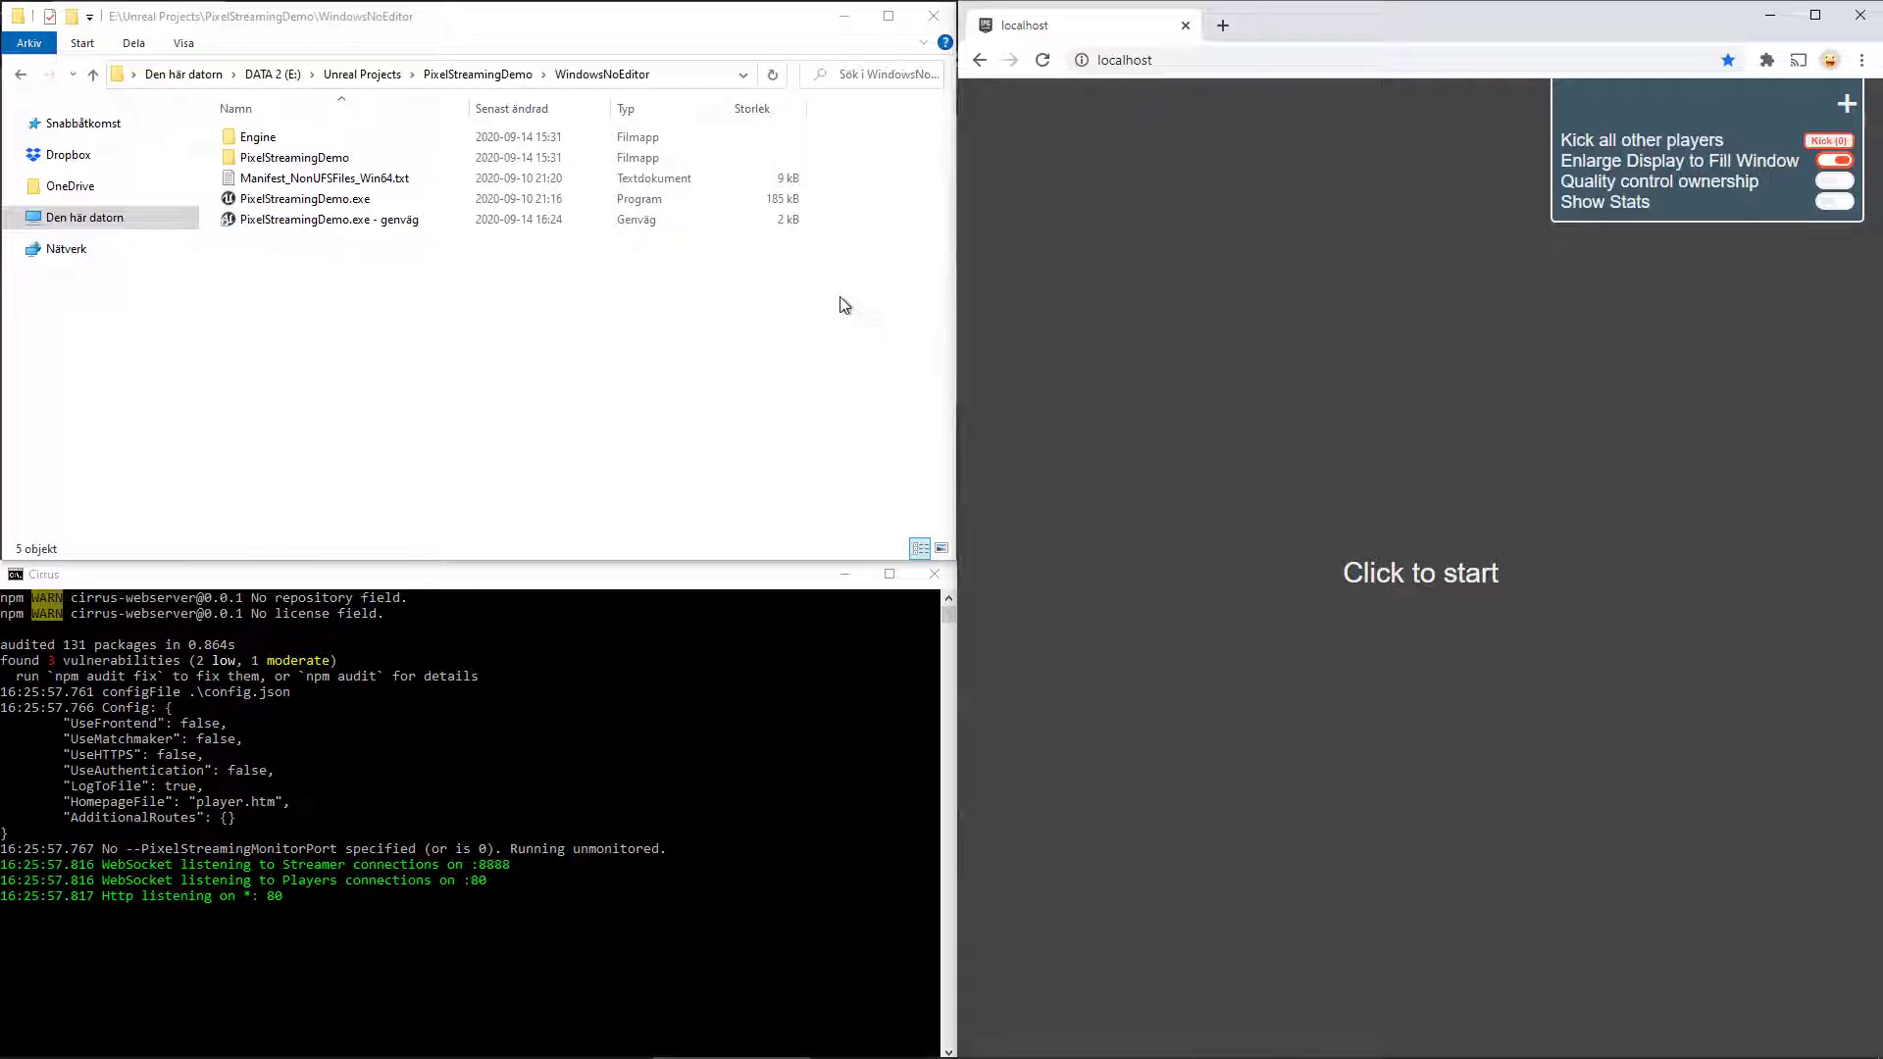
left_click(294, 157)
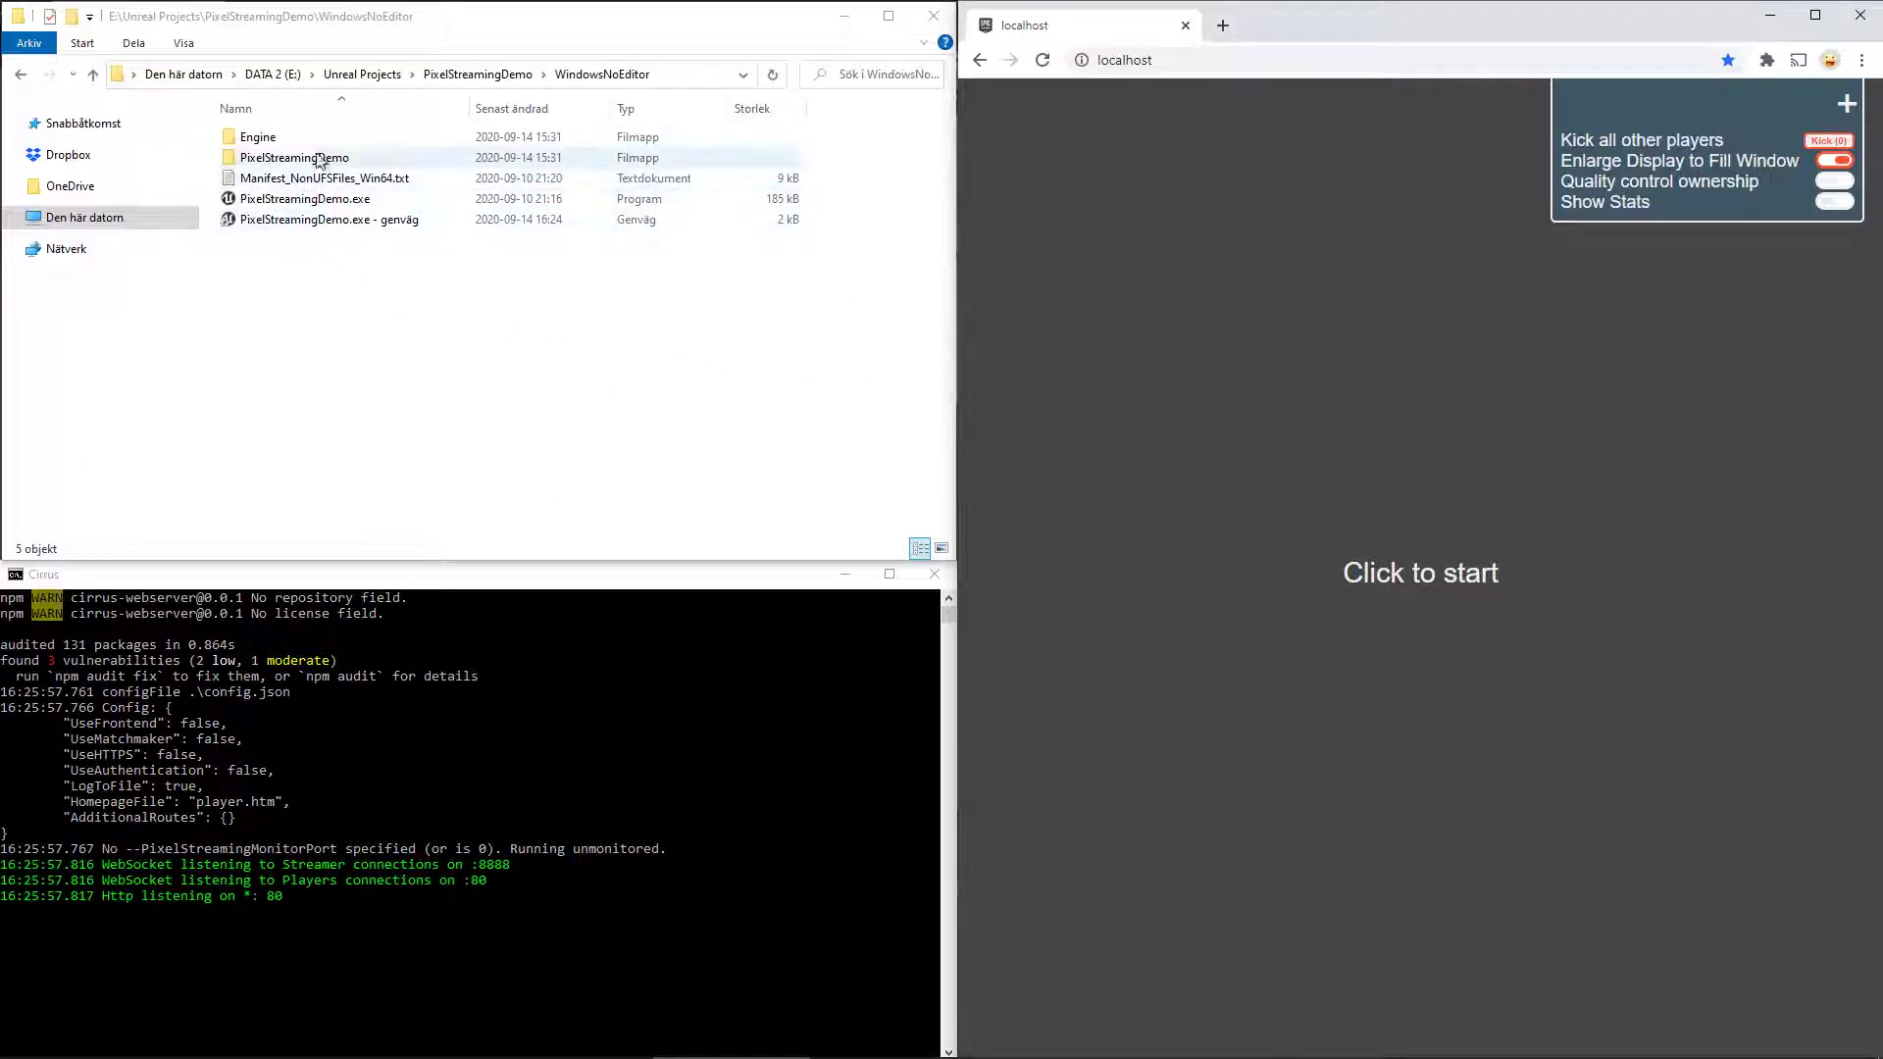
left_click(306, 198)
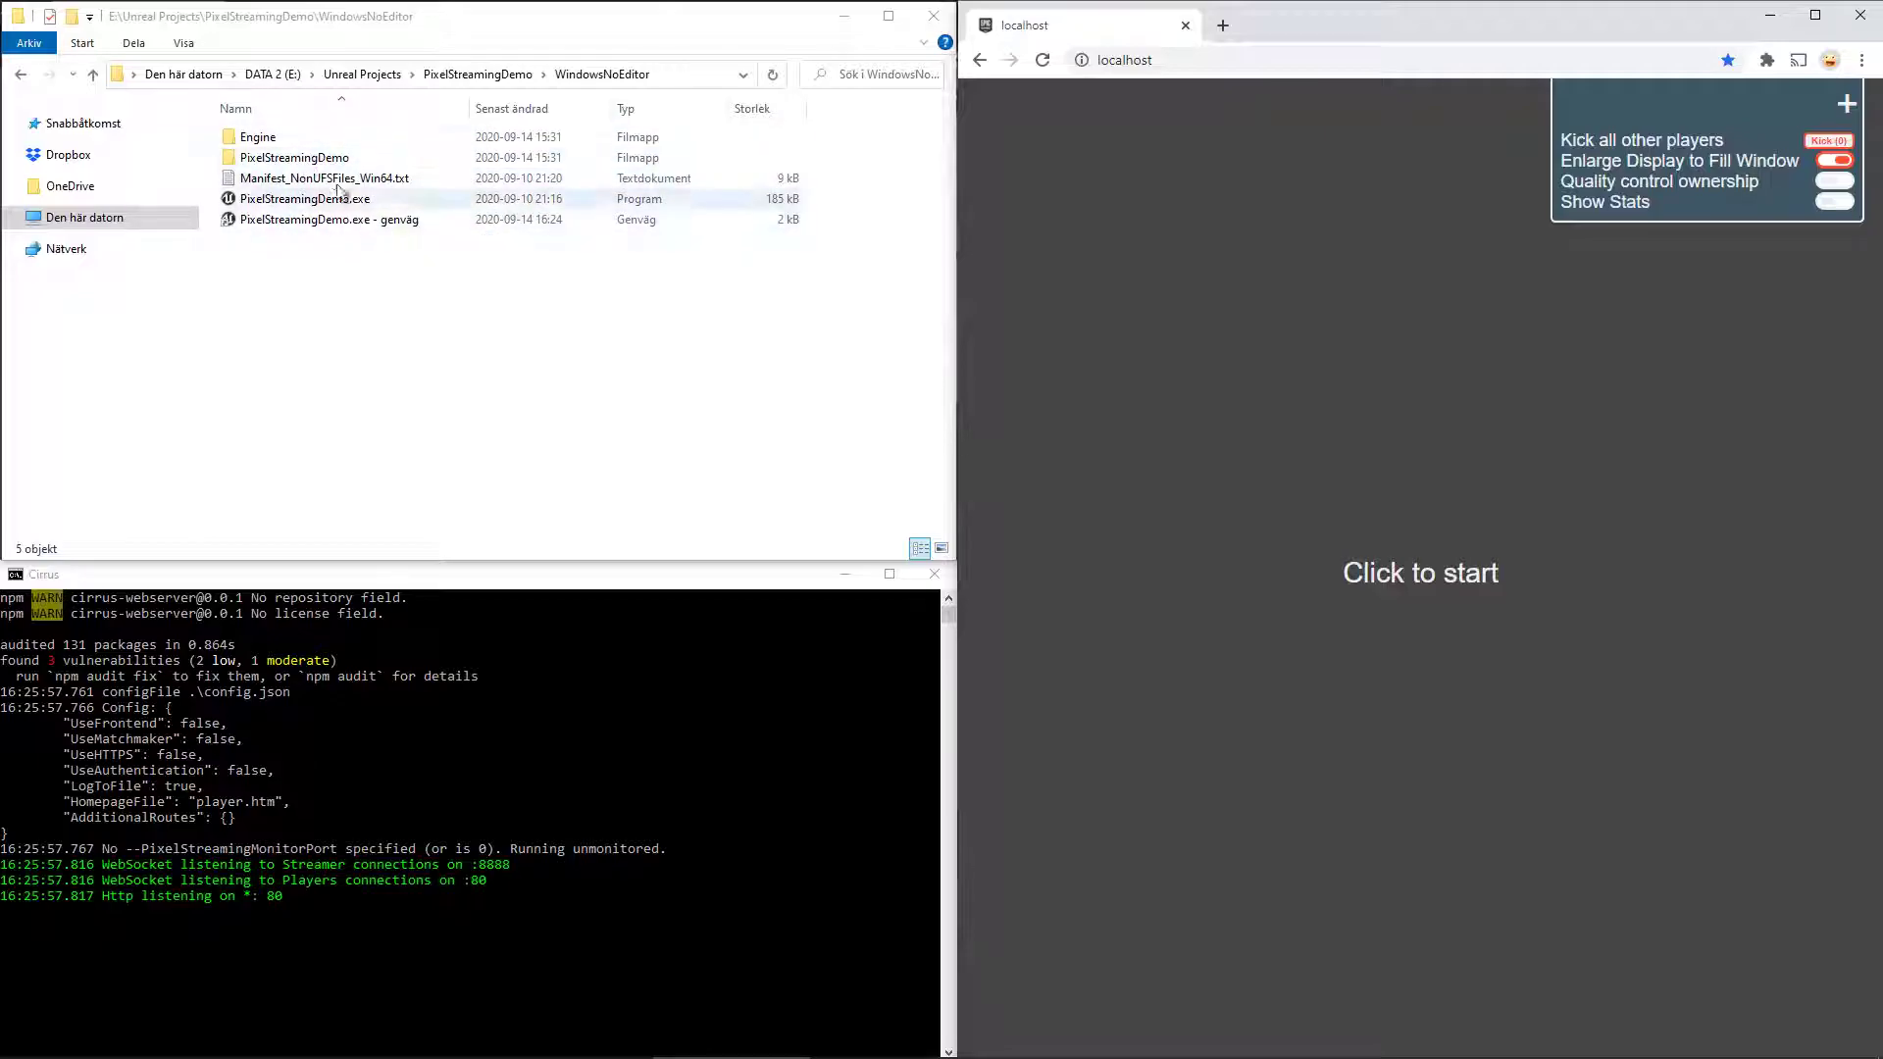
left_click(328, 218)
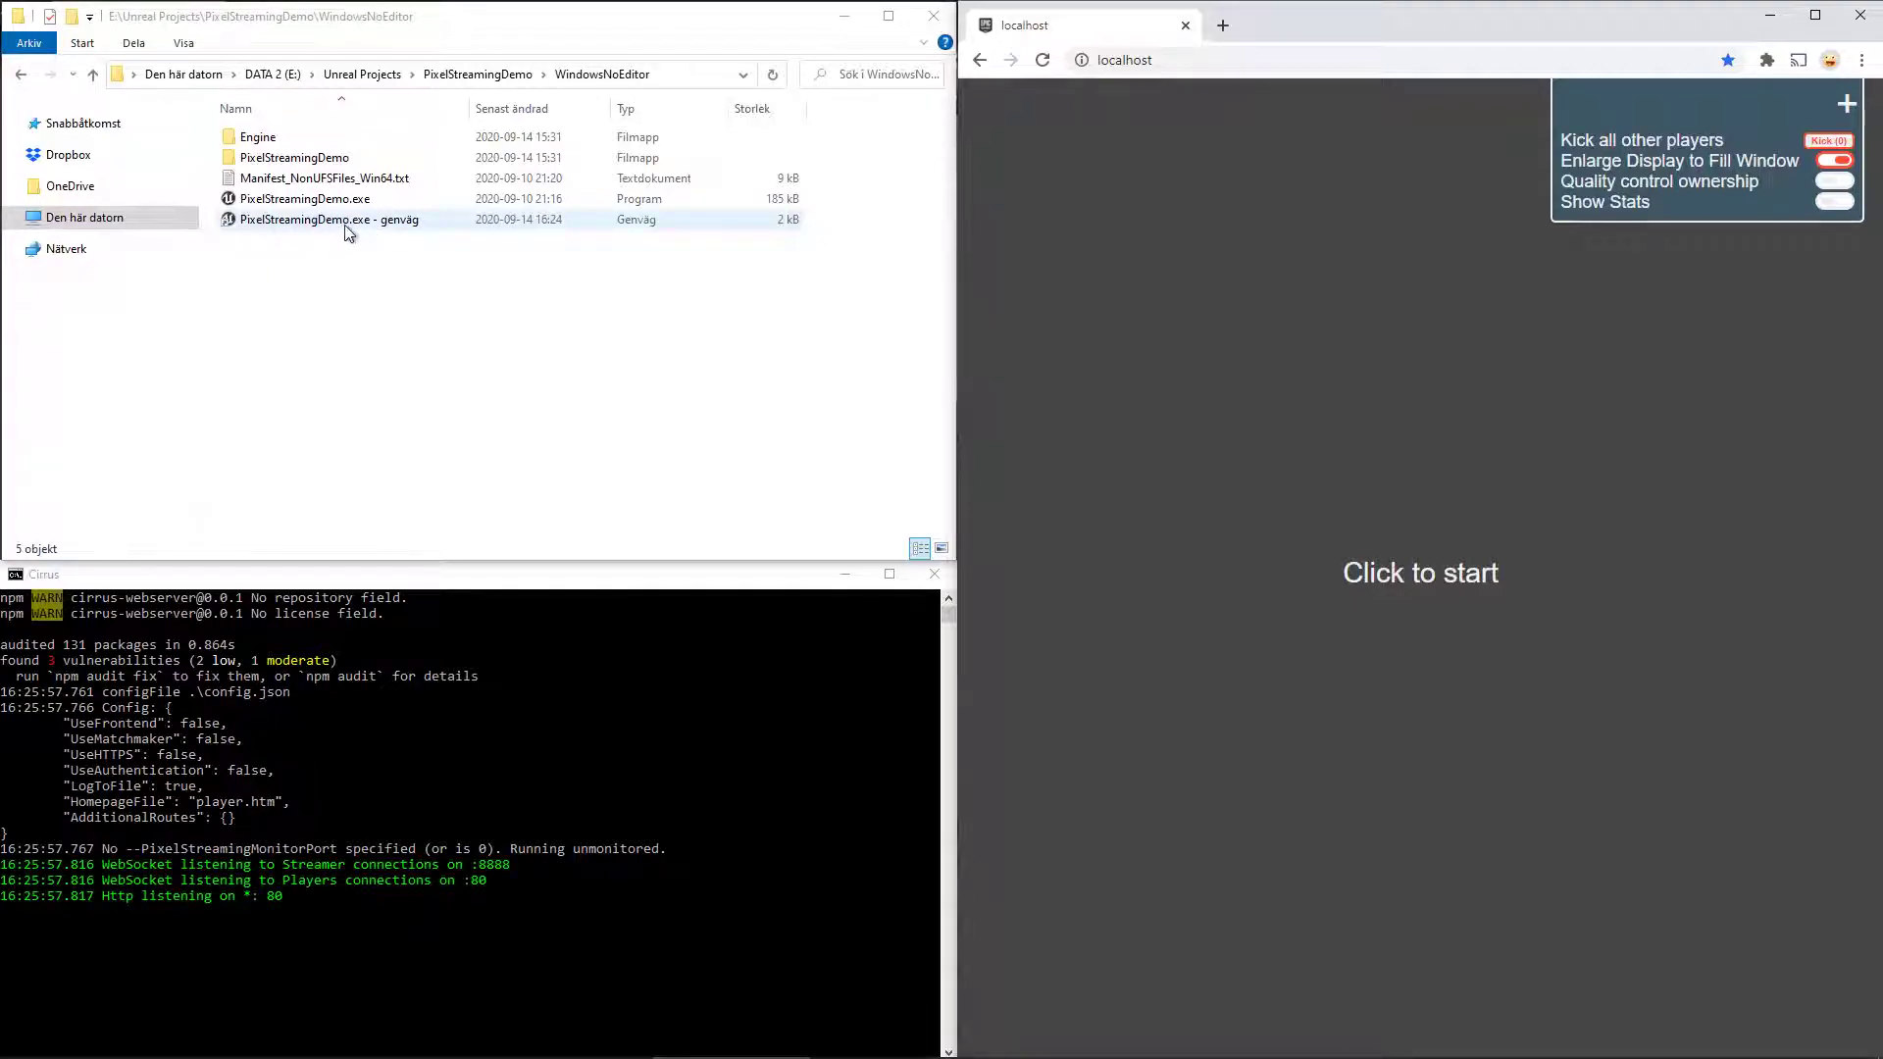
Start the PixelStreamingDemo.exe shortcut and place the game window beside Chrome.
double_click(328, 218)
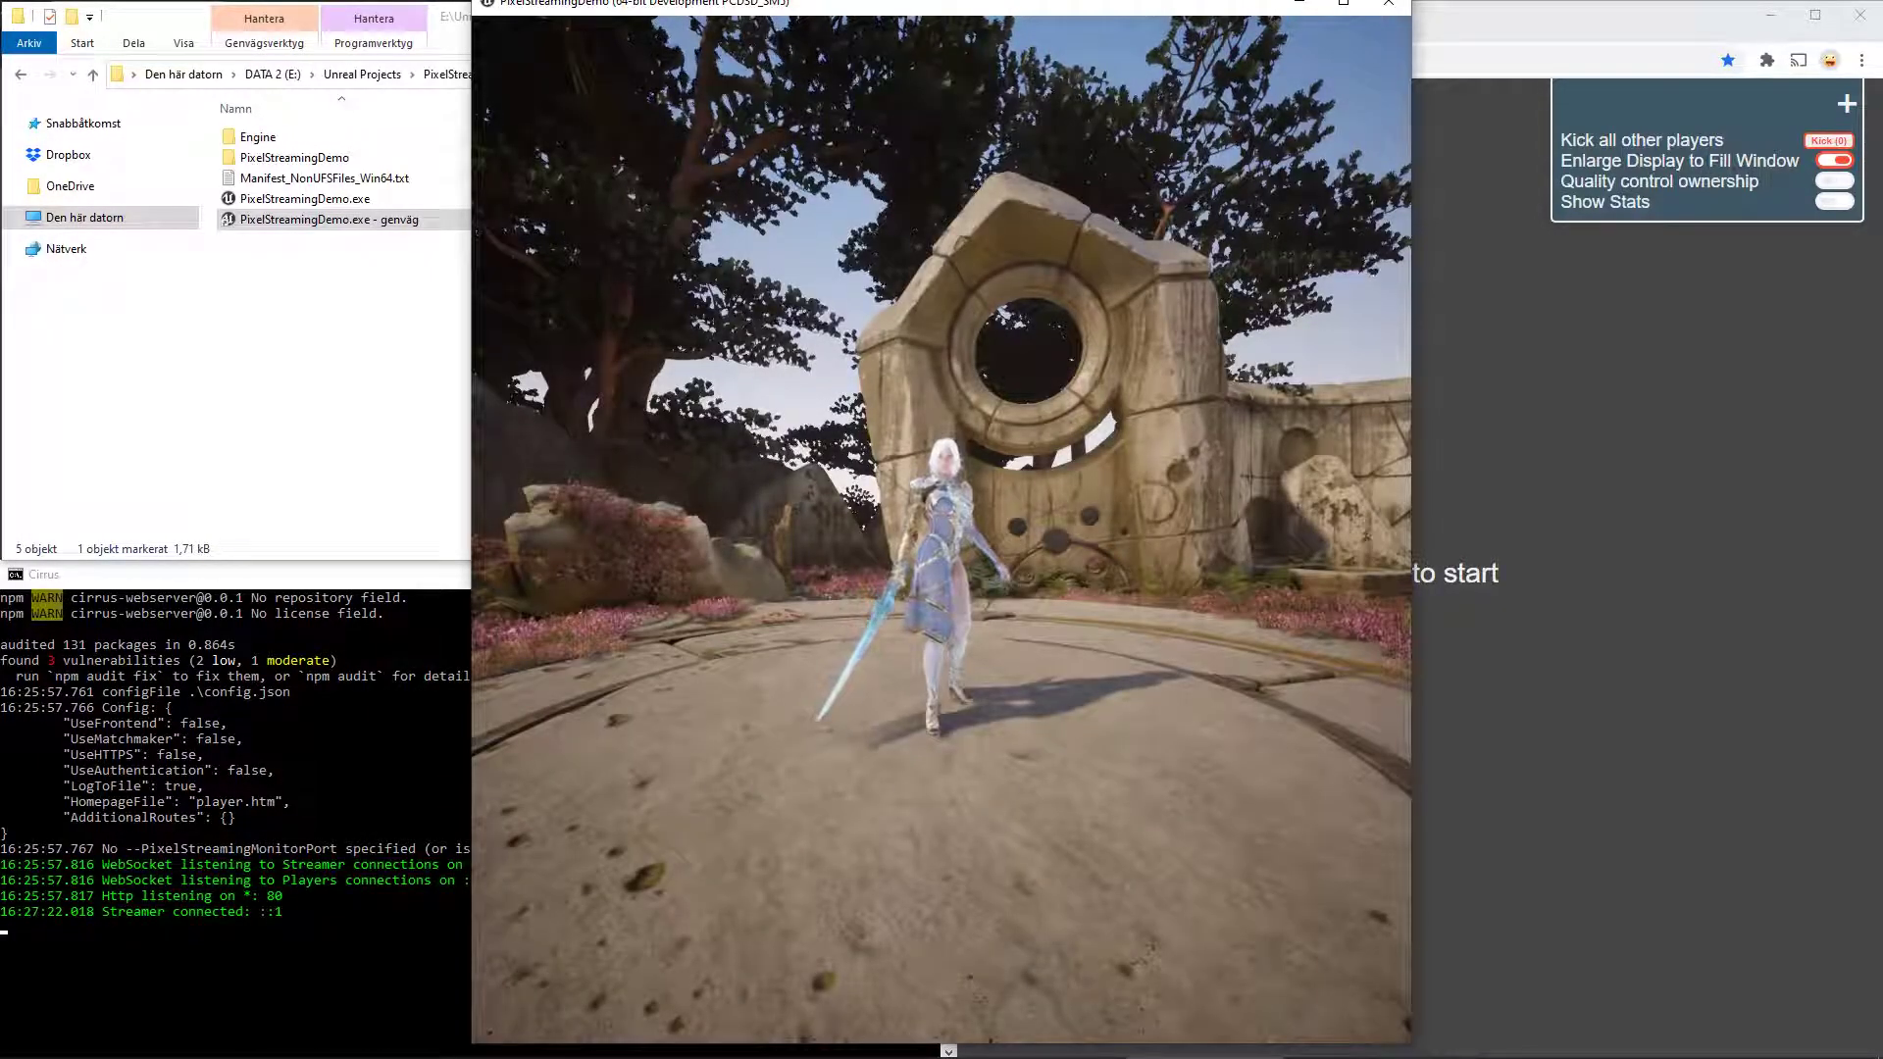
key("alt+tab")
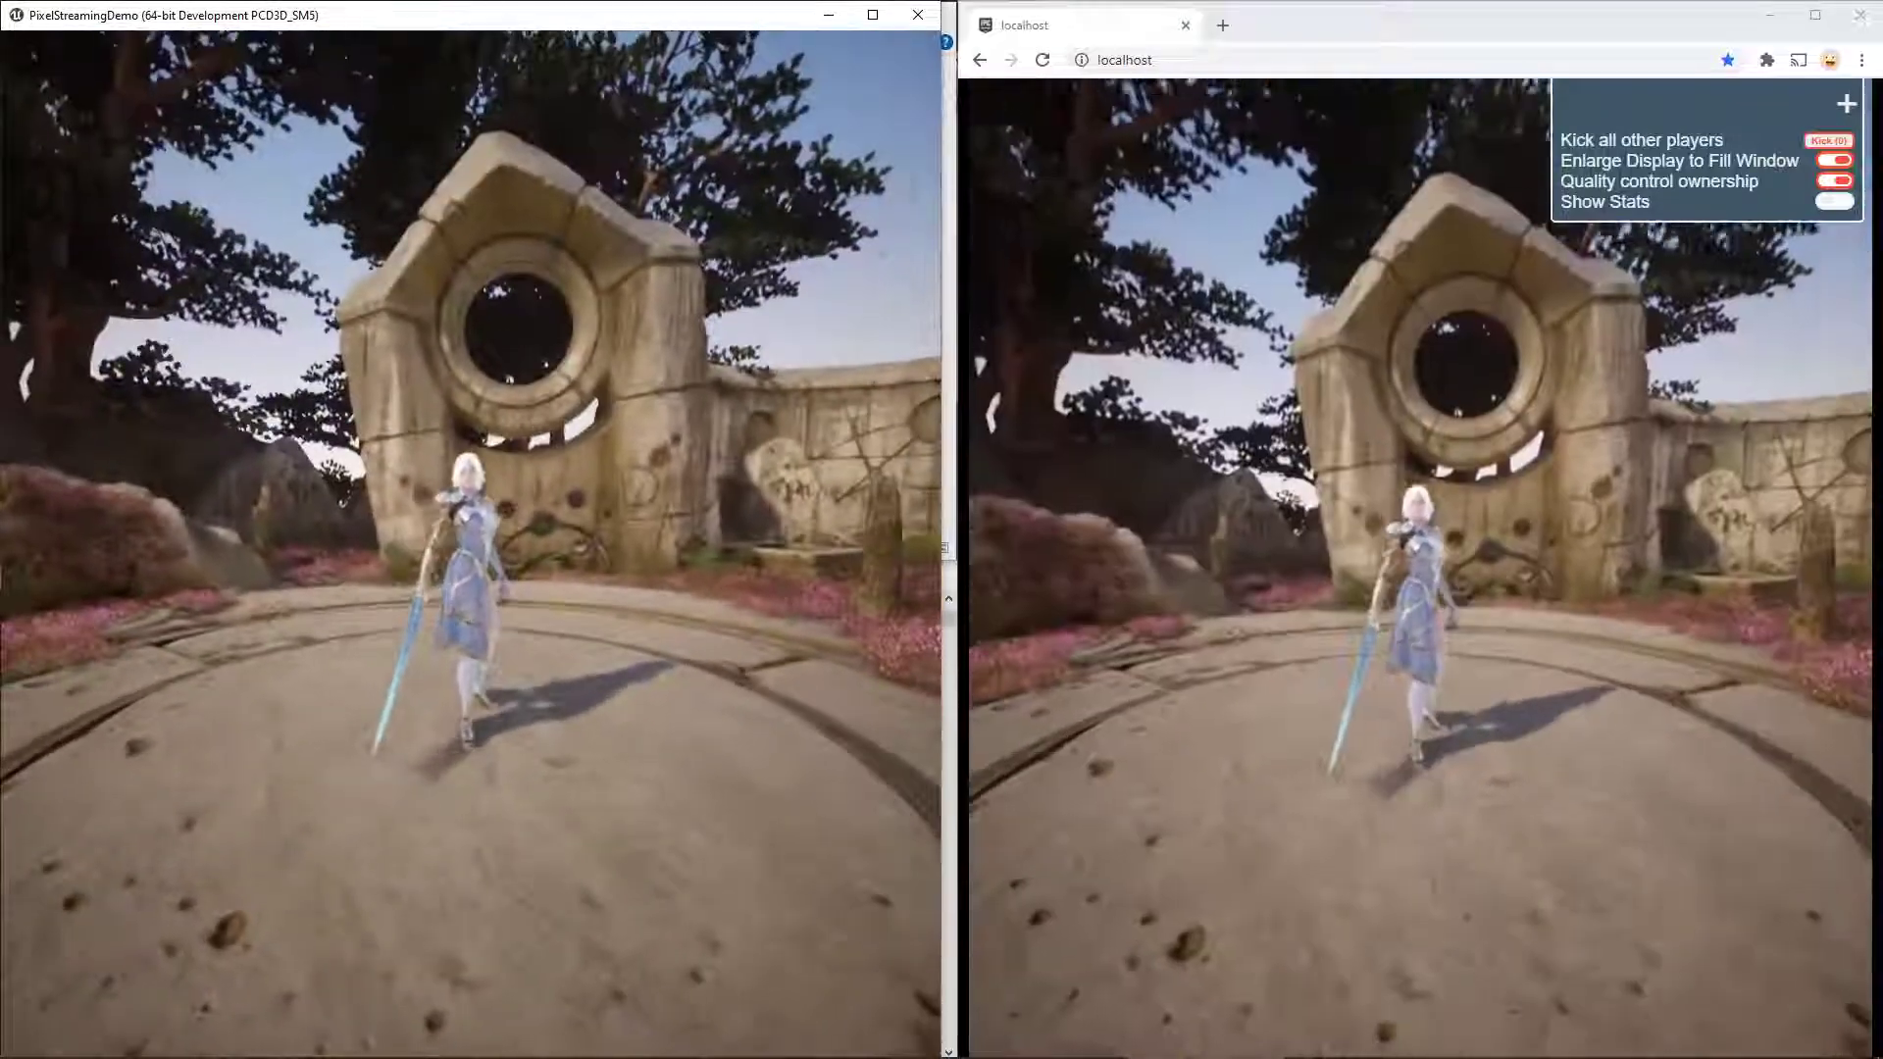
key("alt+tab")
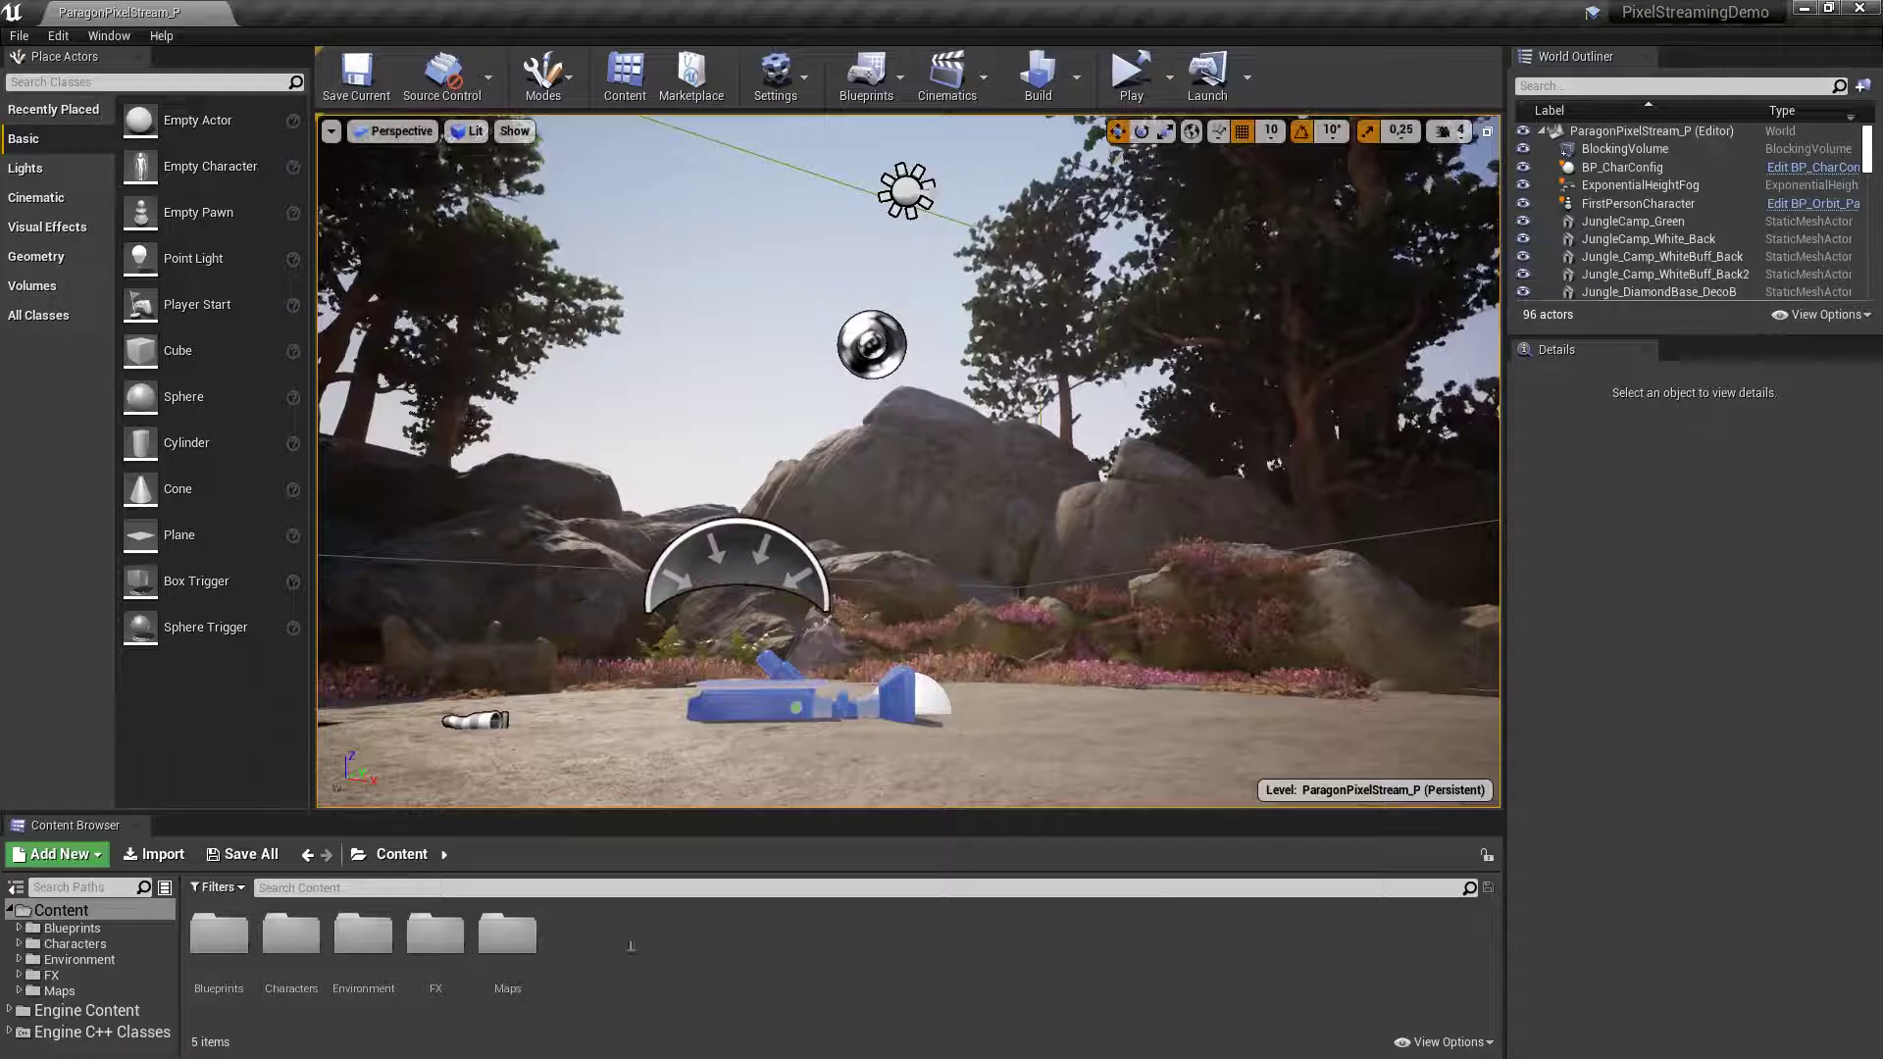
mouse_move(1171, 87)
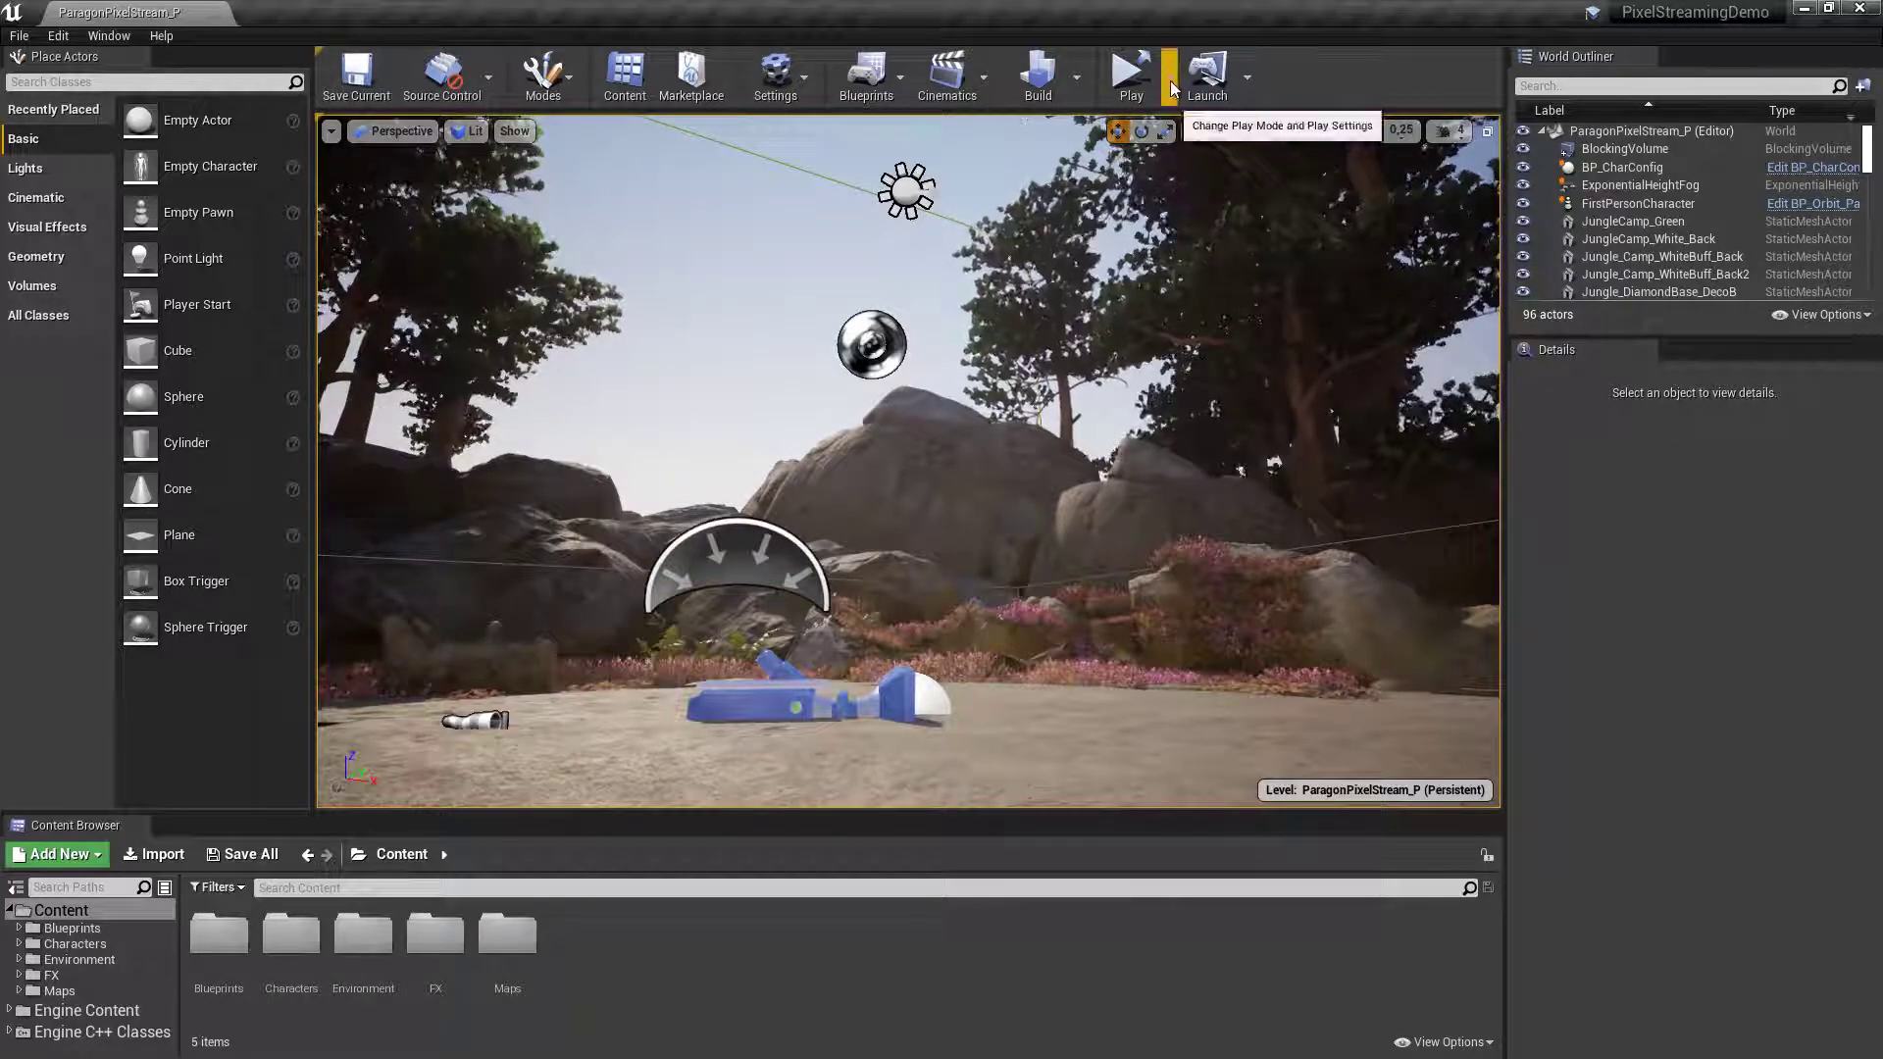
Launch the level as a Standalone Game so it connects to Cirrus as a streamer.
left_click(1151, 77)
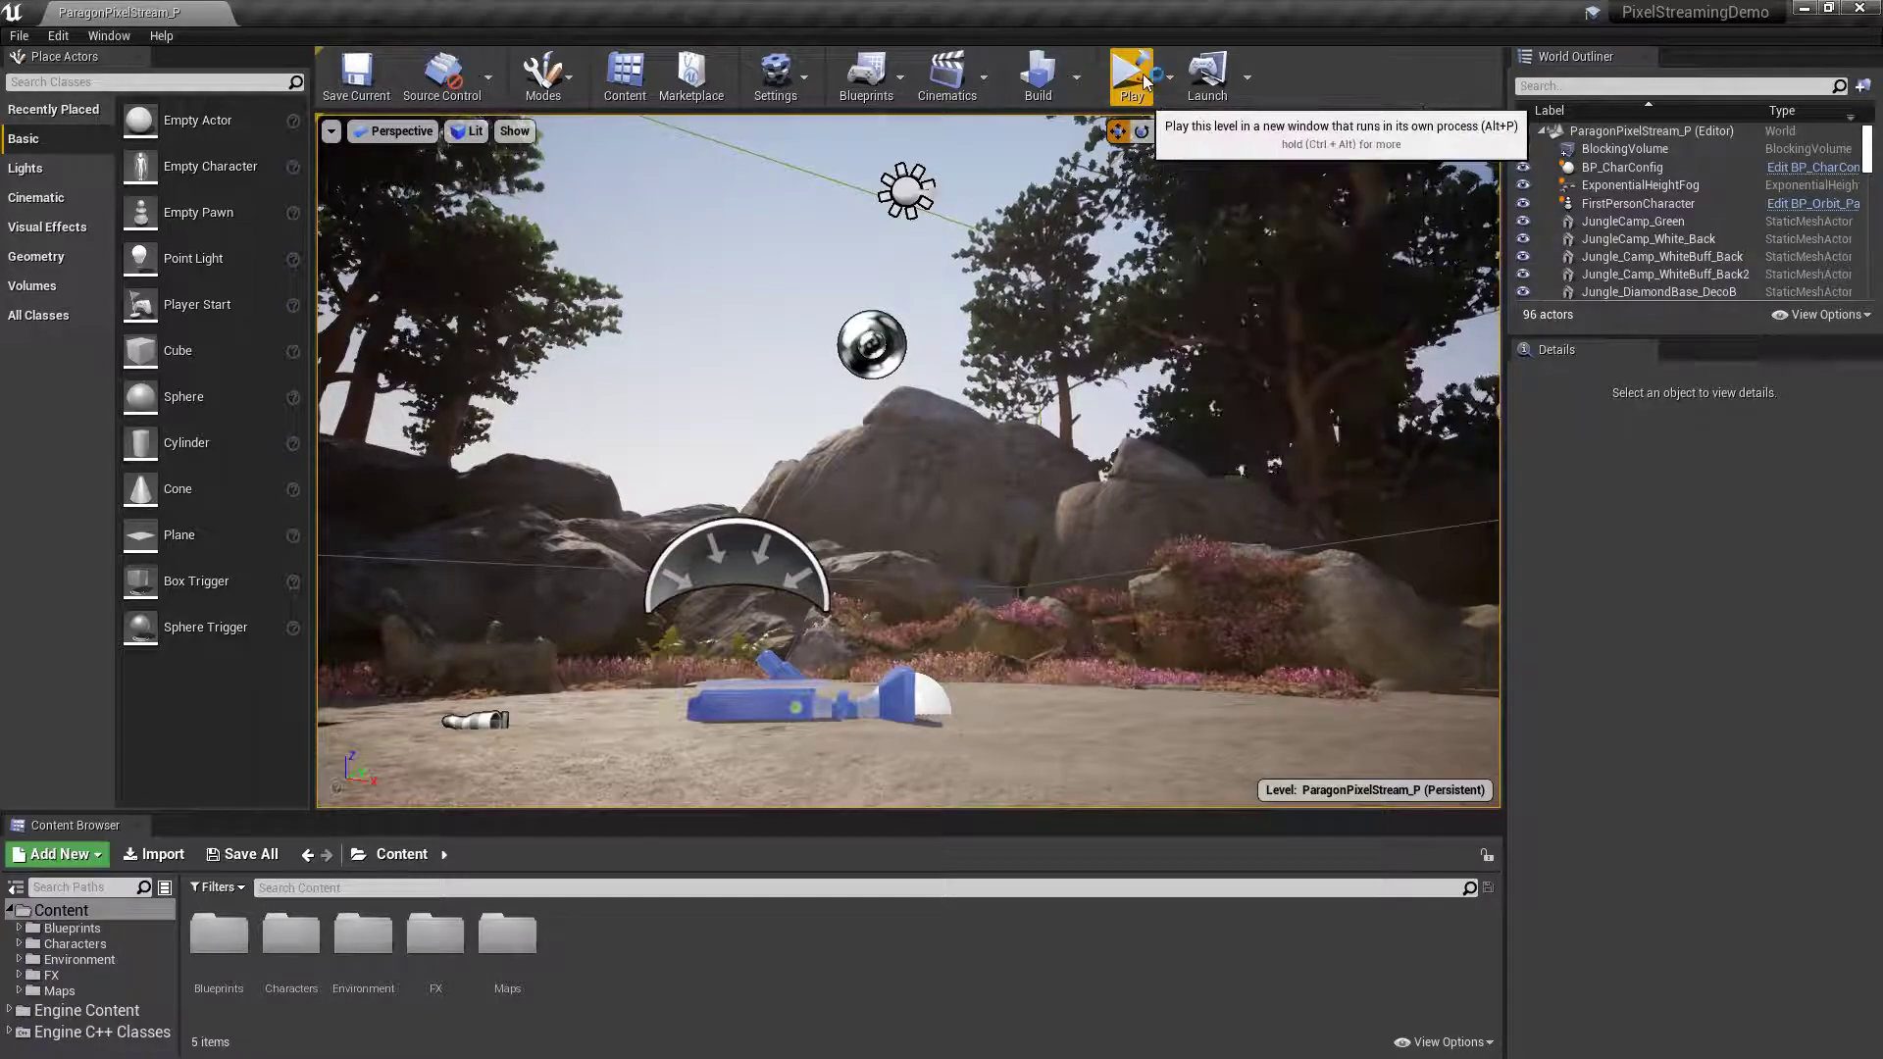
left_click(1128, 75)
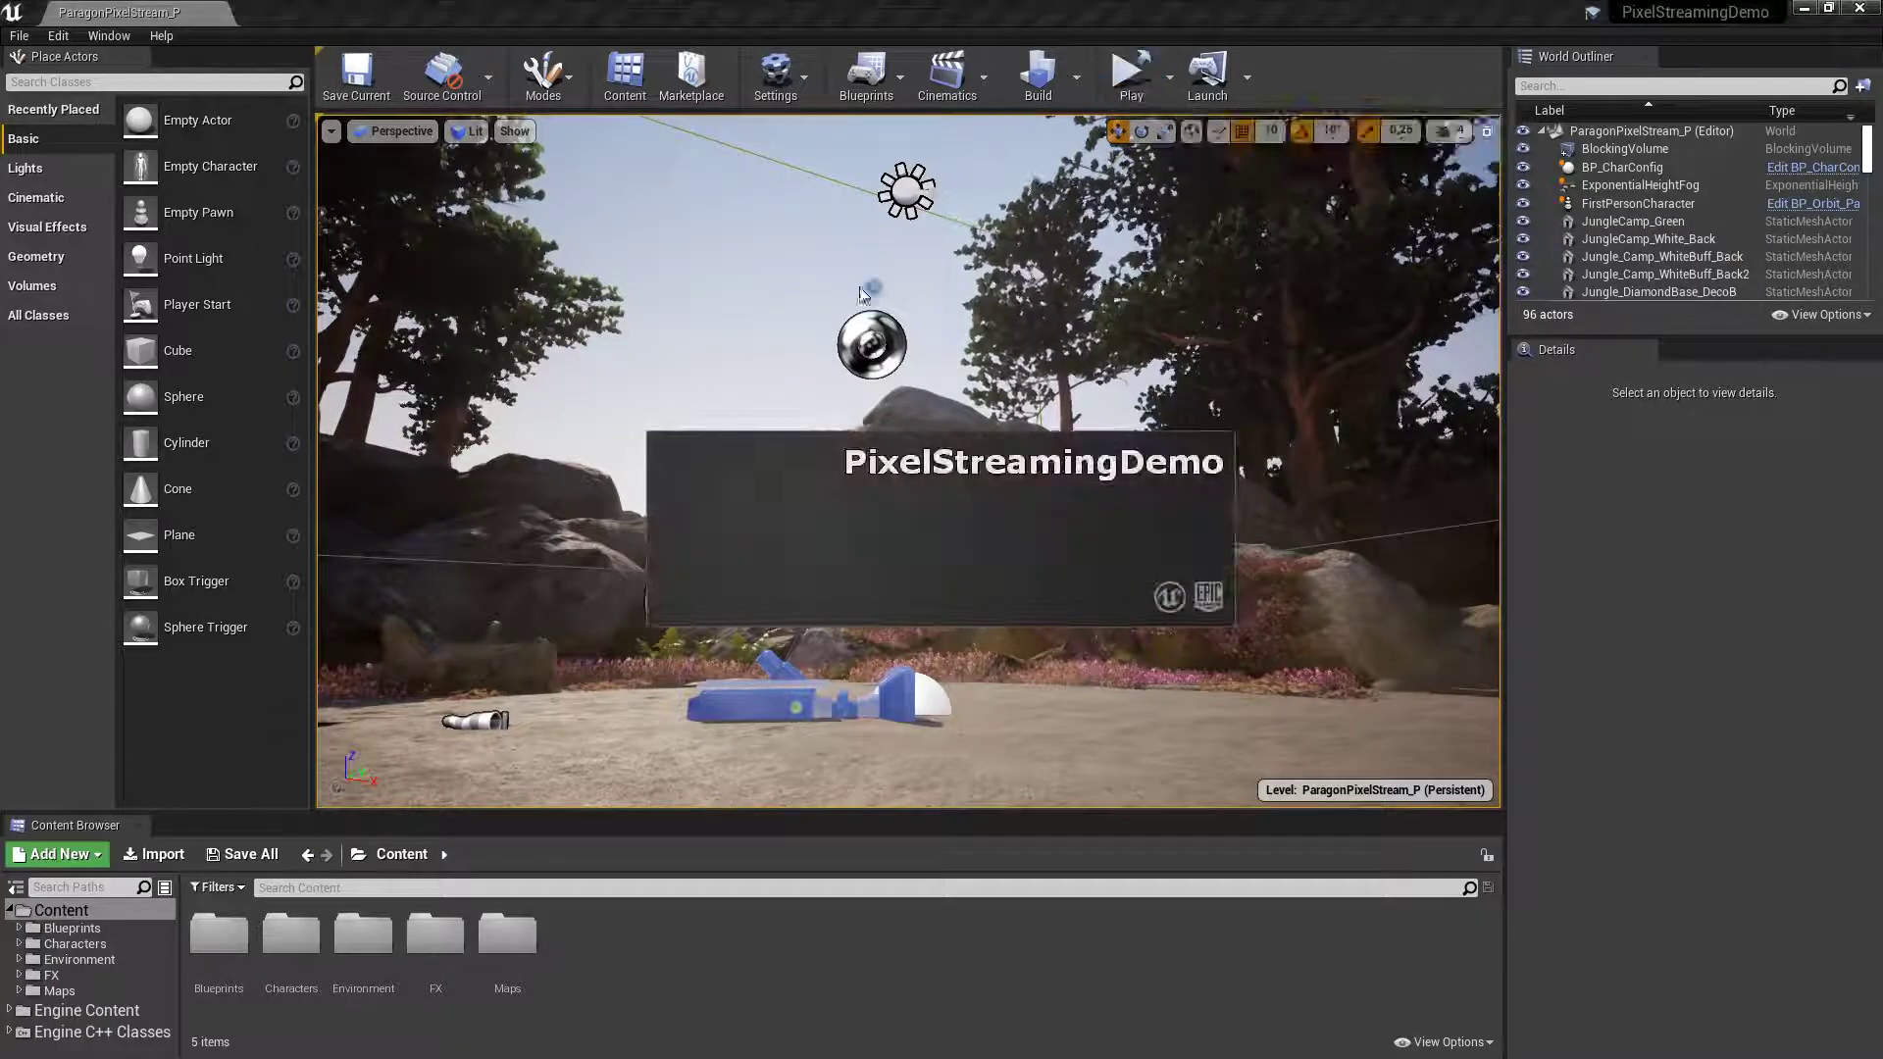
left_click(1126, 71)
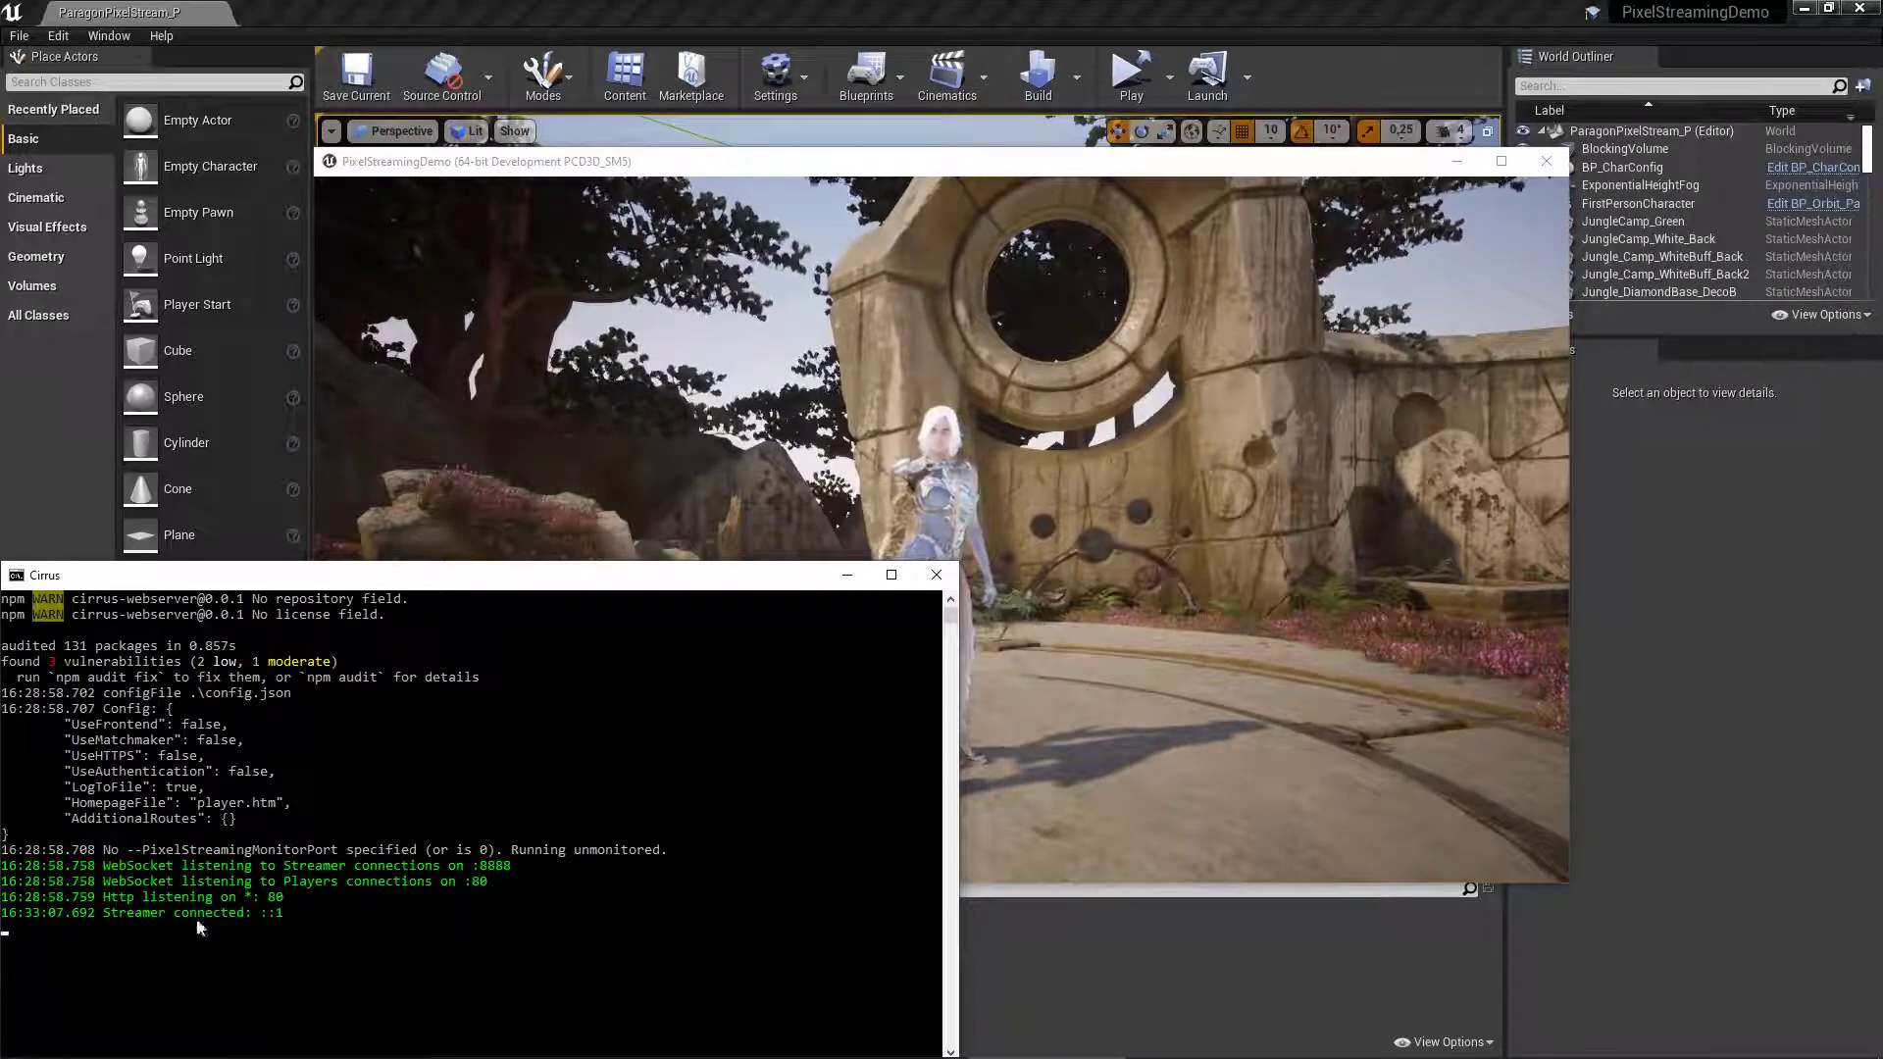
key("alt+tab")
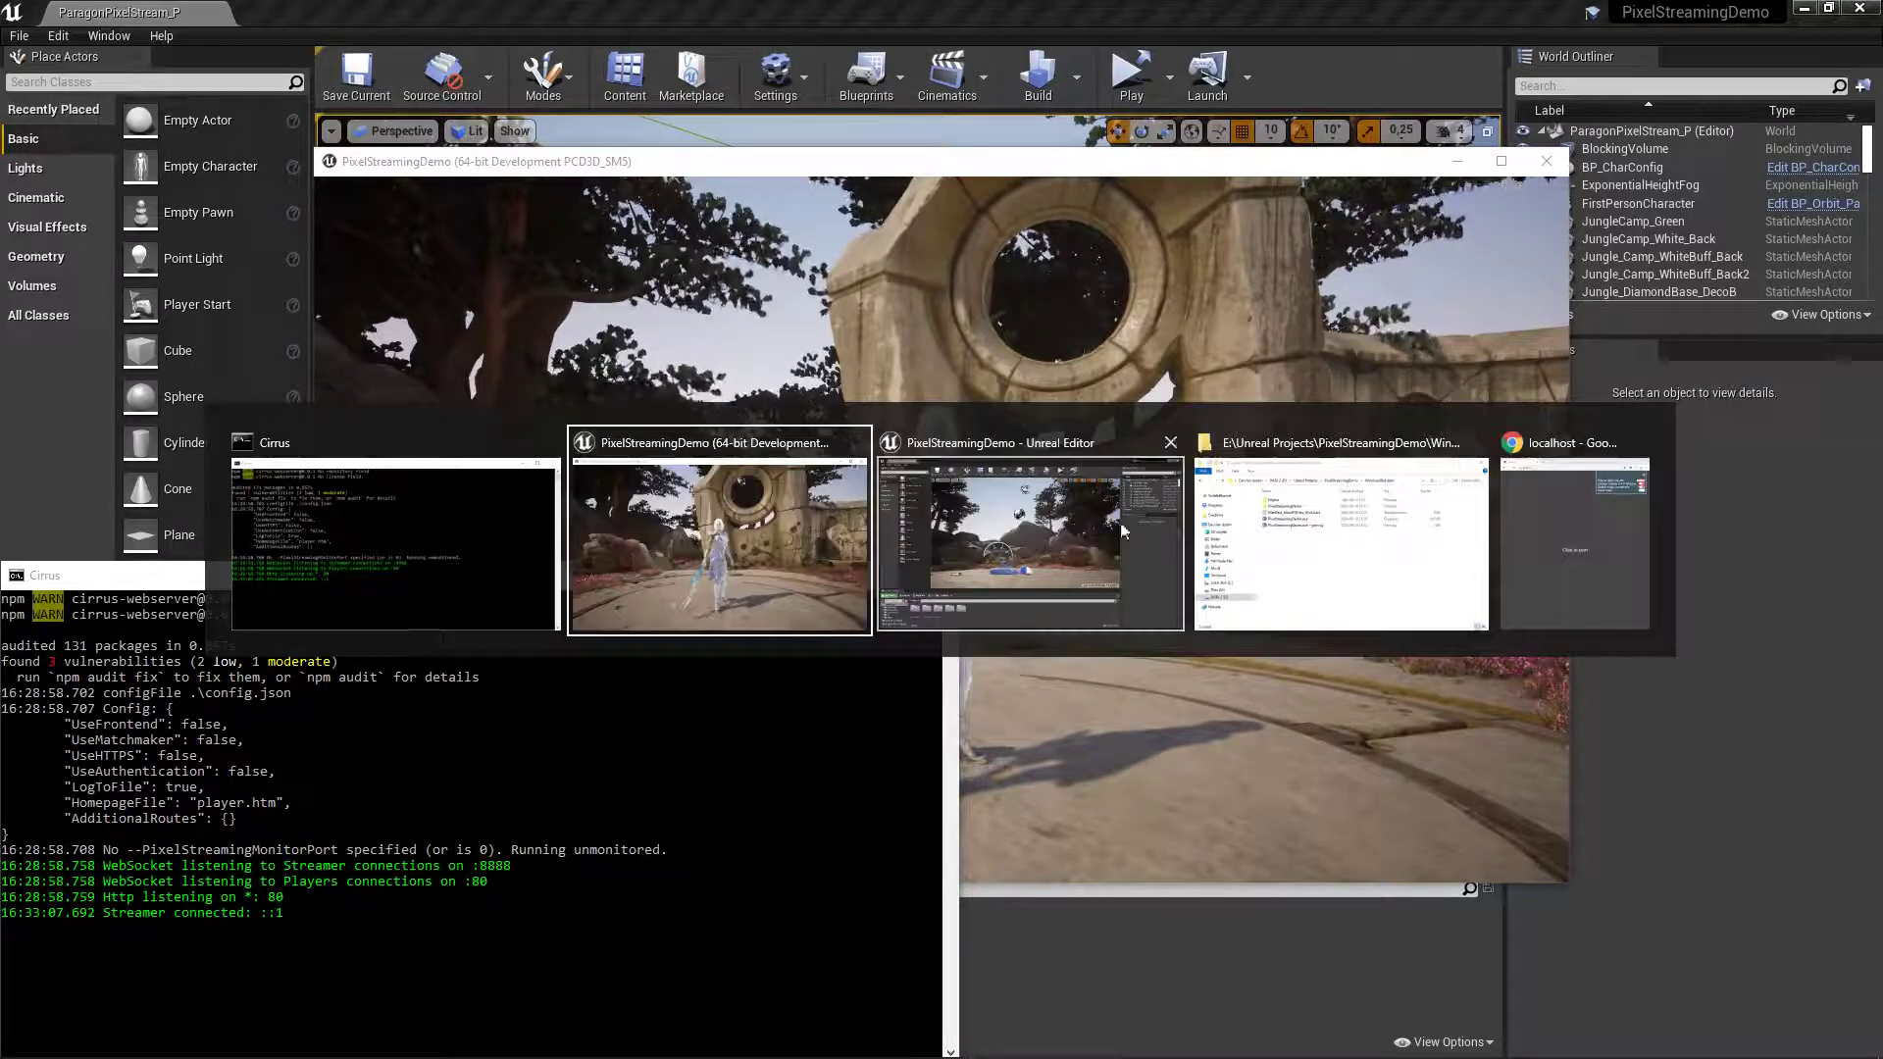